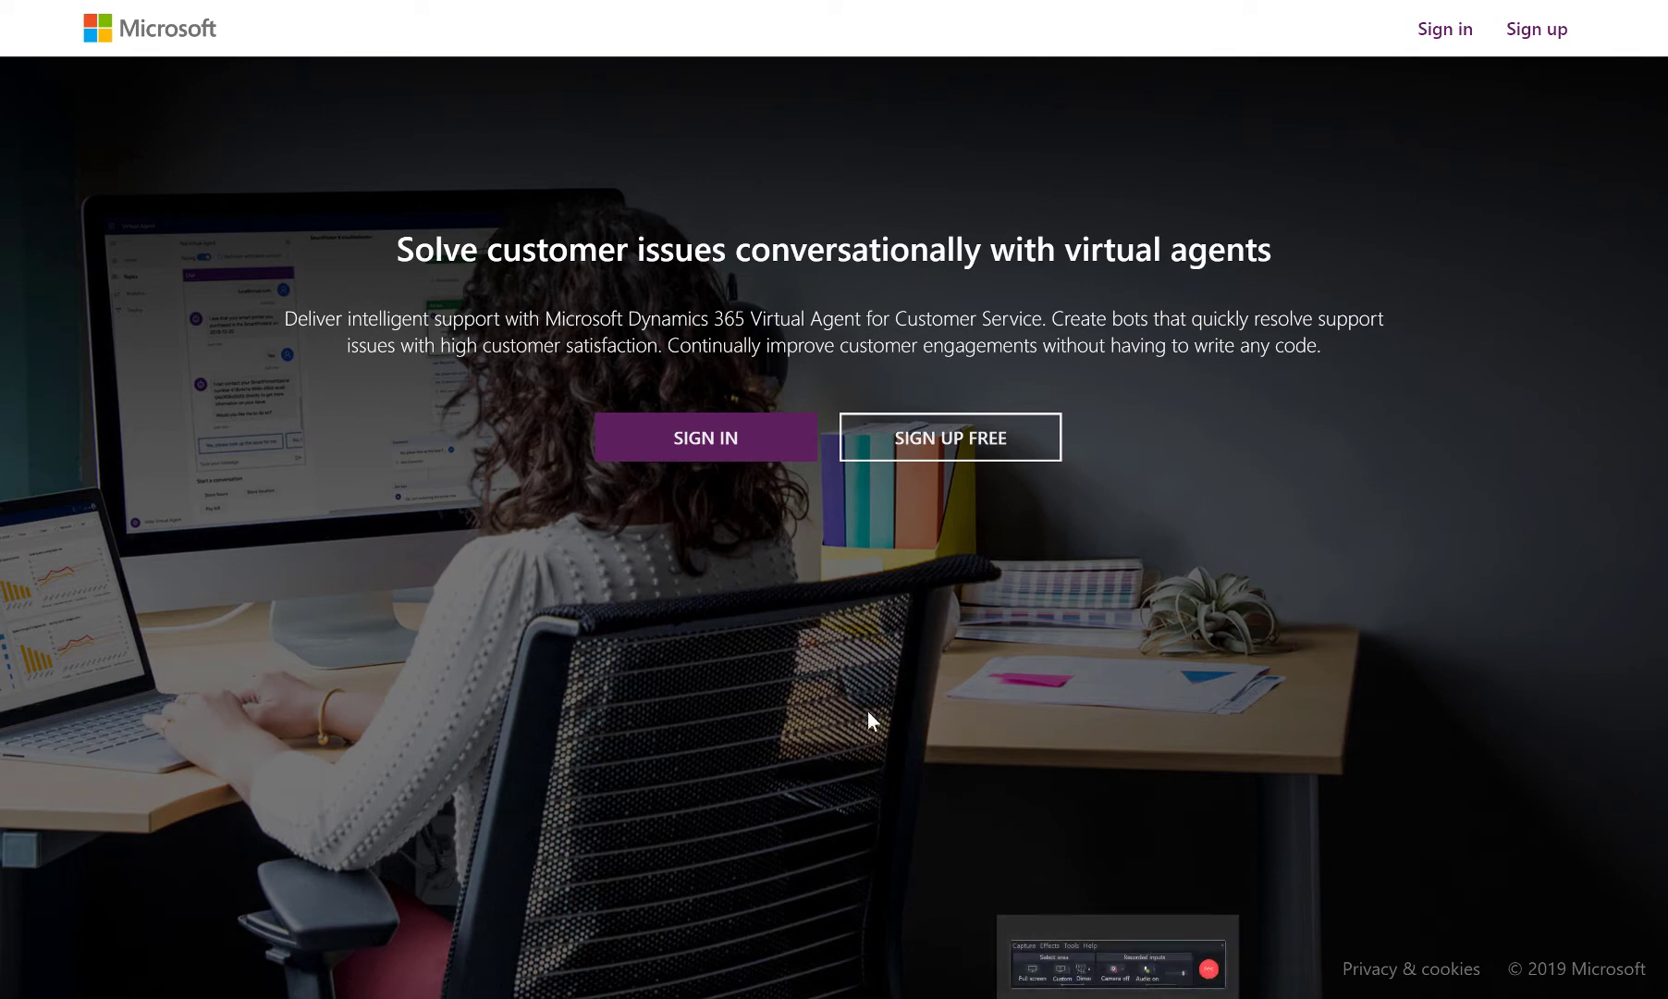
Sign in from the Virtual Agent landing page, reaching the Create a new bot dialog.
click(705, 437)
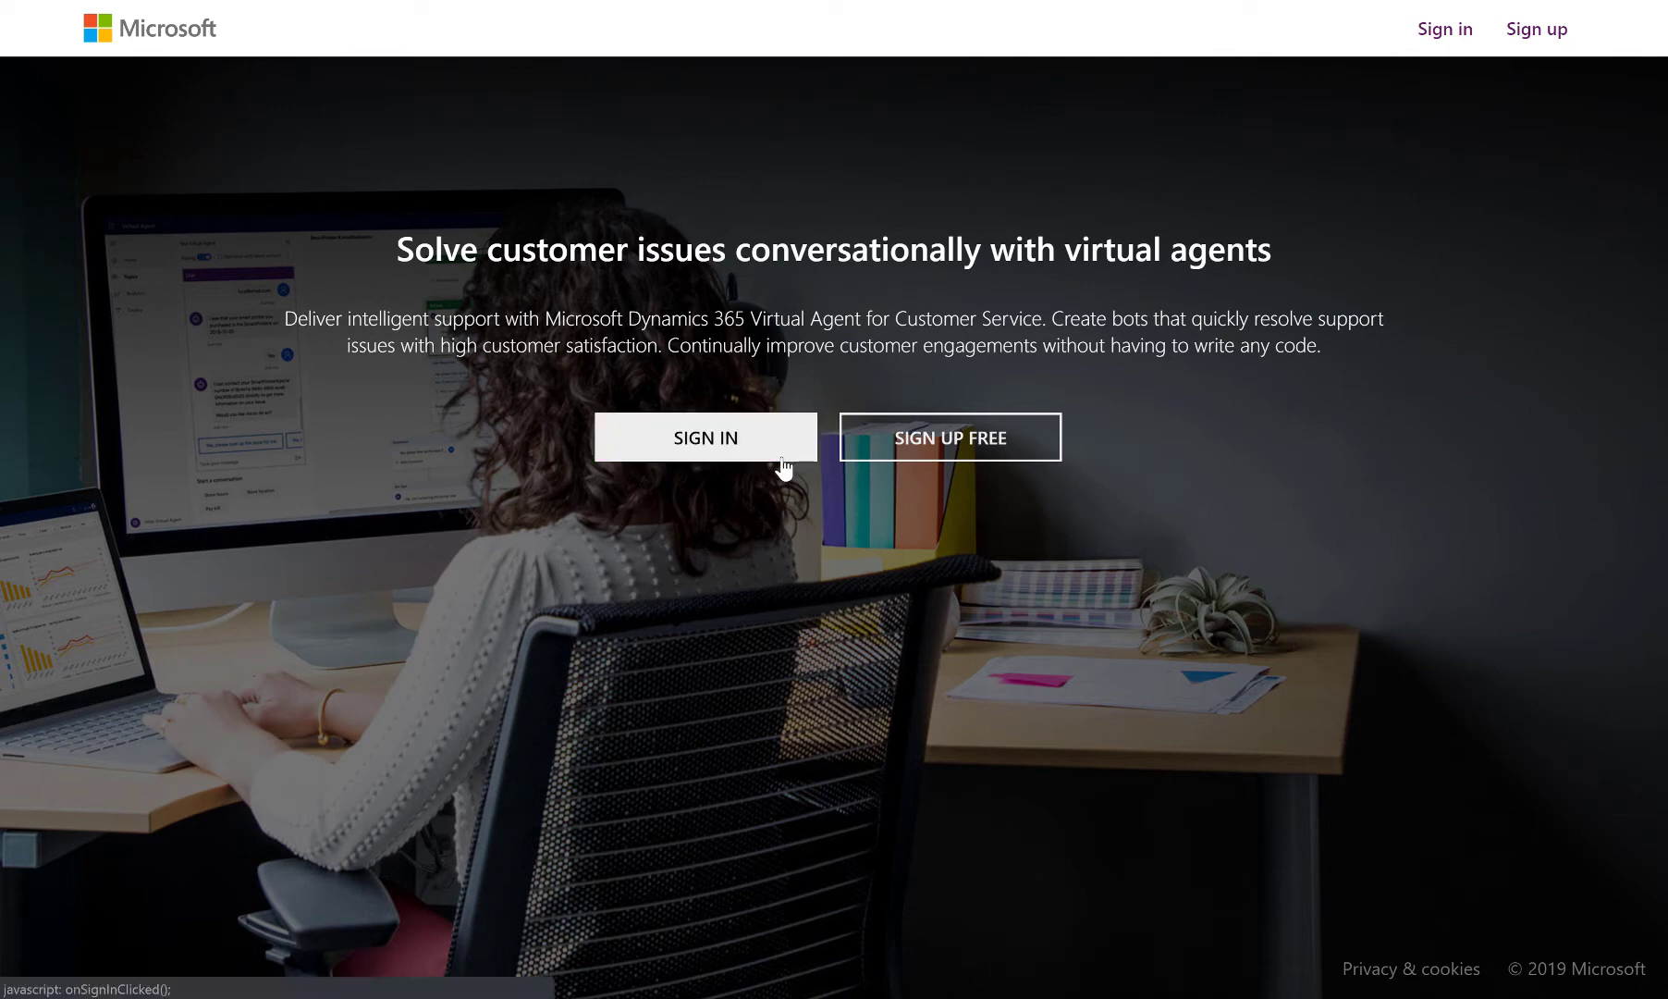
click(705, 436)
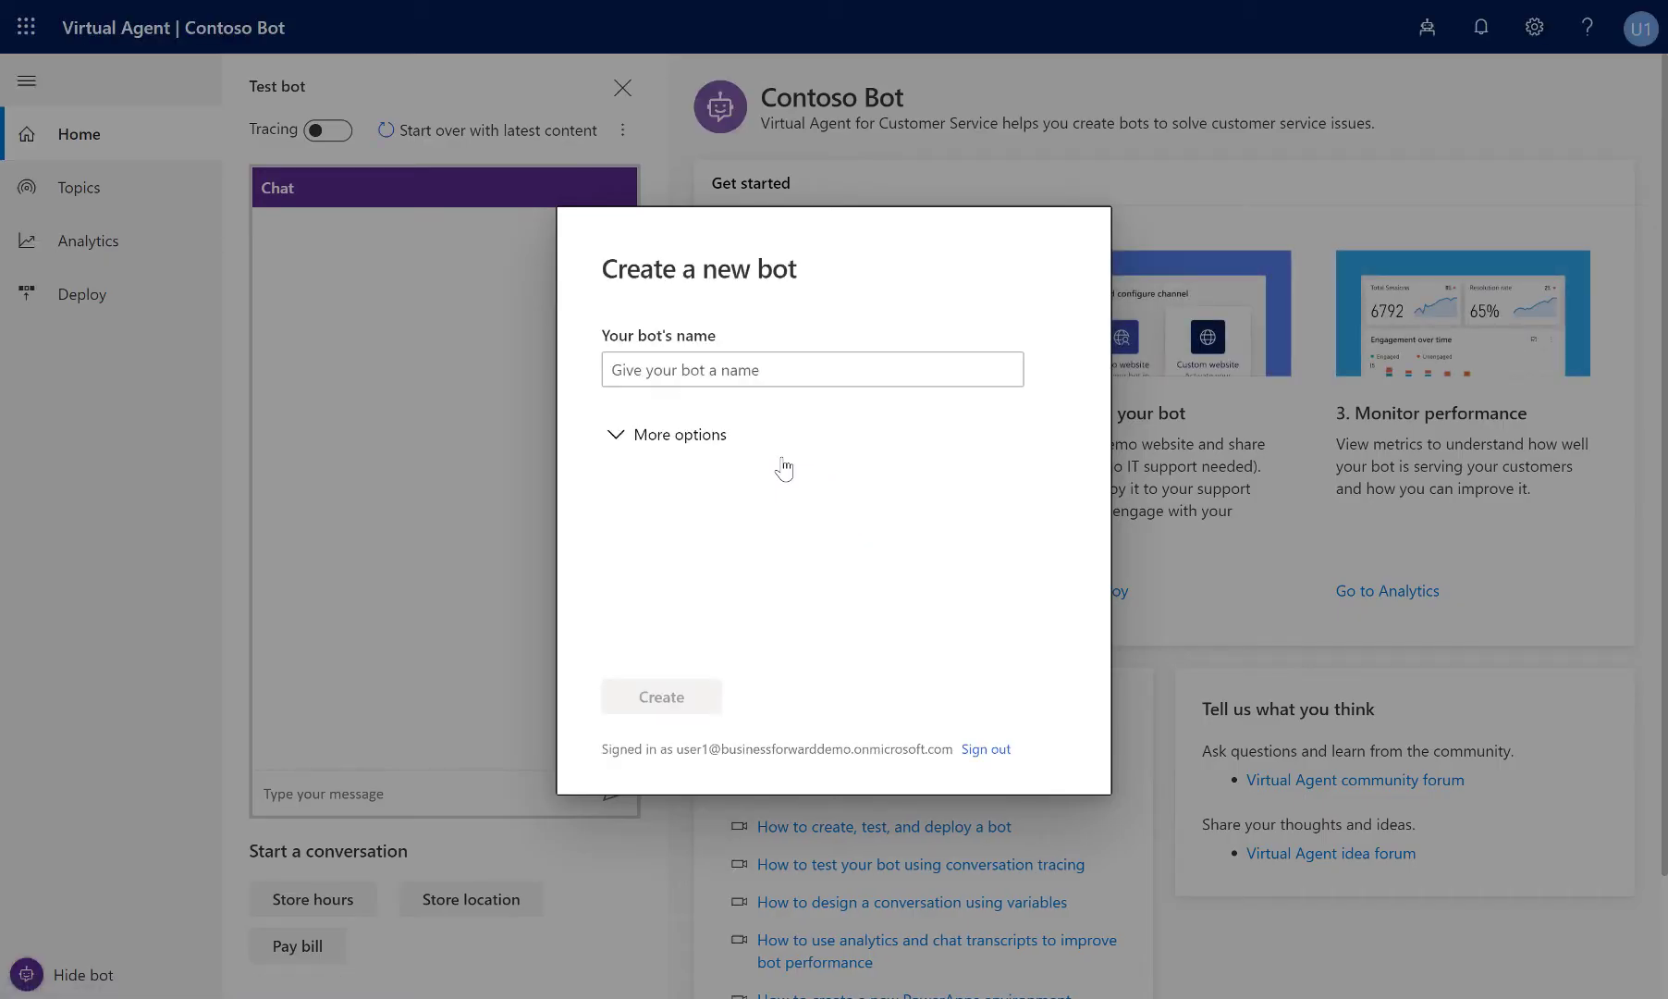
Name the new bot 'Product Troubleshooter bot' and create it.
click(810, 370)
text(Product Troubleshooter)
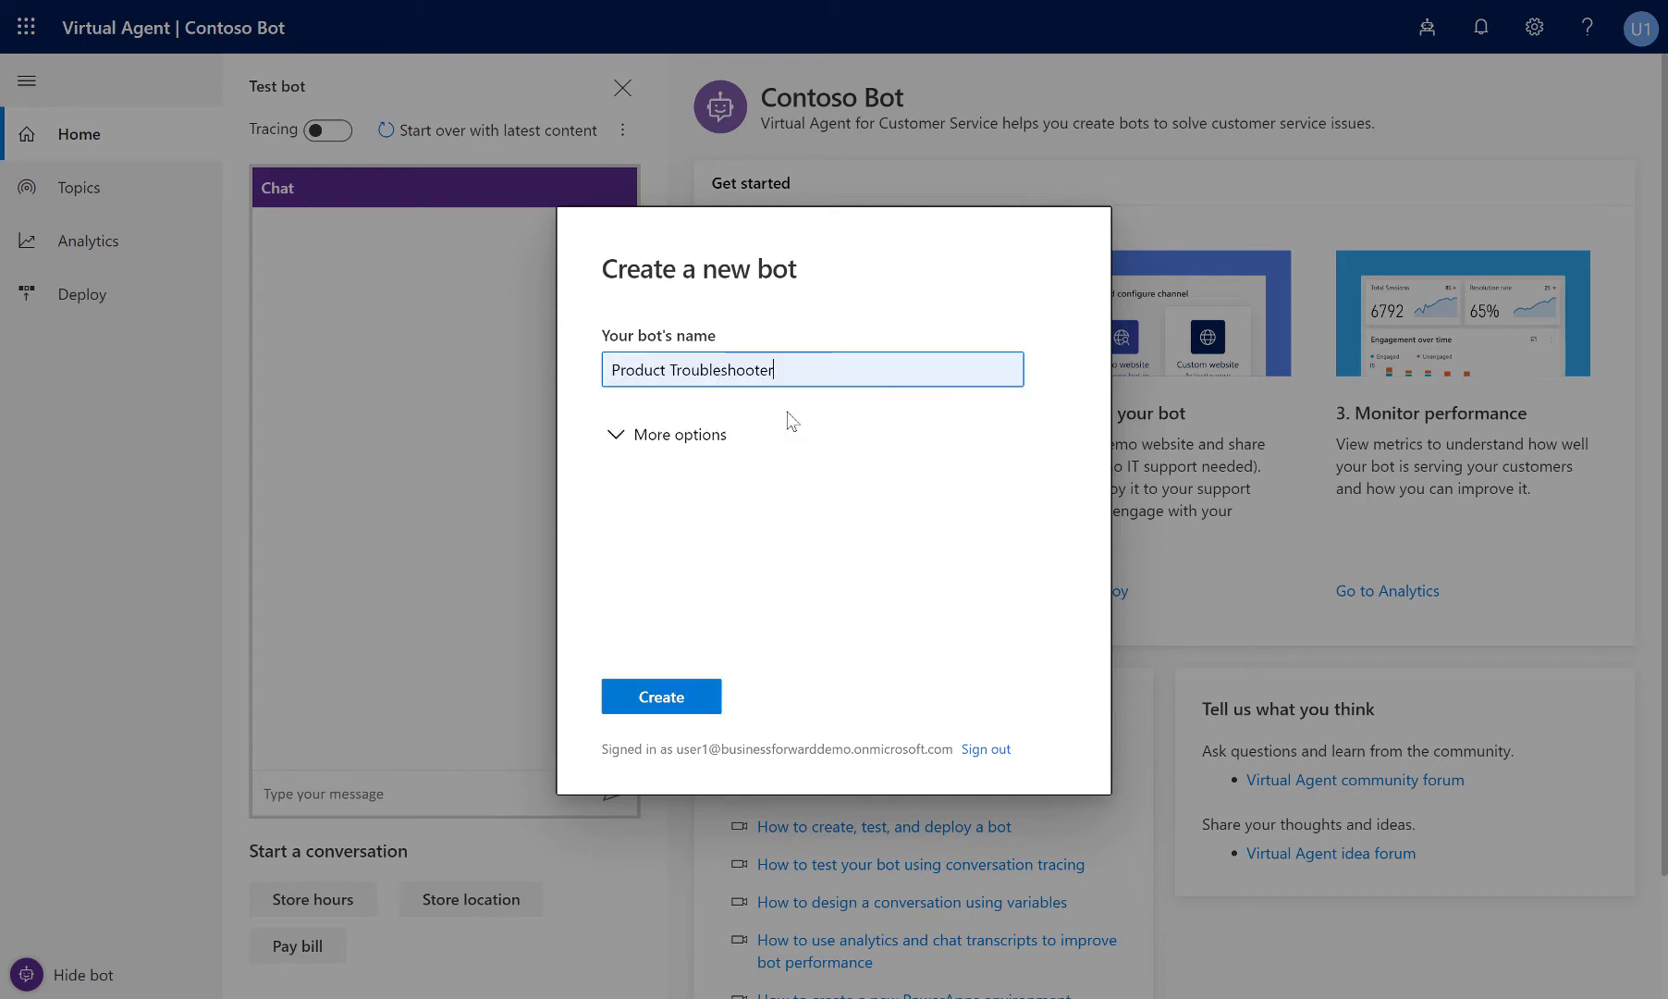
text(bot)
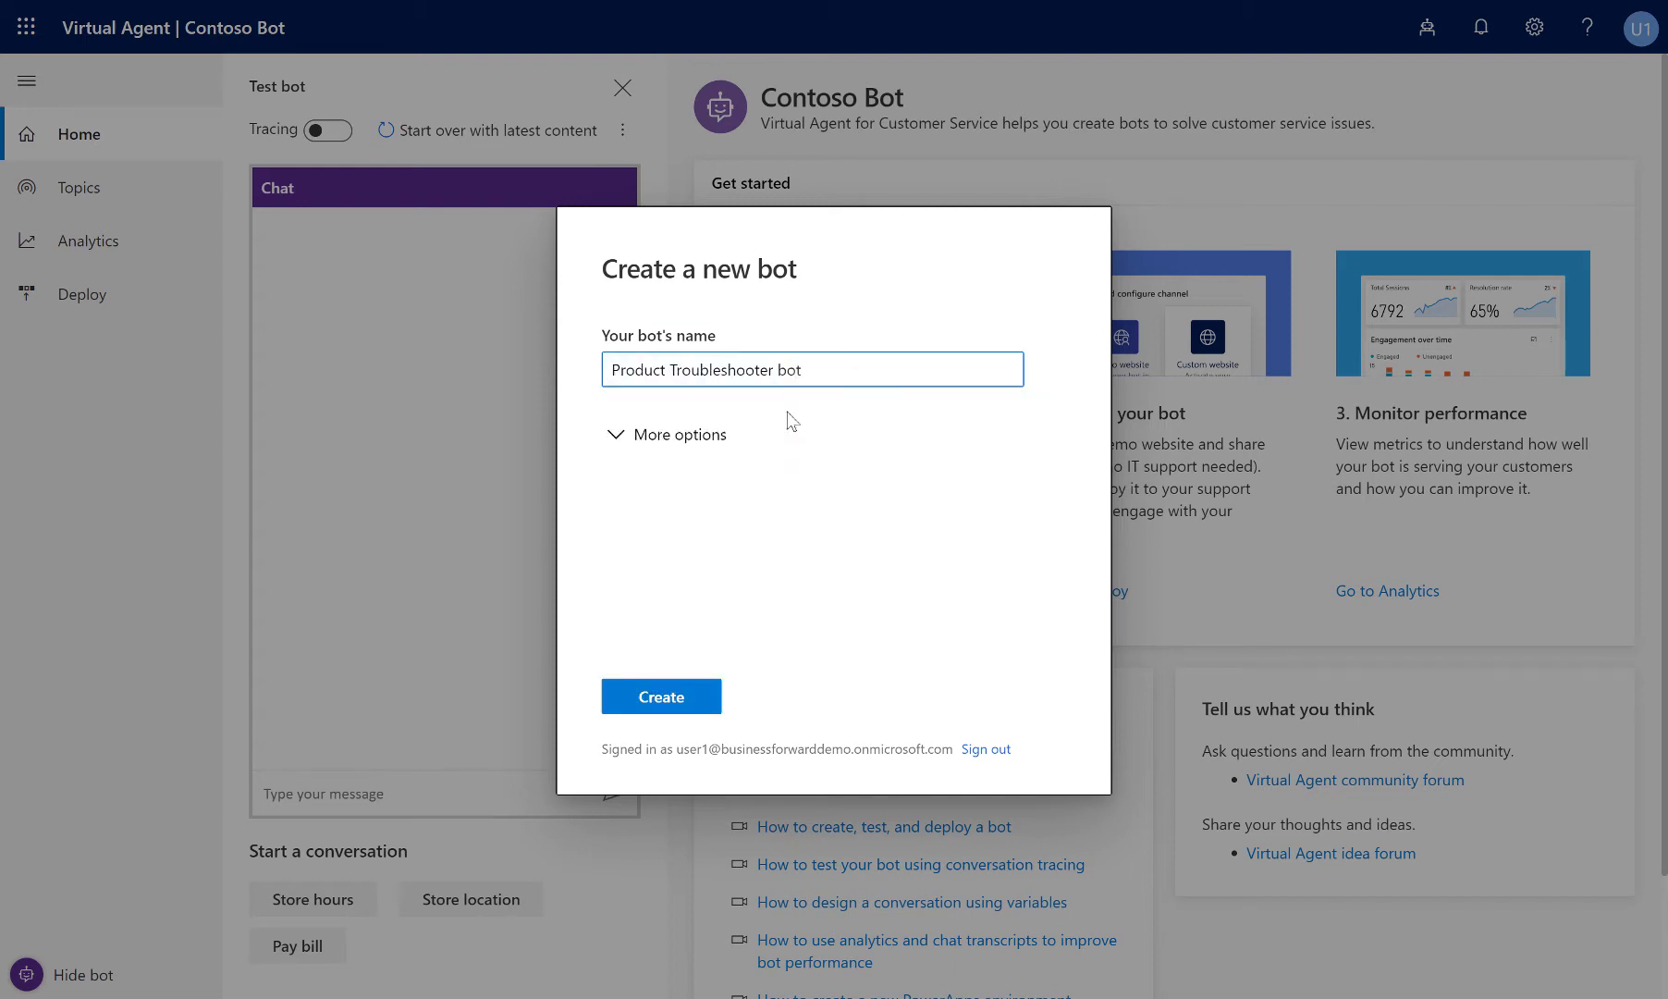
click(661, 697)
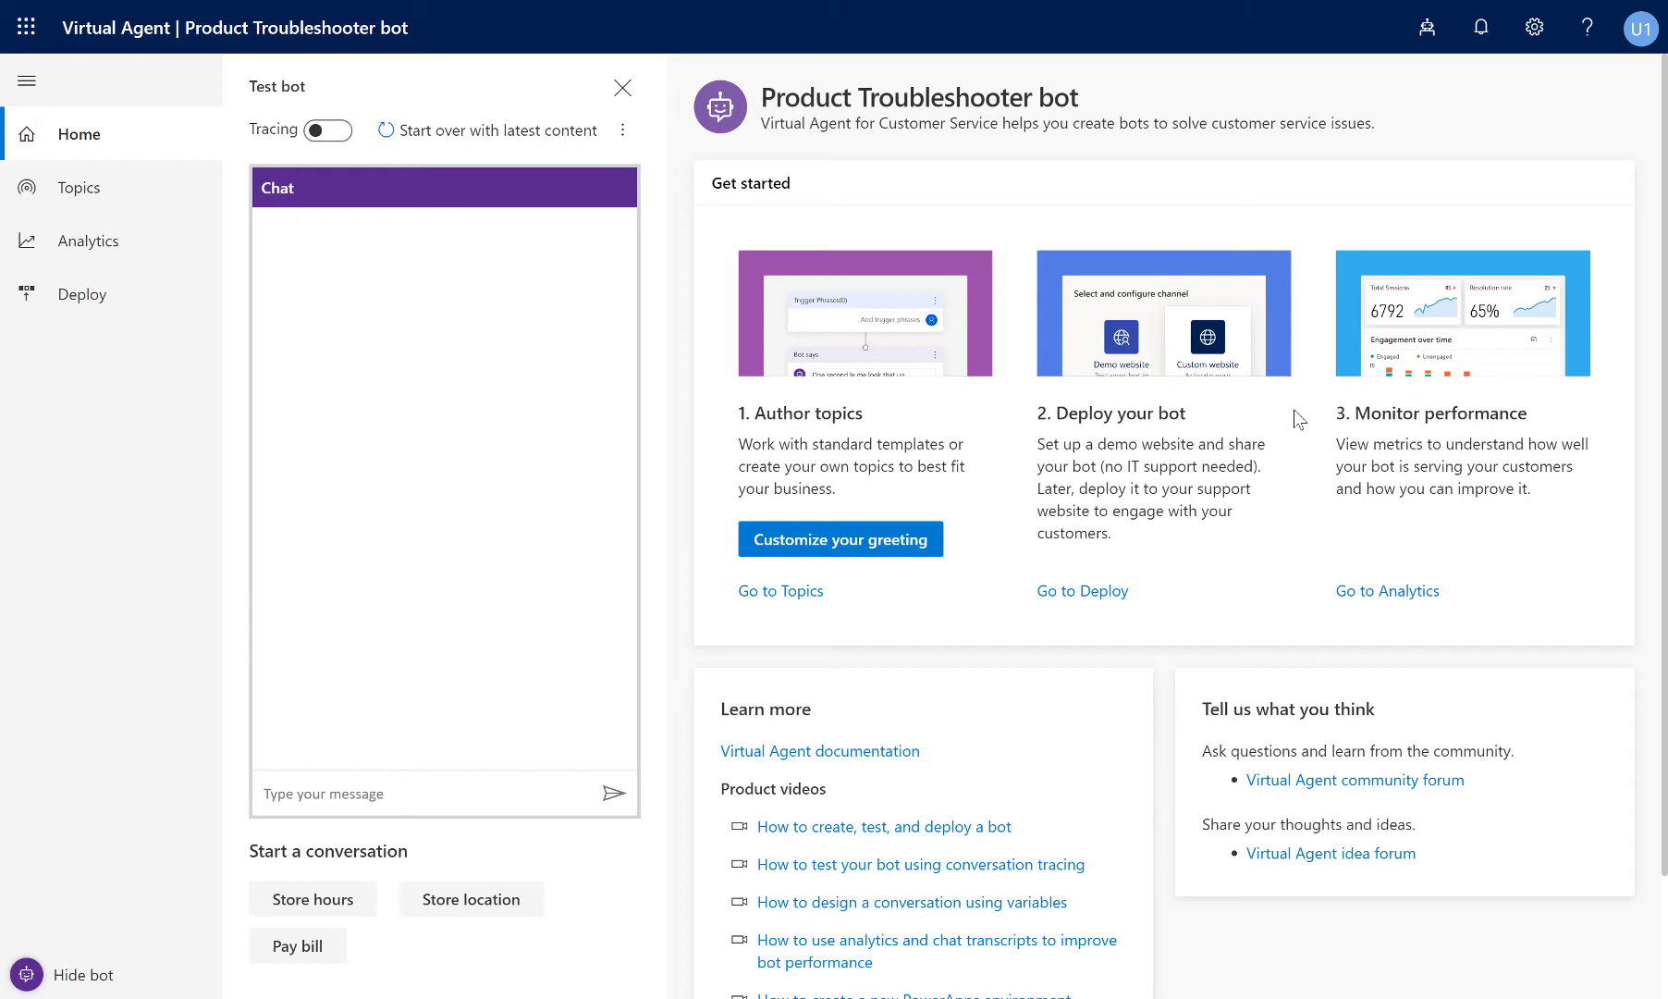
mouse_move(812, 374)
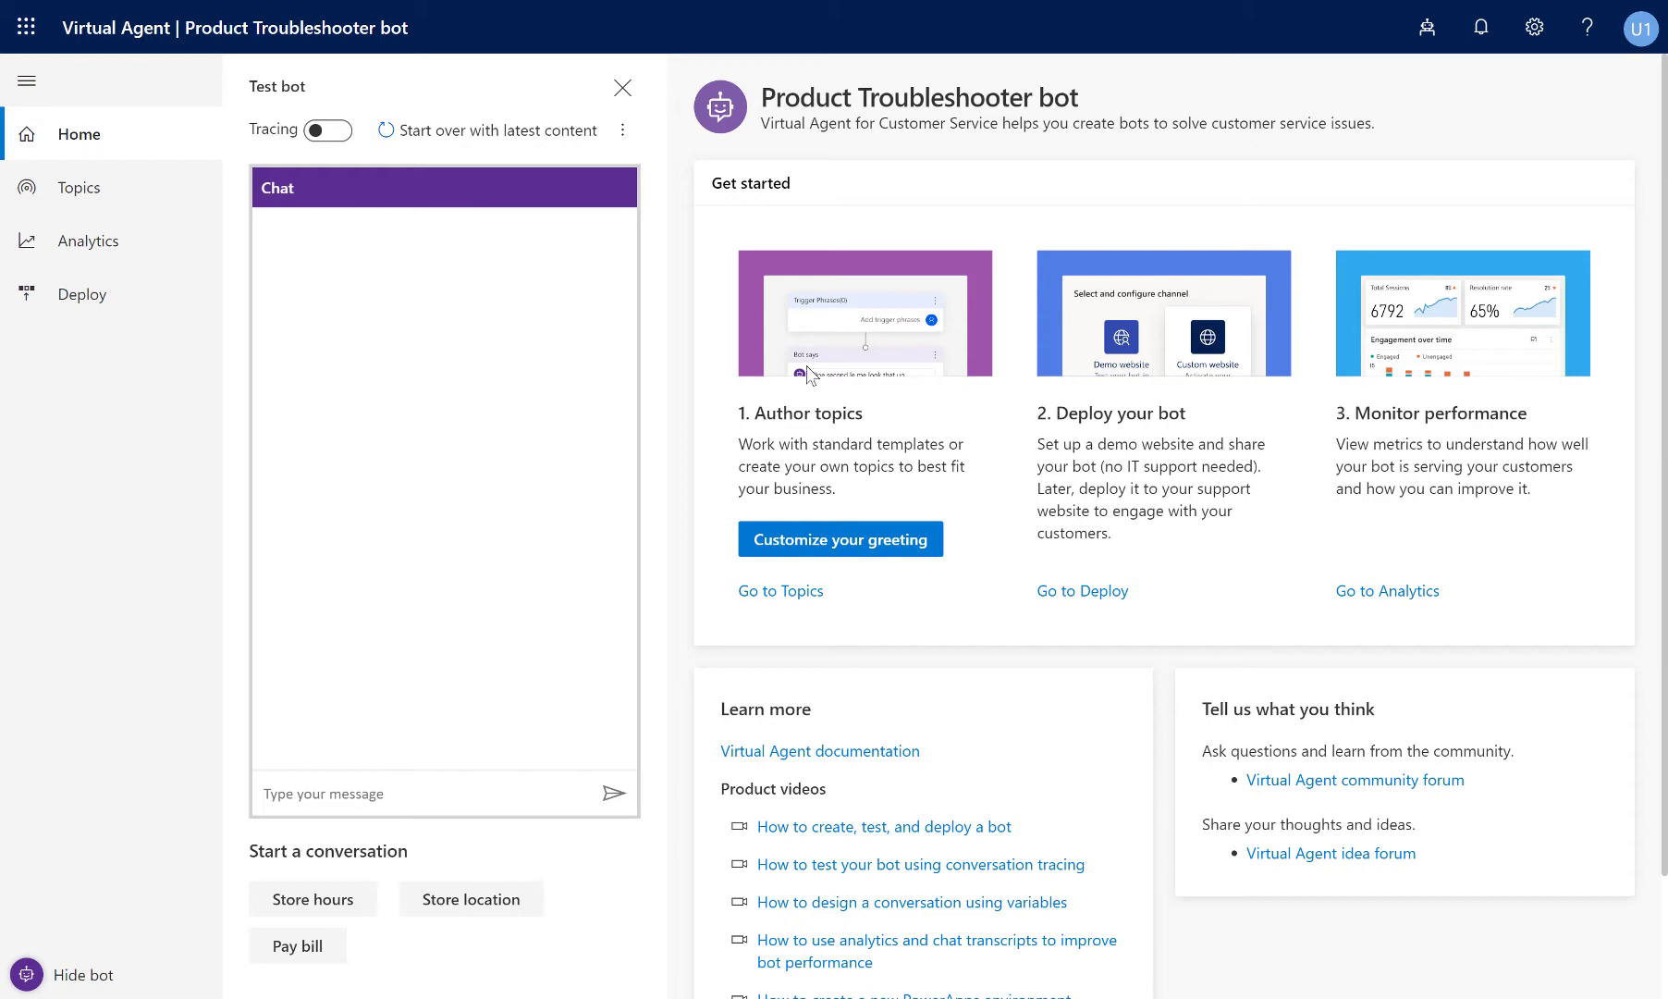
mouse_move(132, 861)
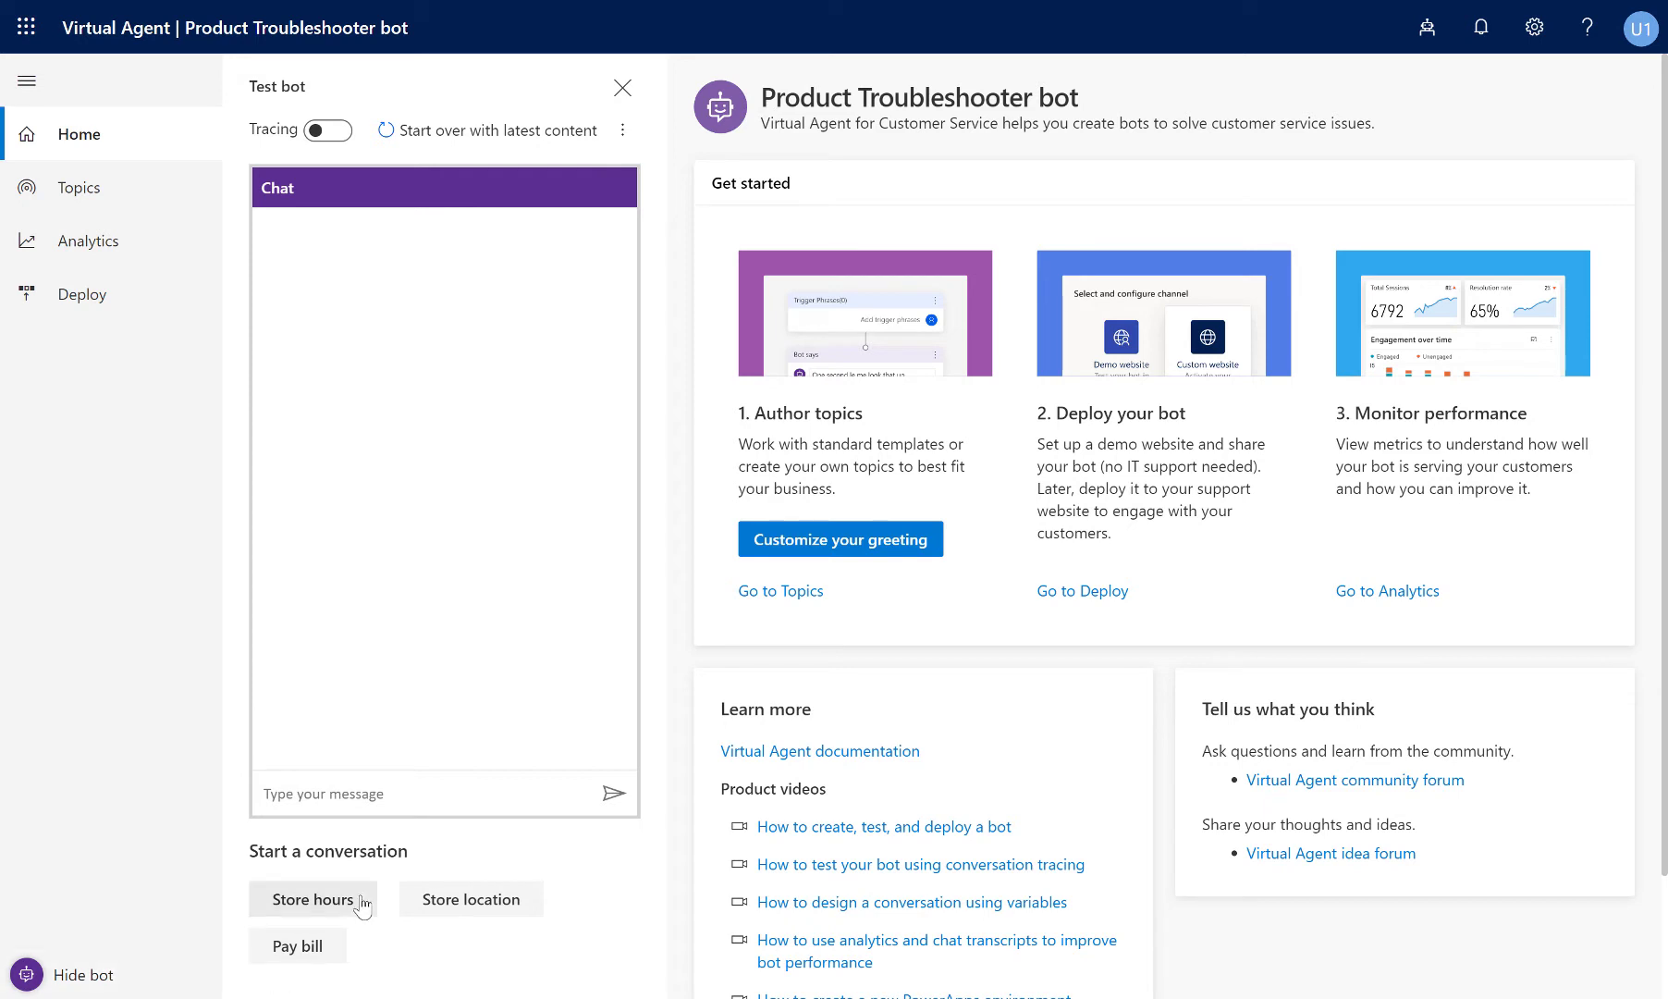
Start the Store hours test conversation so the bot asks which location.
click(312, 899)
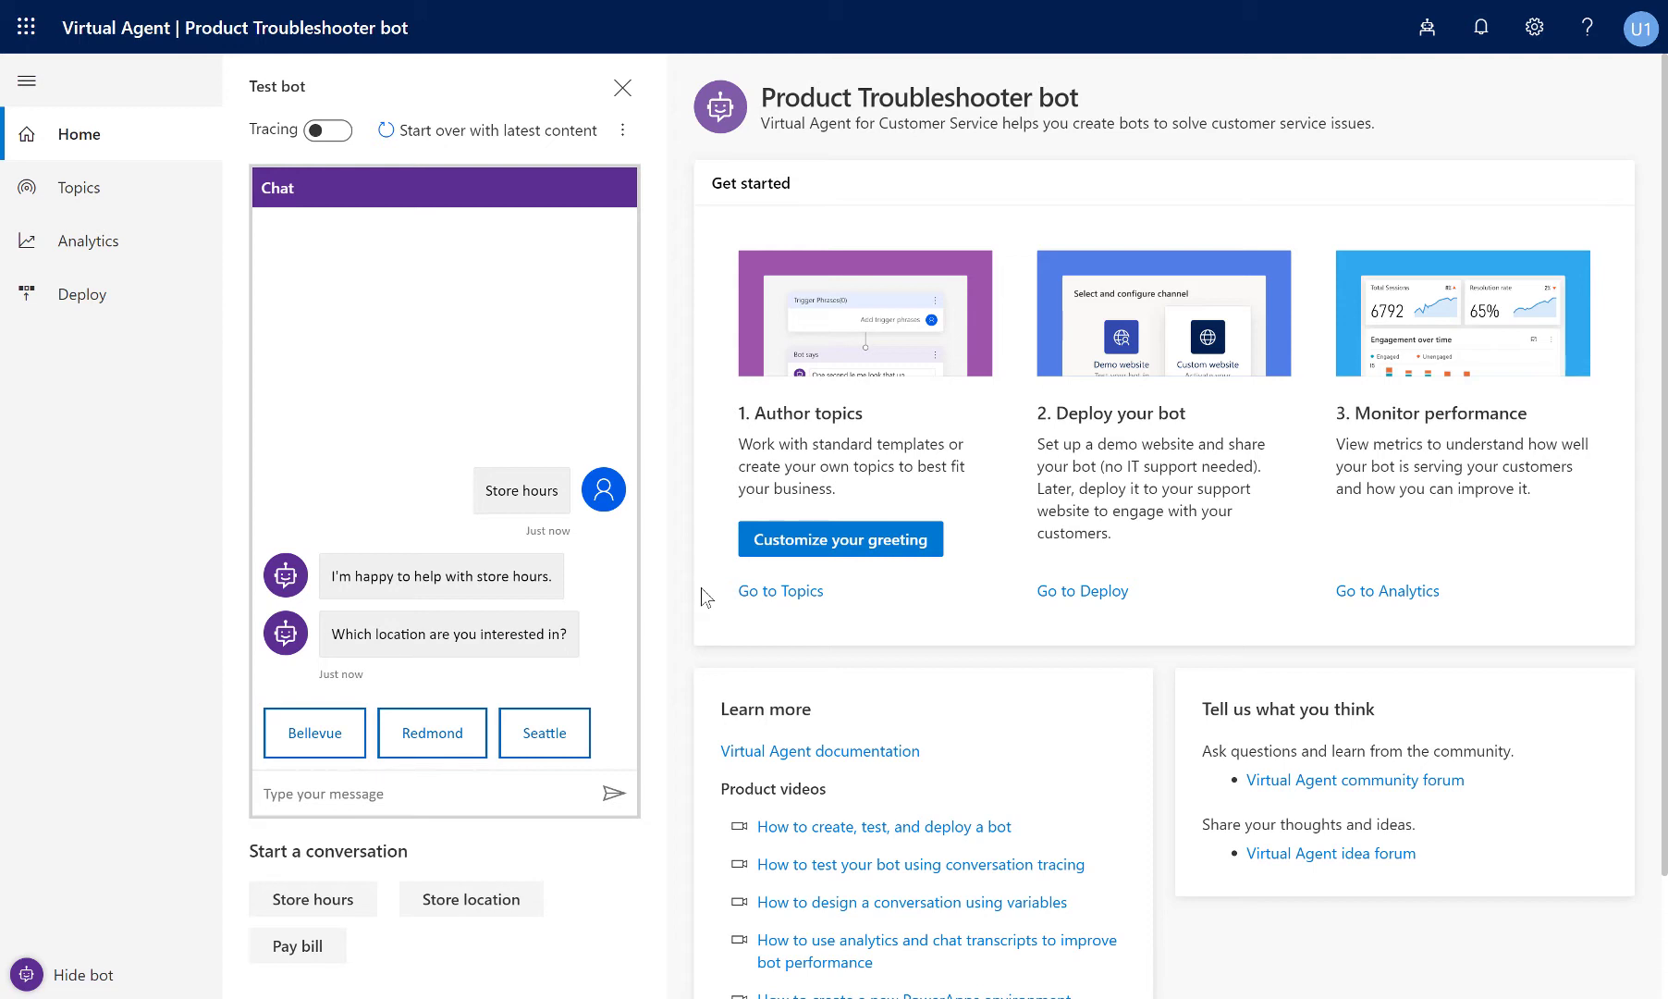
mouse_move(194, 202)
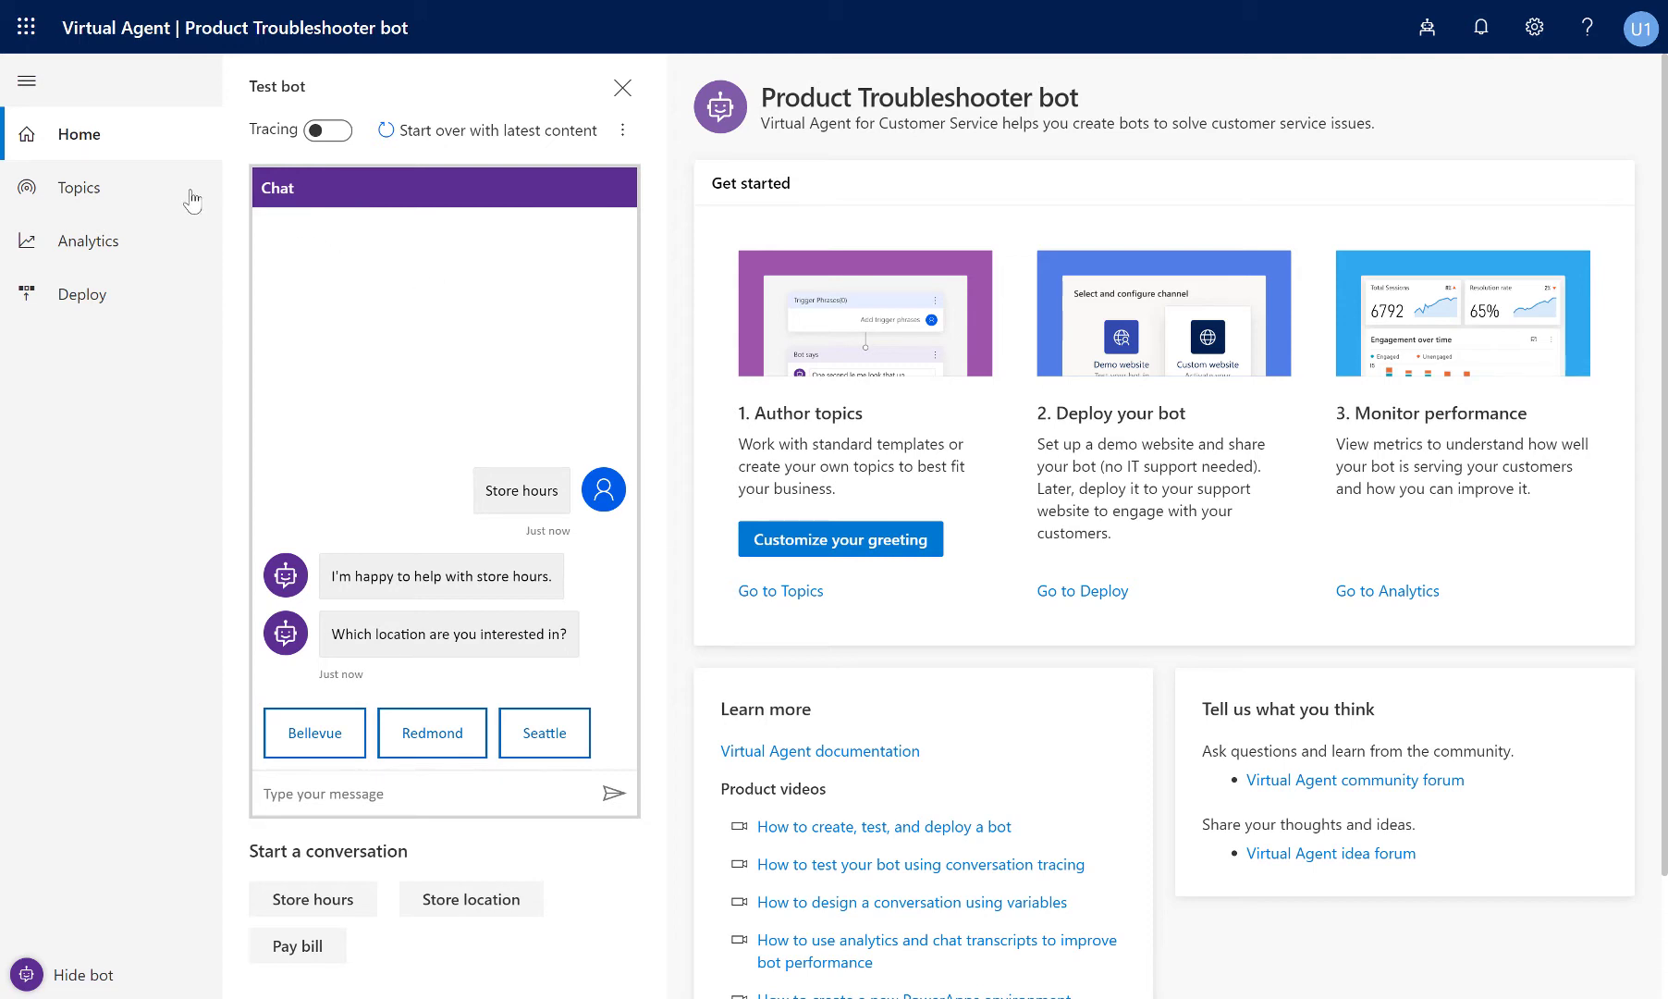
Show the bot's list of 32 existing topics from the left navigation.
click(78, 187)
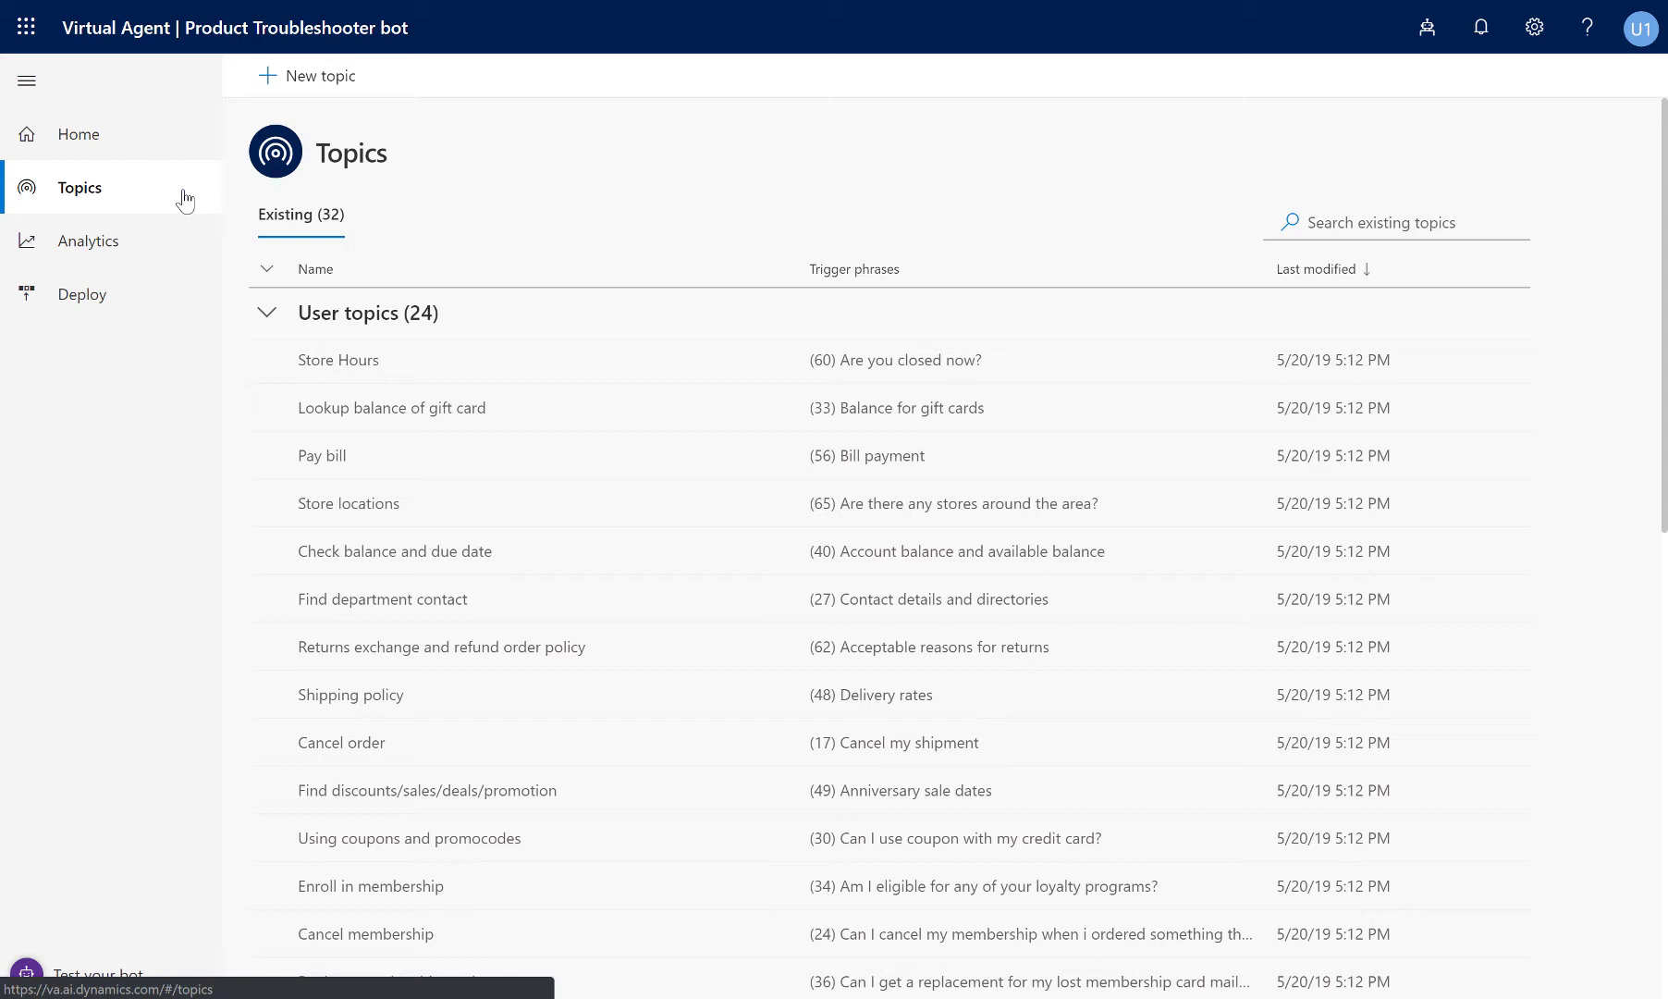
mouse_move(358, 104)
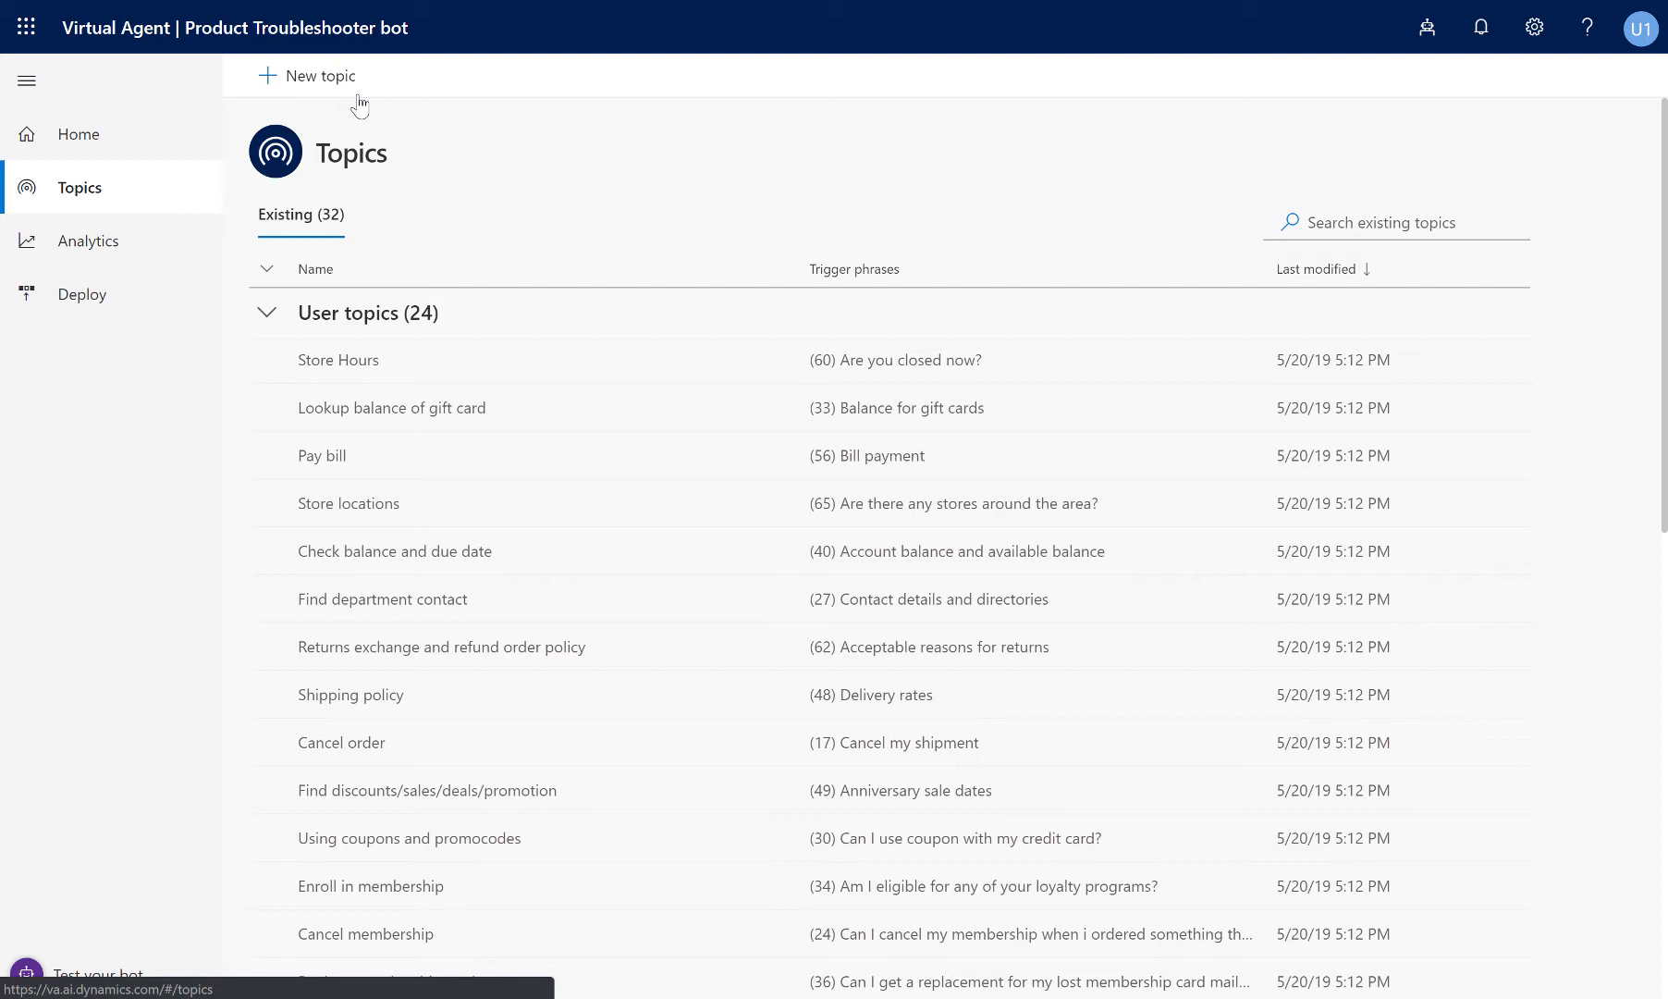
Create a 'Warranty checker' topic with five warranty trigger phrases and save it.
click(307, 76)
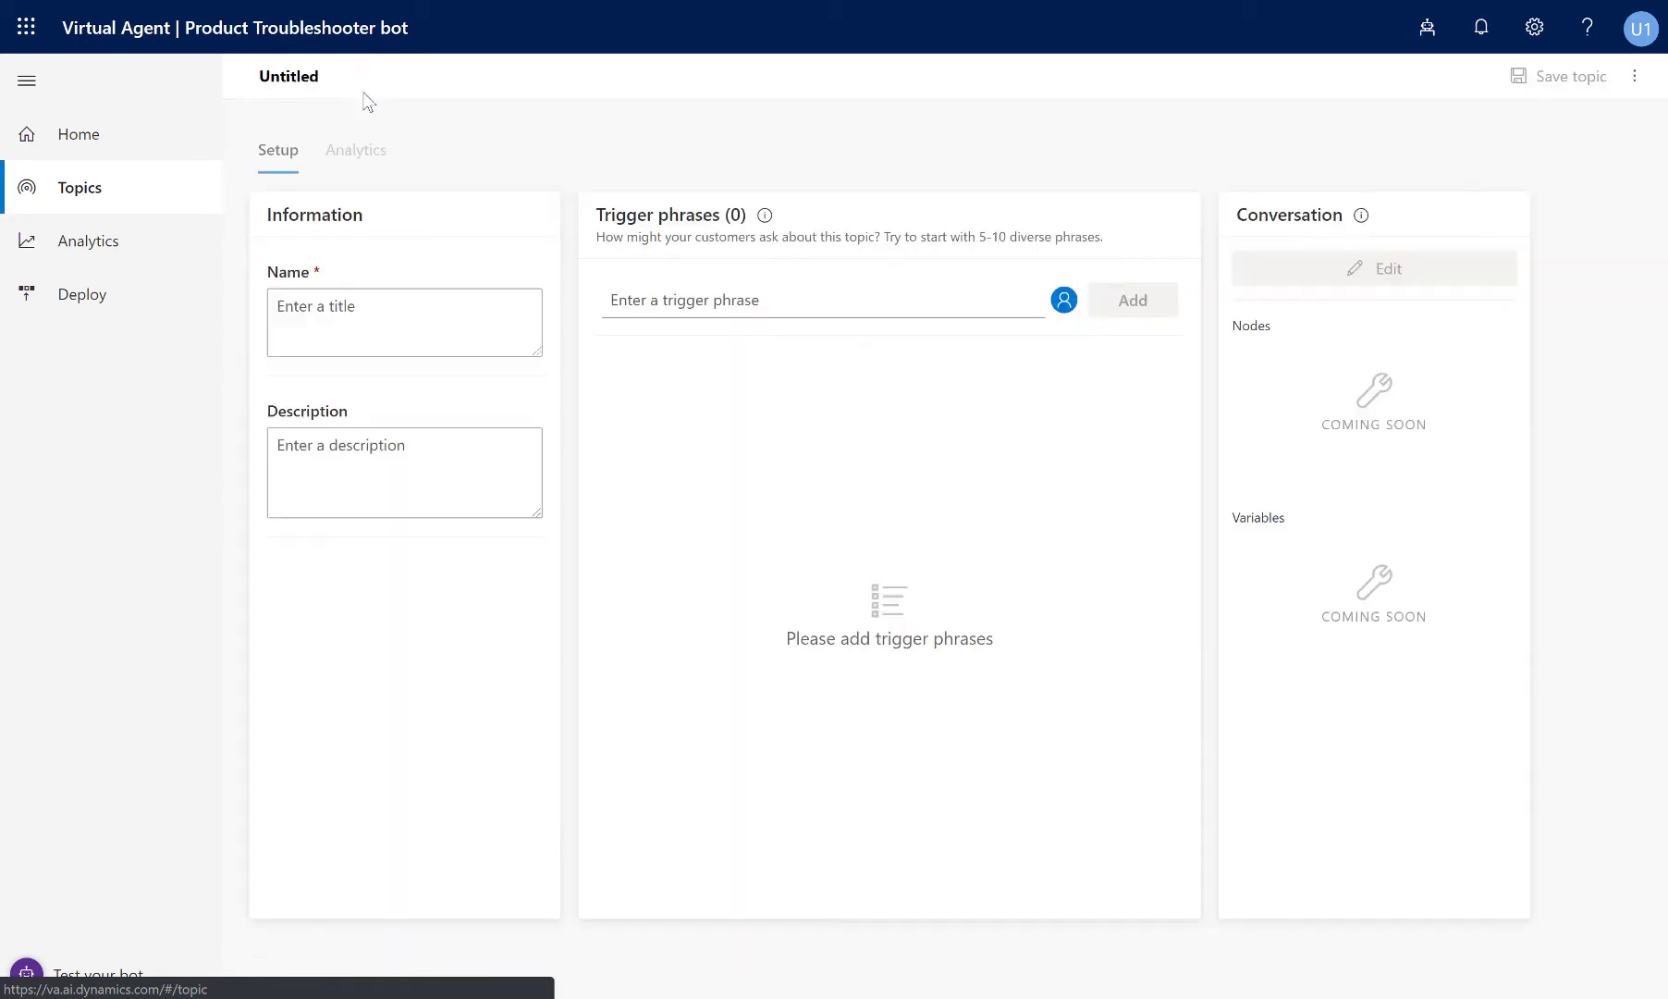
click(405, 322)
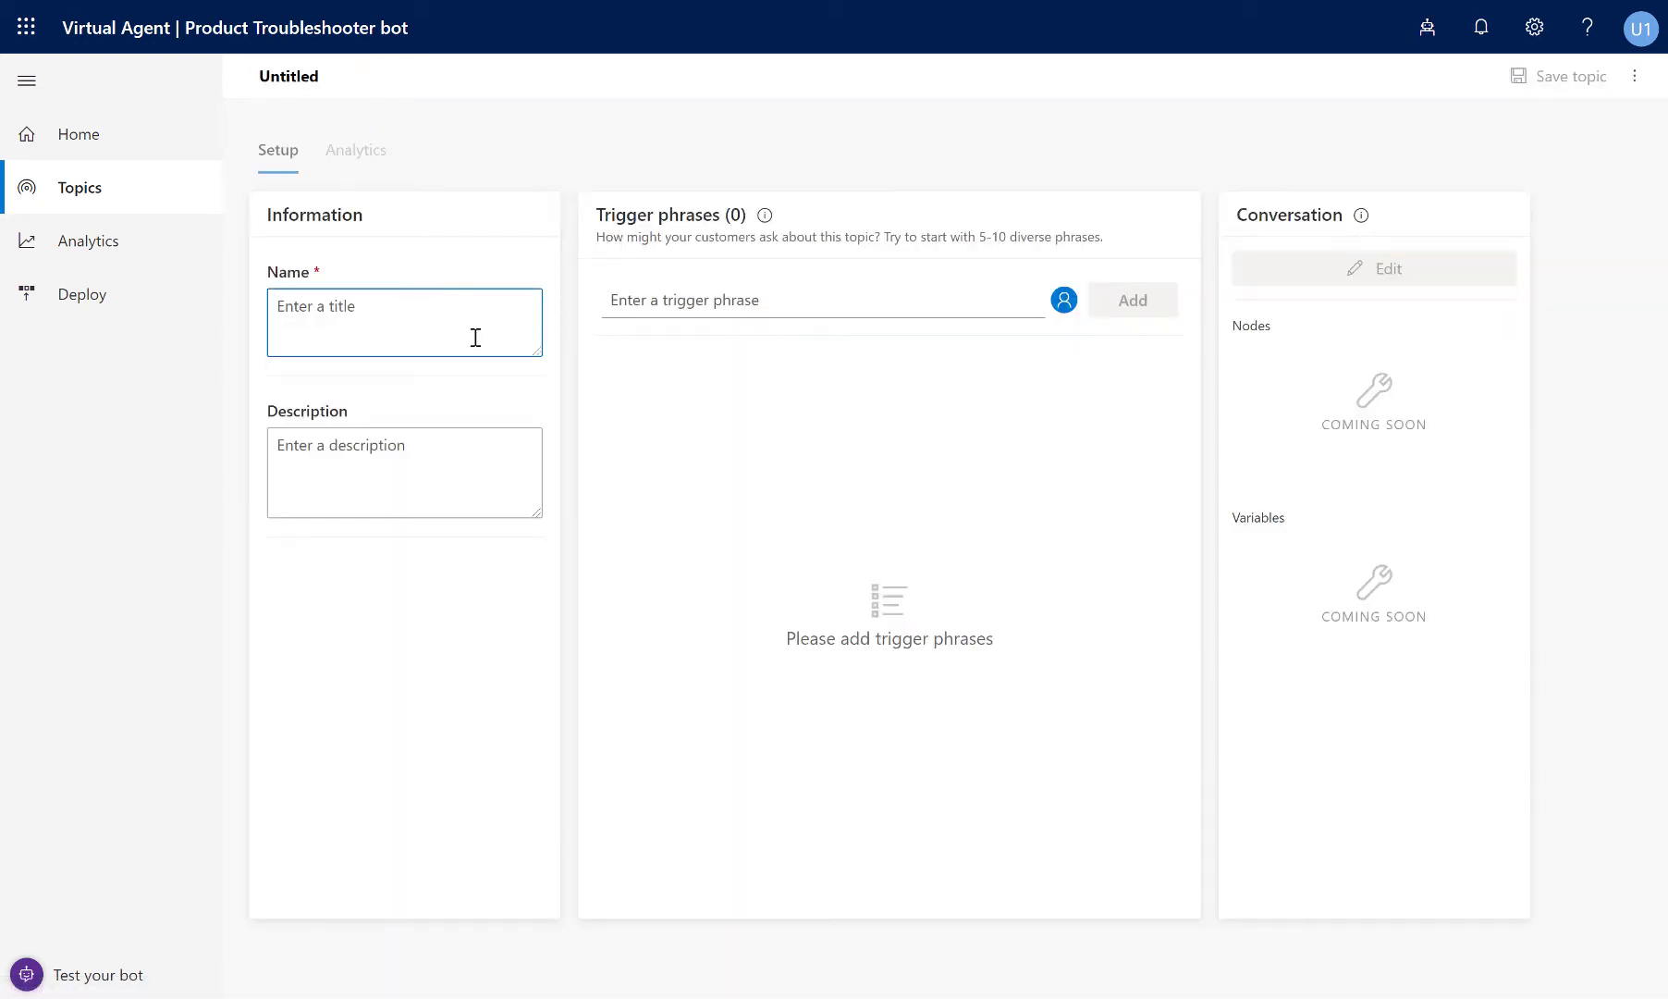
text(Warranty checker)
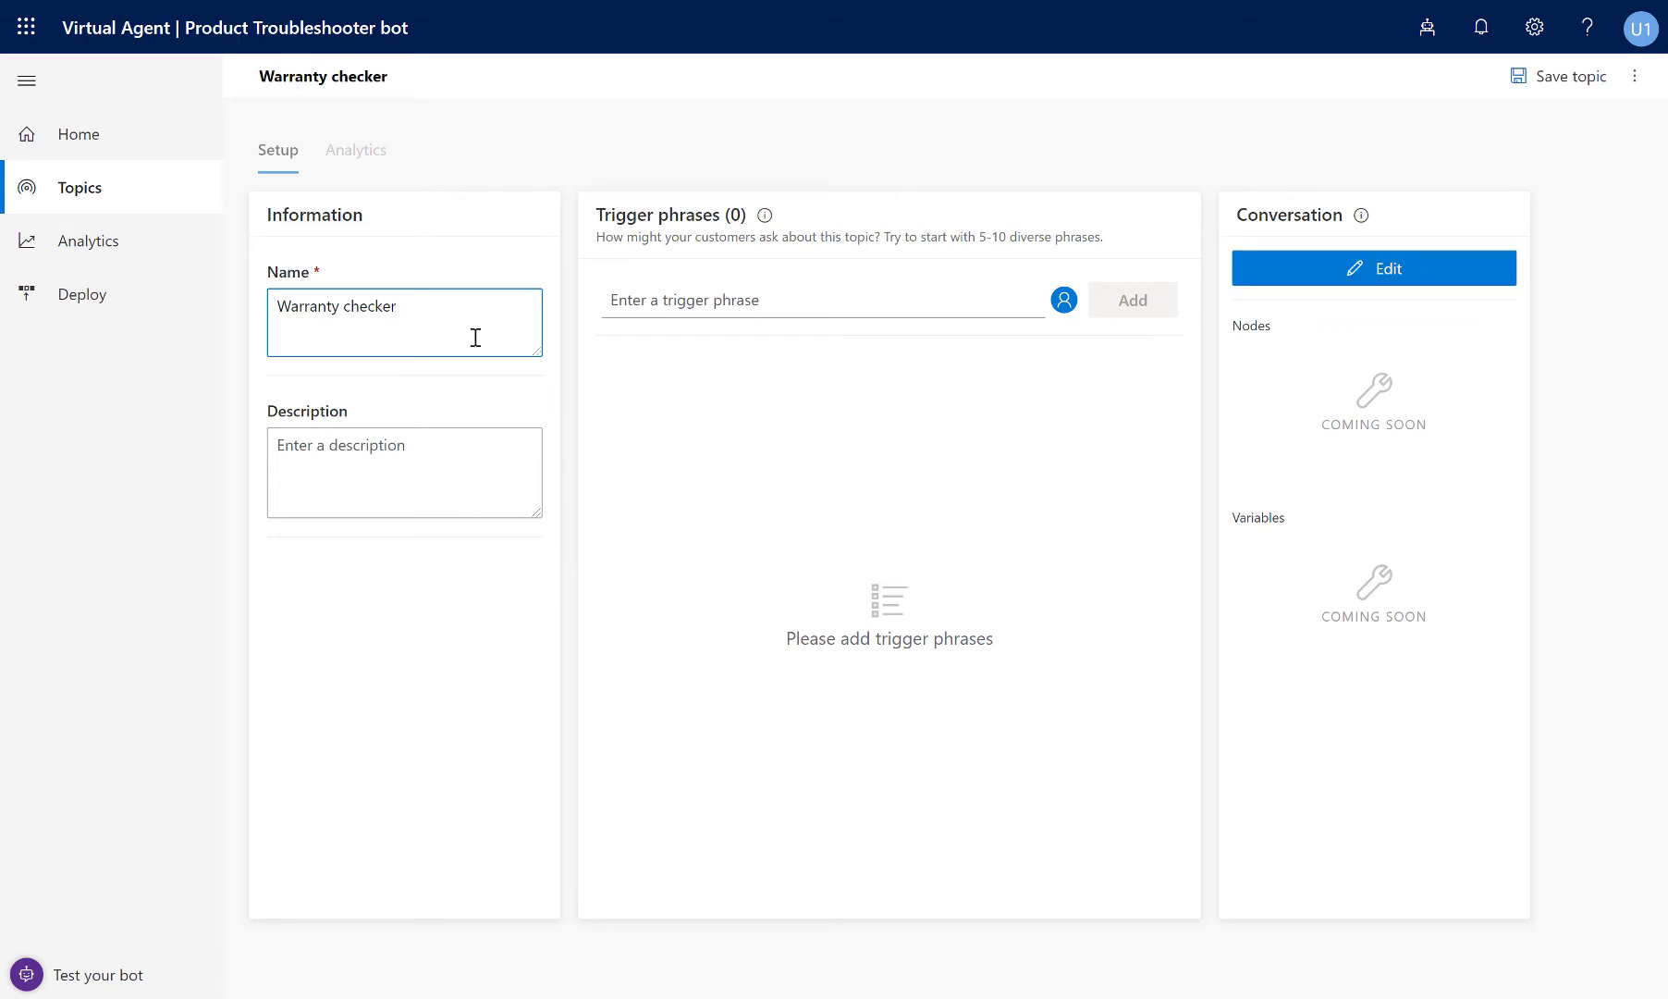
click(820, 299)
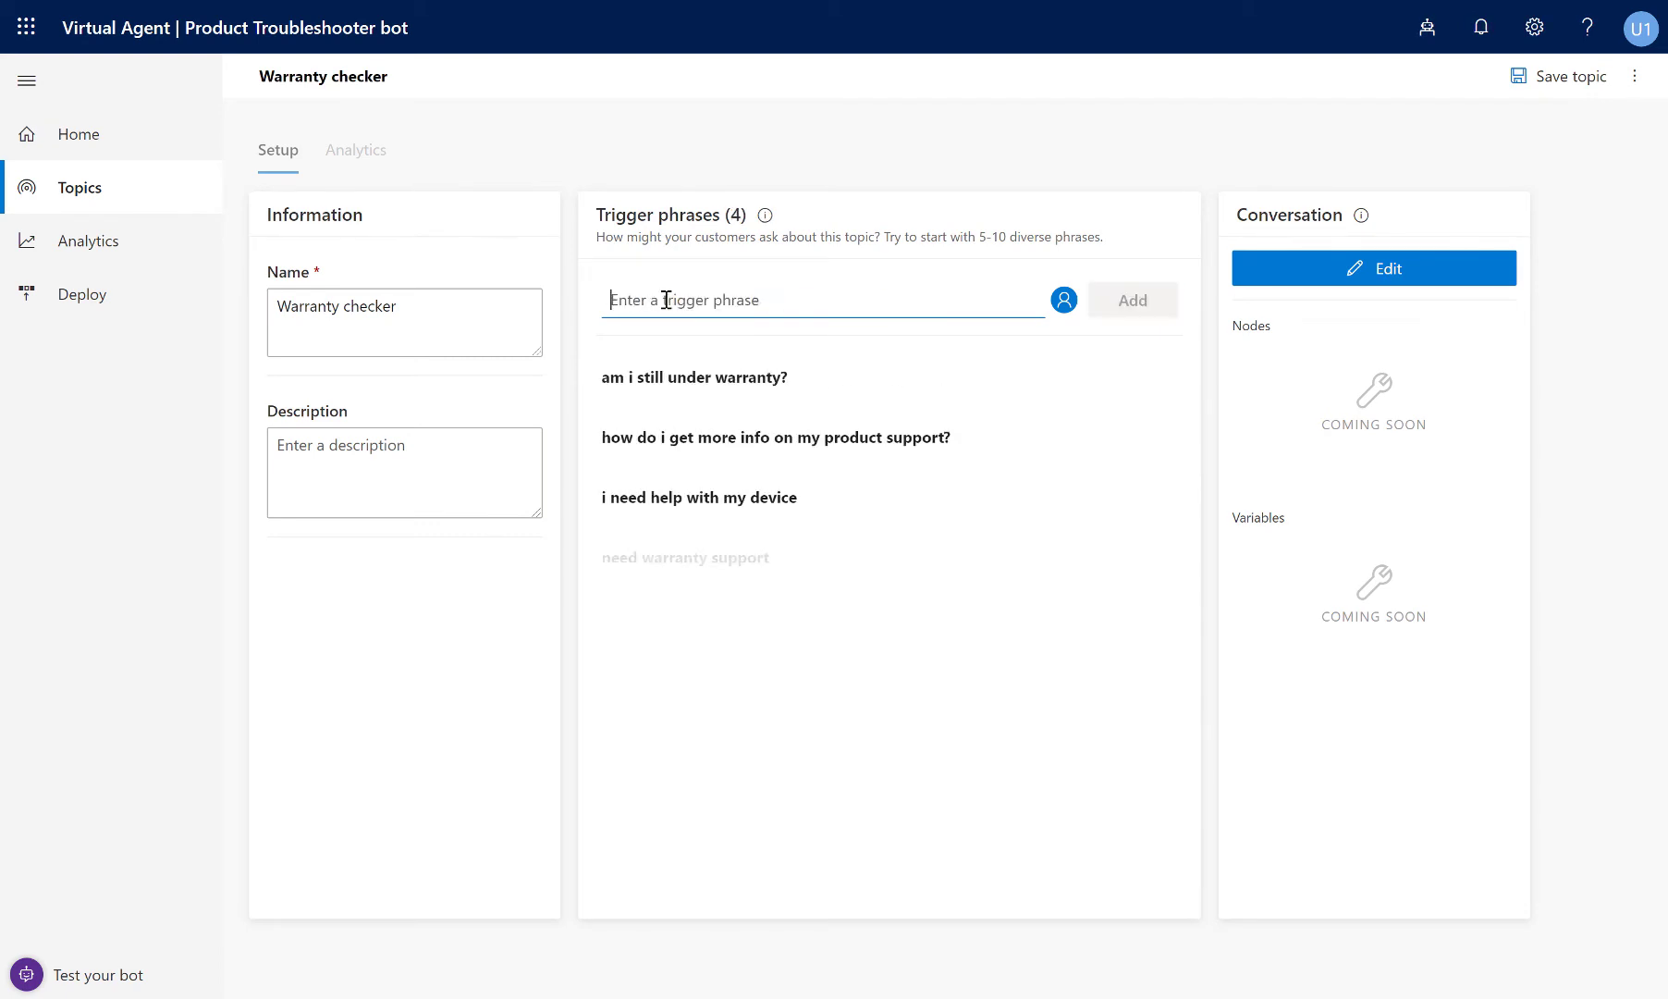
click(1130, 299)
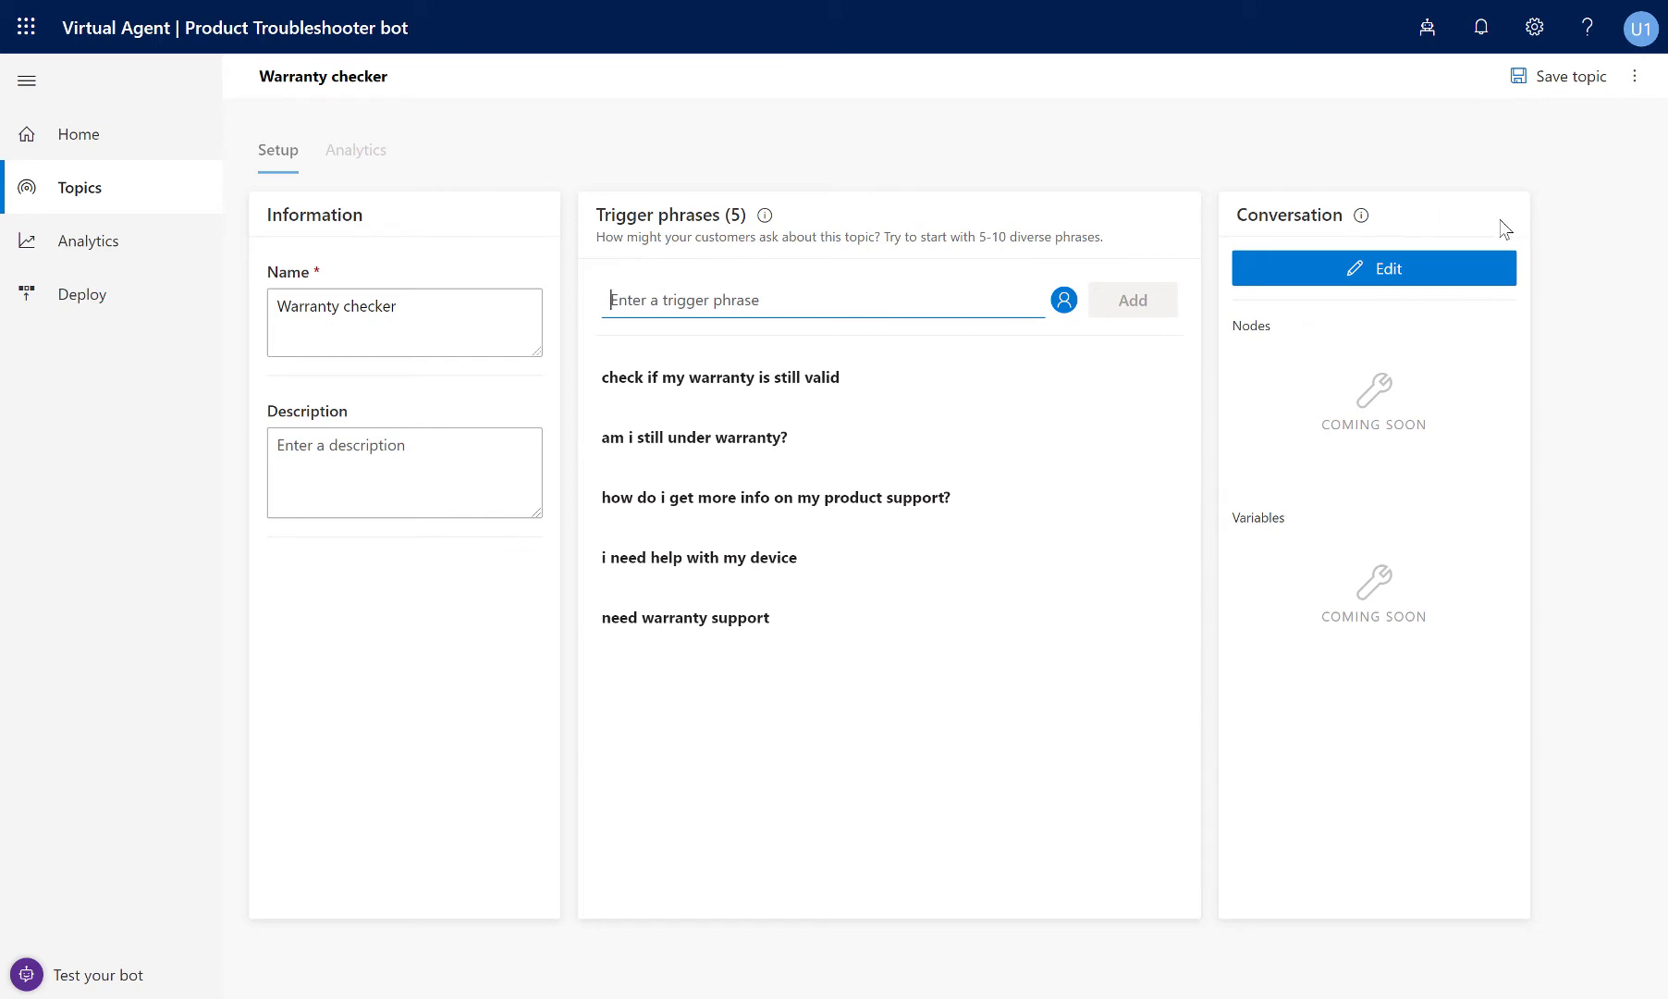
click(1567, 76)
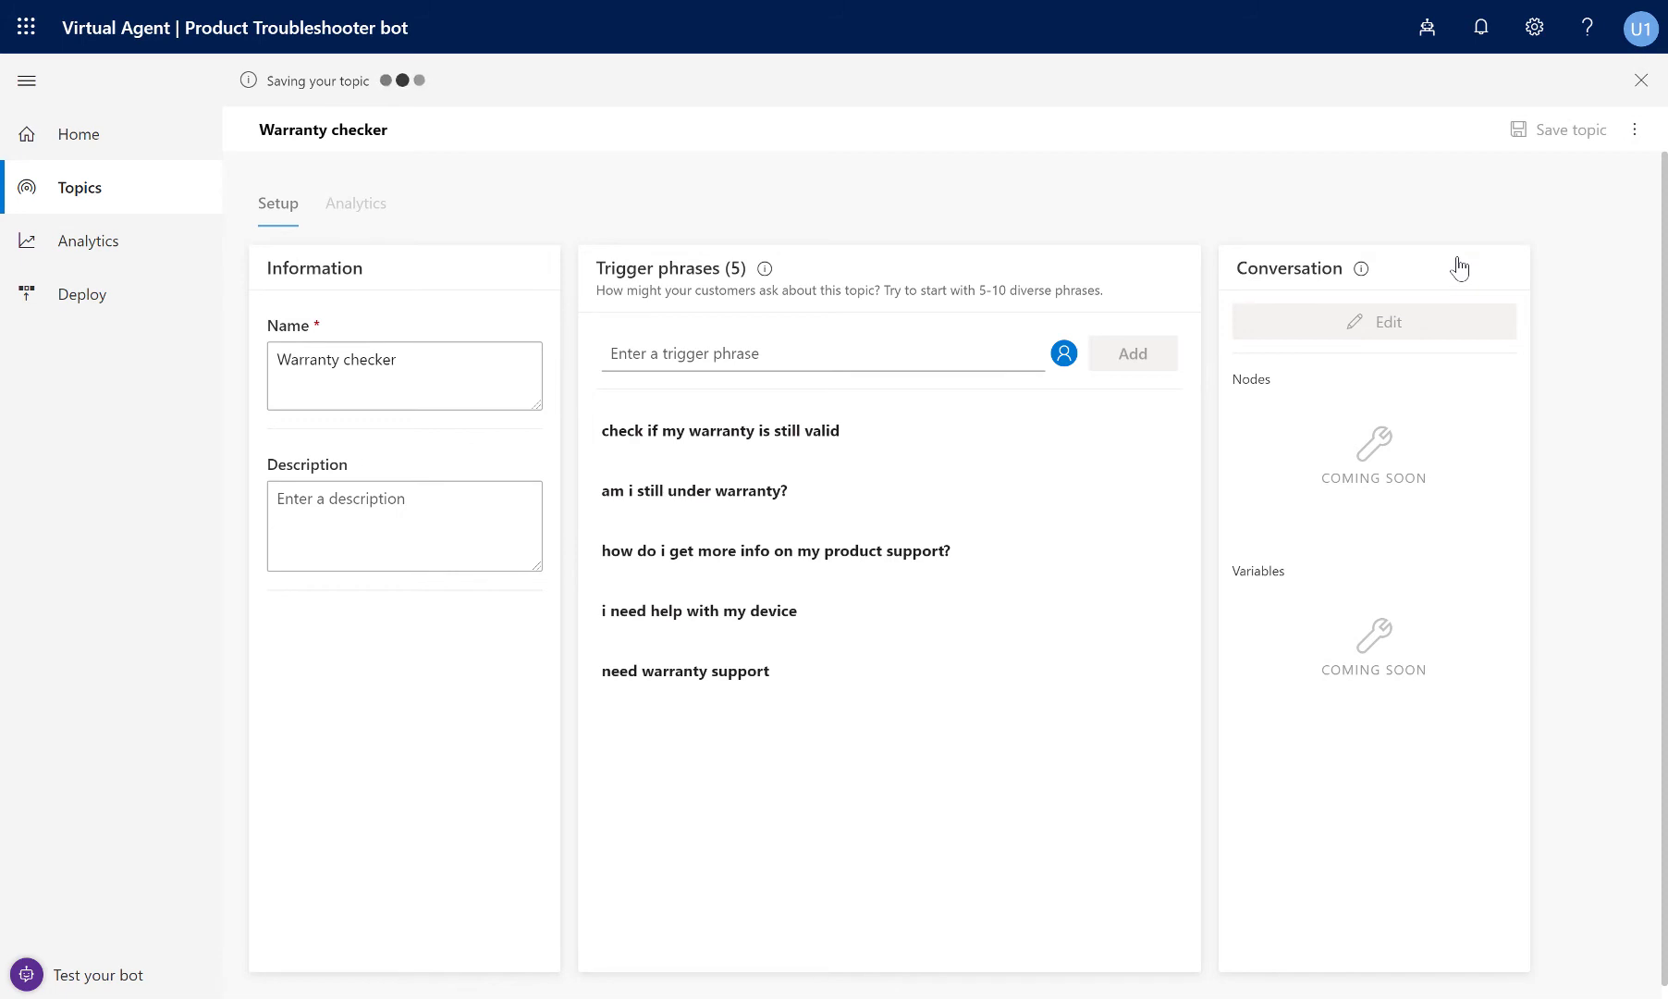
Edit the topic's conversation and begin its first bot message asking about the serial number.
click(1567, 129)
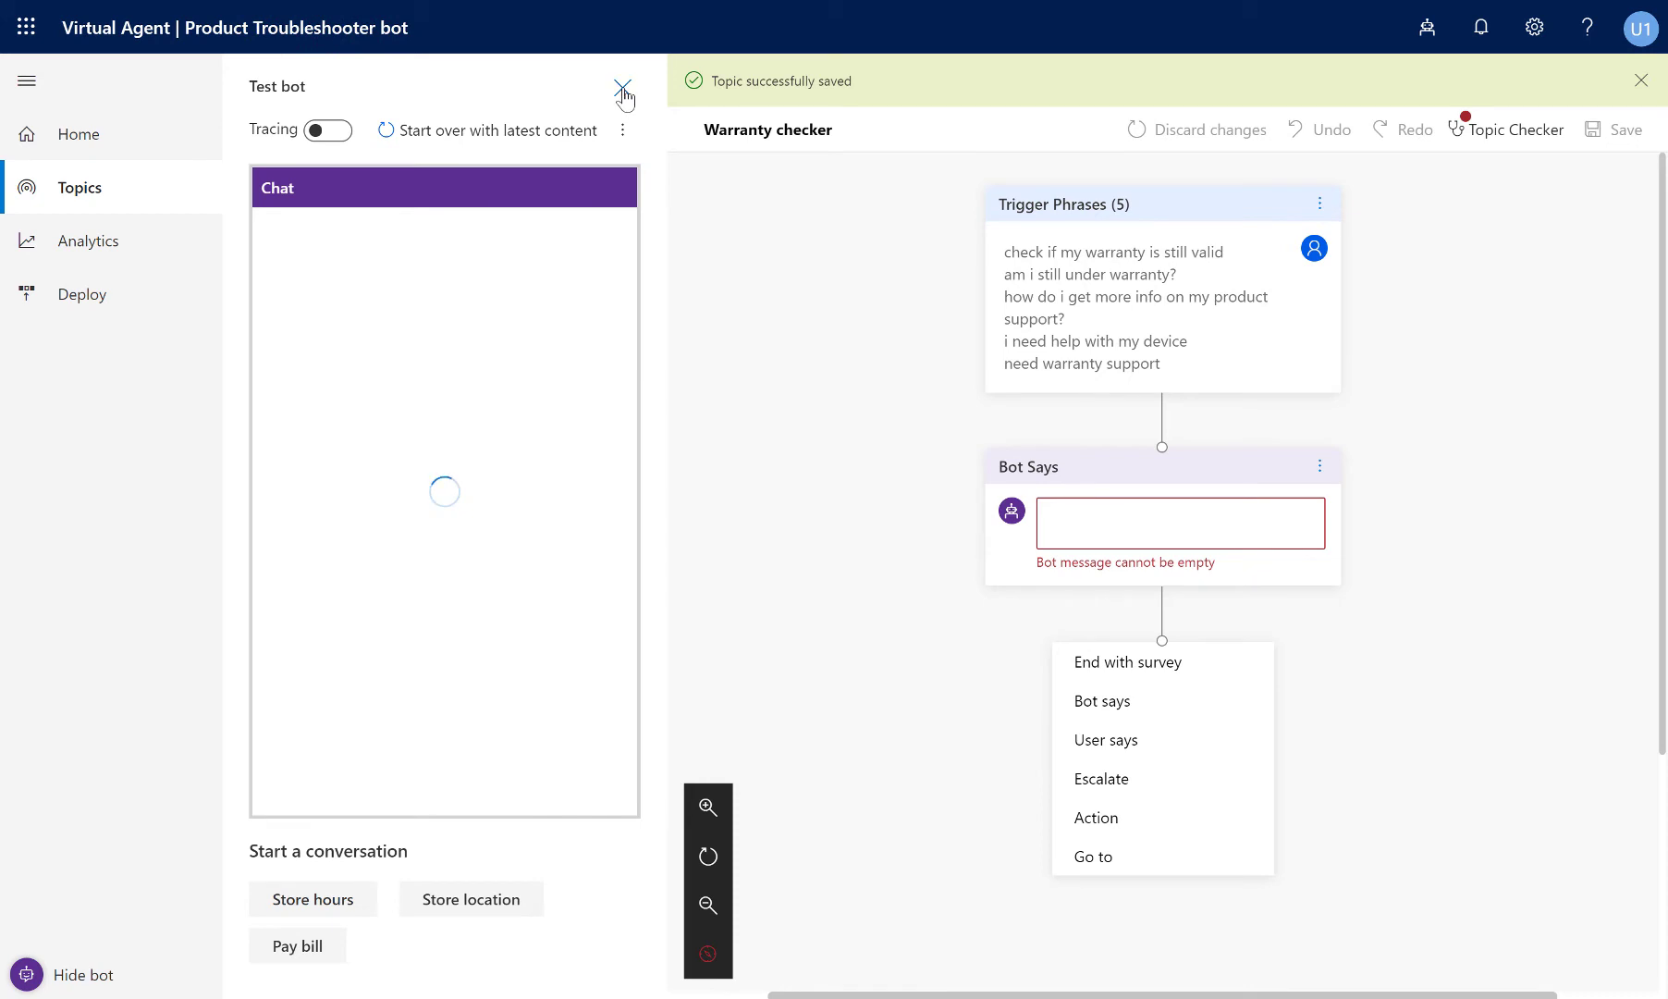
click(623, 91)
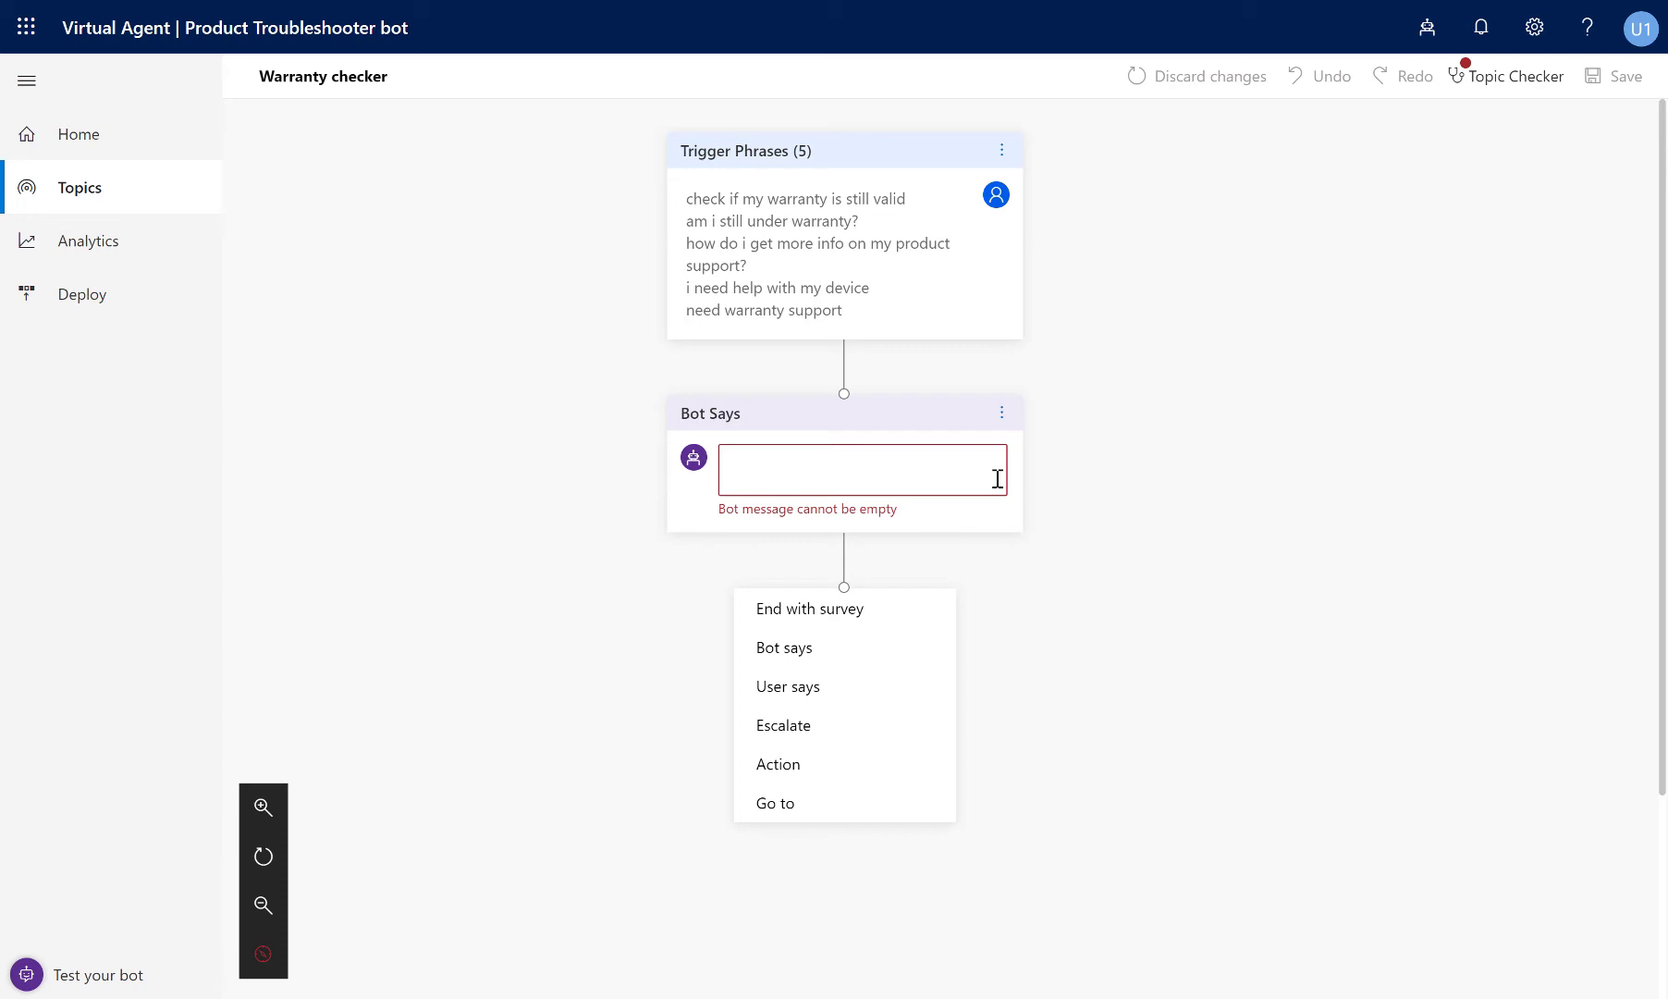
click(862, 469)
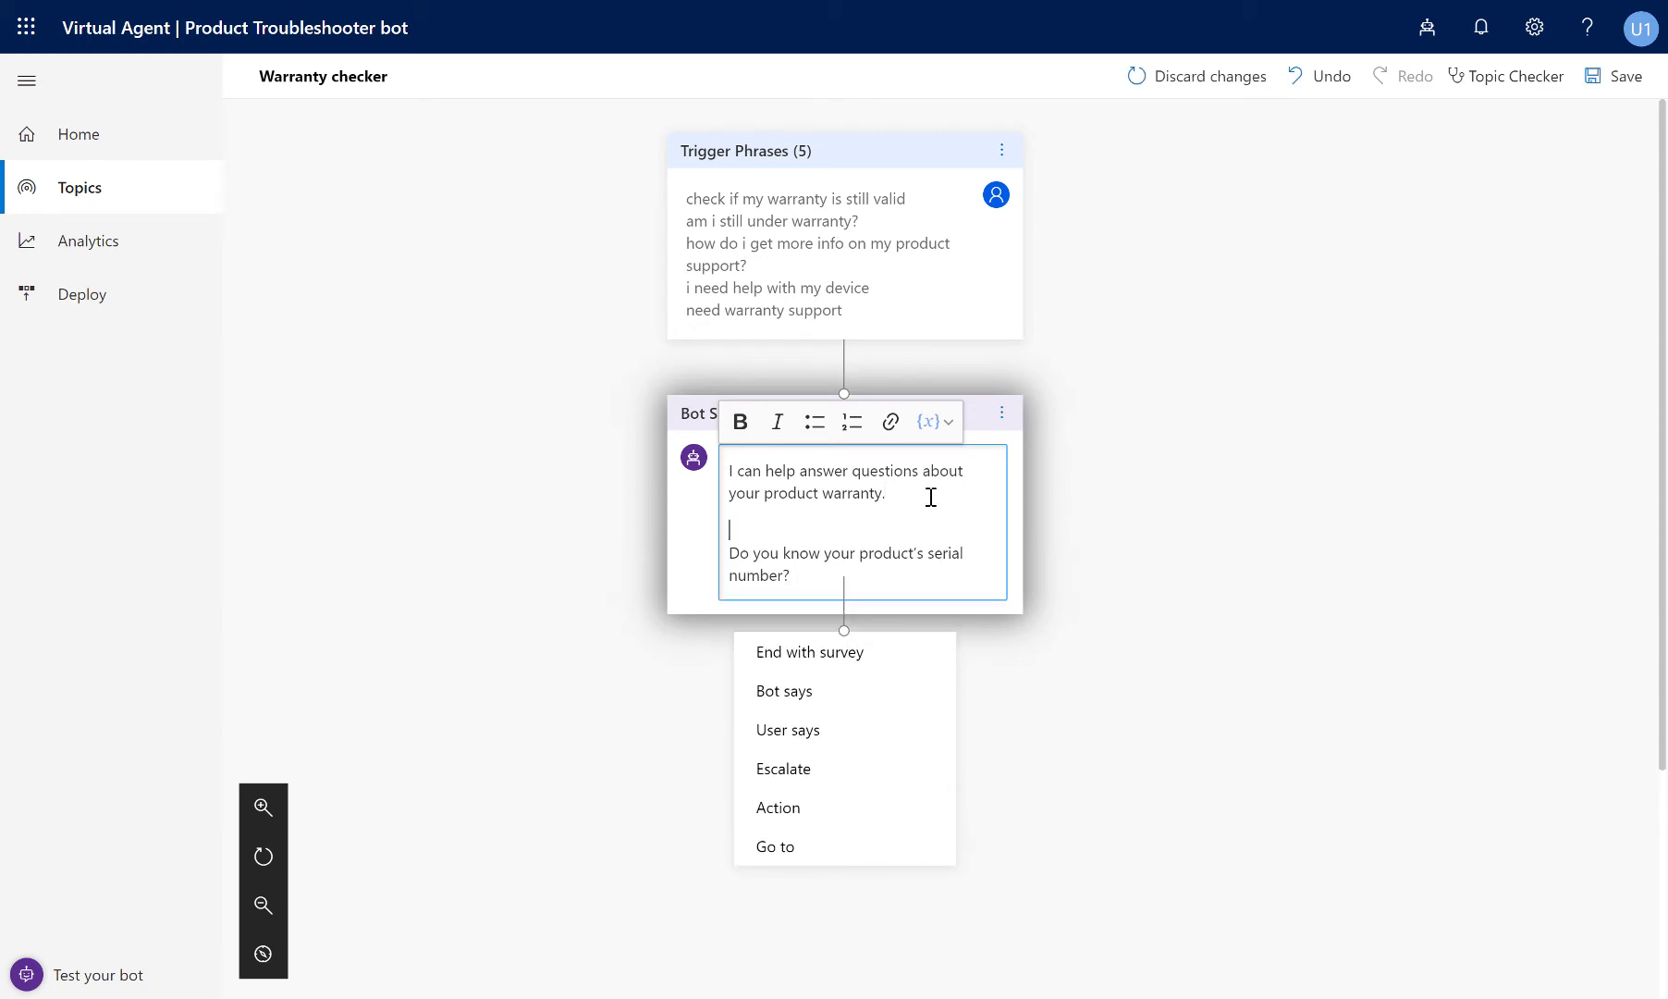
mouse_move(846, 729)
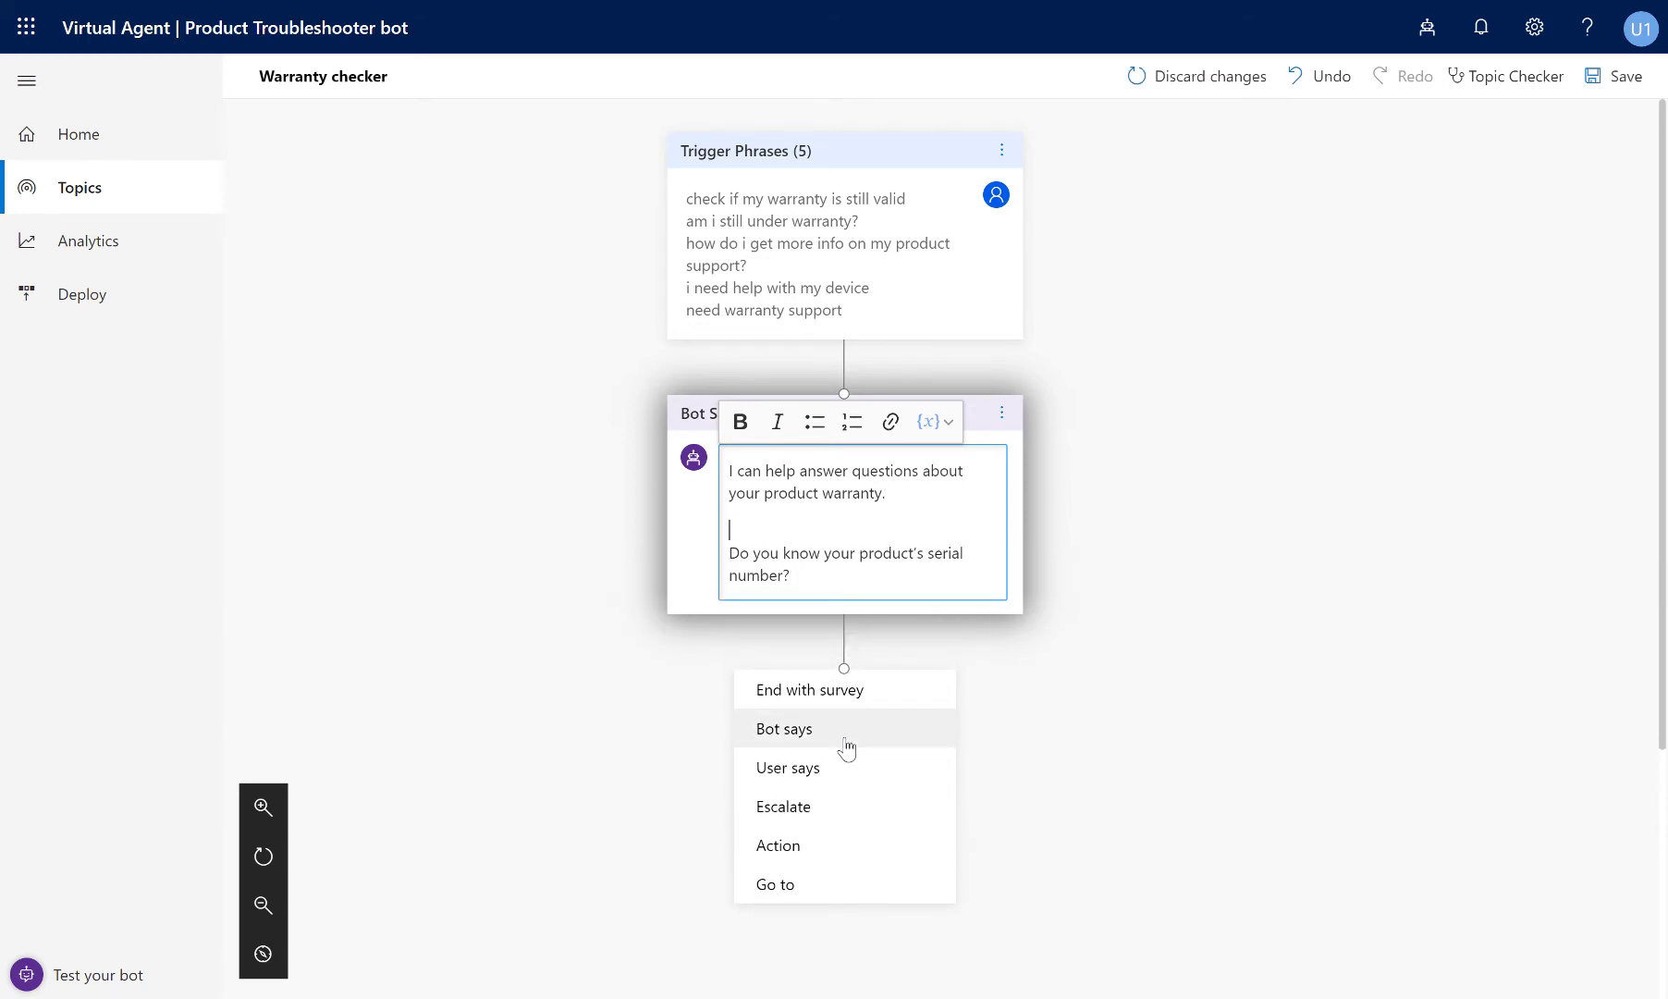
mouse_move(262, 904)
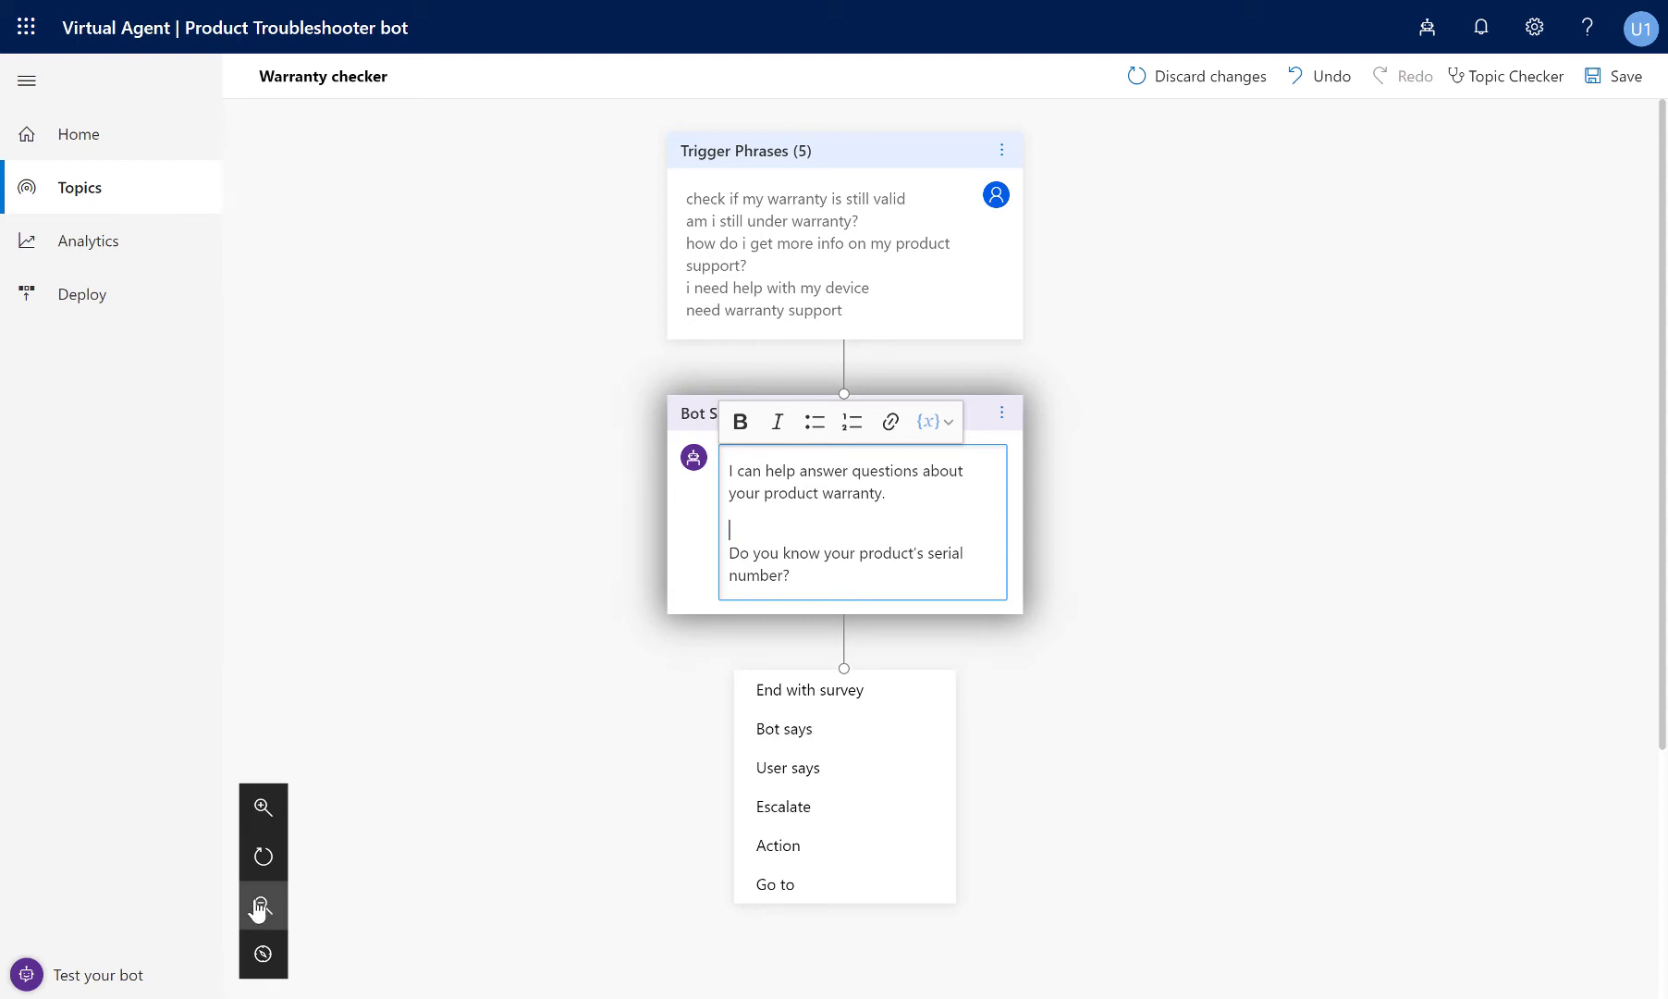
Add user responses 'Yes' and 'Where is my serial number?' after the opening message.
click(263, 904)
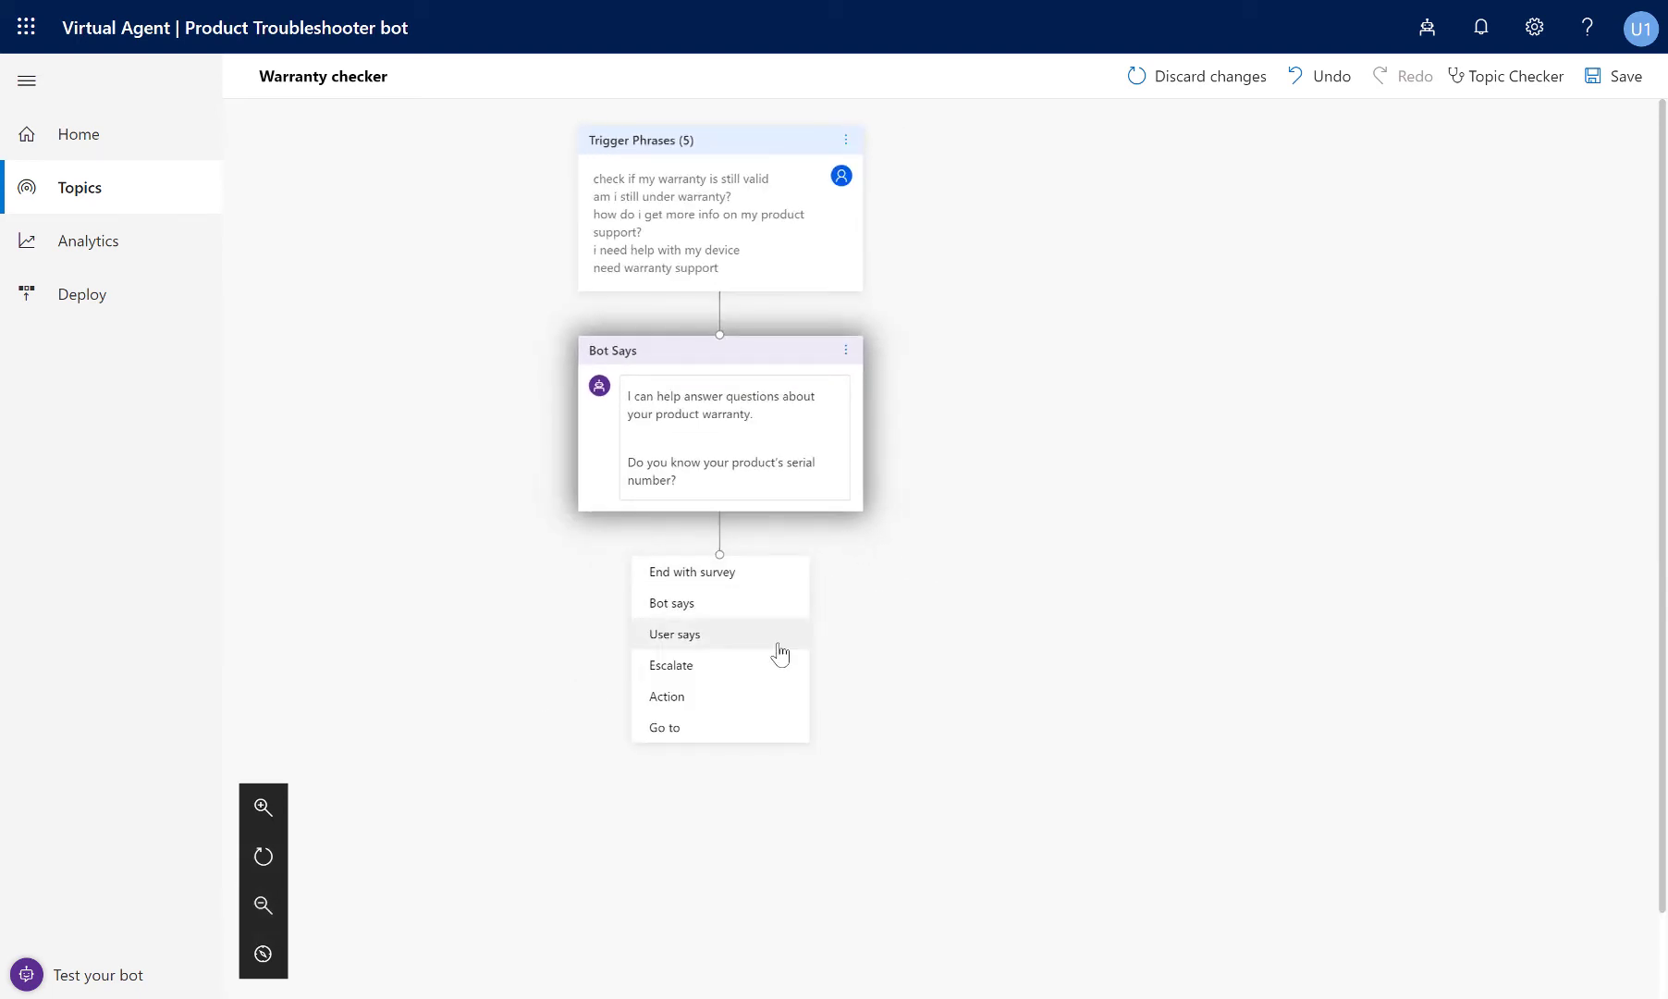
click(675, 635)
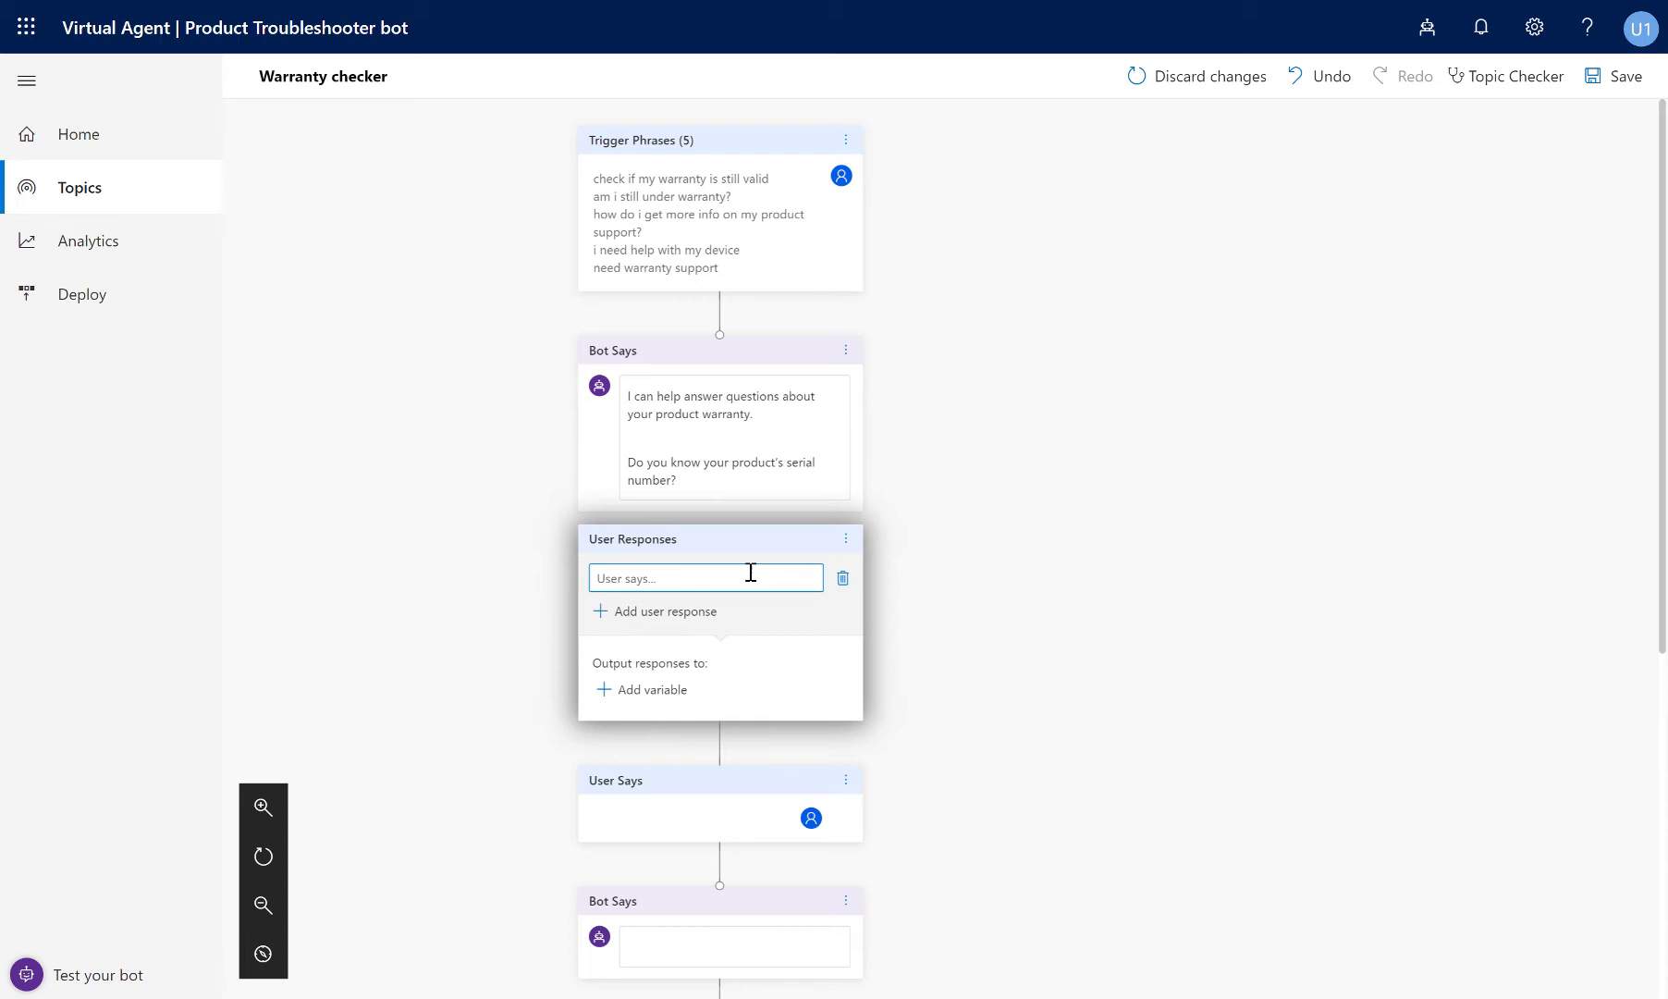
text(Yes)
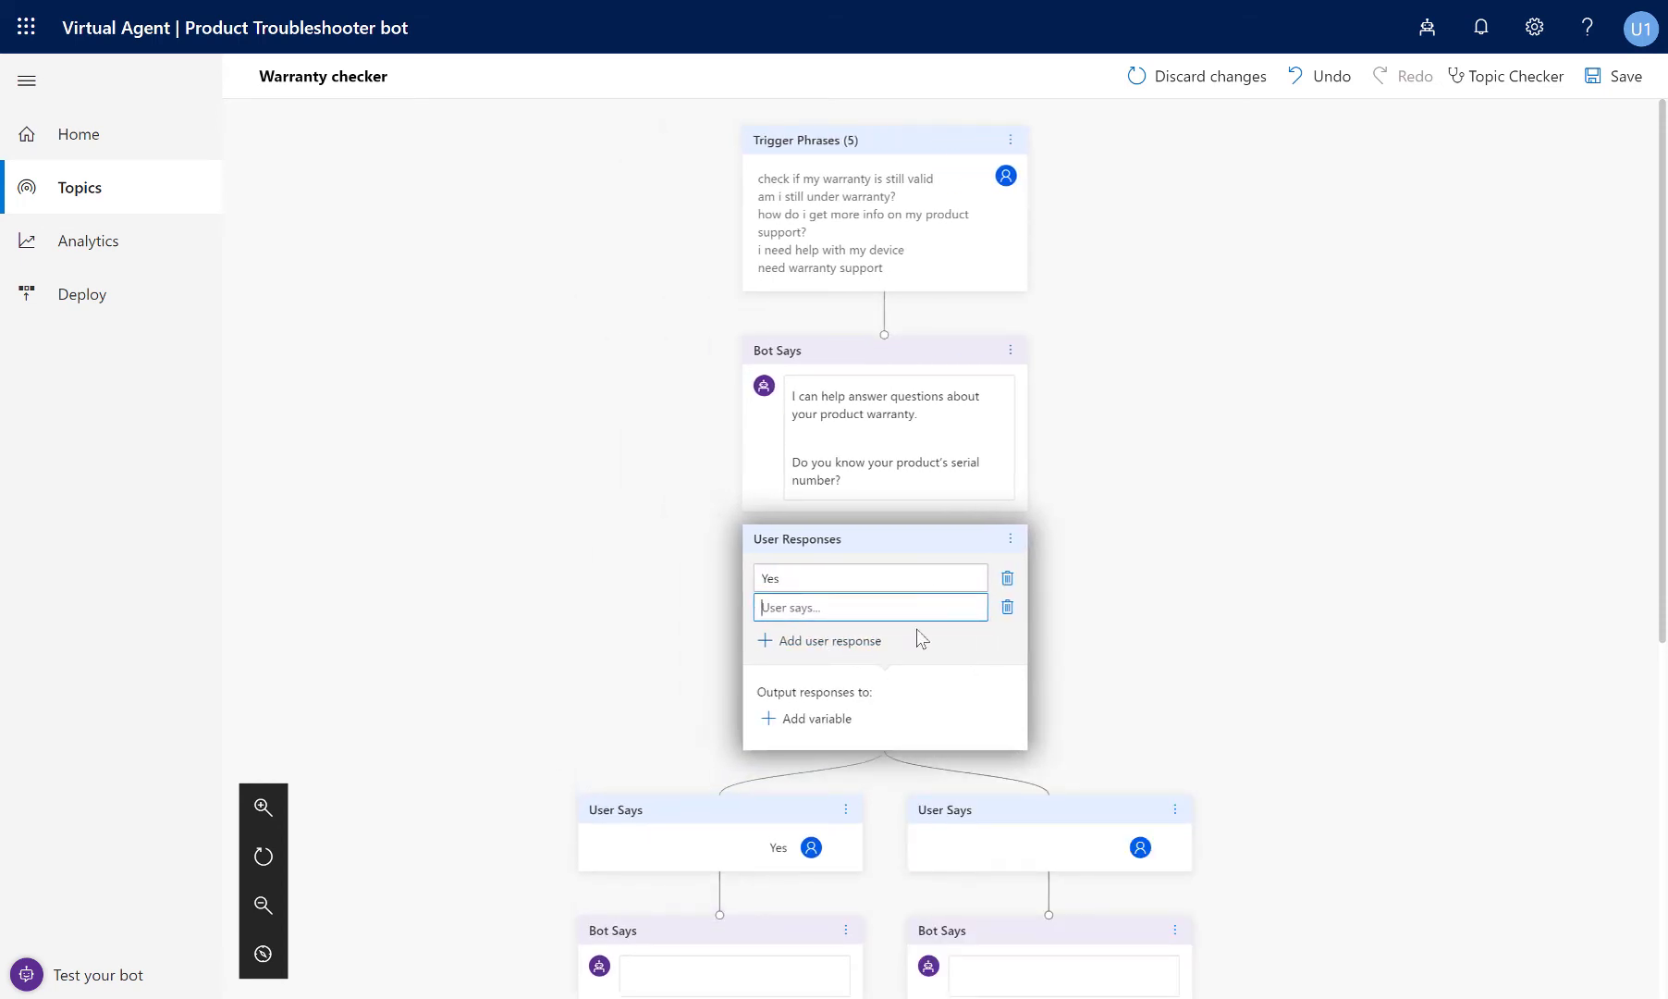
mouse_move(917, 607)
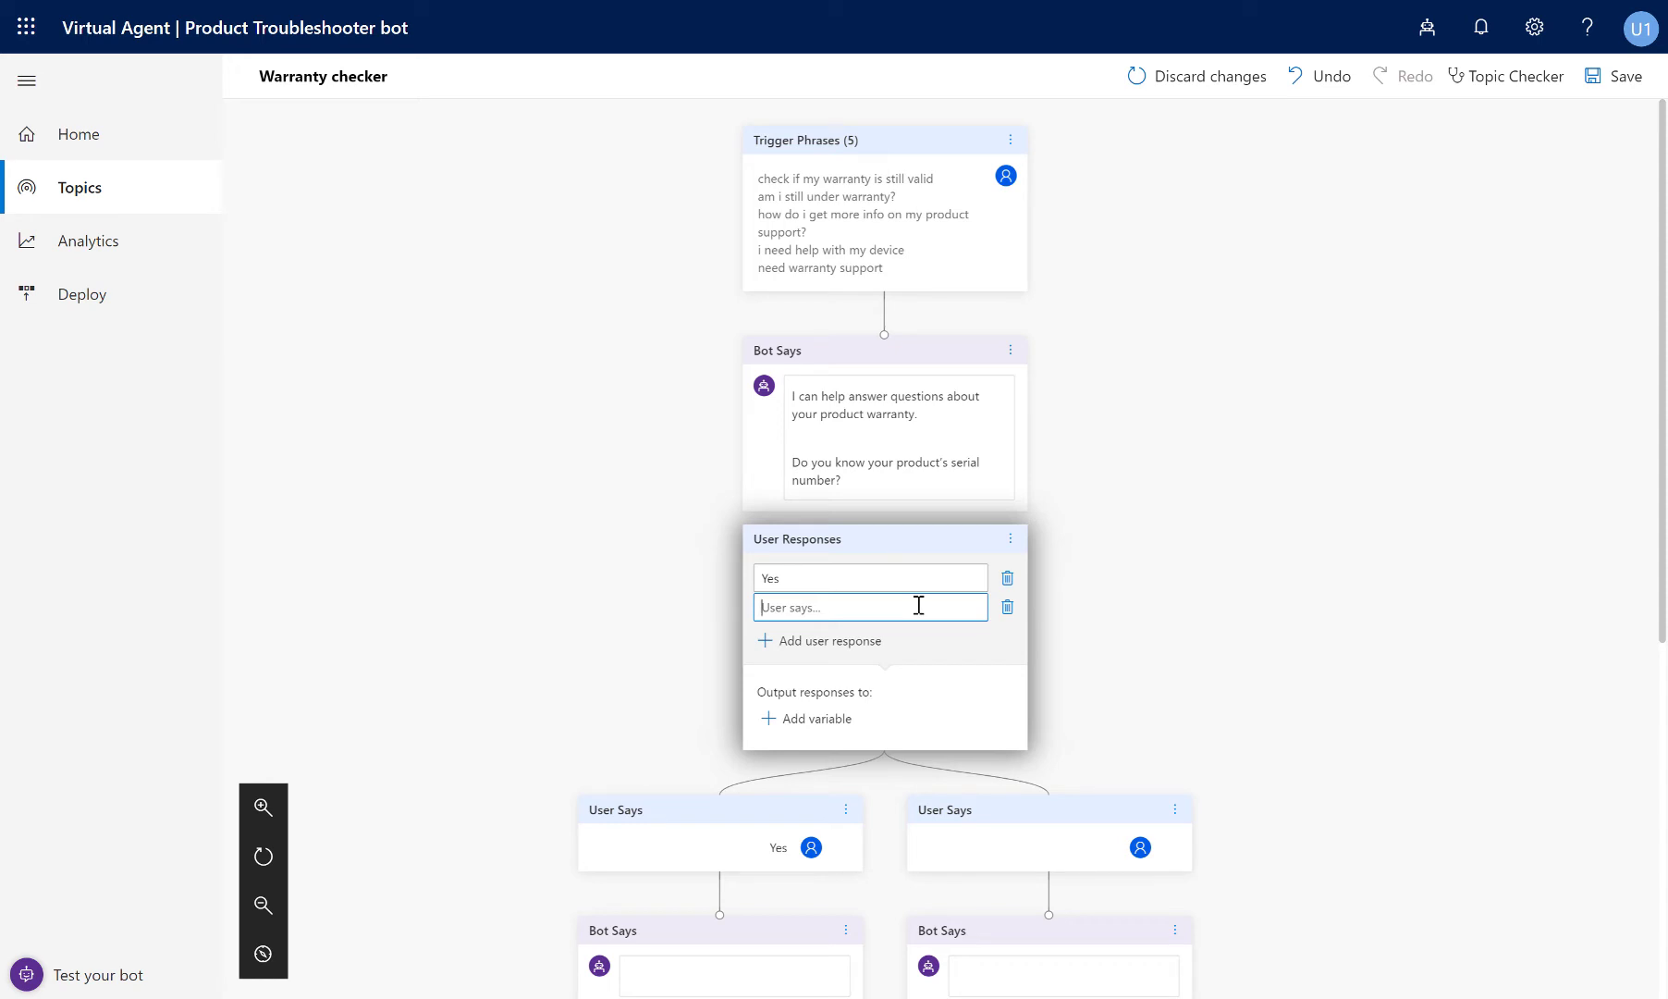
text(Where is my serial number?)
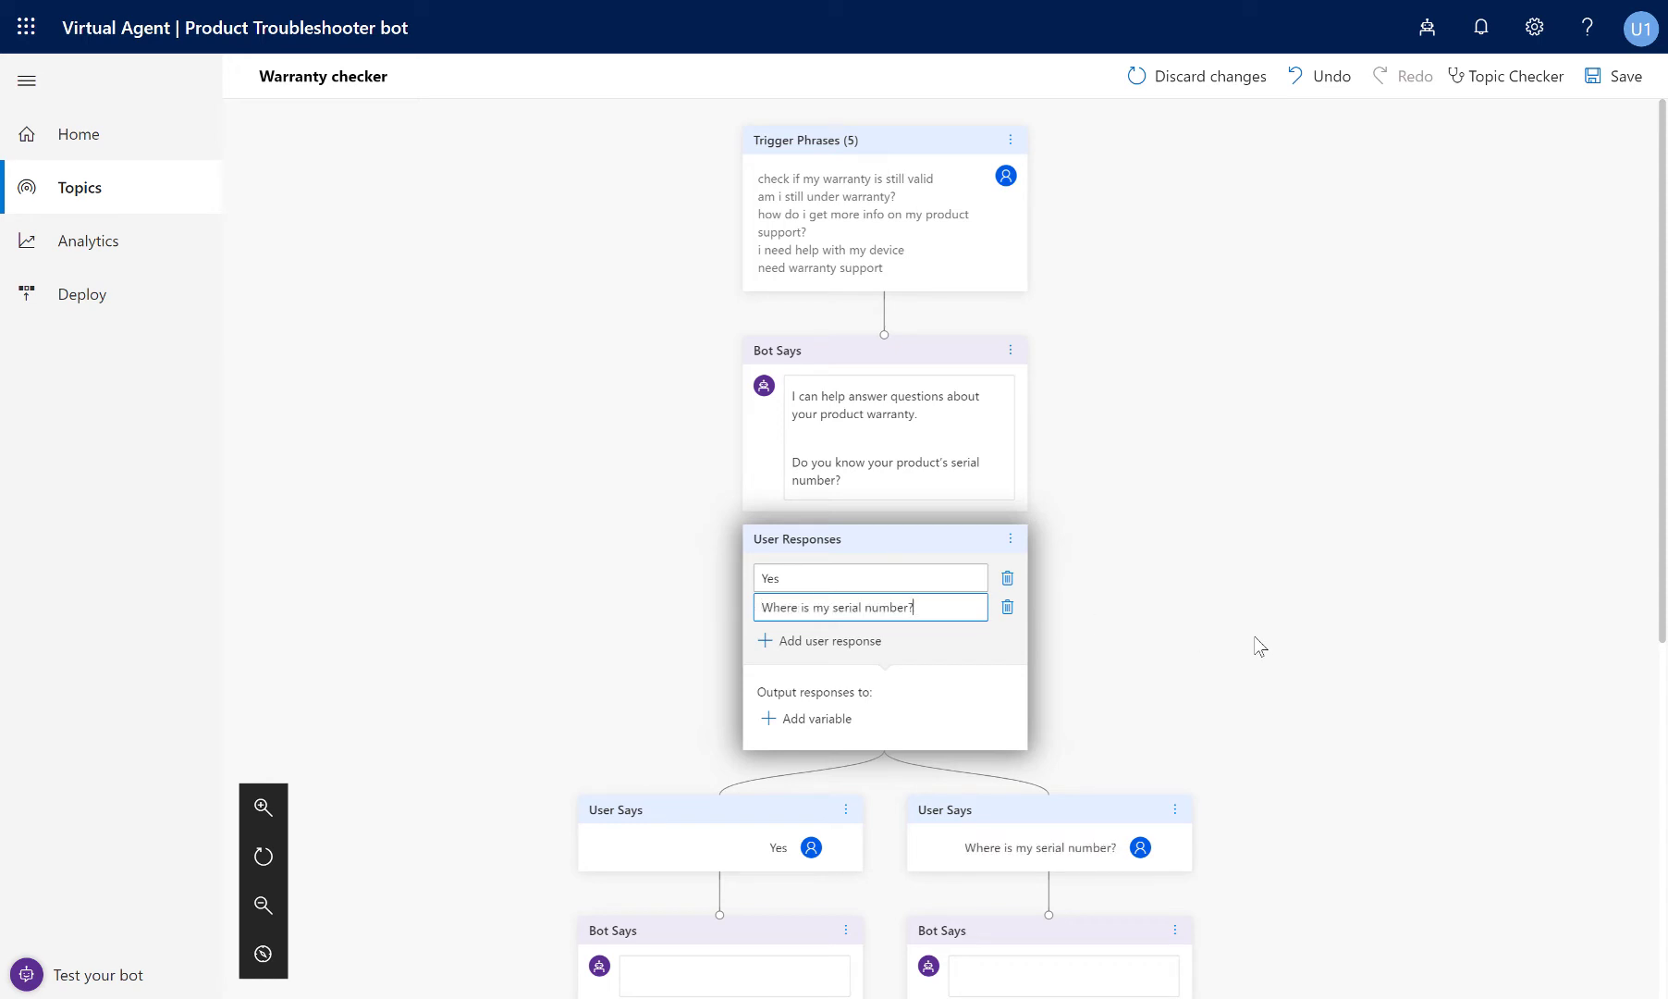
scroll(down, 3)
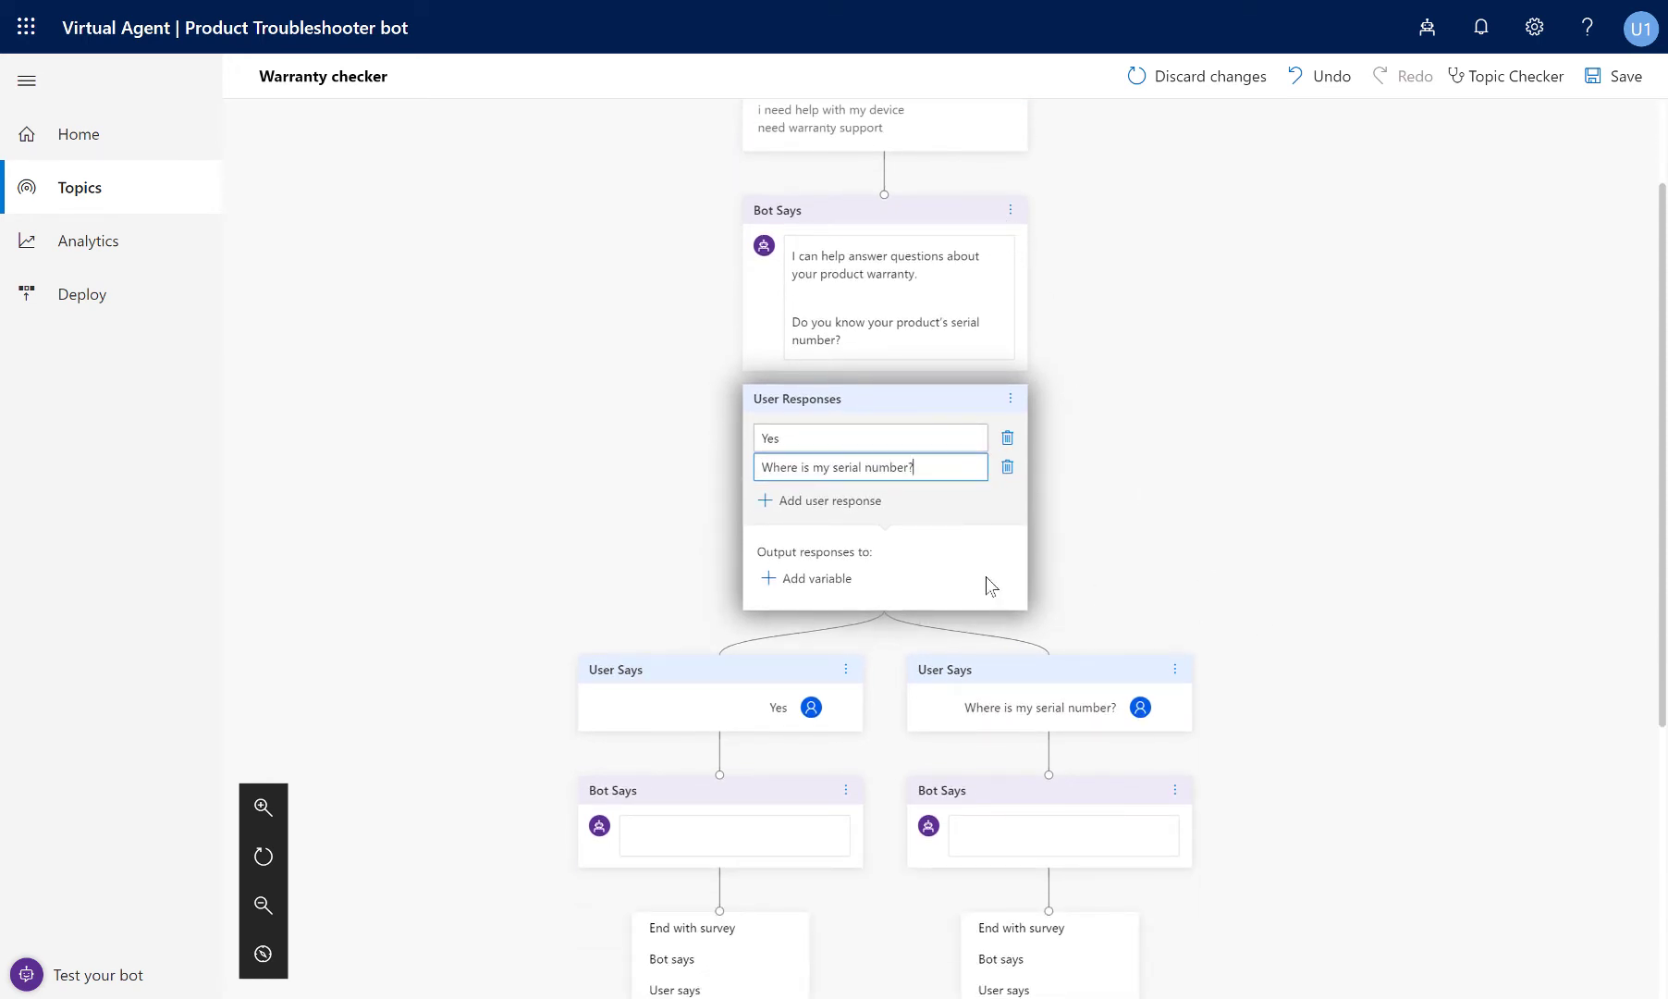
Reply 'Please enter in your product's serial number' to Yes and 'located at the bottom of your device' otherwise.
click(732, 834)
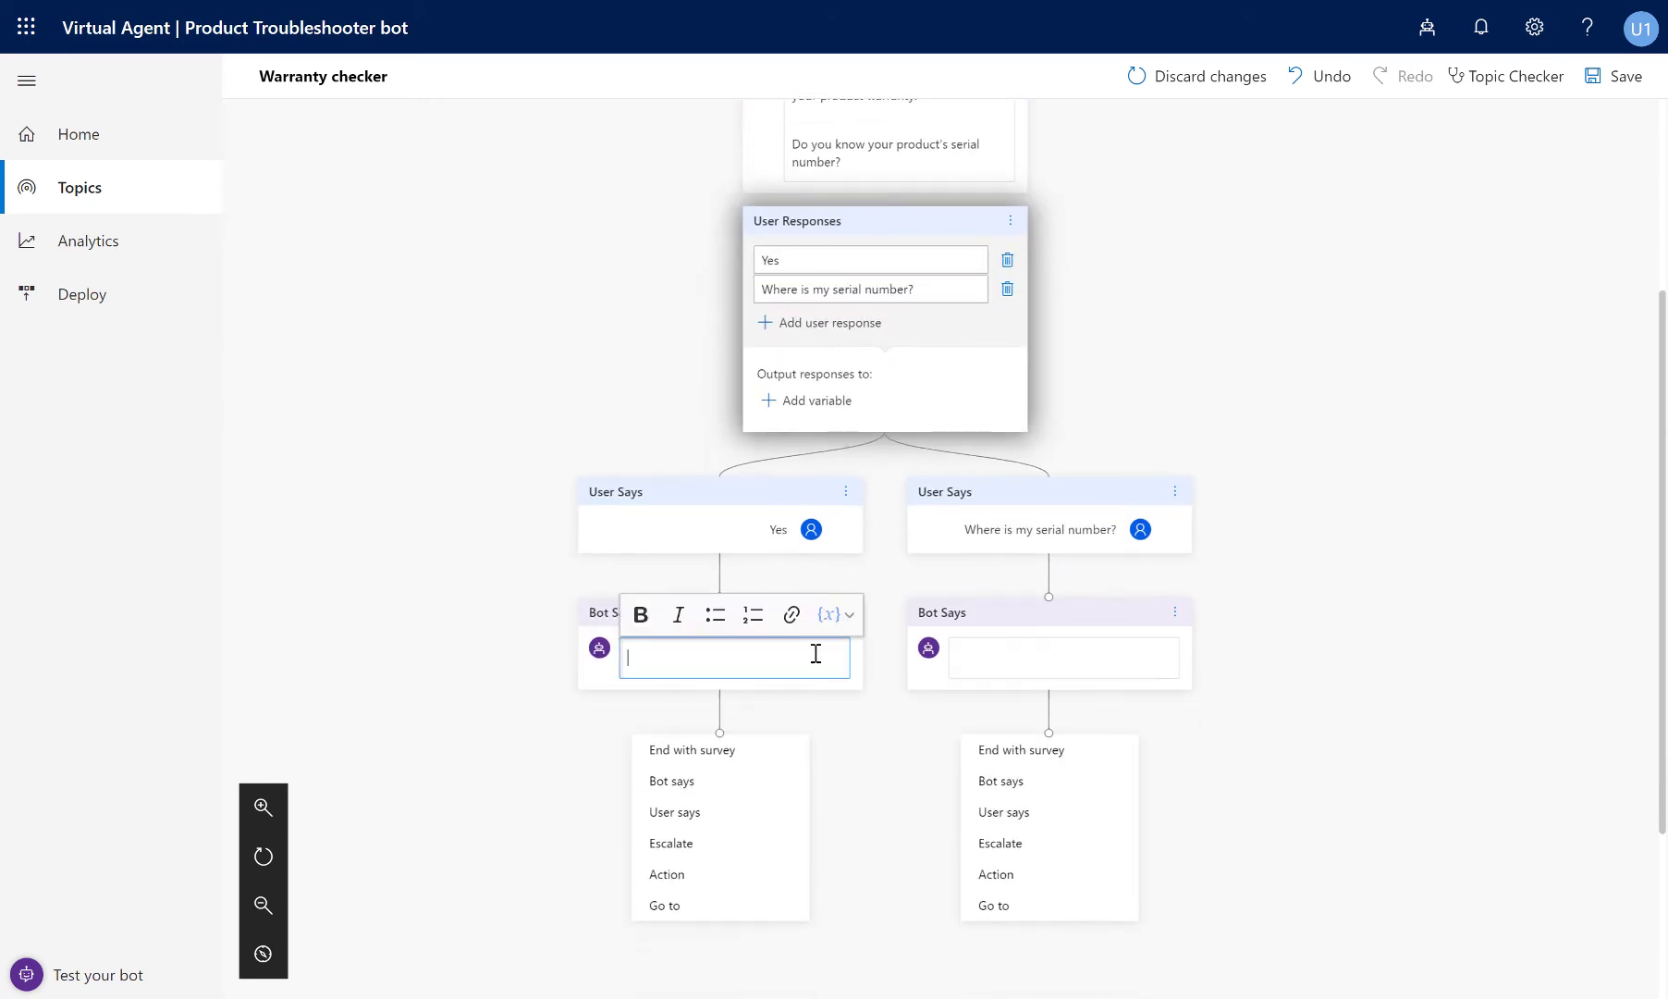
mouse_move(902, 656)
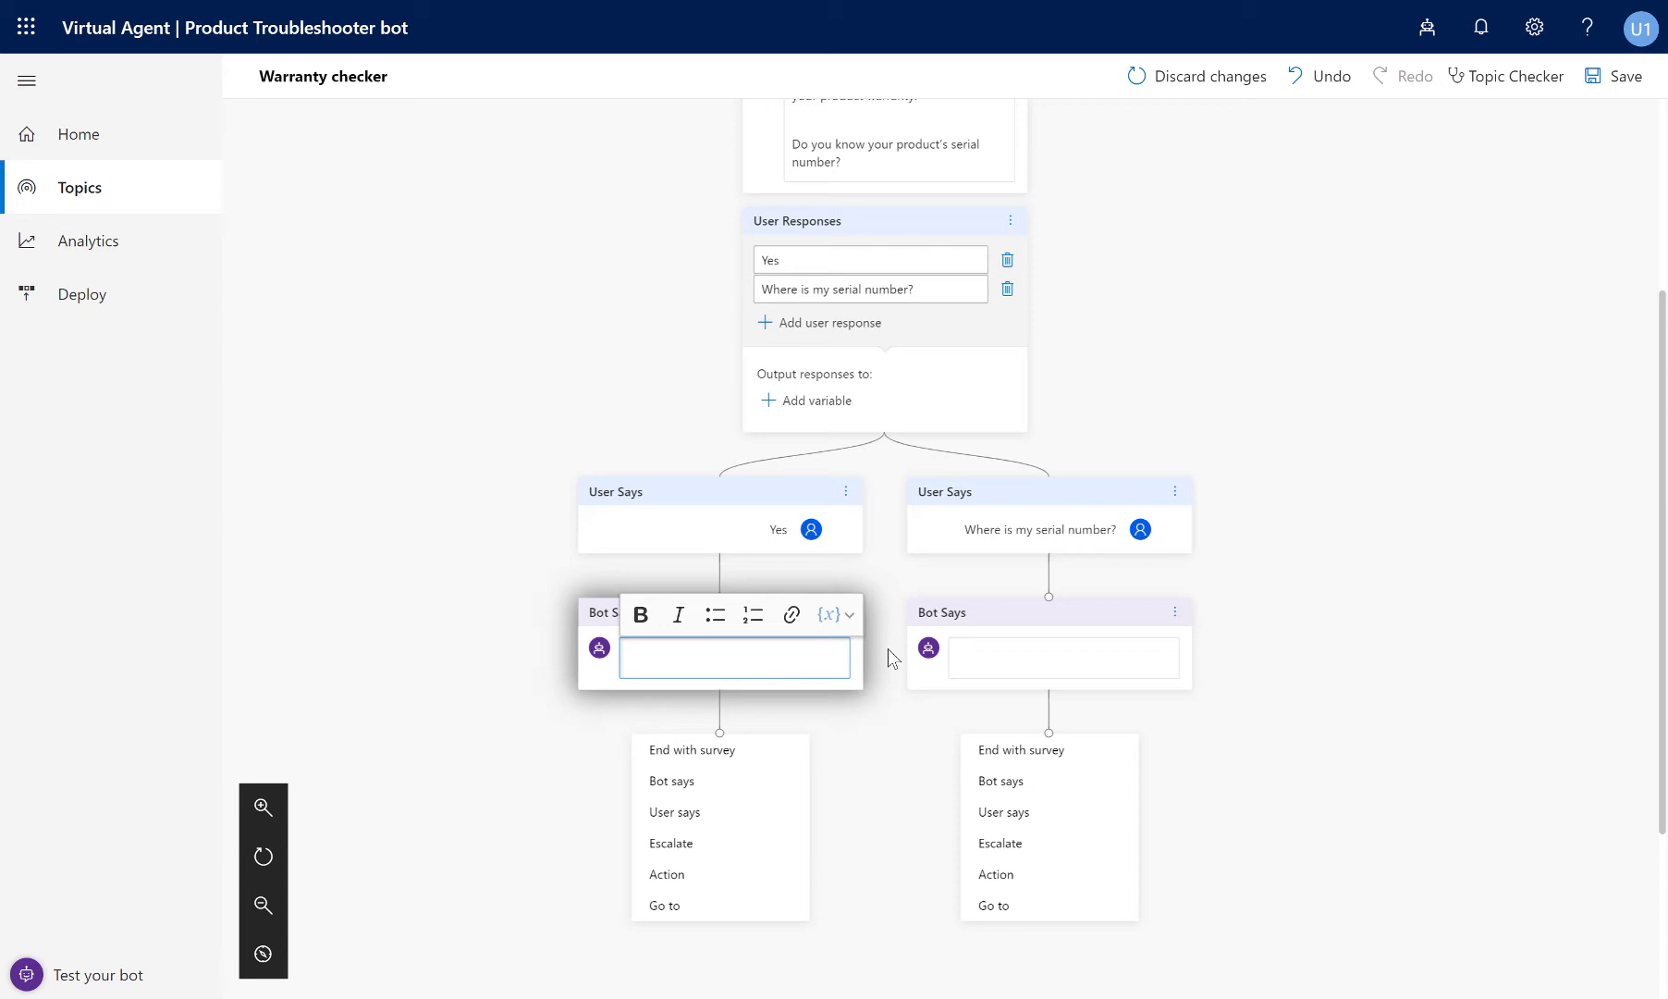
text(Please enter in your product's serial number.)
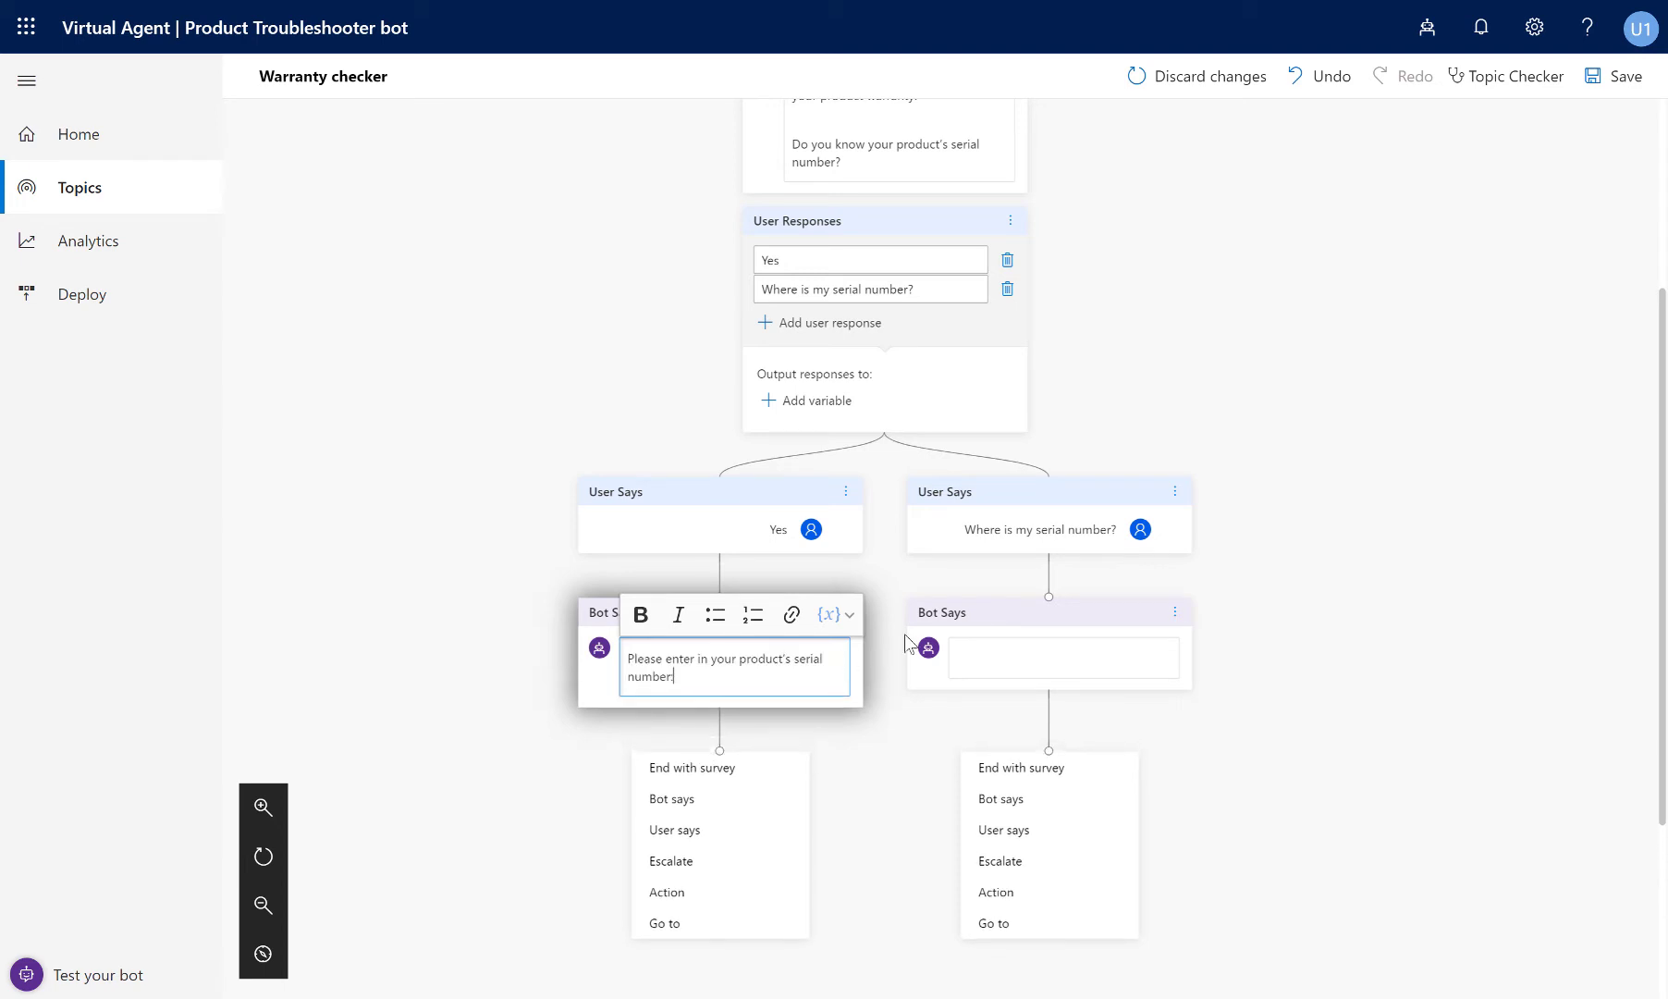
click(1064, 657)
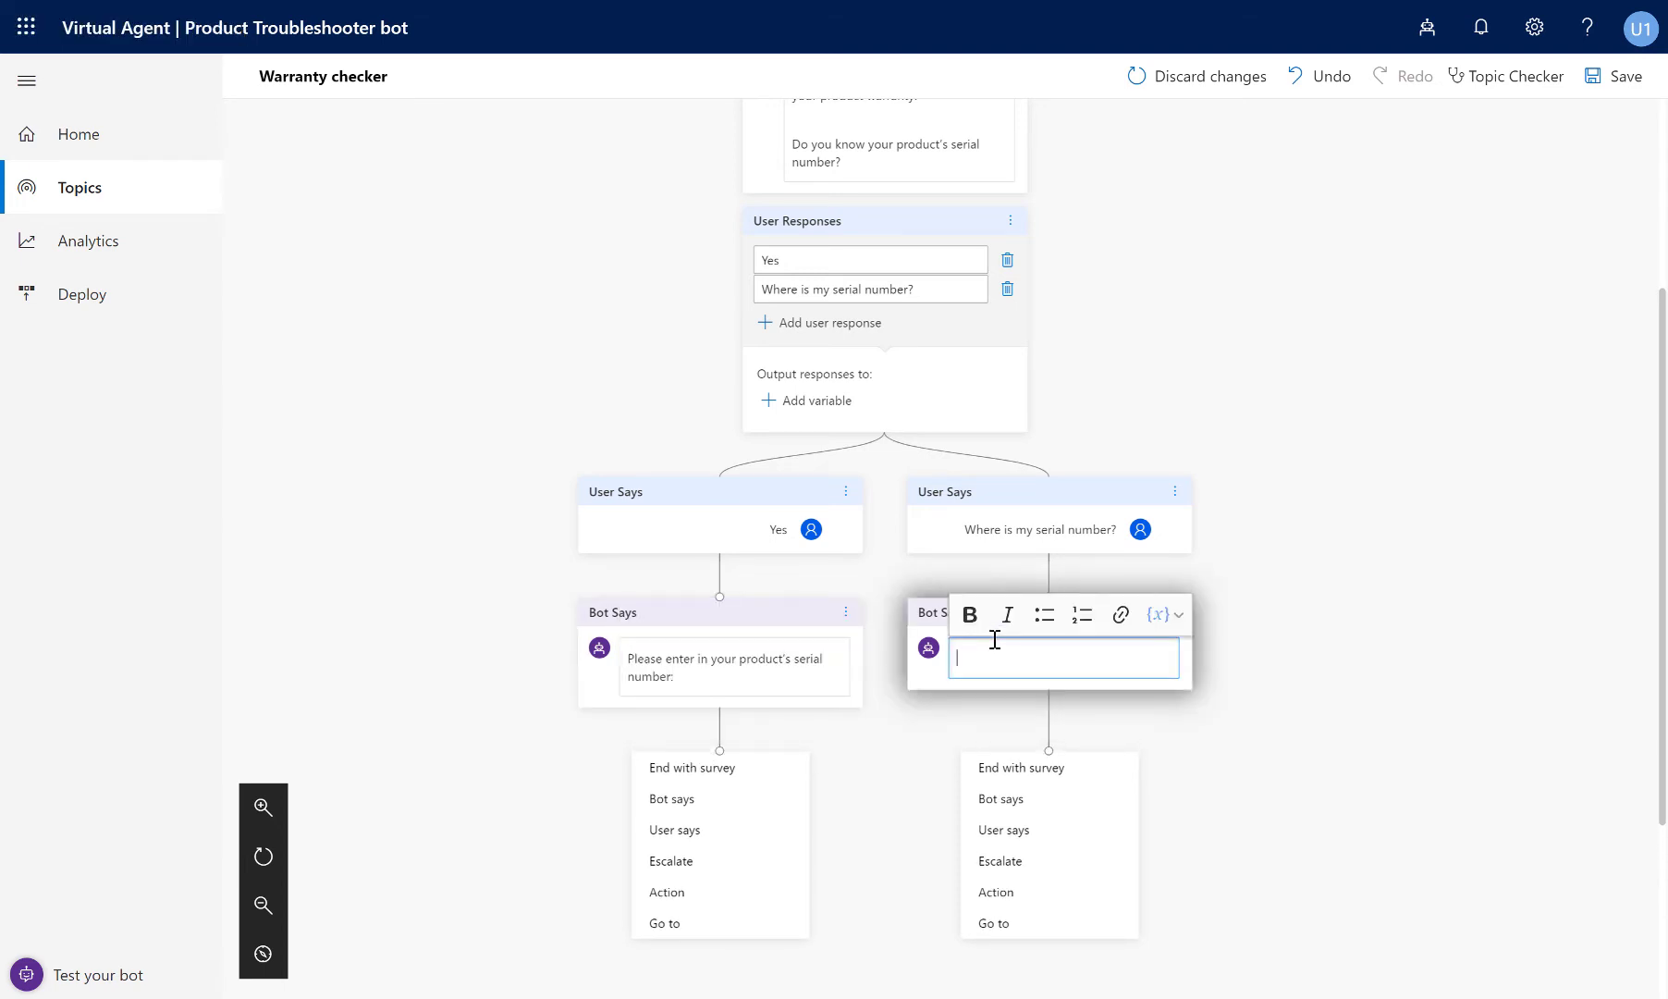
text(Your serial number is located at the bottom of your device.)
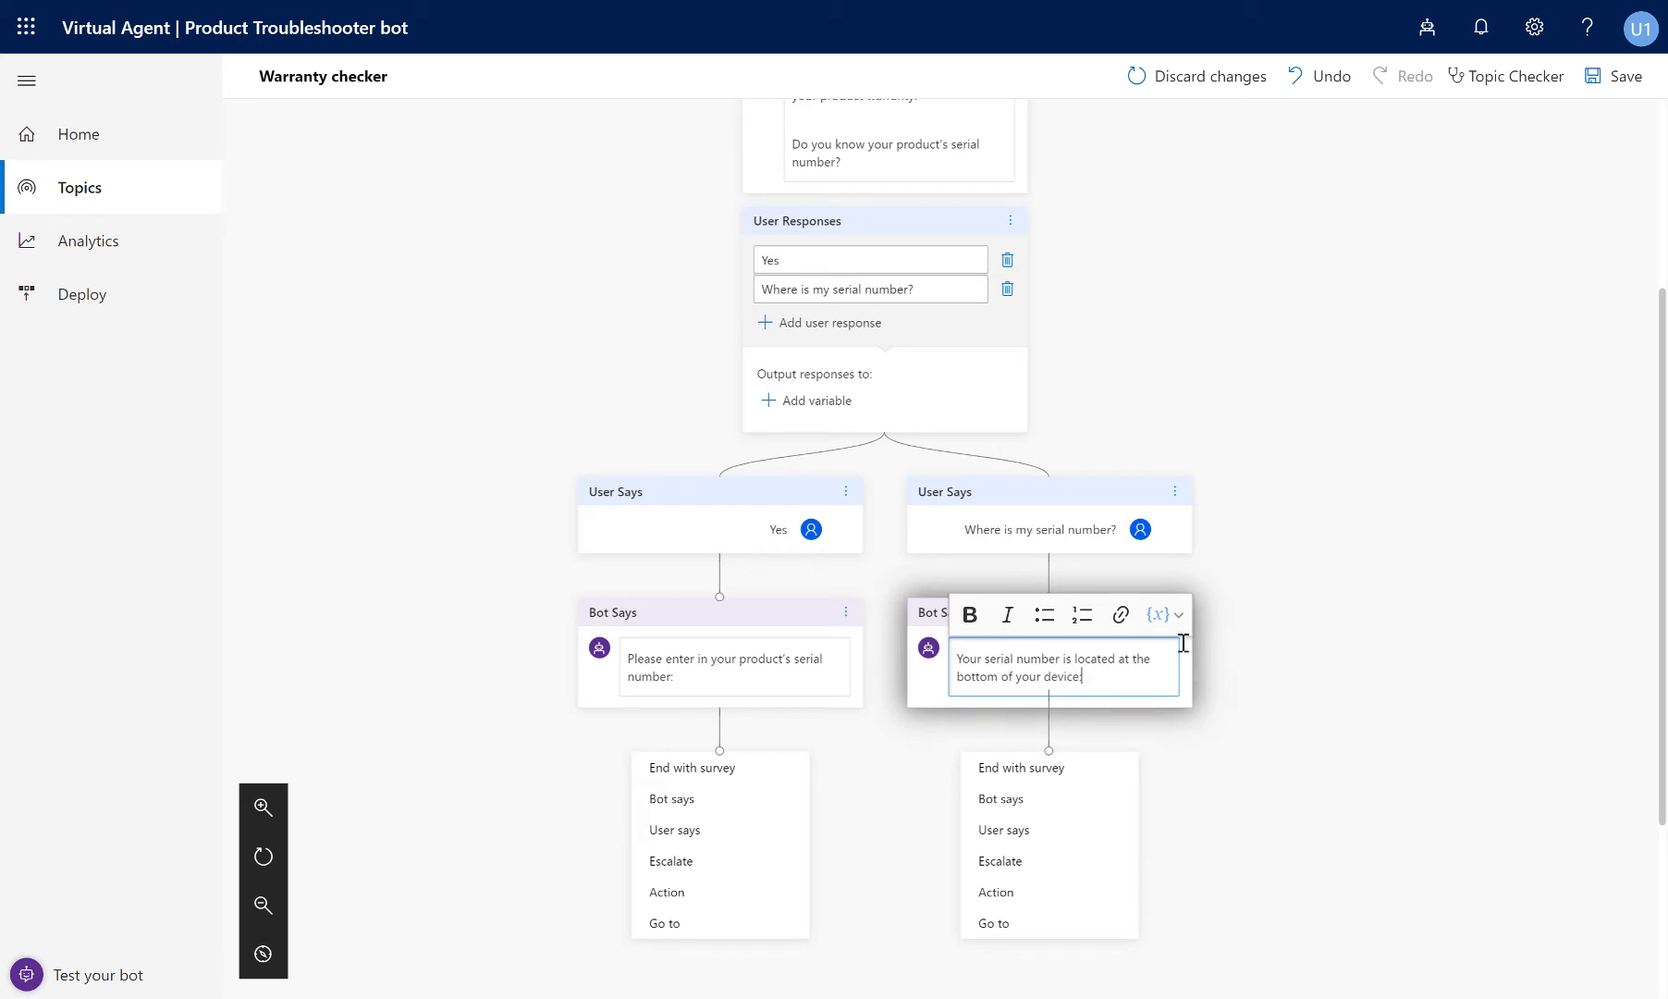
click(1261, 660)
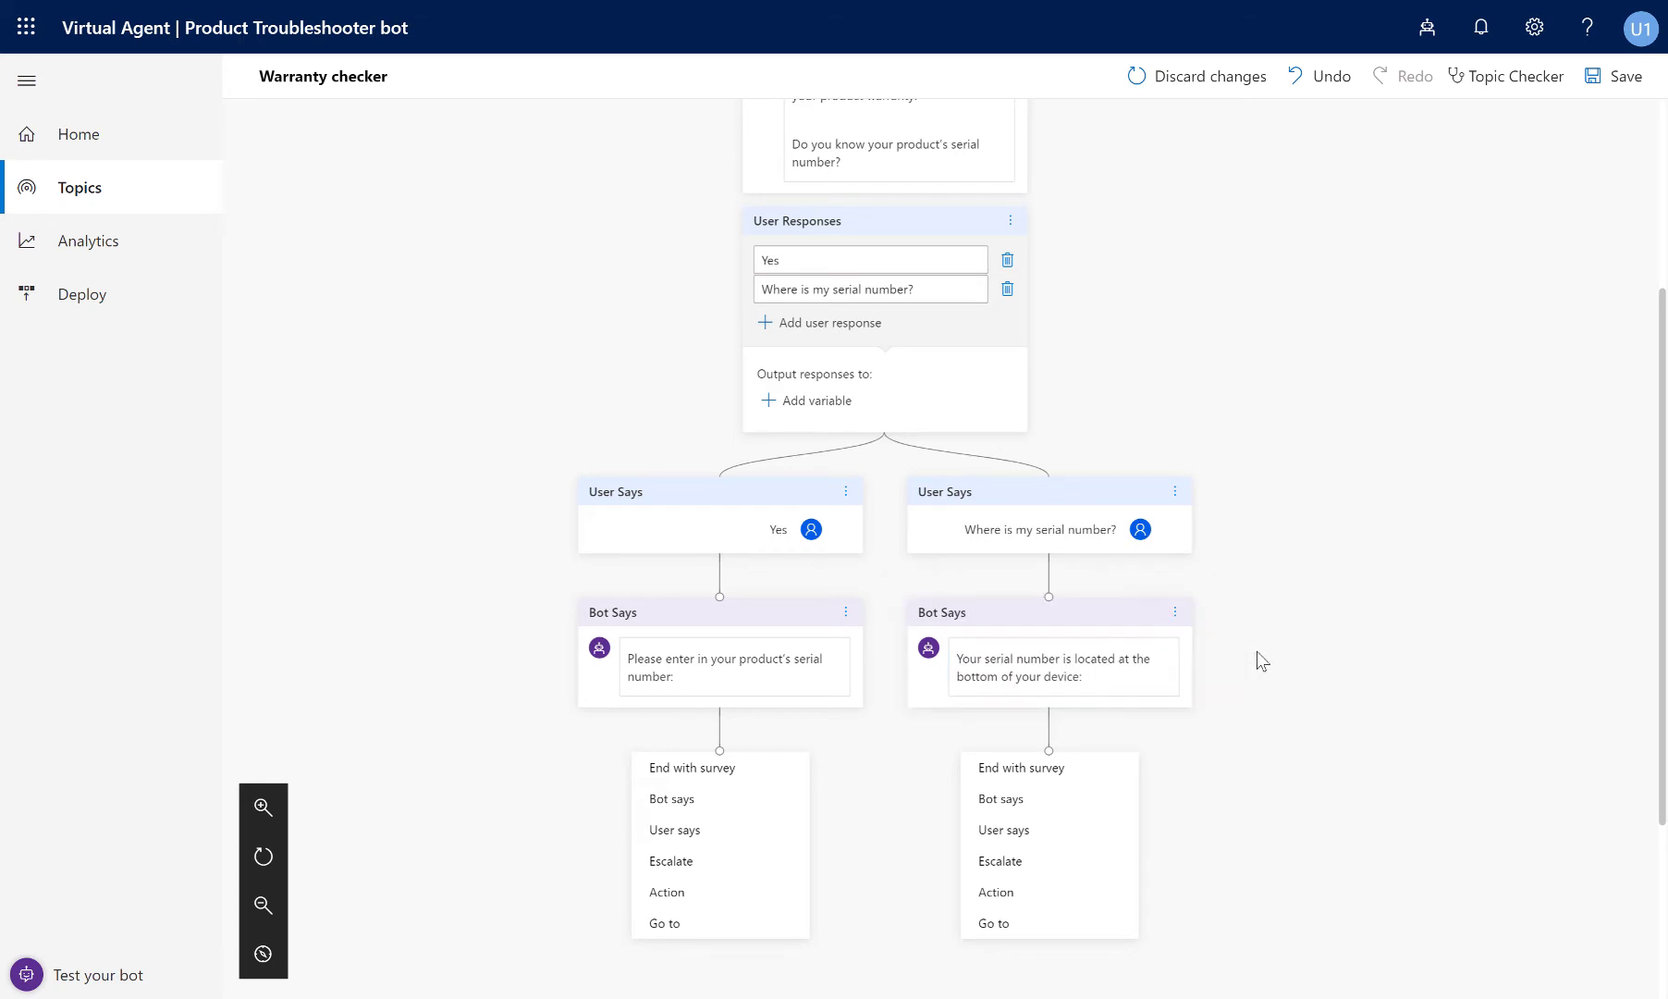
mouse_move(734, 722)
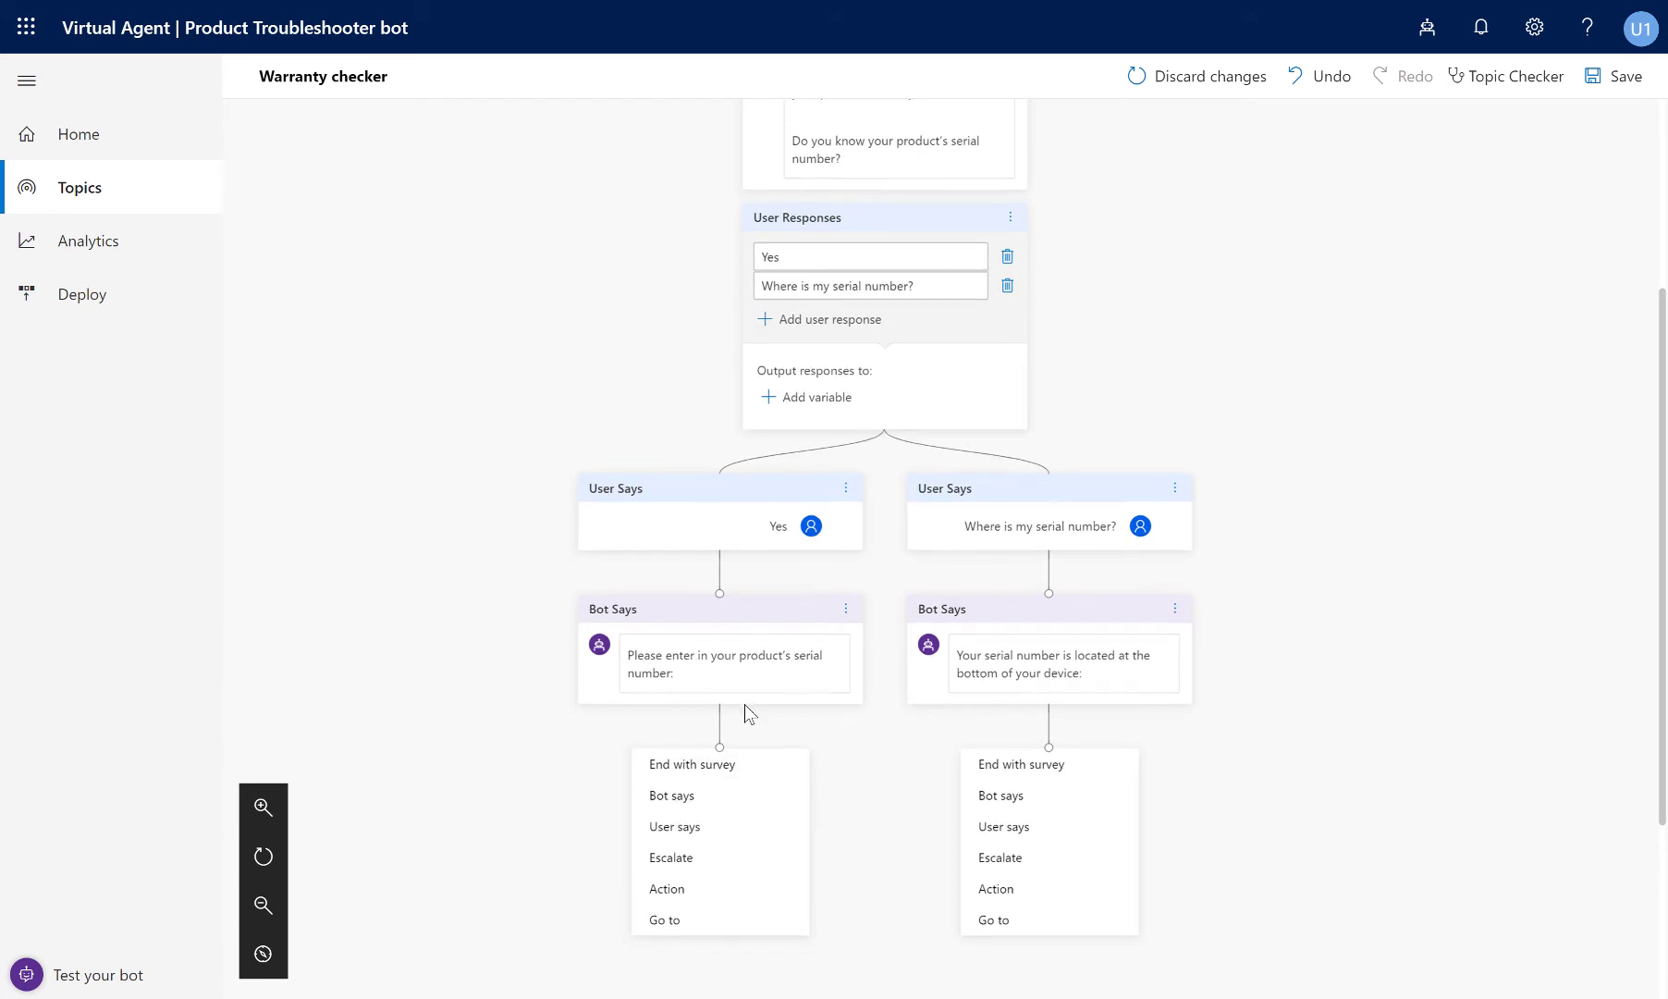
Add a User says step under the serial request, remove its empty response, and start adding a variable.
scroll(down, 3)
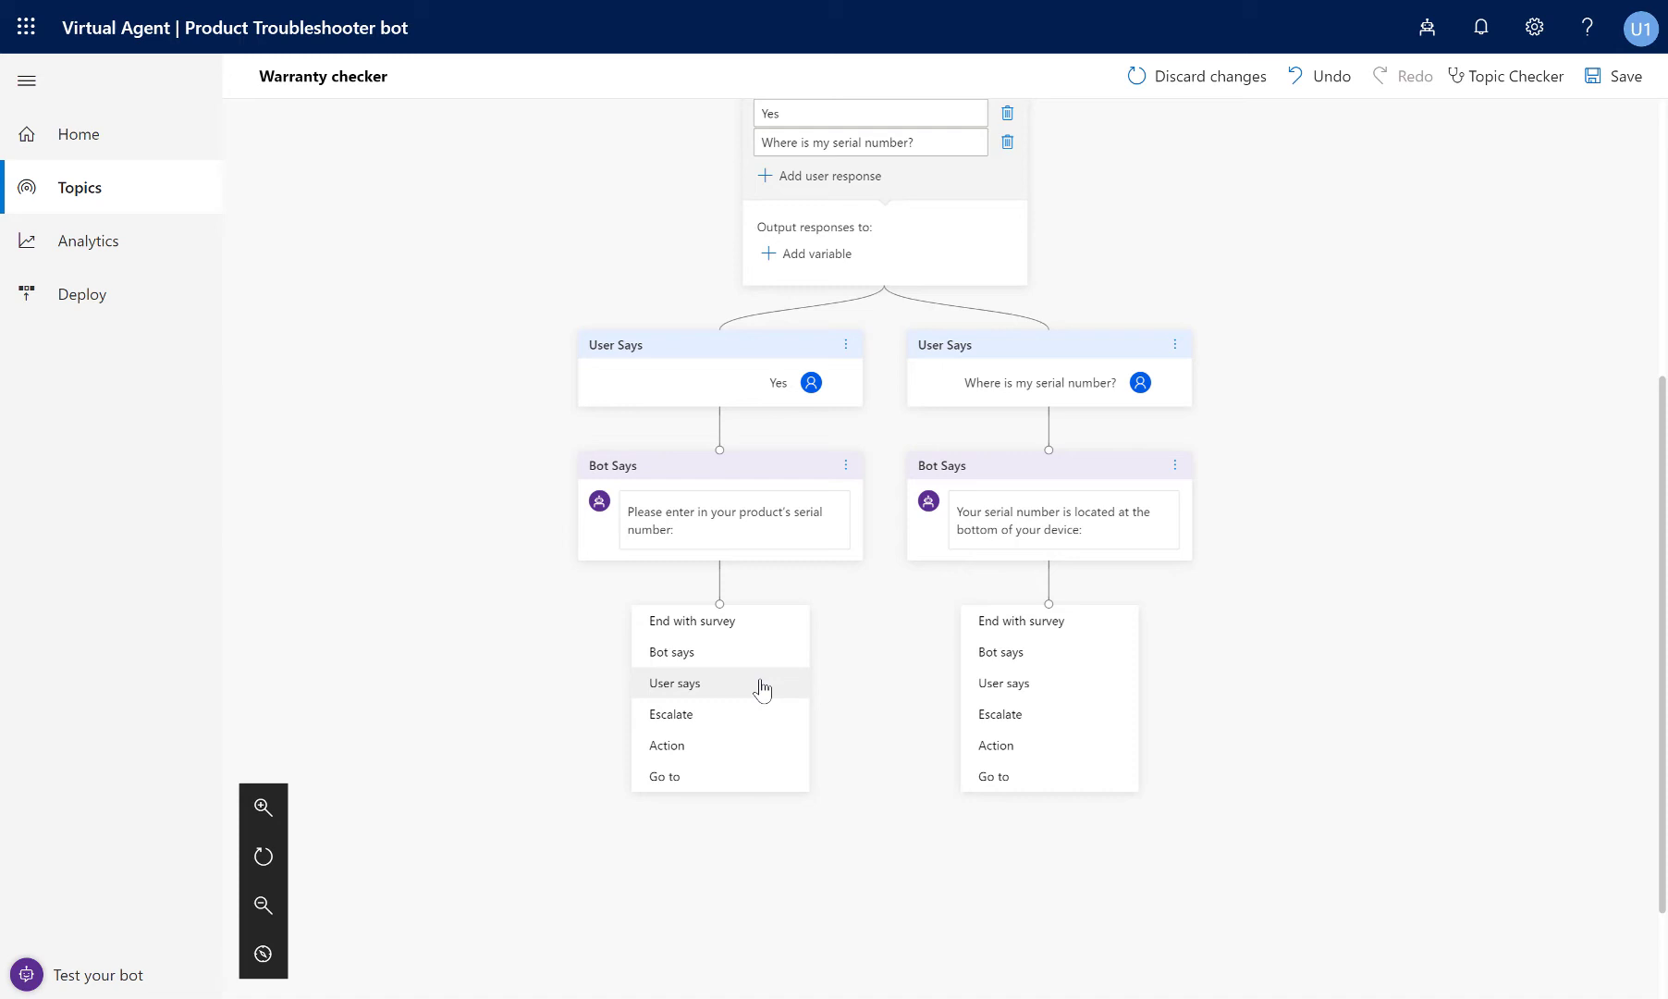
click(675, 683)
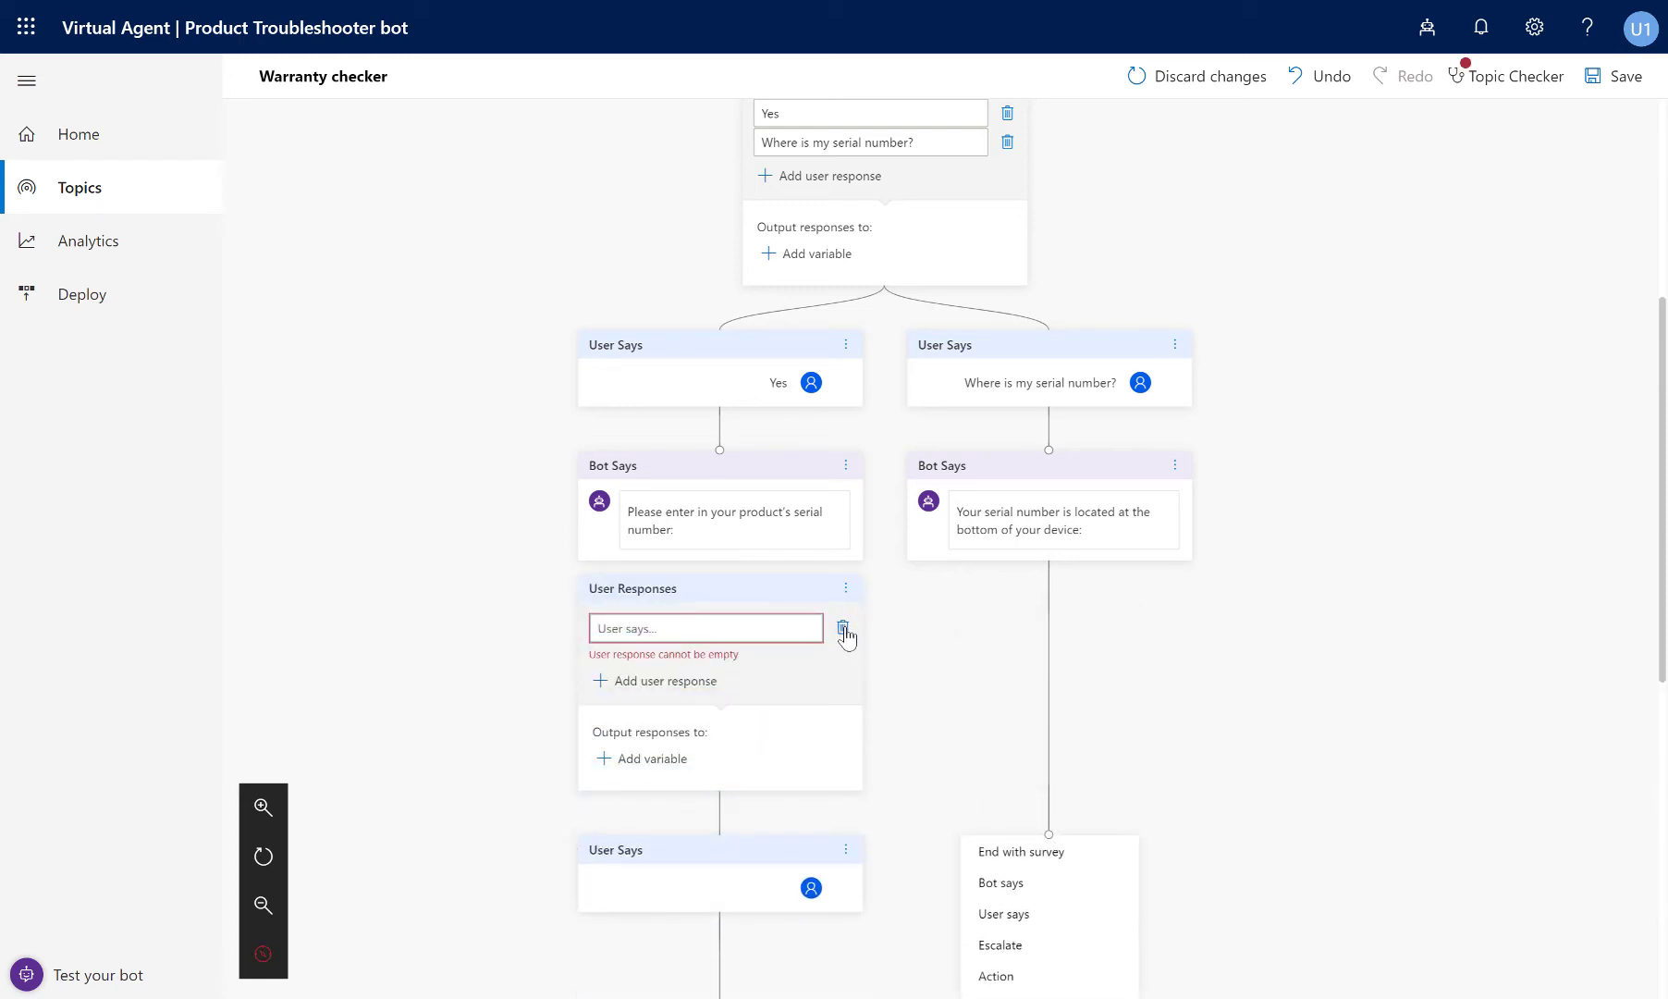
click(846, 627)
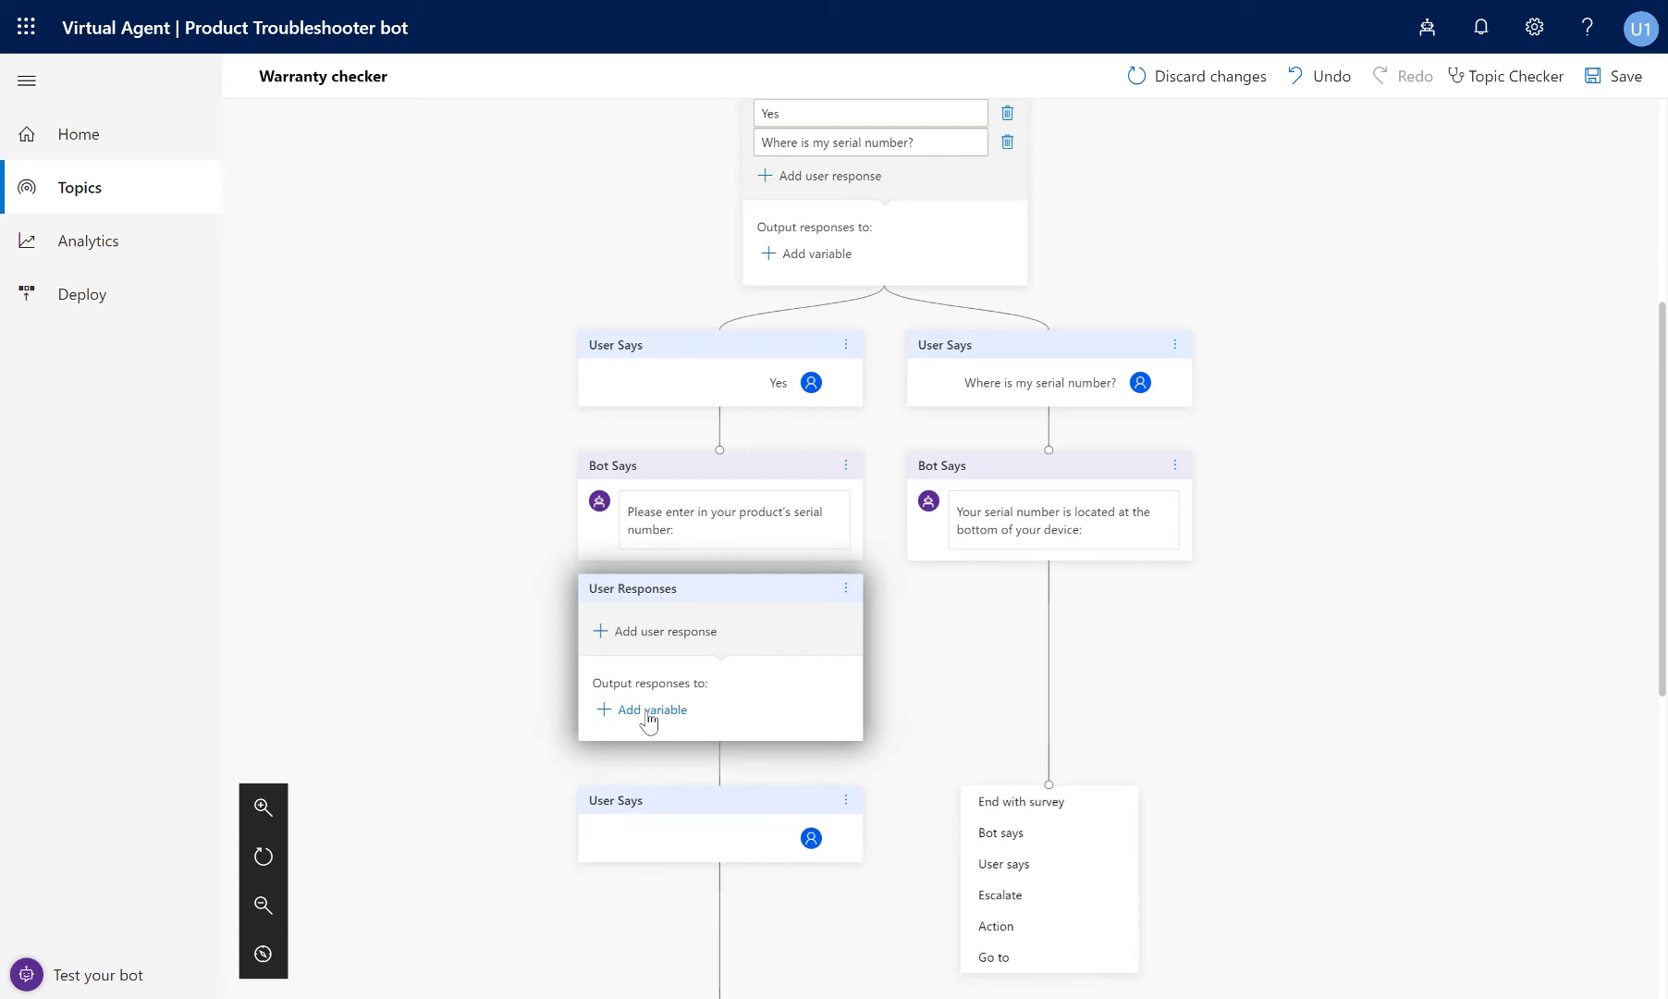
click(652, 710)
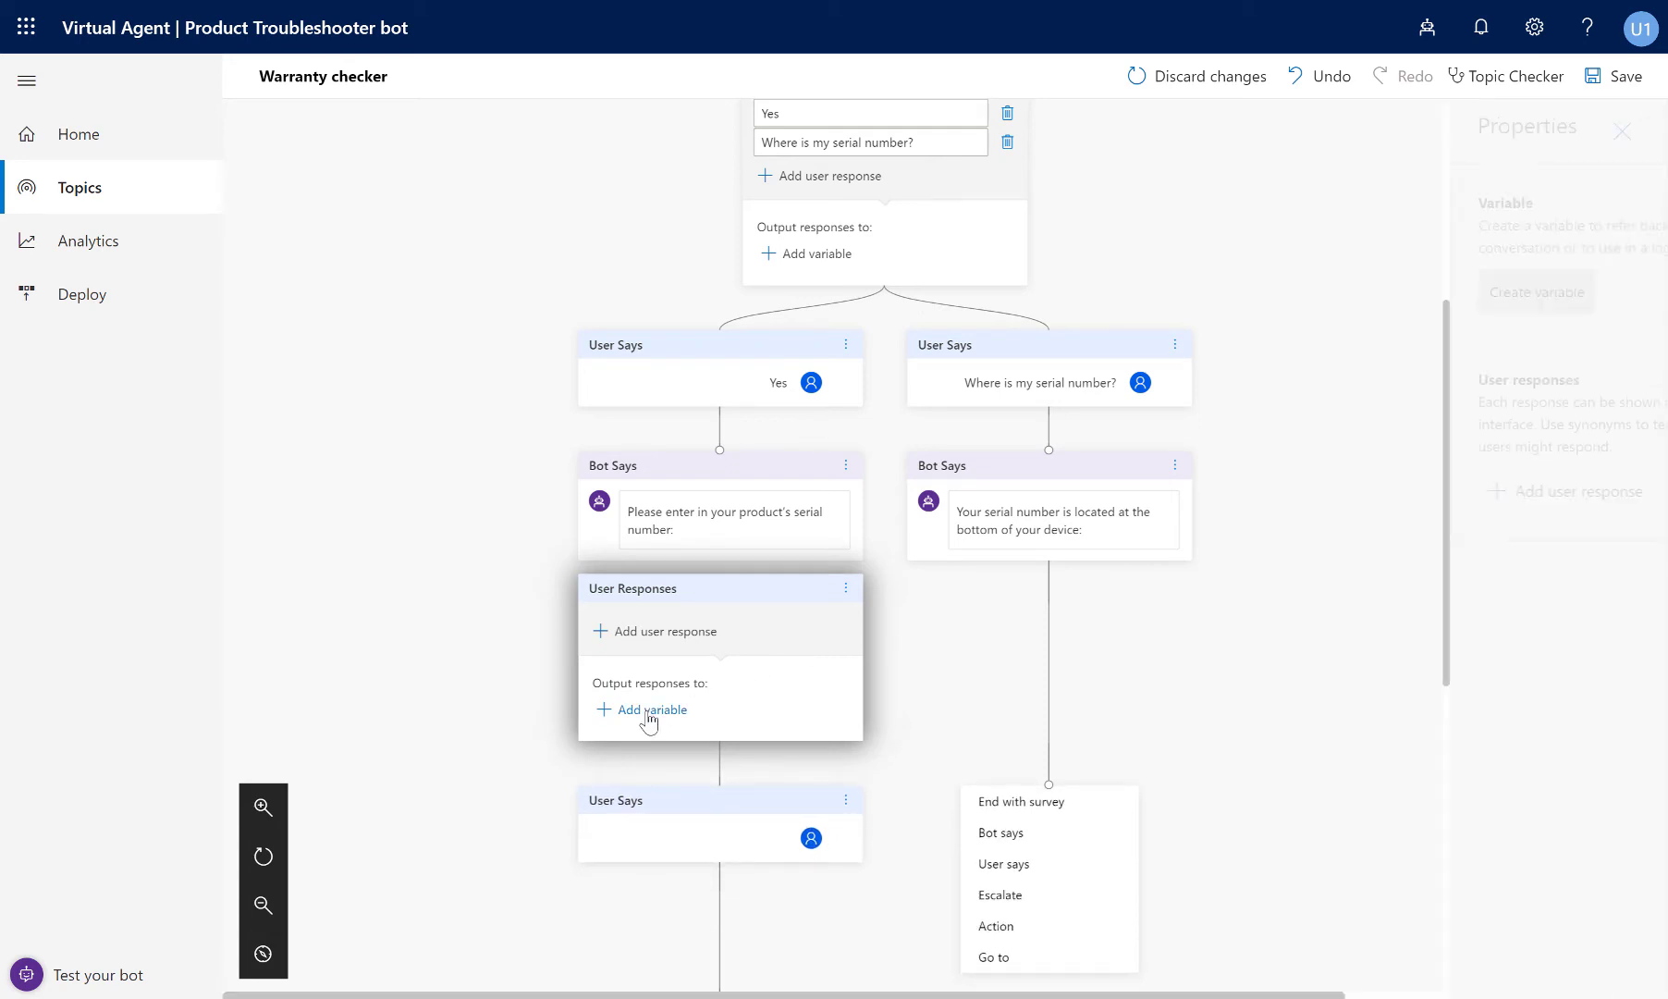
click(650, 710)
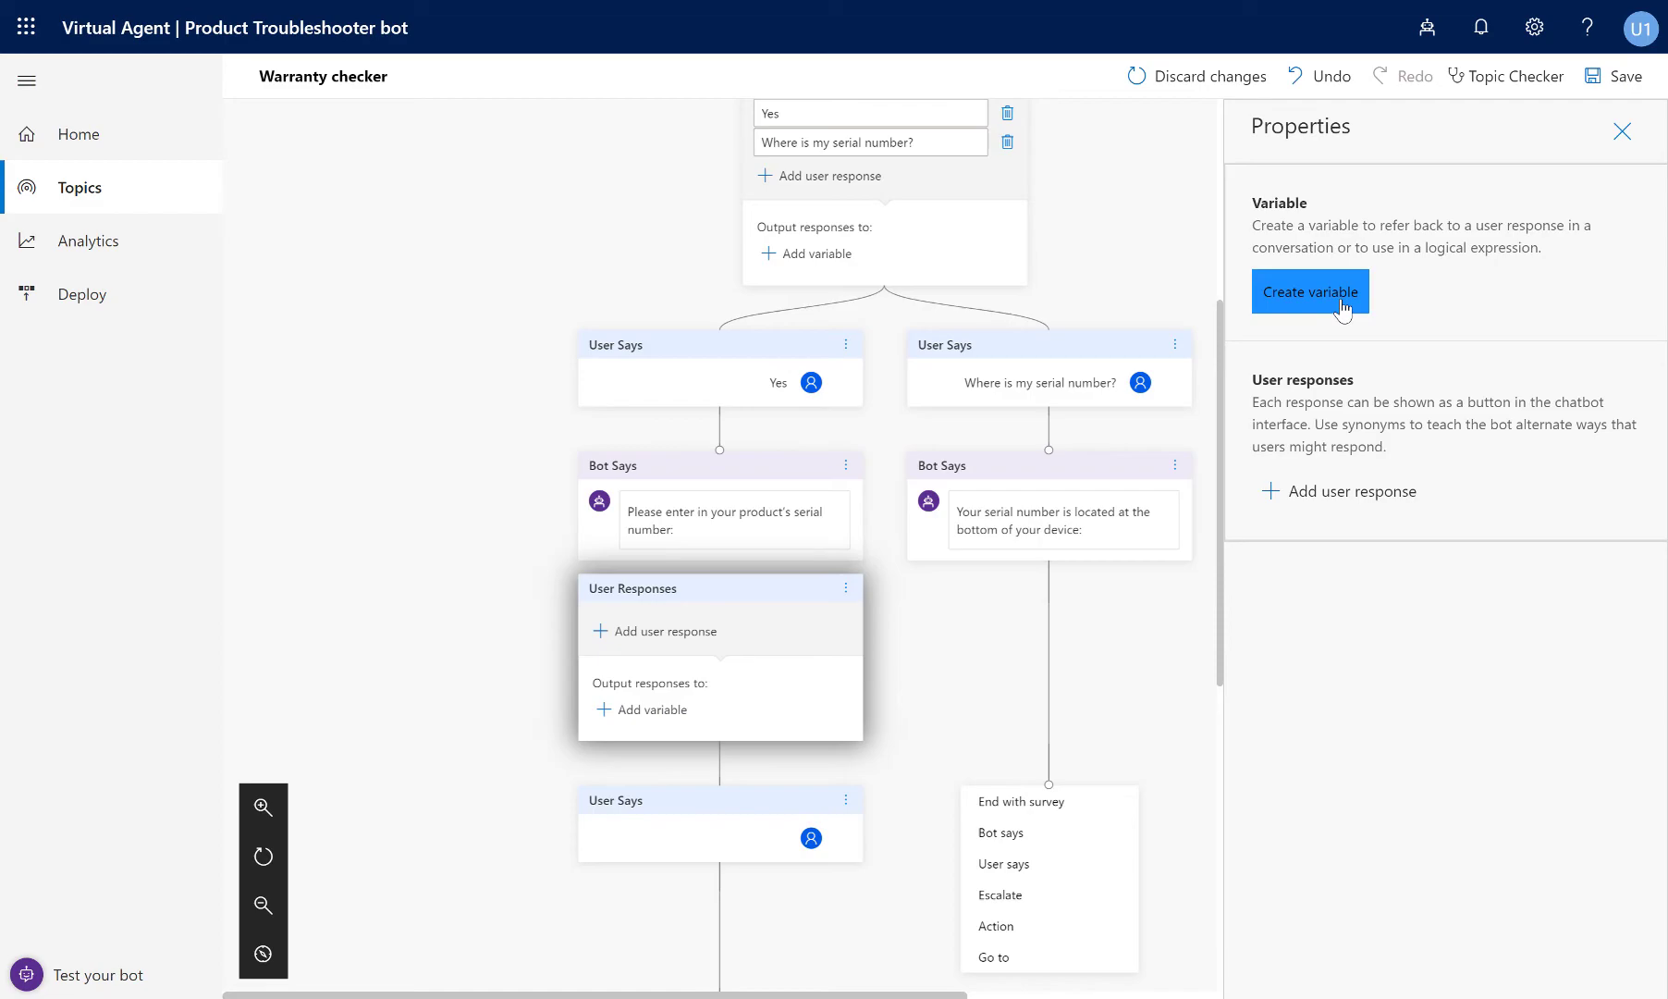
Create a Text variable SerialNumber for the reply and insert a step below it.
click(1310, 293)
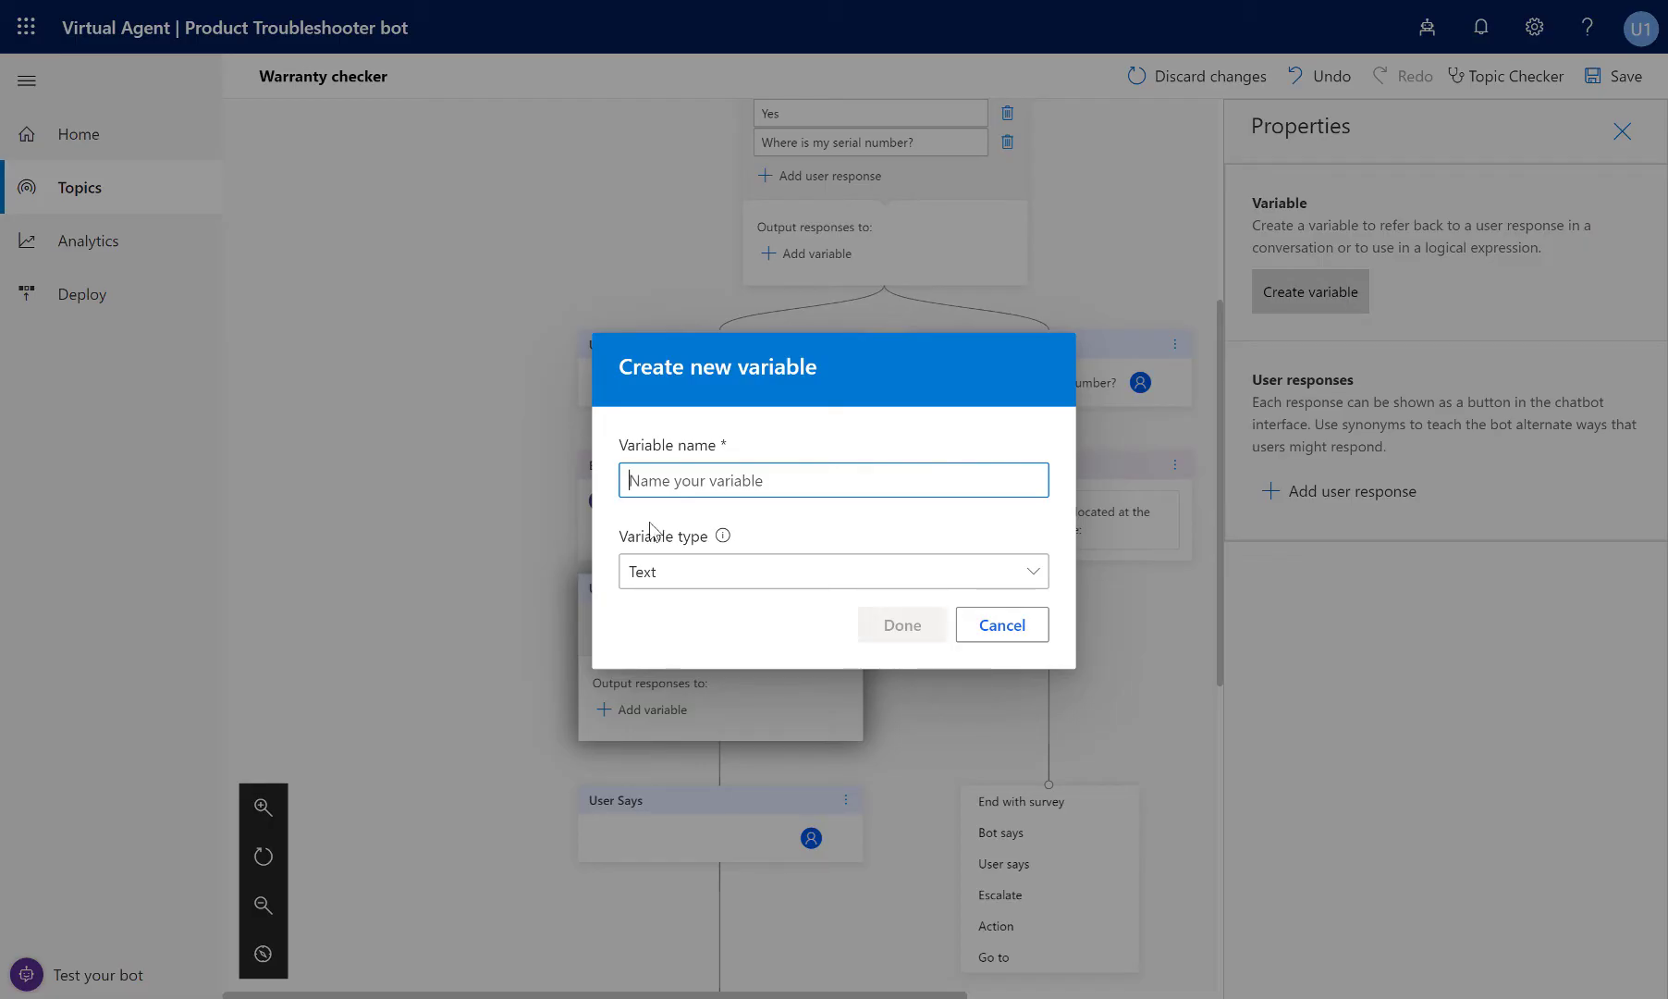
text(SerialNumber)
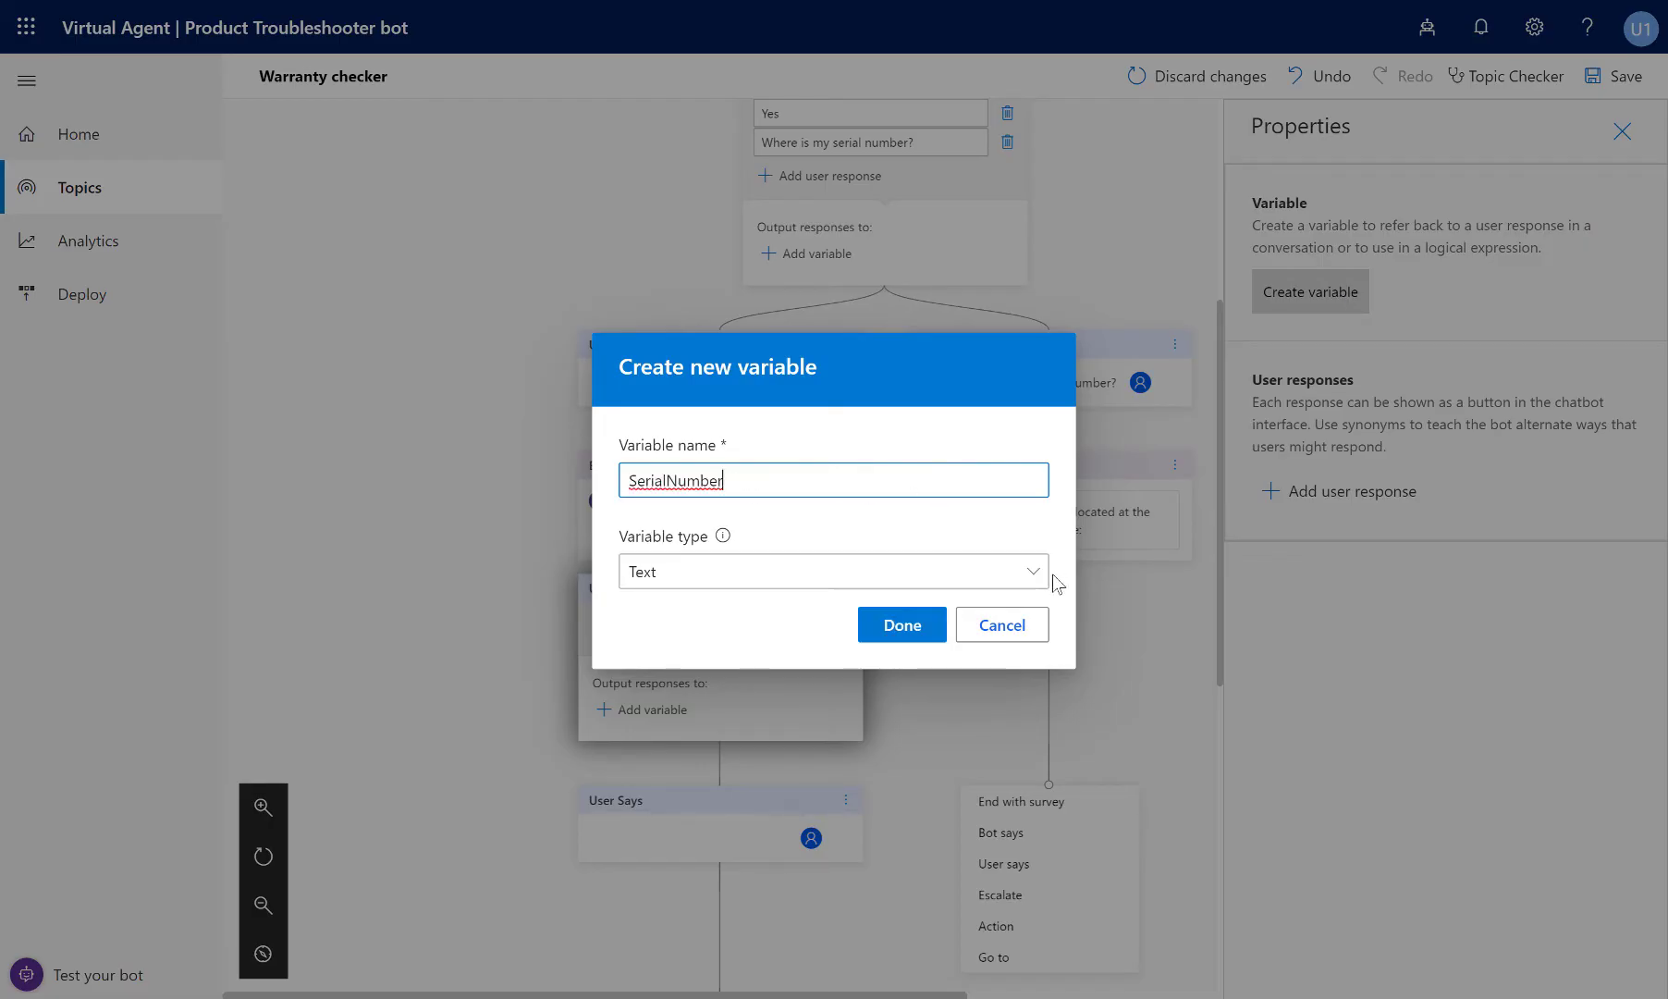
click(832, 572)
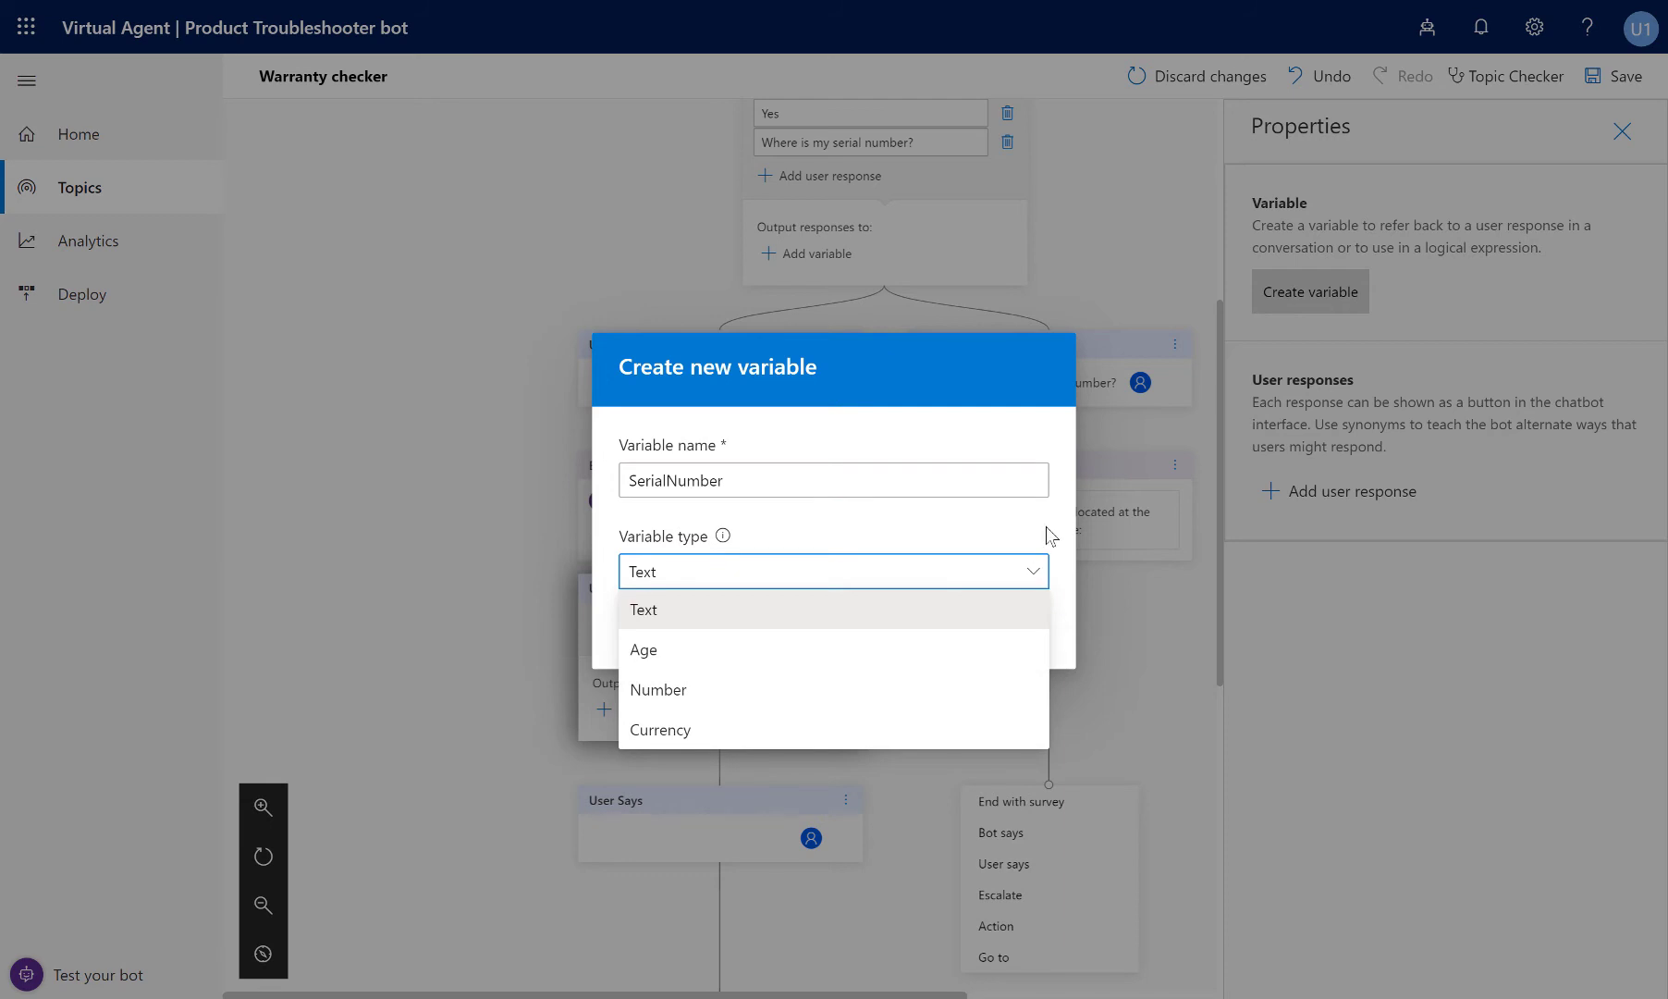
click(642, 611)
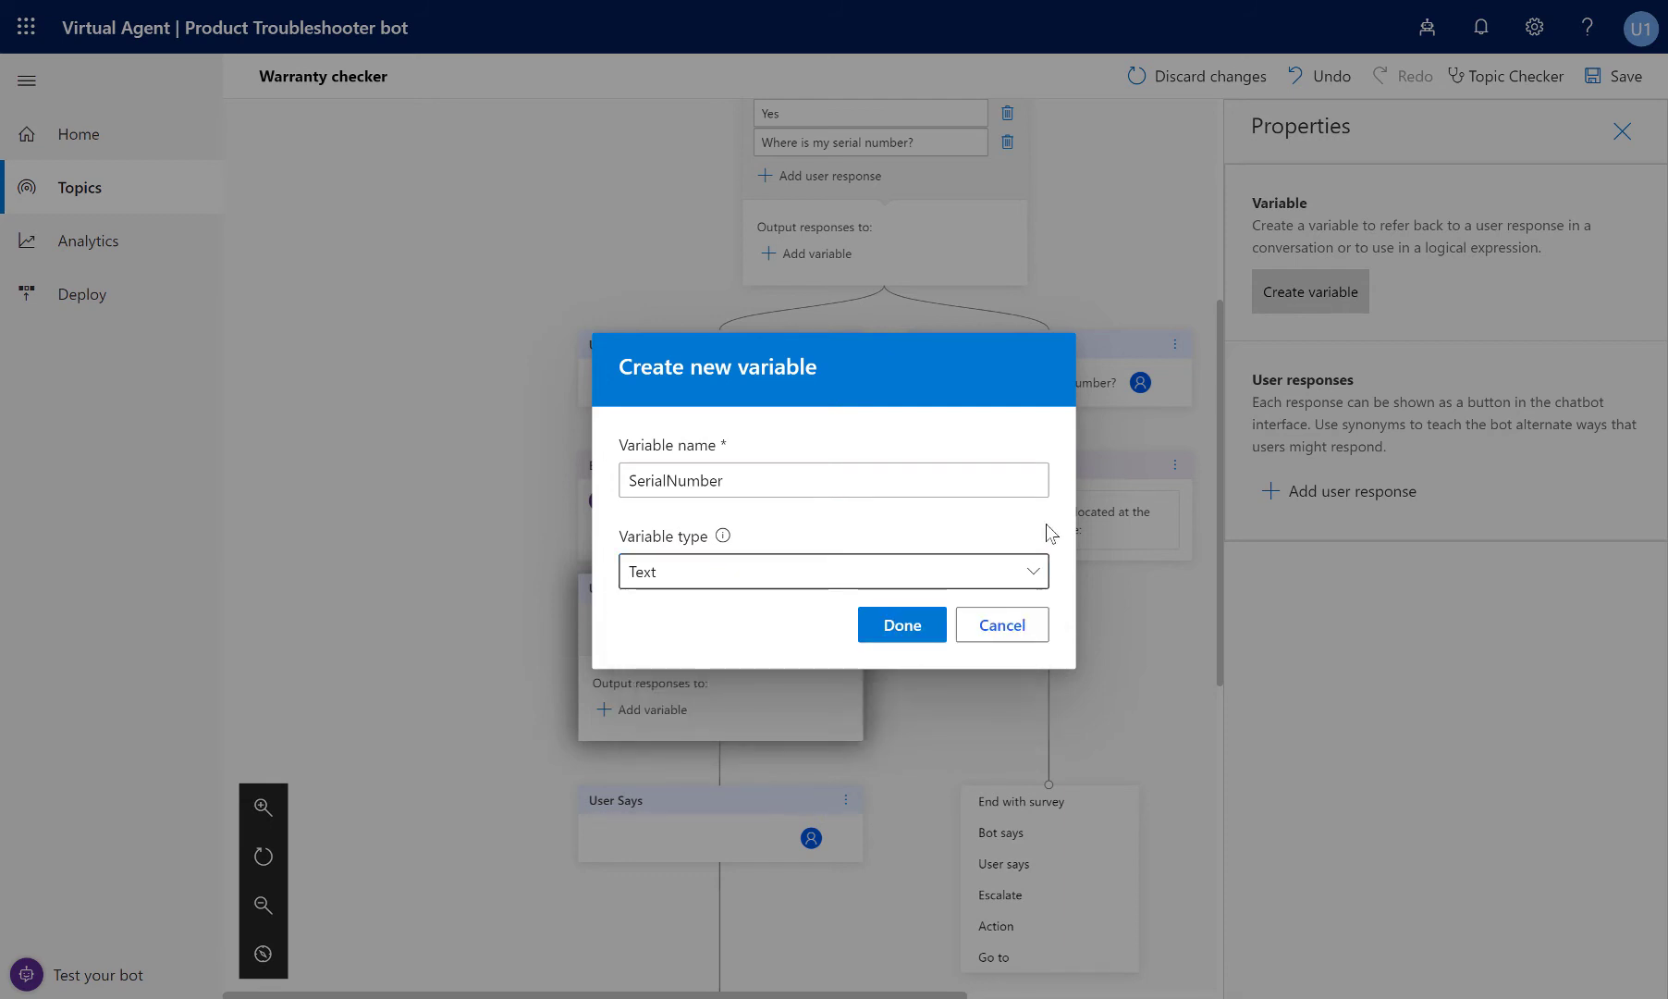
click(900, 626)
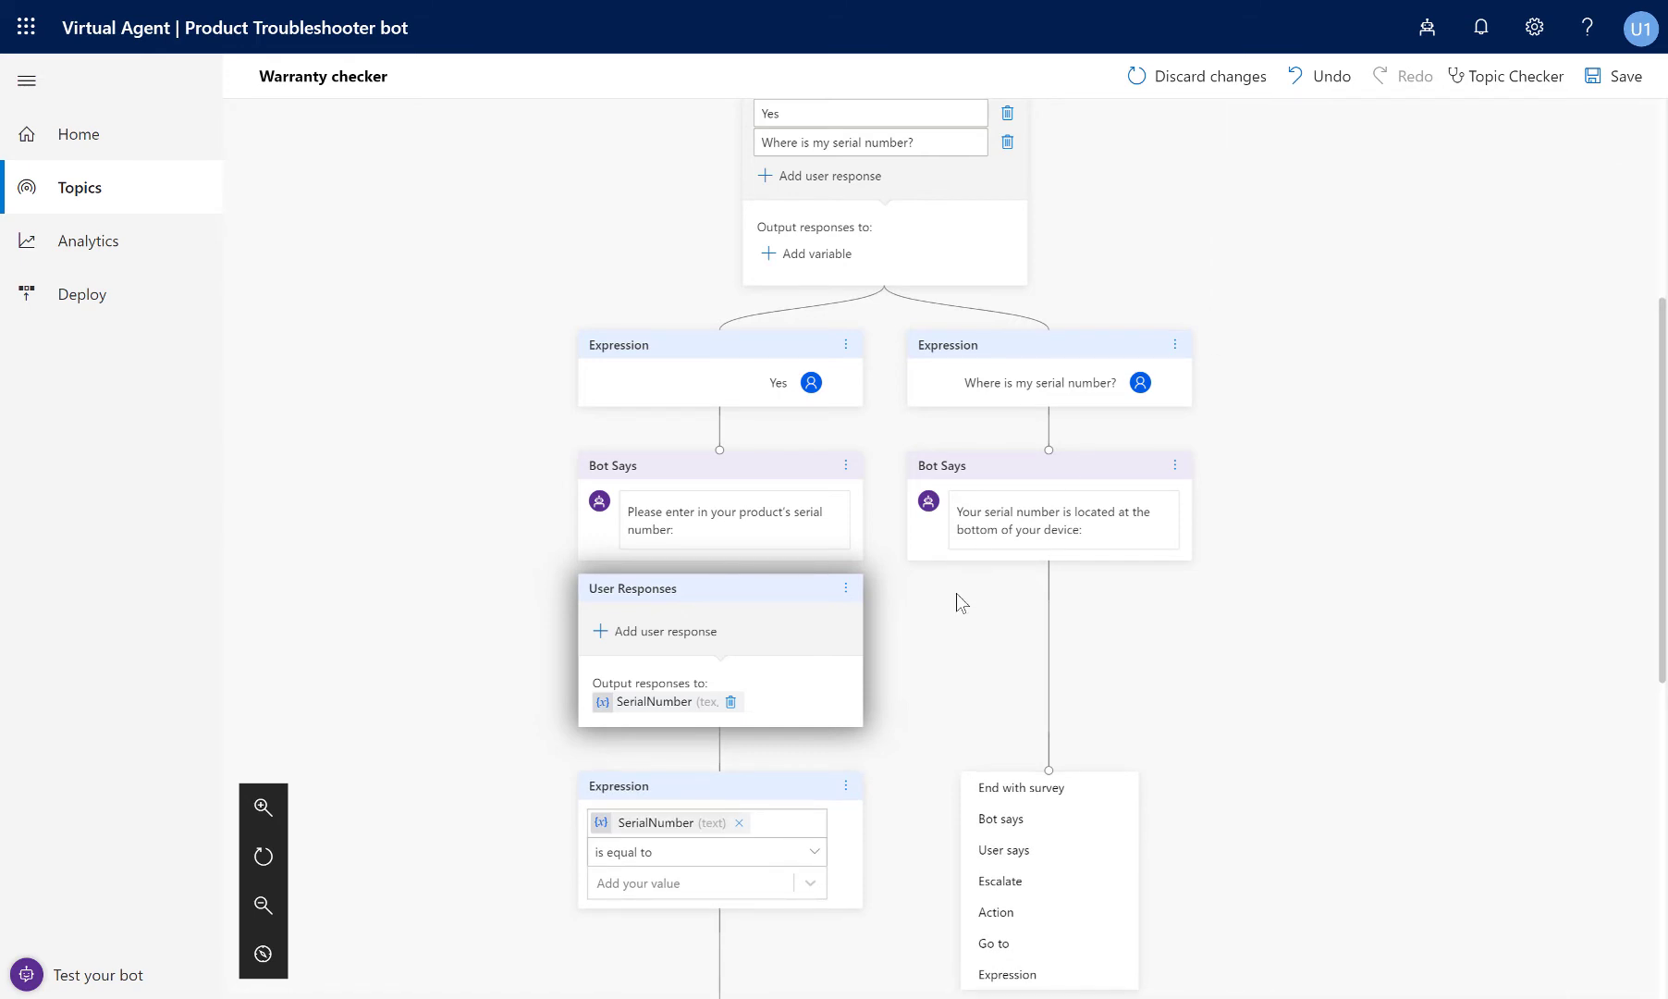
mouse_move(683, 753)
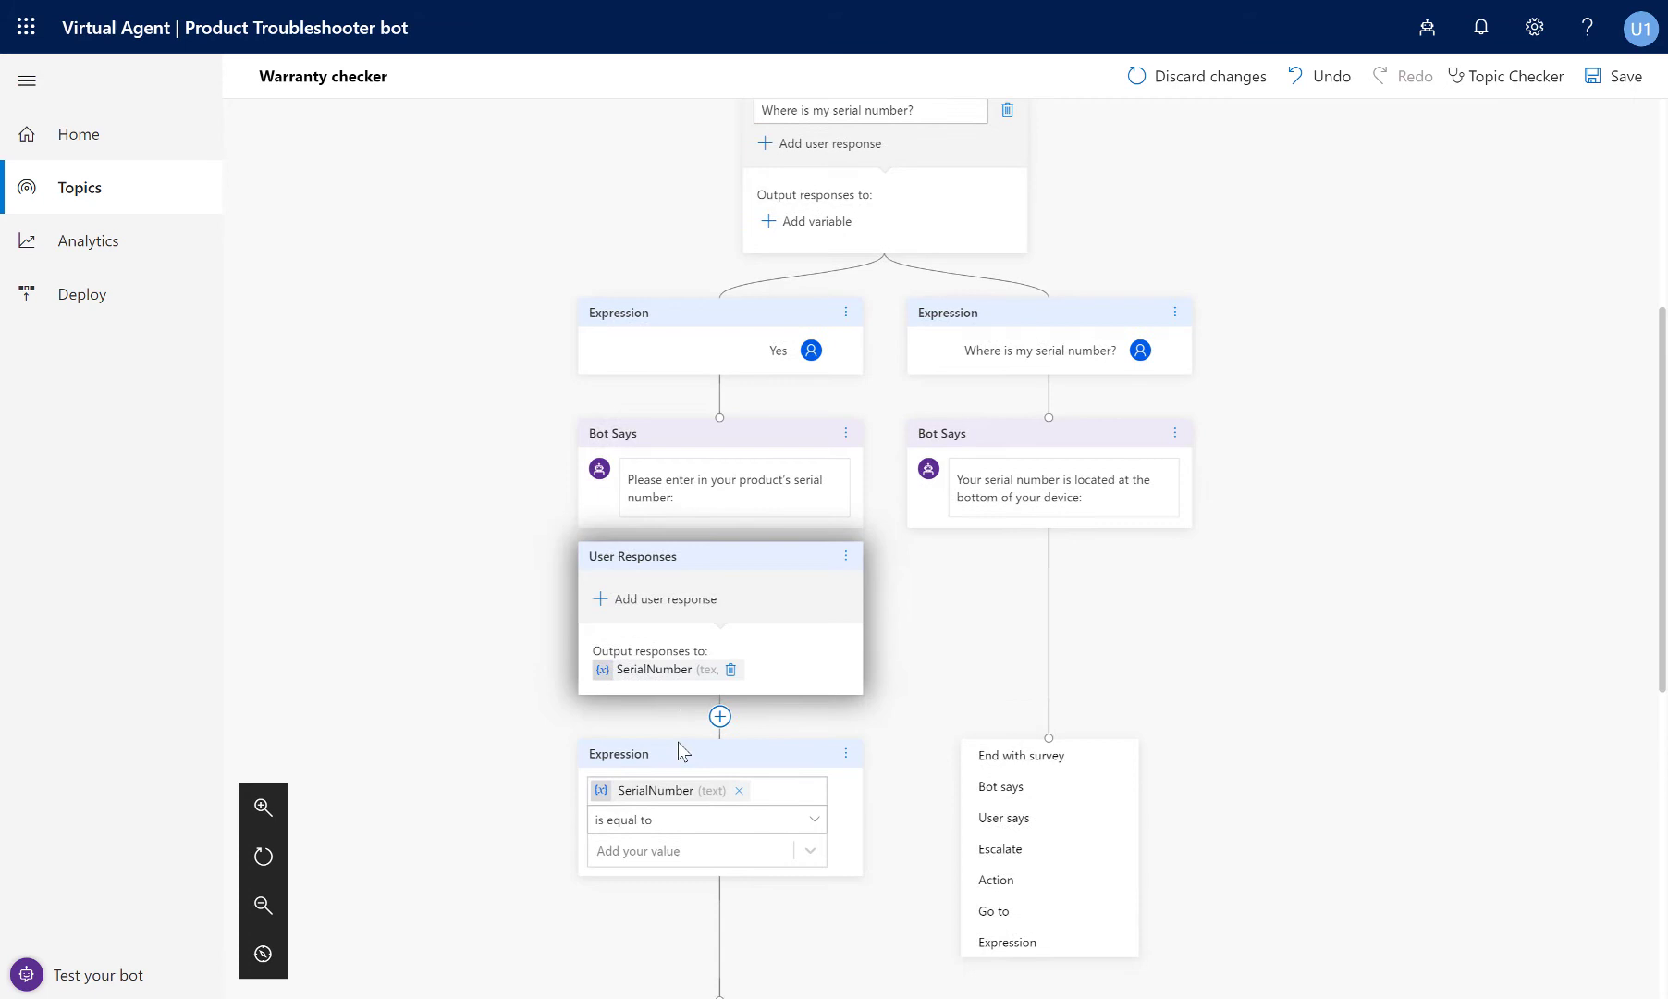
click(720, 716)
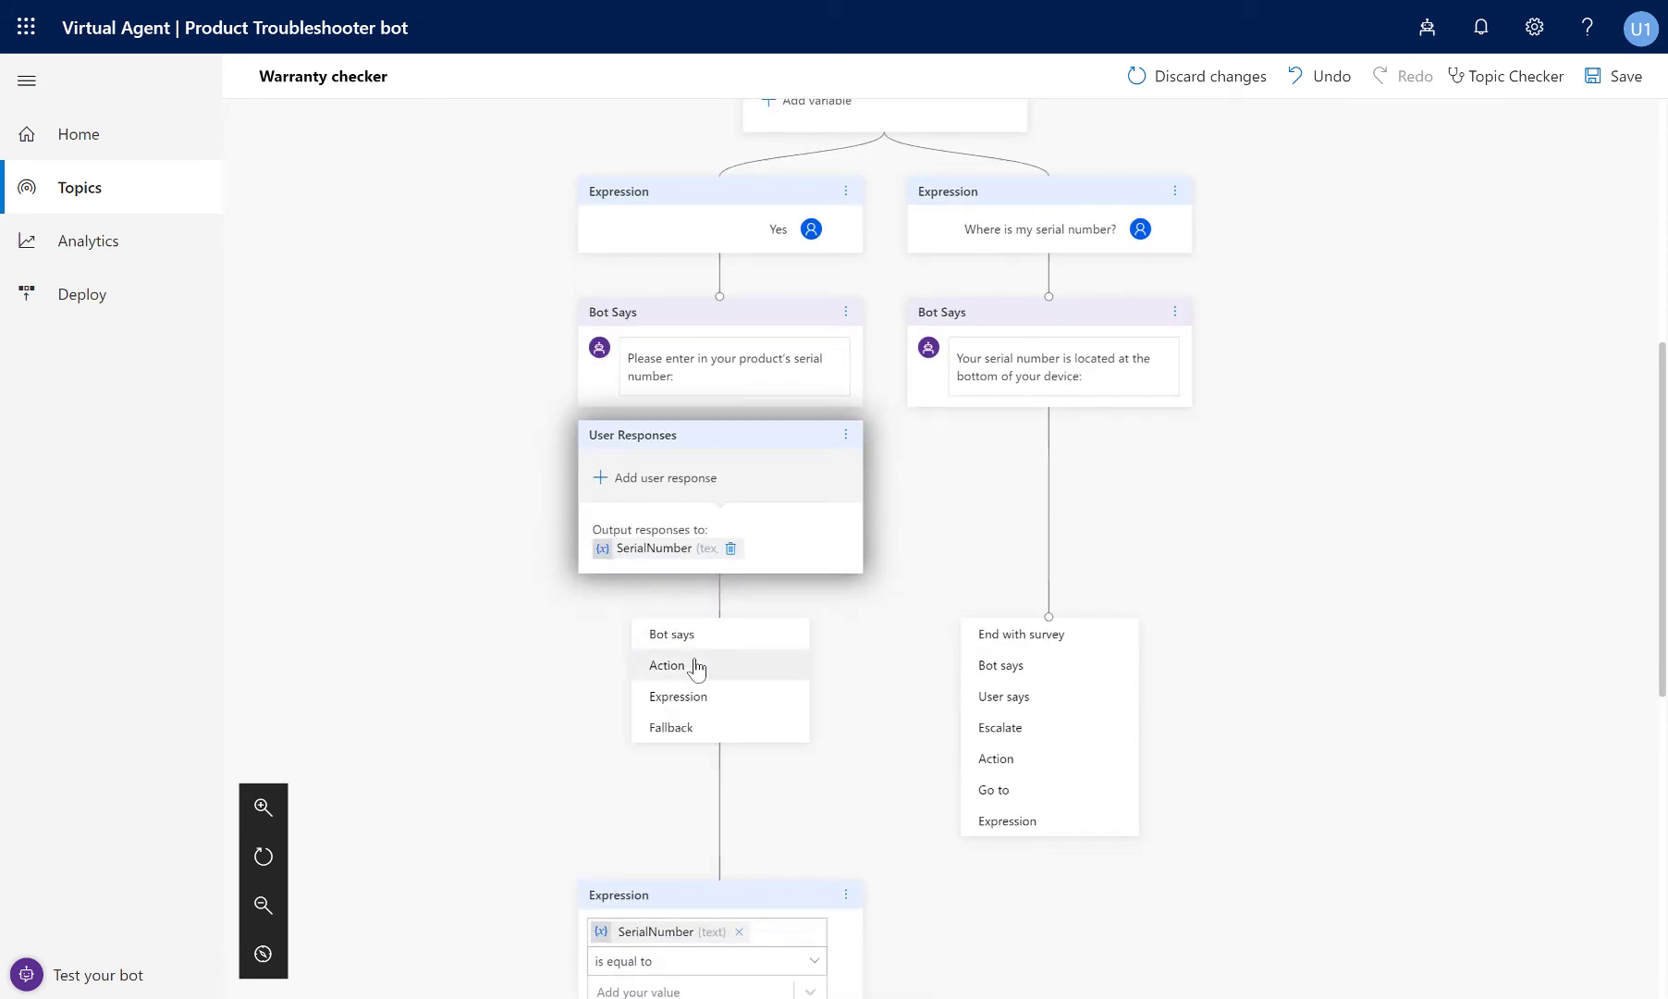
Call the Check Warranty Status by SN flow with SerialNumber as its serialNumber input.
click(667, 664)
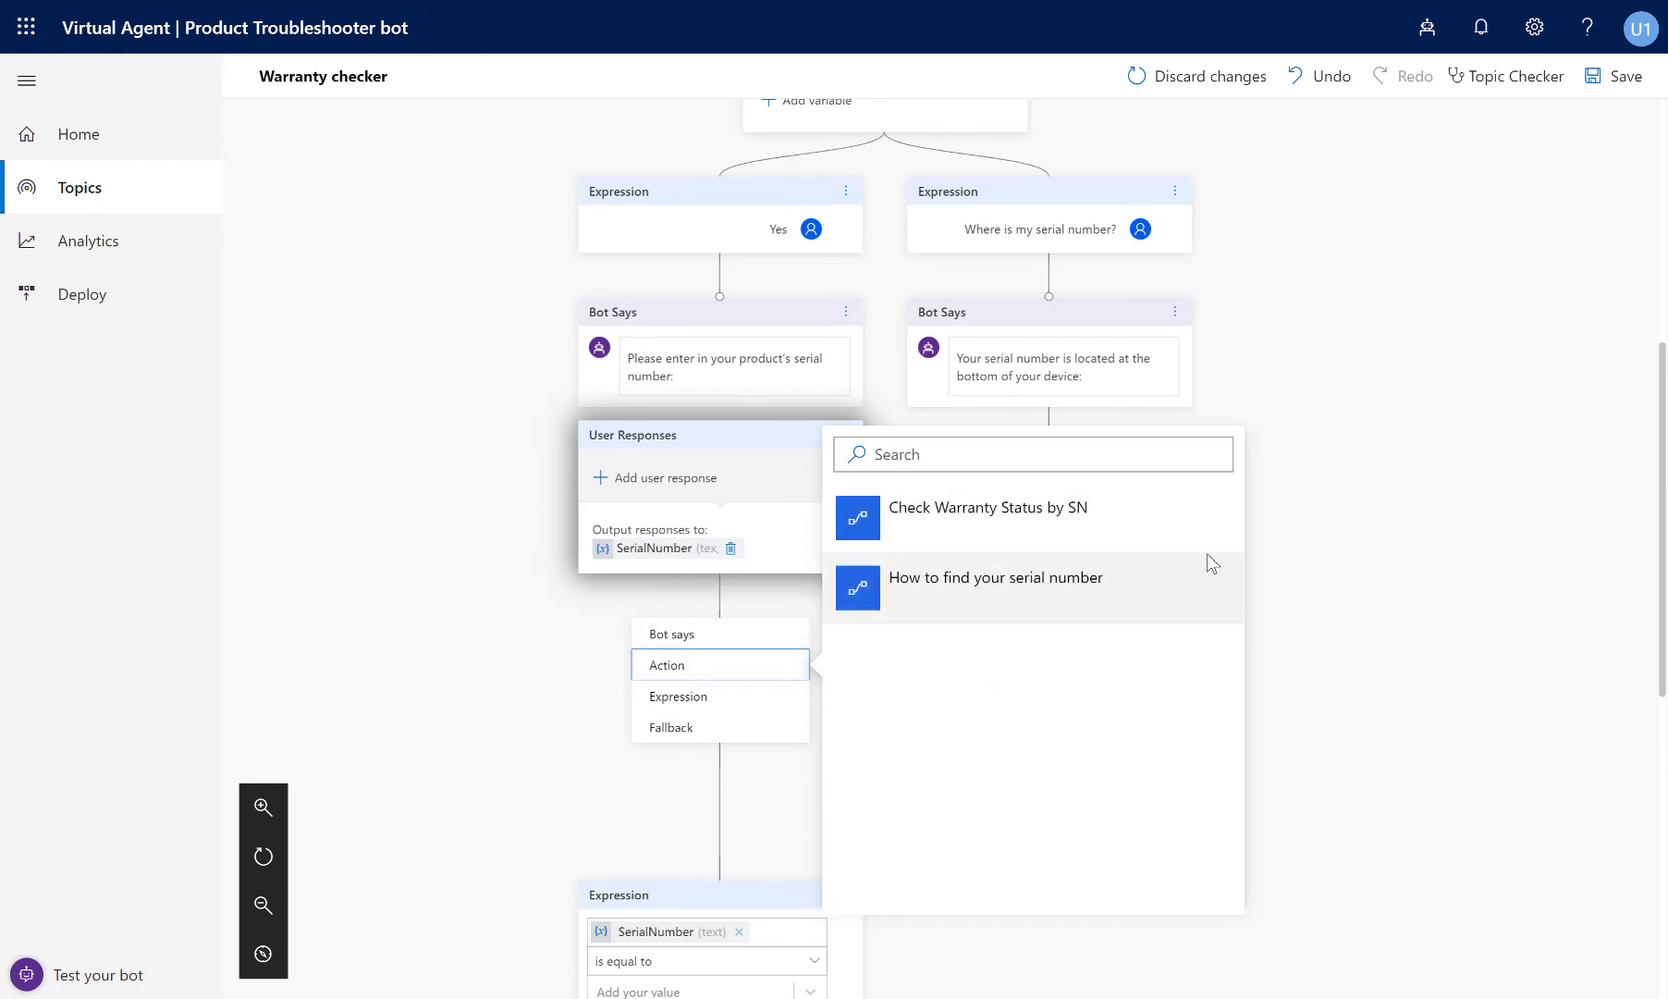
mouse_move(1199, 535)
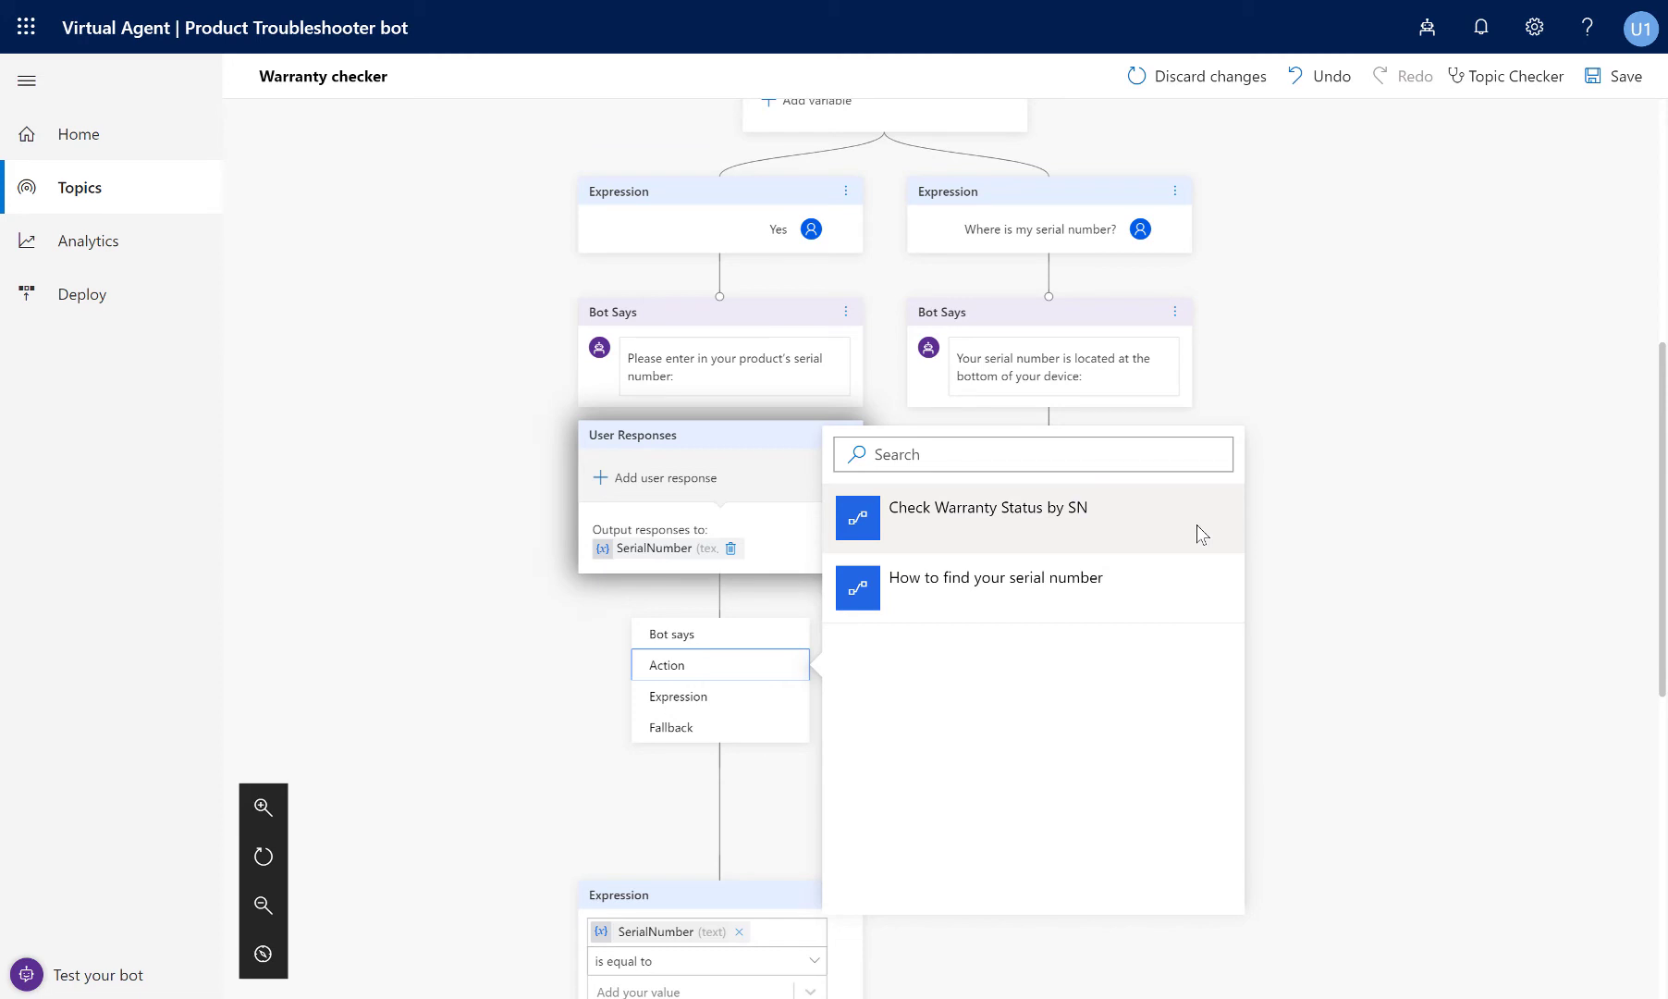
click(987, 507)
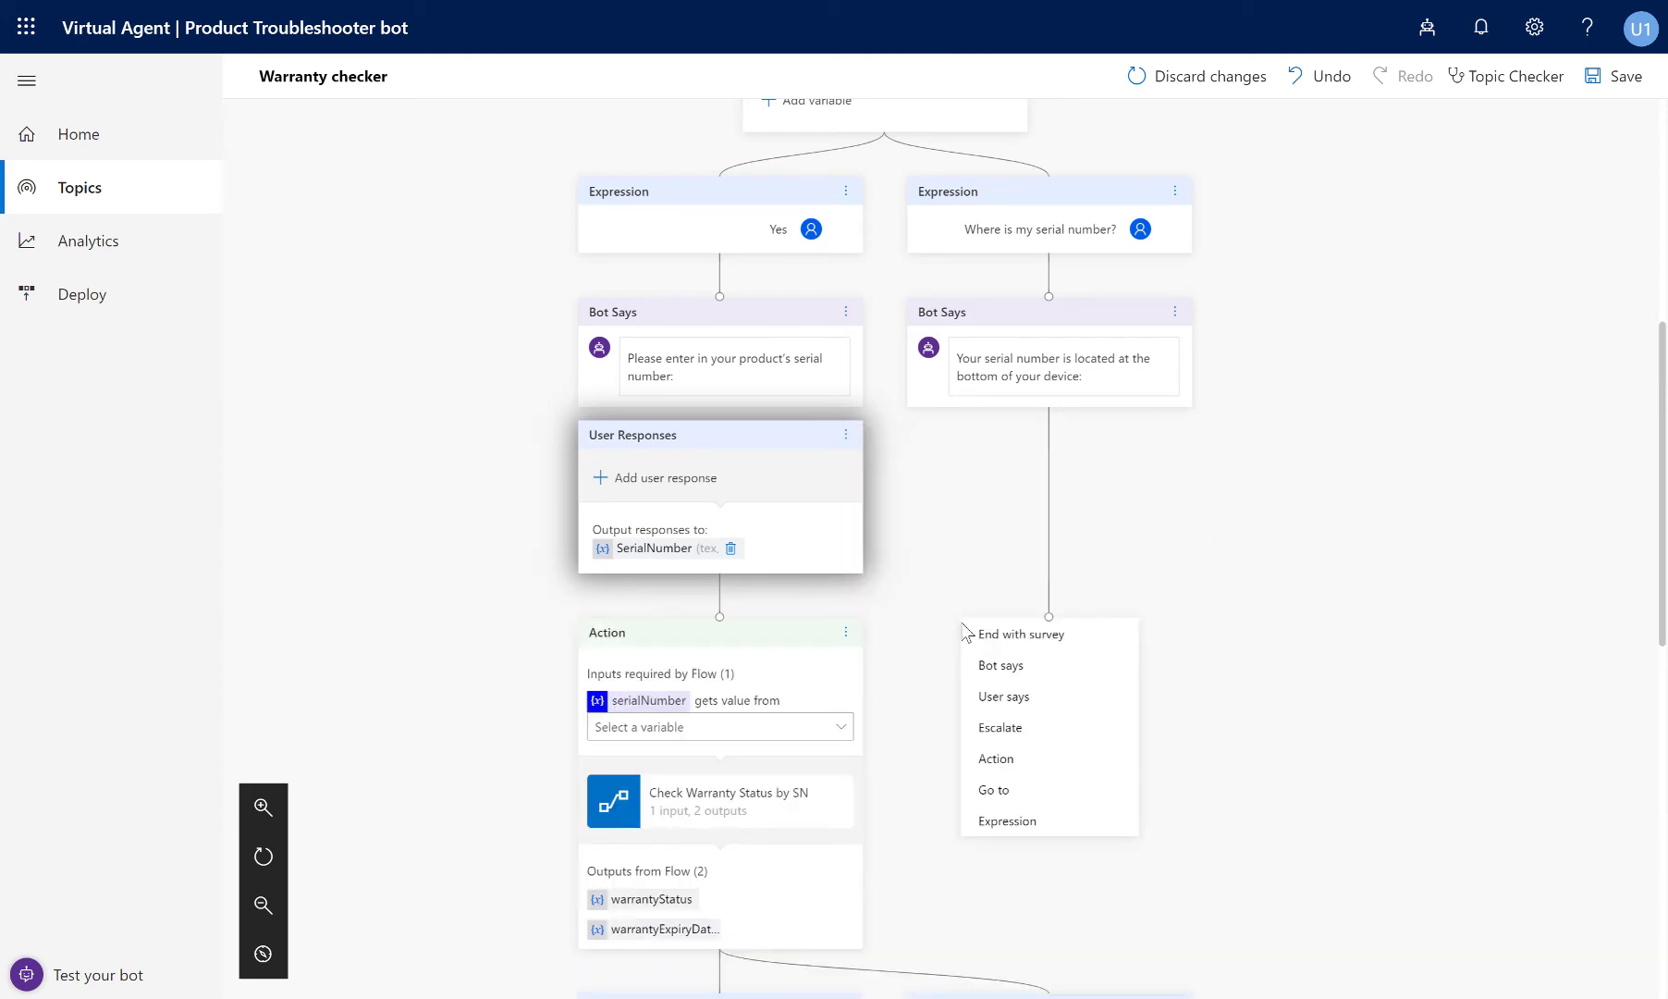
scroll(down, 3)
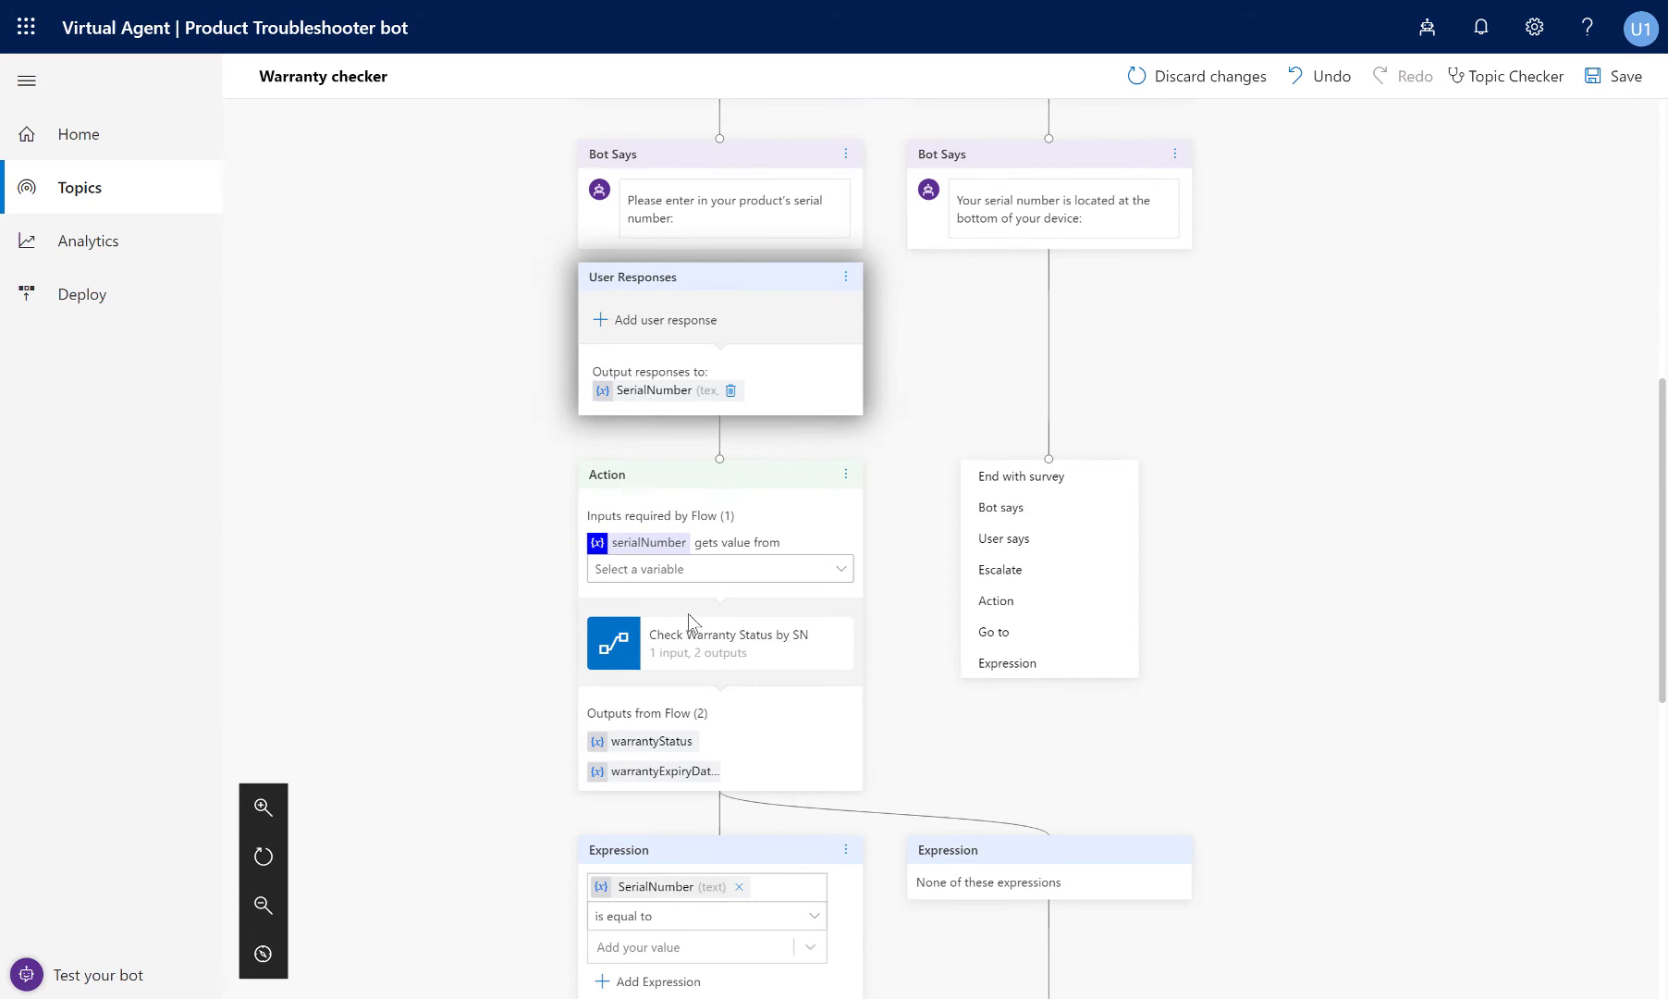
mouse_move(774, 692)
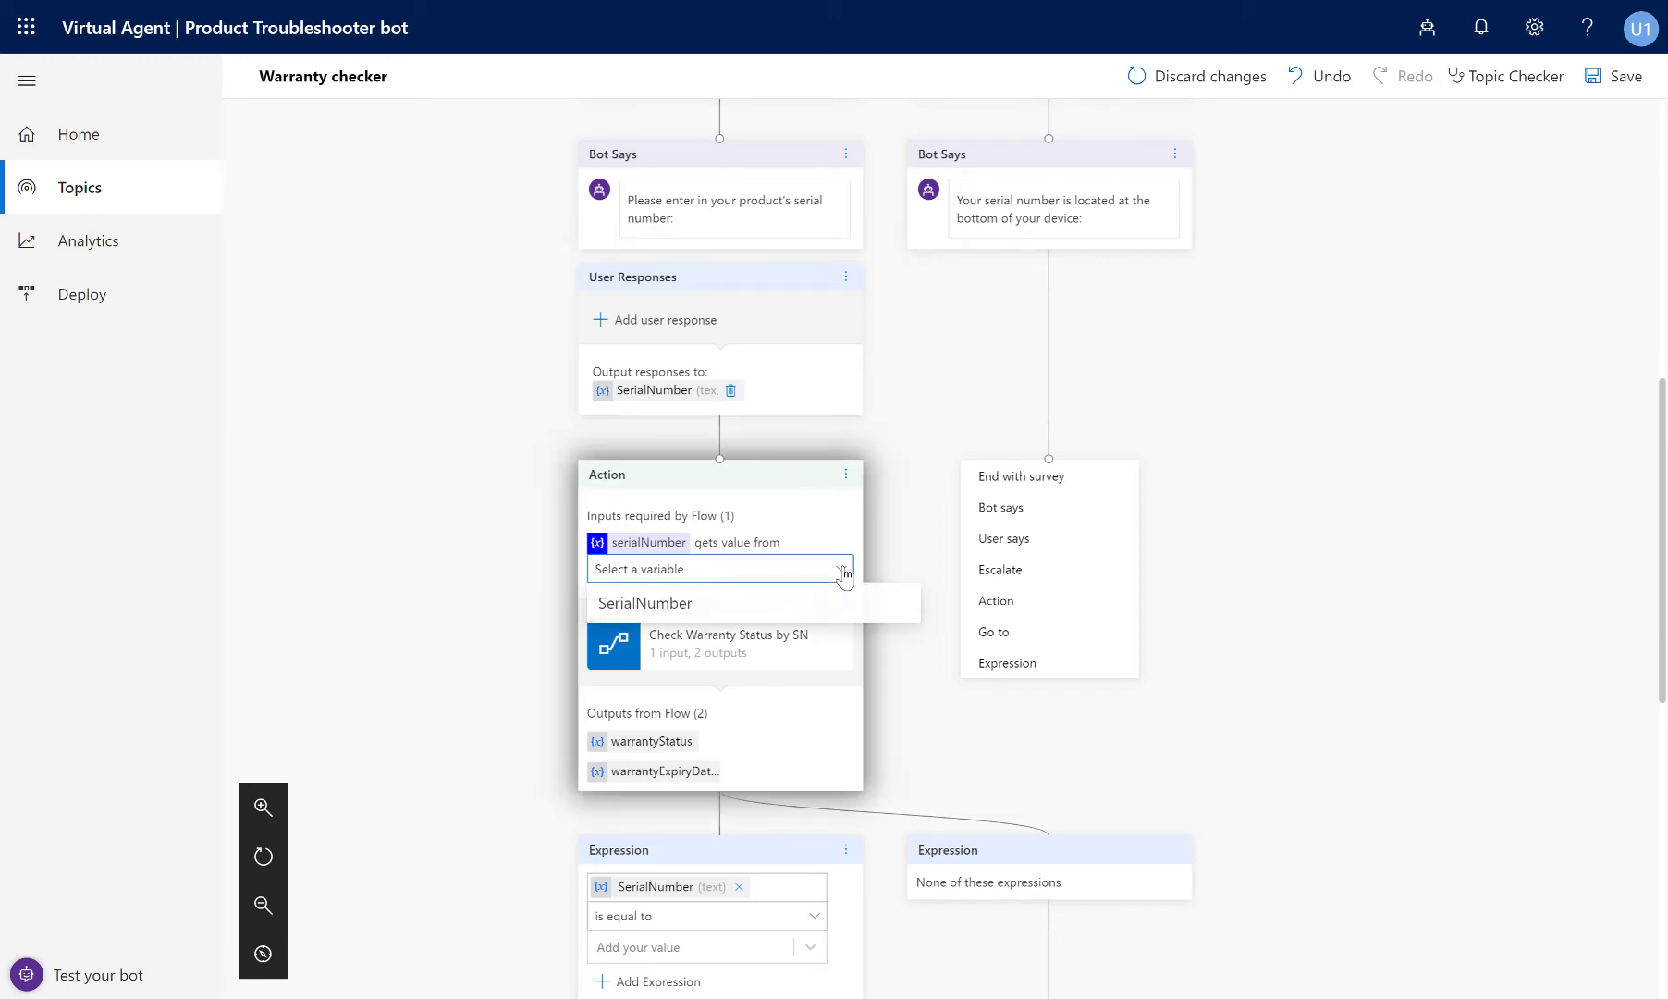
click(644, 603)
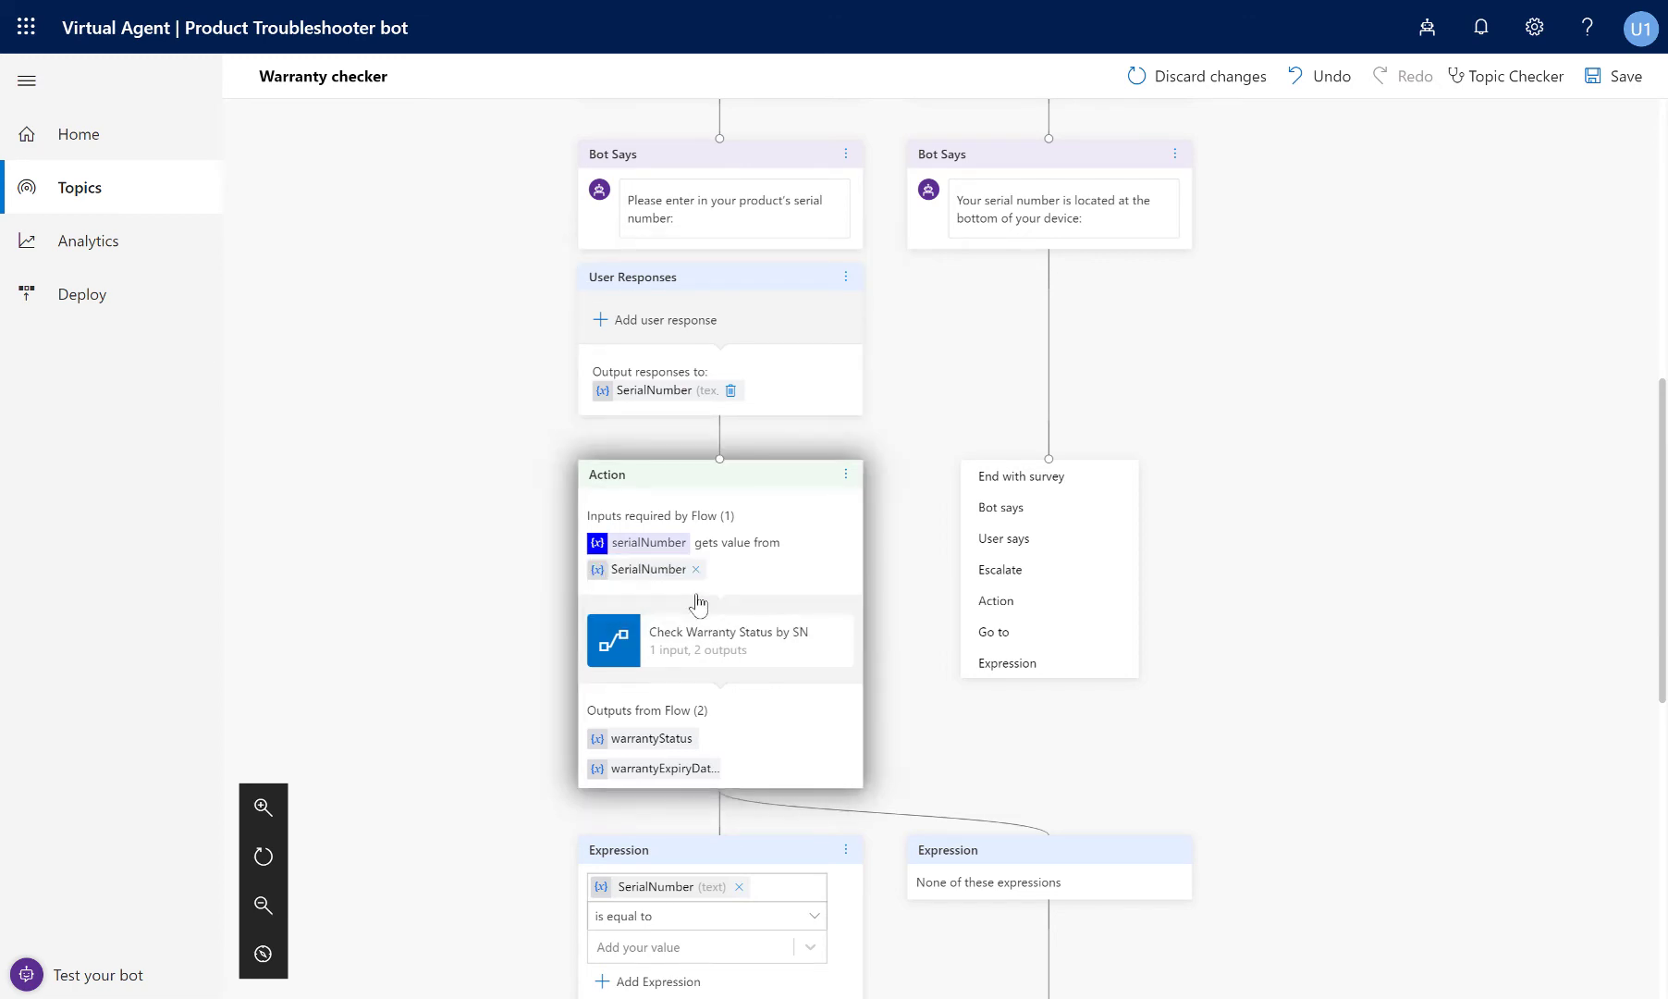
scroll(down, 3)
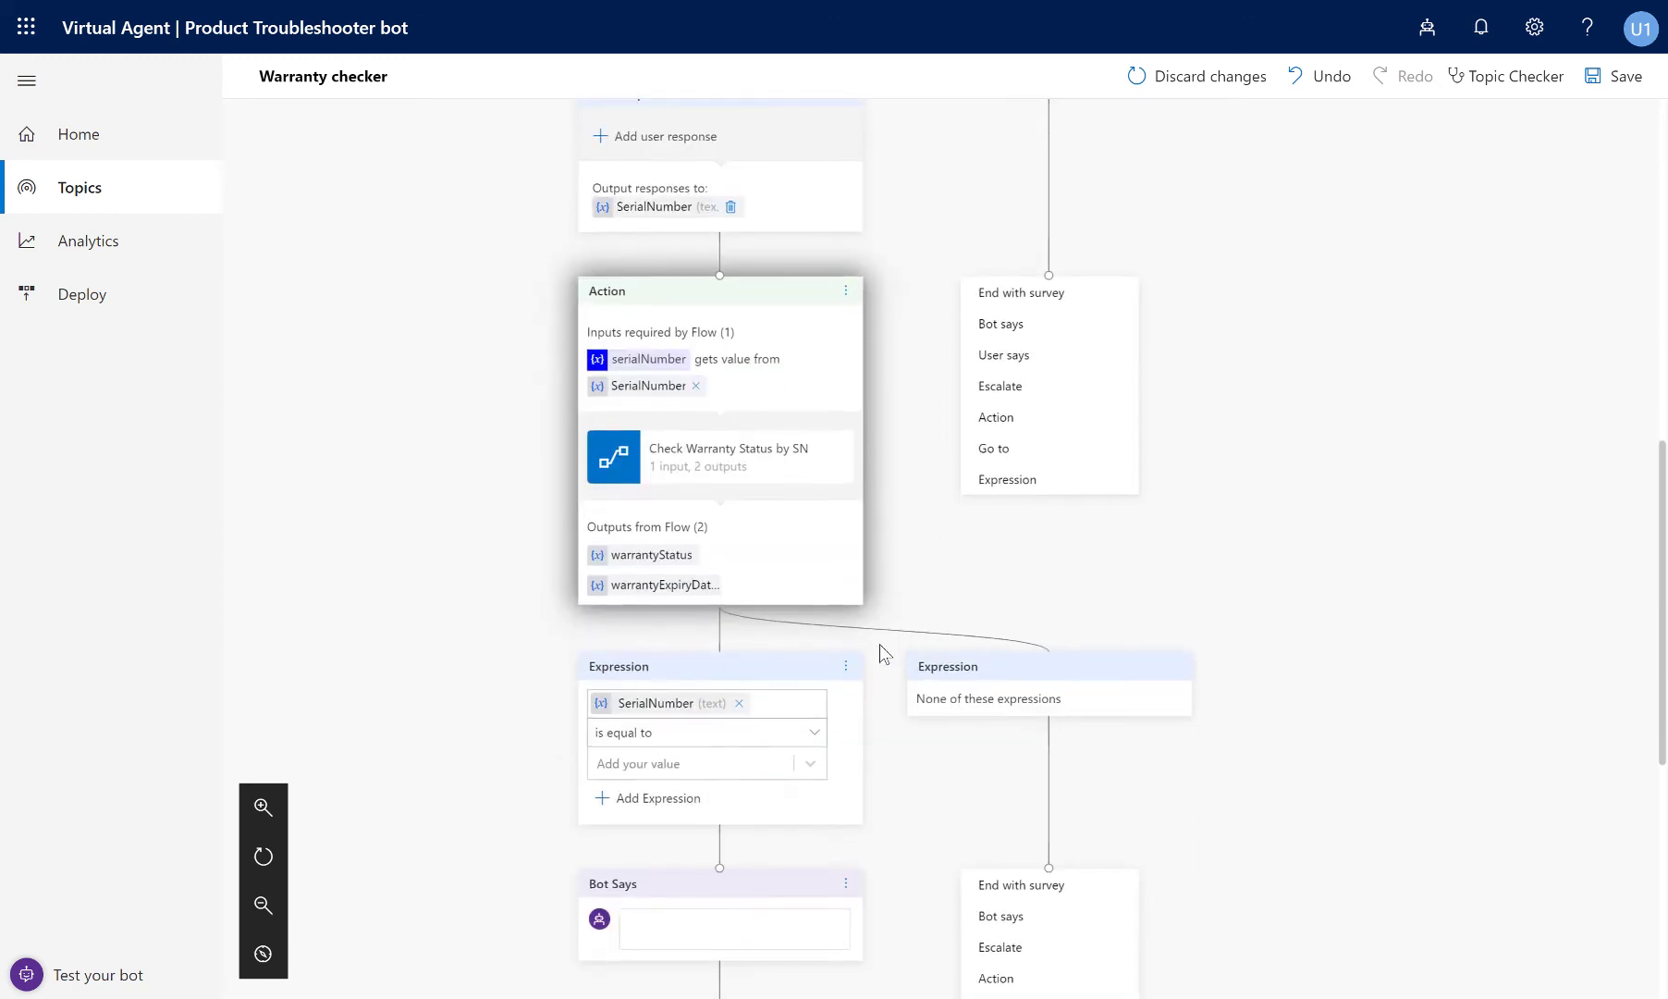
mouse_move(788, 497)
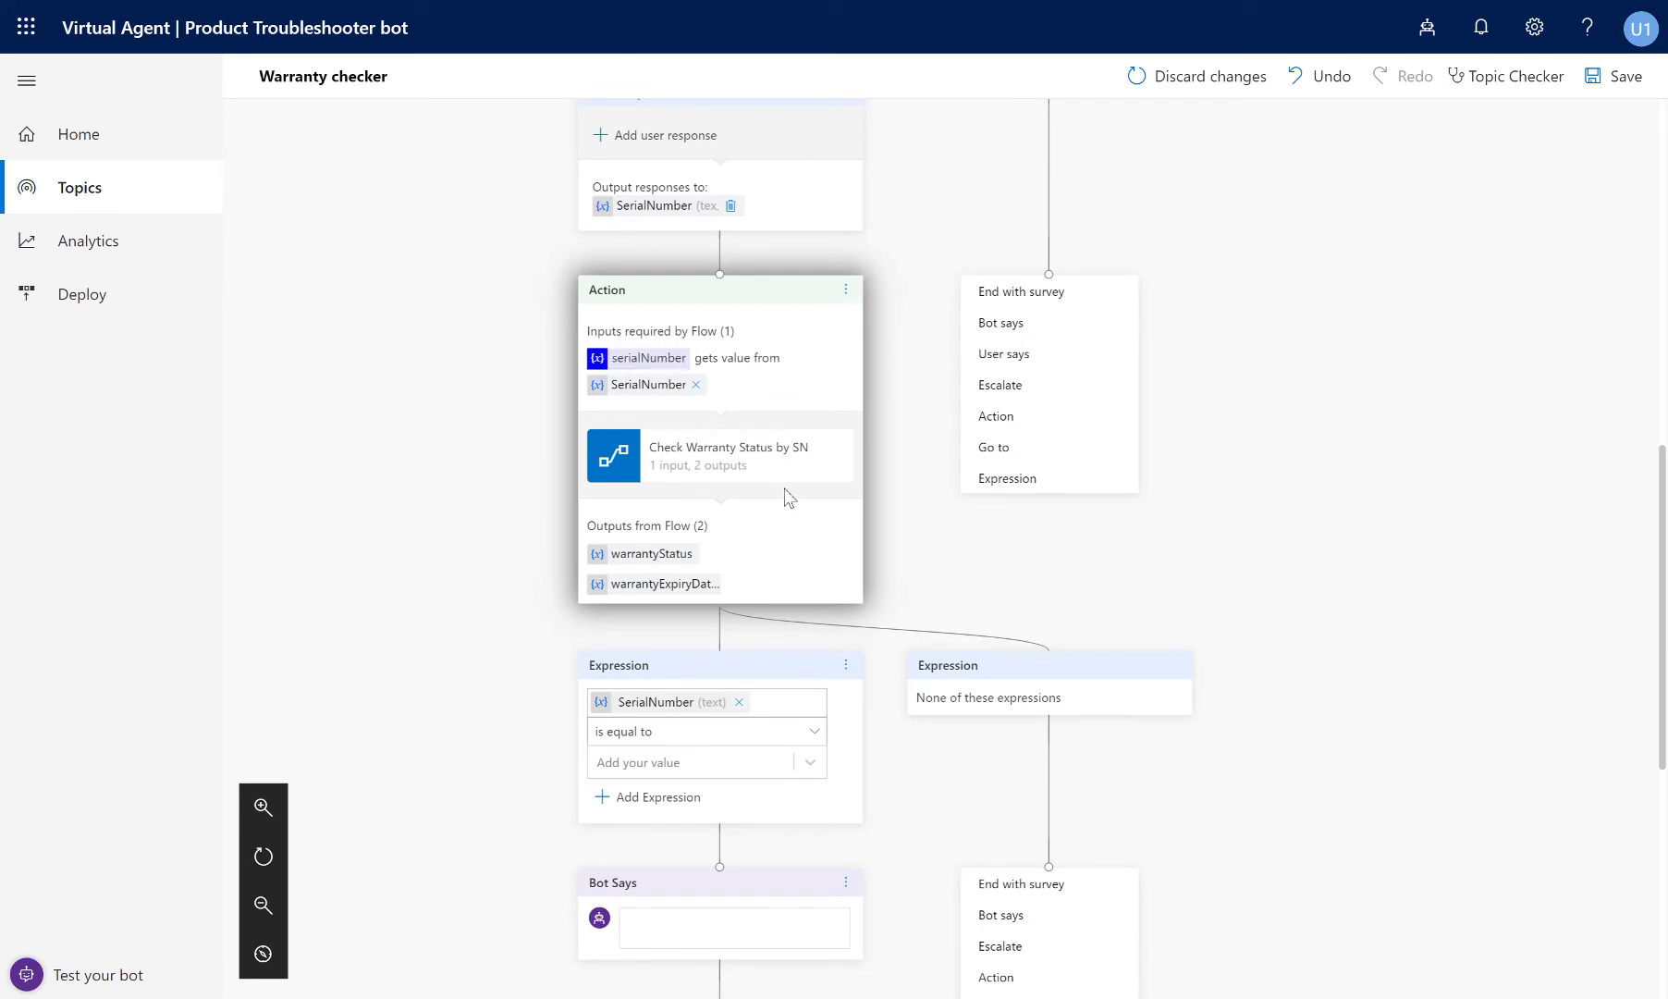
mouse_move(642, 553)
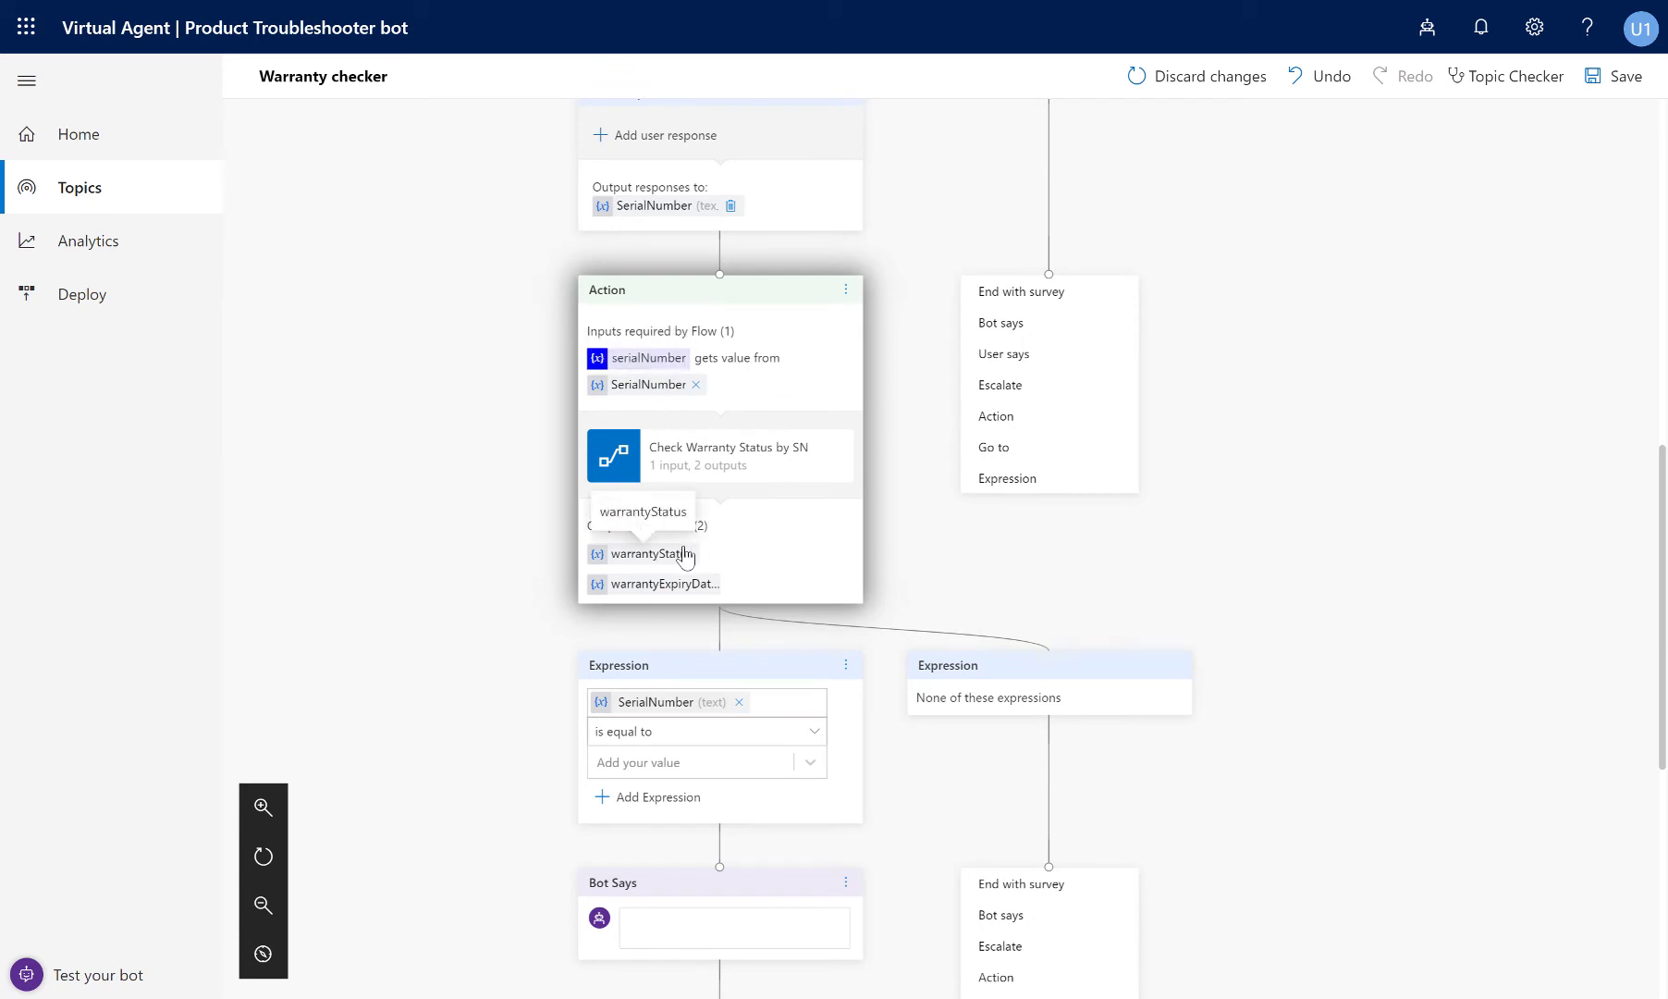
mouse_move(689, 583)
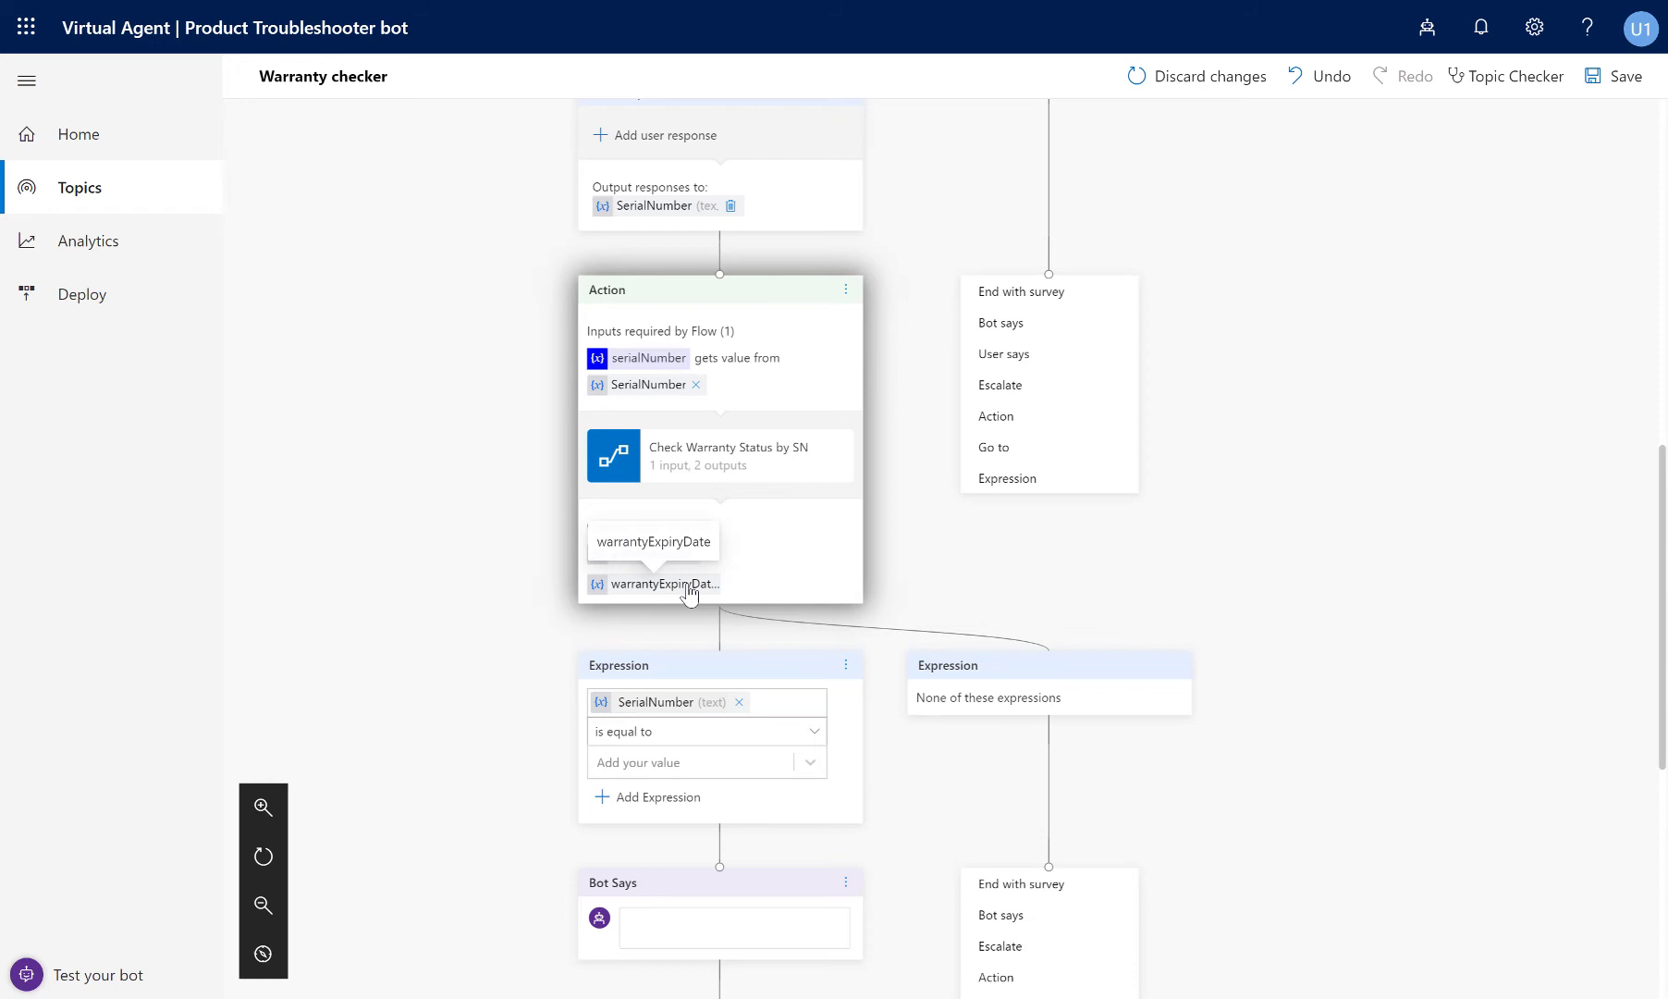
mouse_move(888, 499)
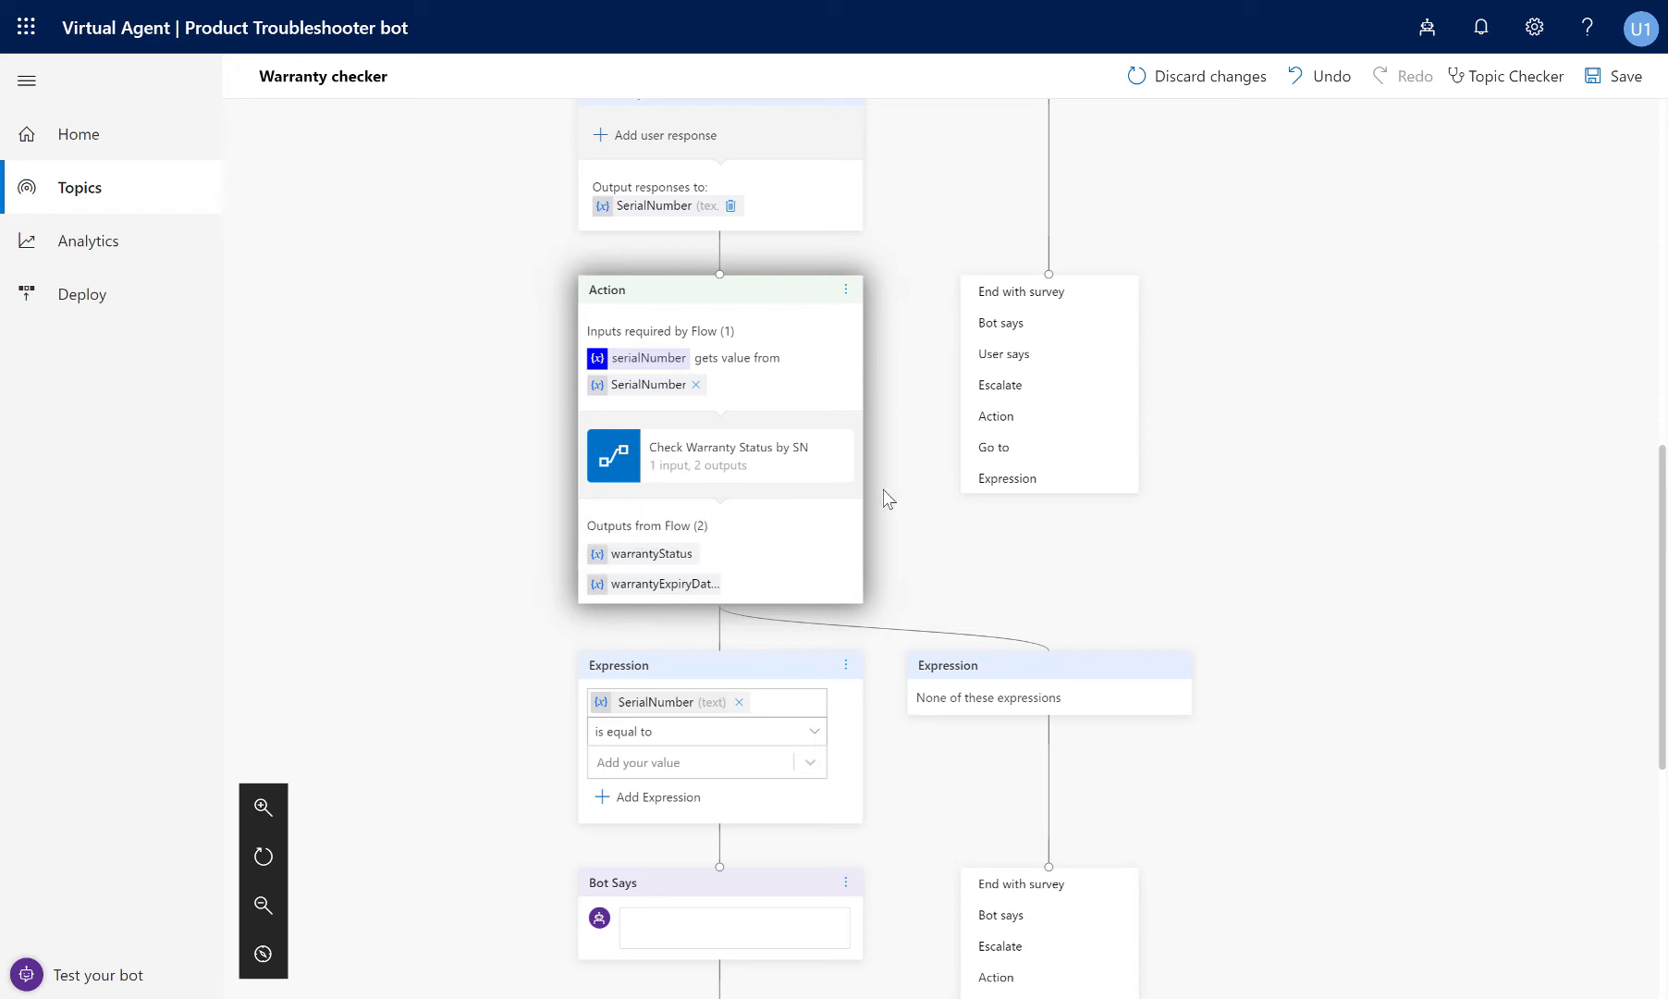
Set the condition to warrantyStatus is equal to 'active' and begin the bot's reply.
scroll(down, 3)
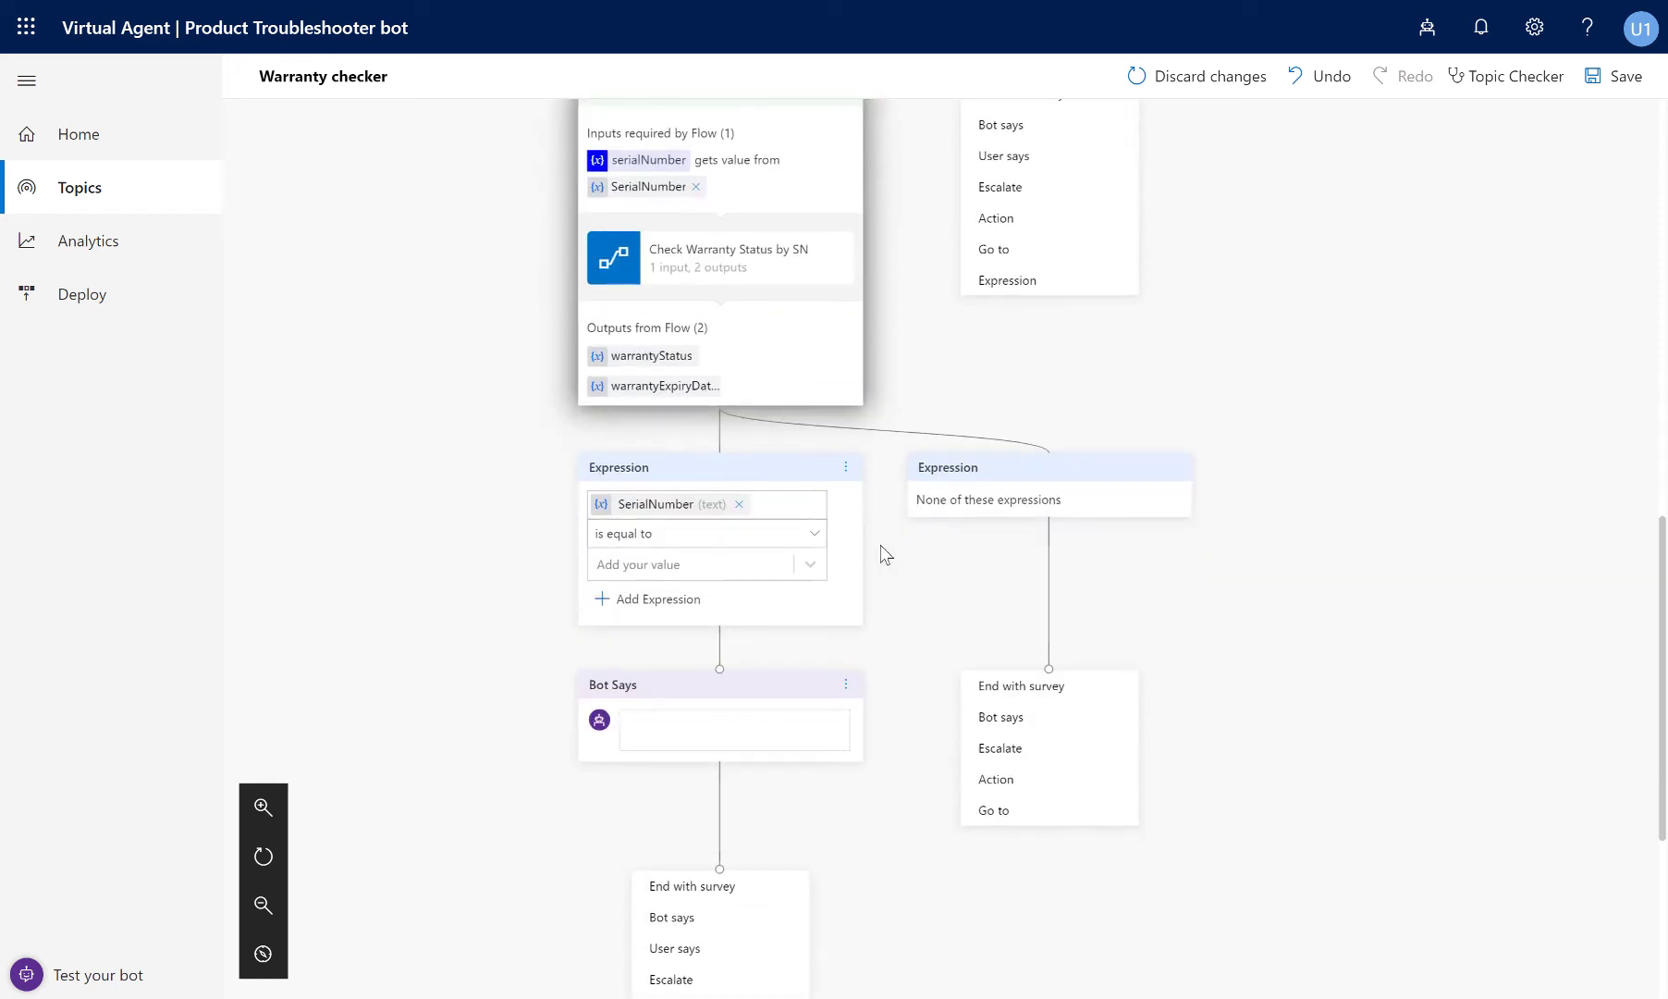
mouse_move(796, 513)
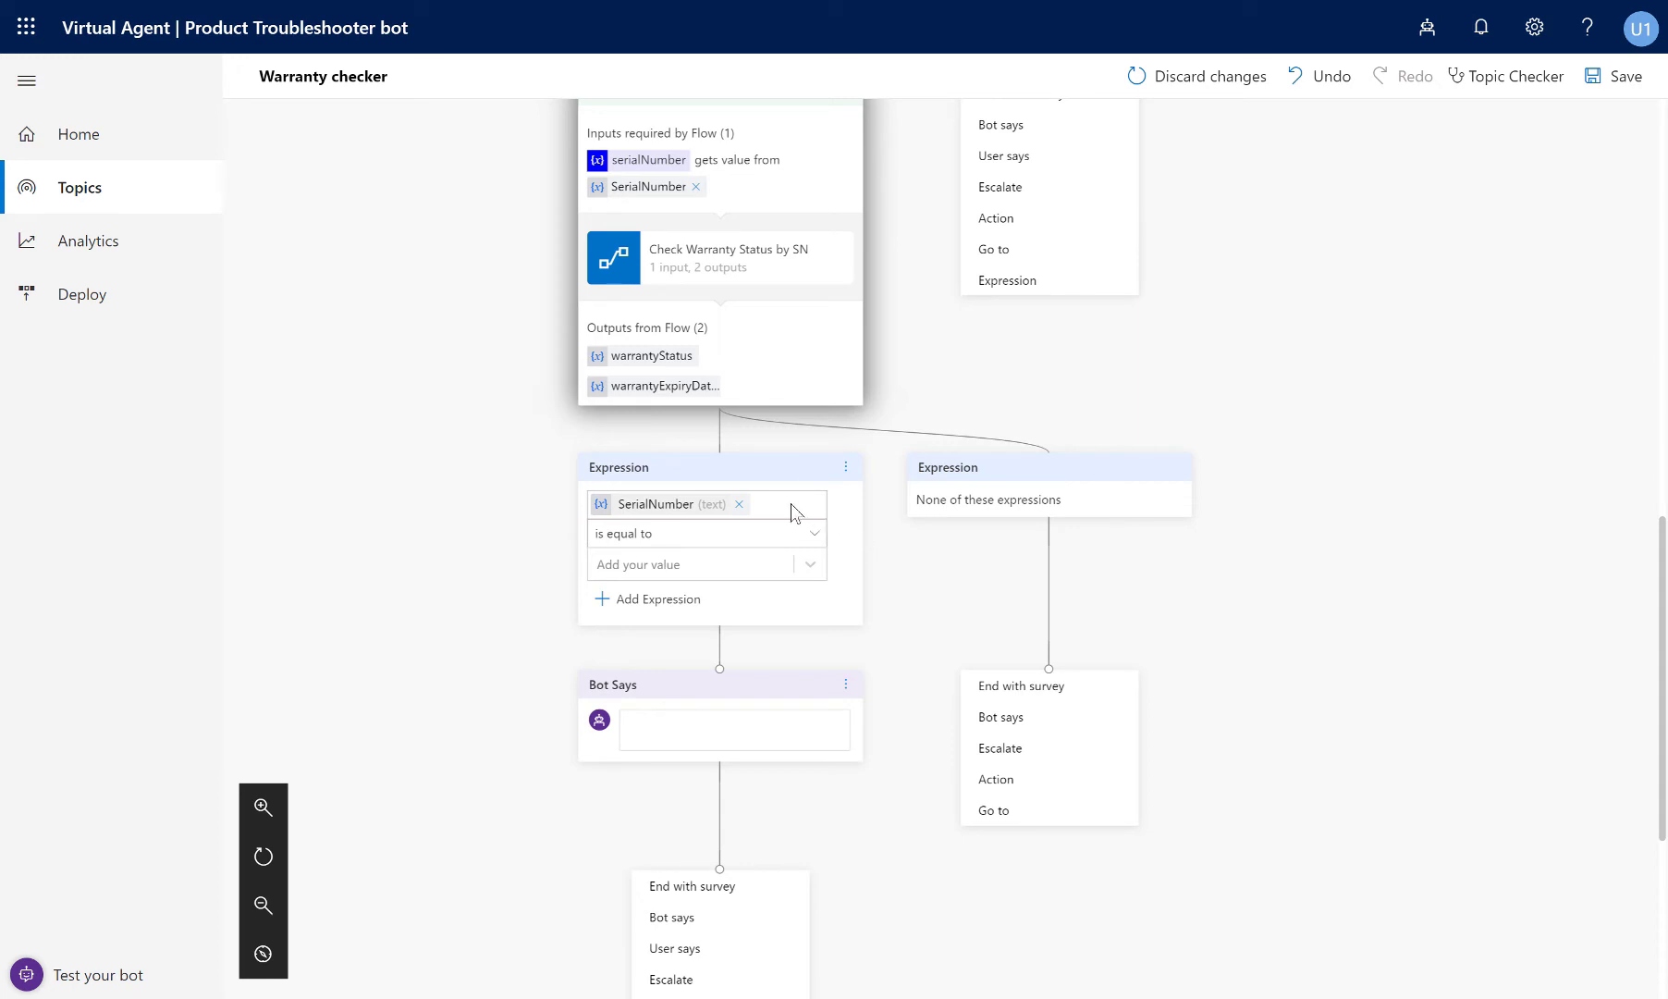
mouse_move(740, 505)
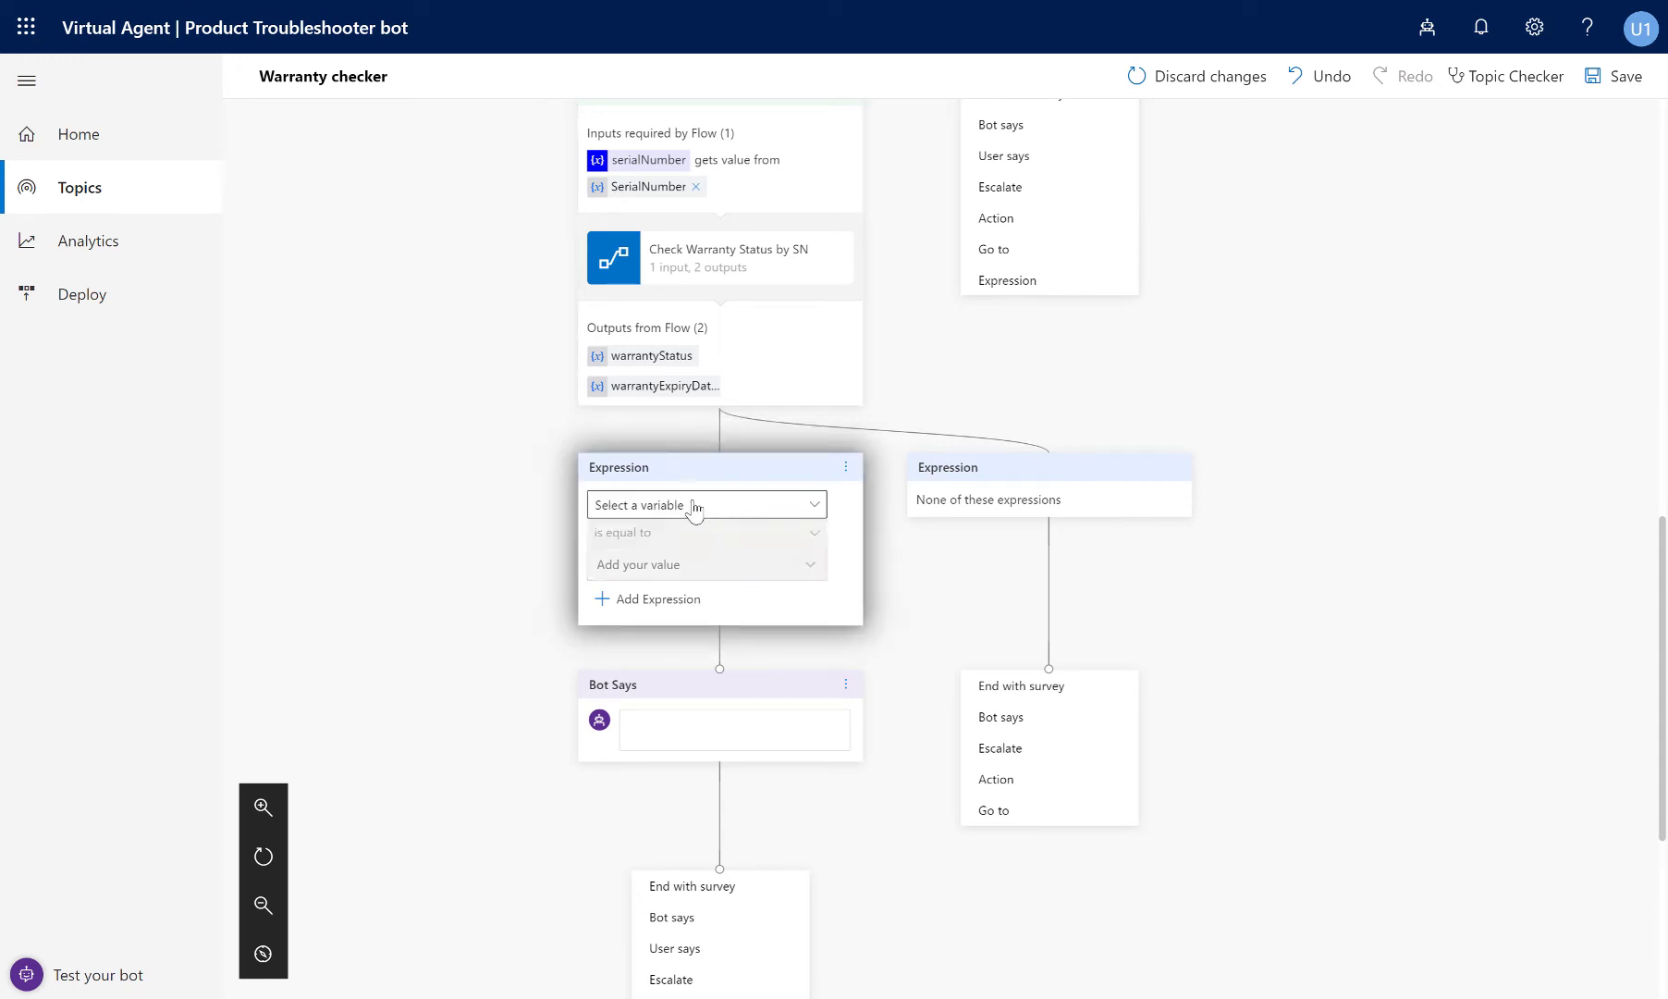
click(704, 505)
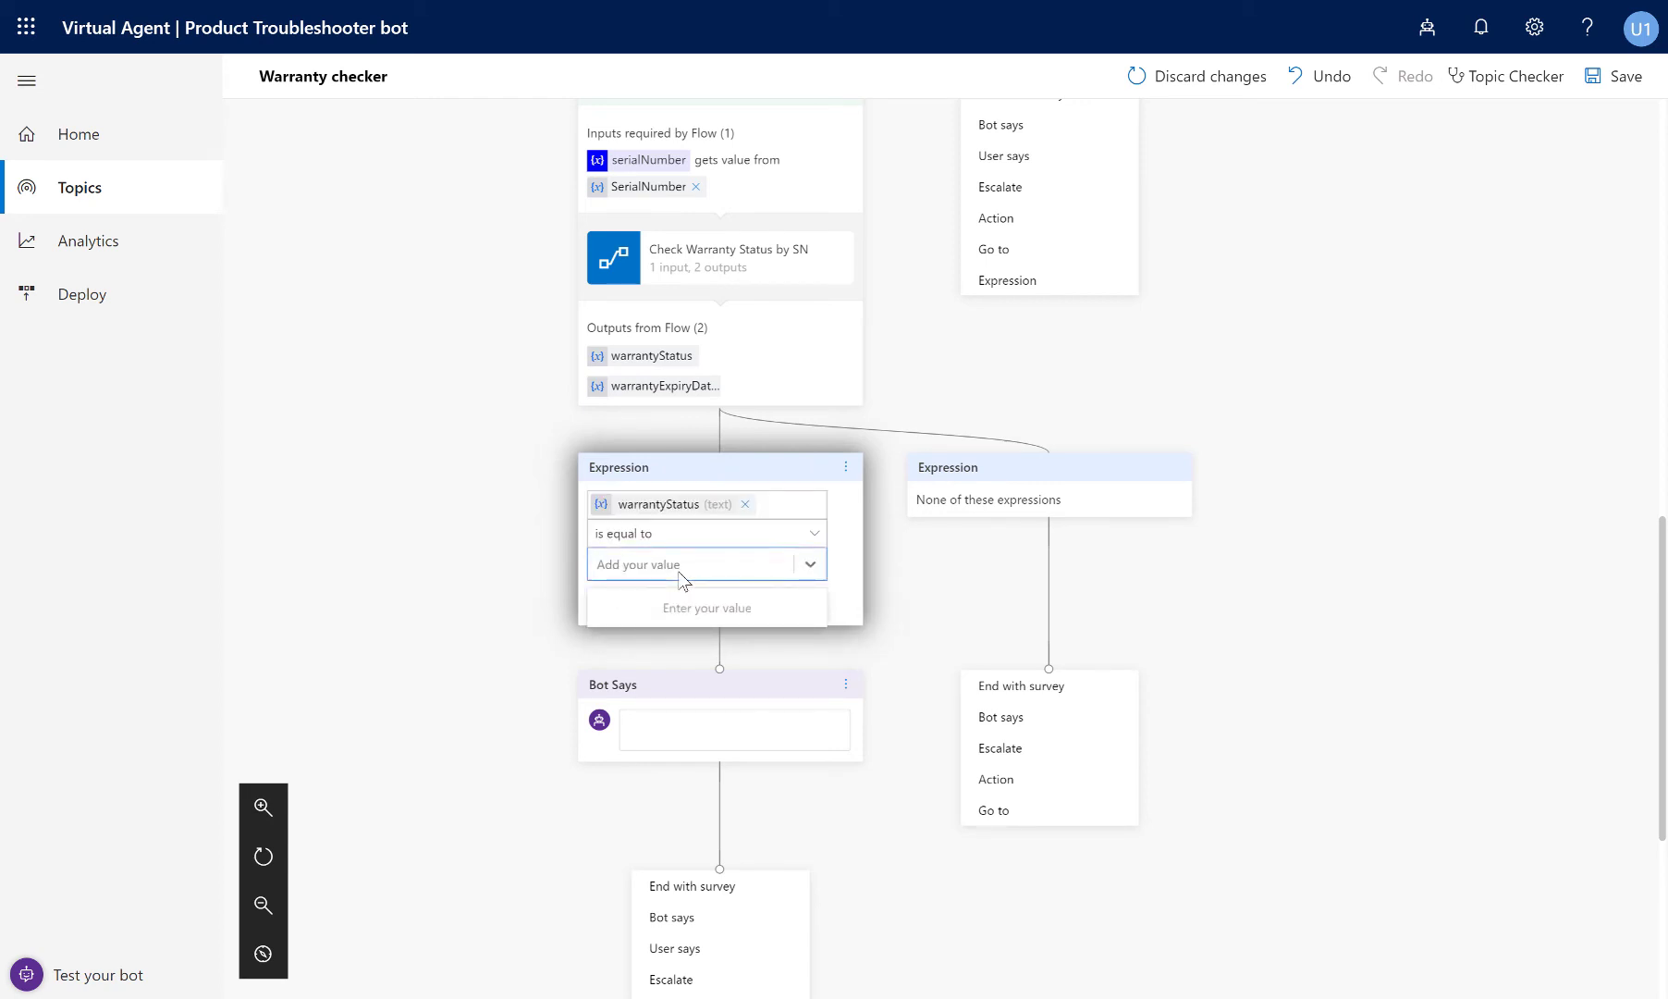
text(active)
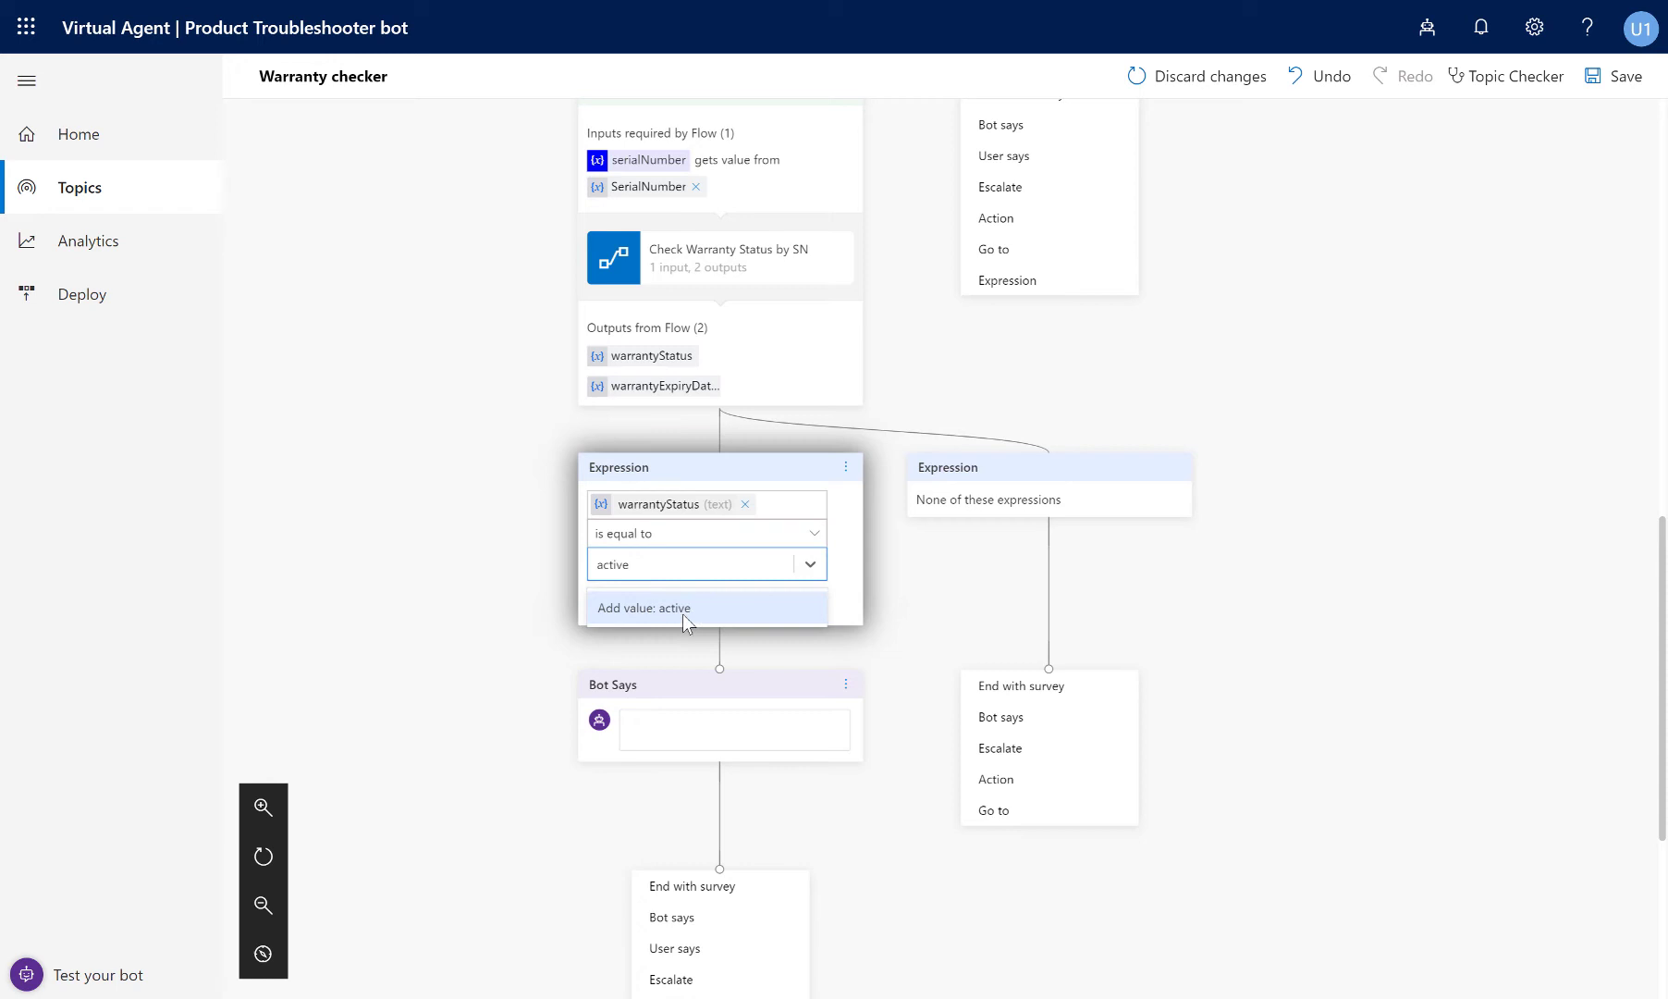
click(646, 607)
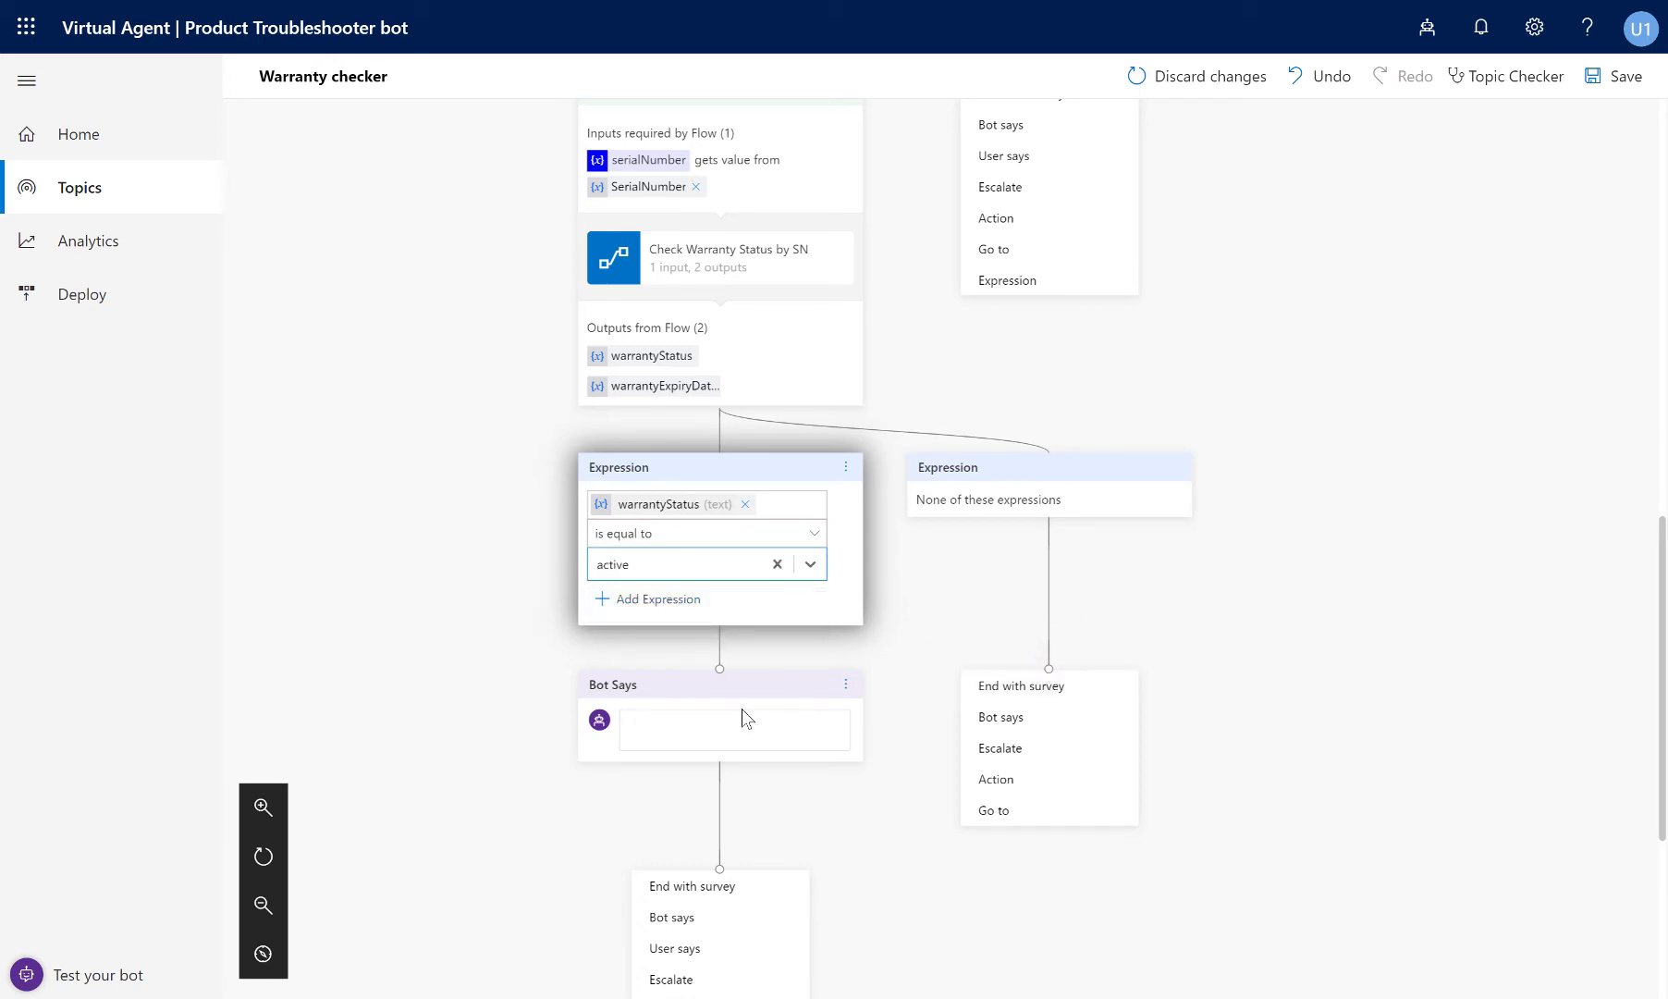
click(733, 729)
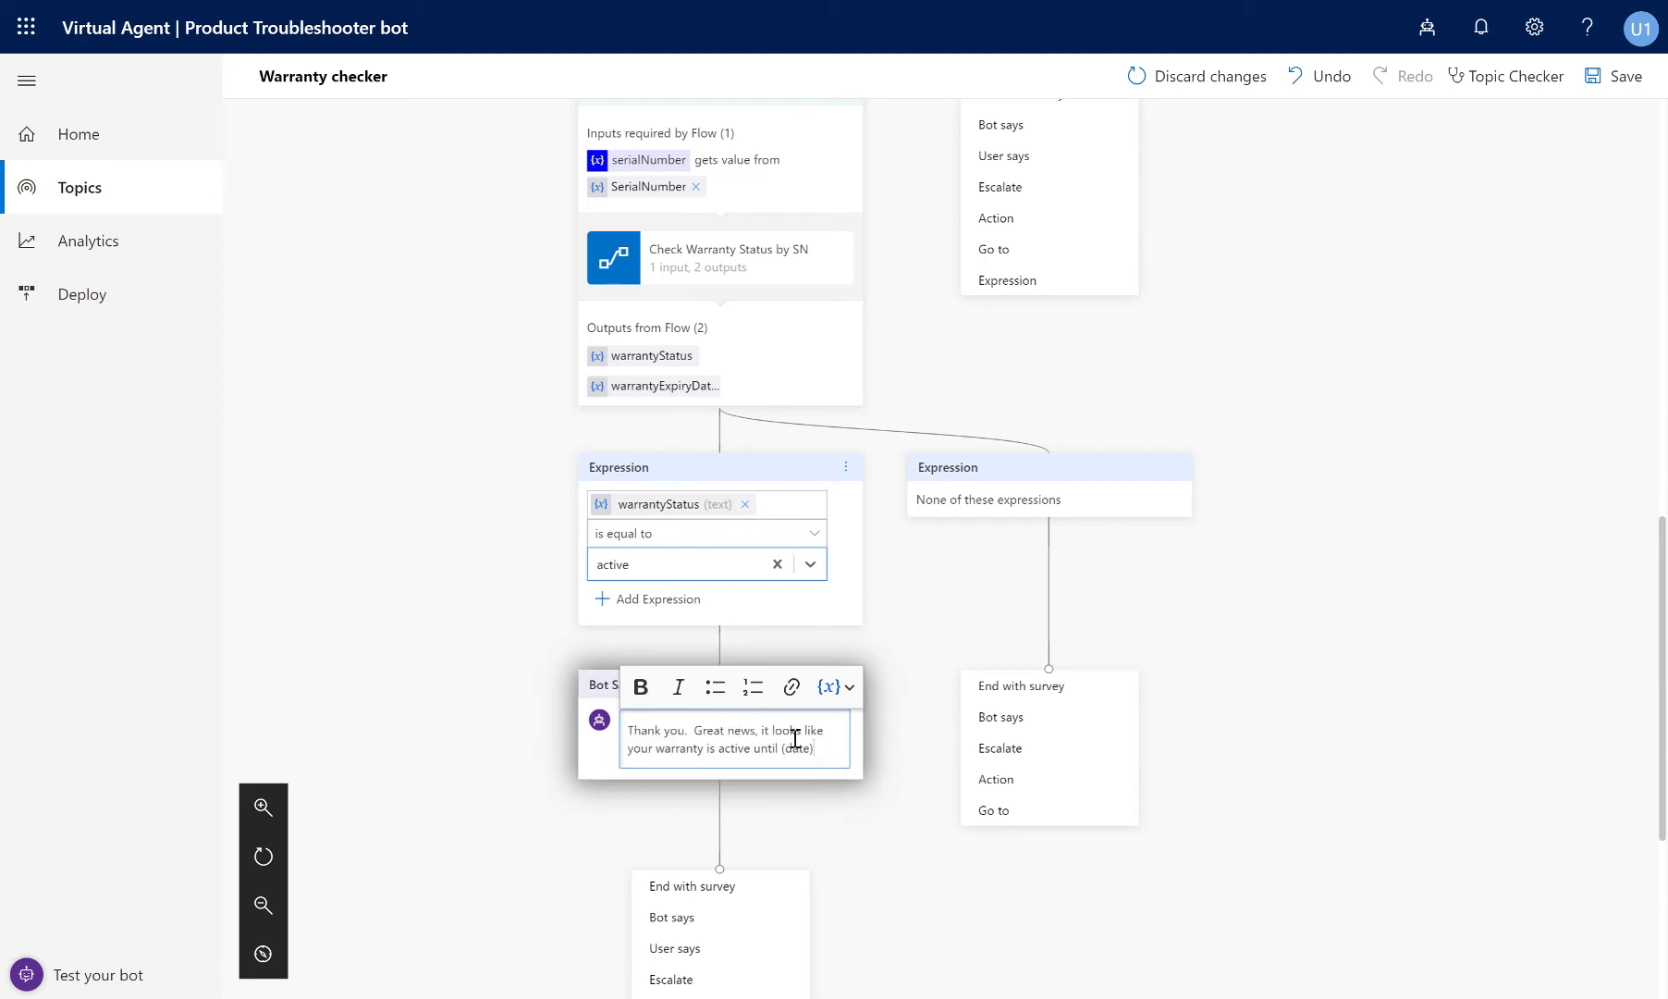
Replace the (date) placeholder with the warrantyExpiryDate variable and save the topic.
double_click(782, 747)
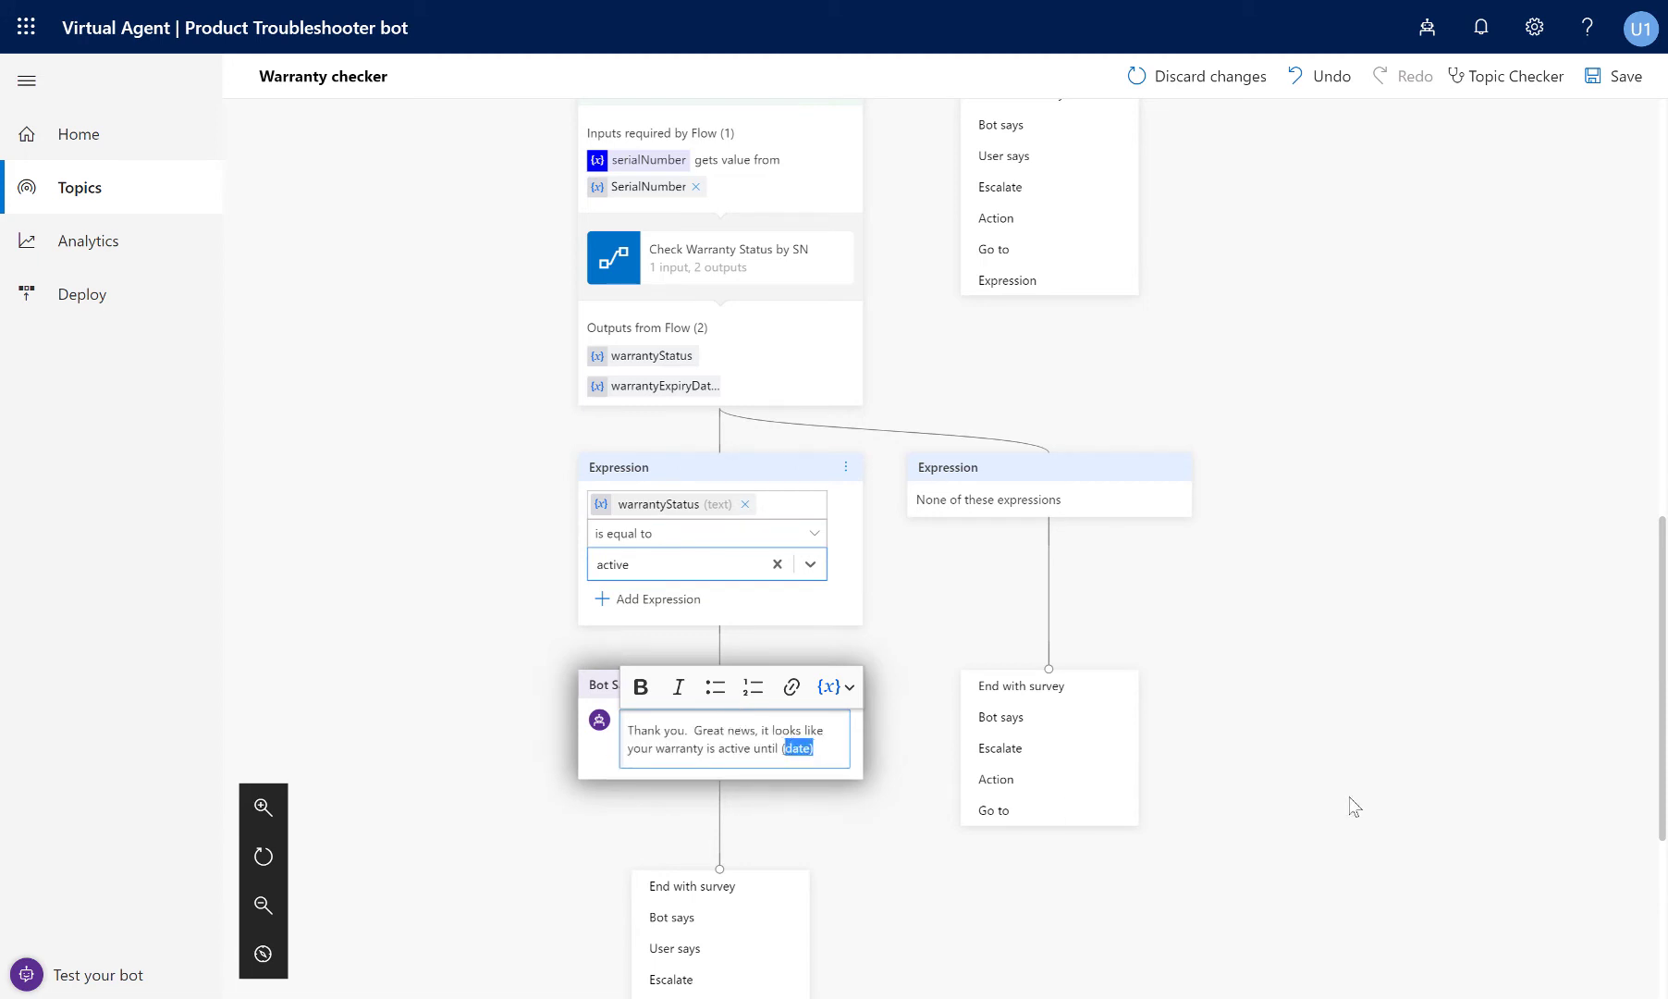
click(830, 686)
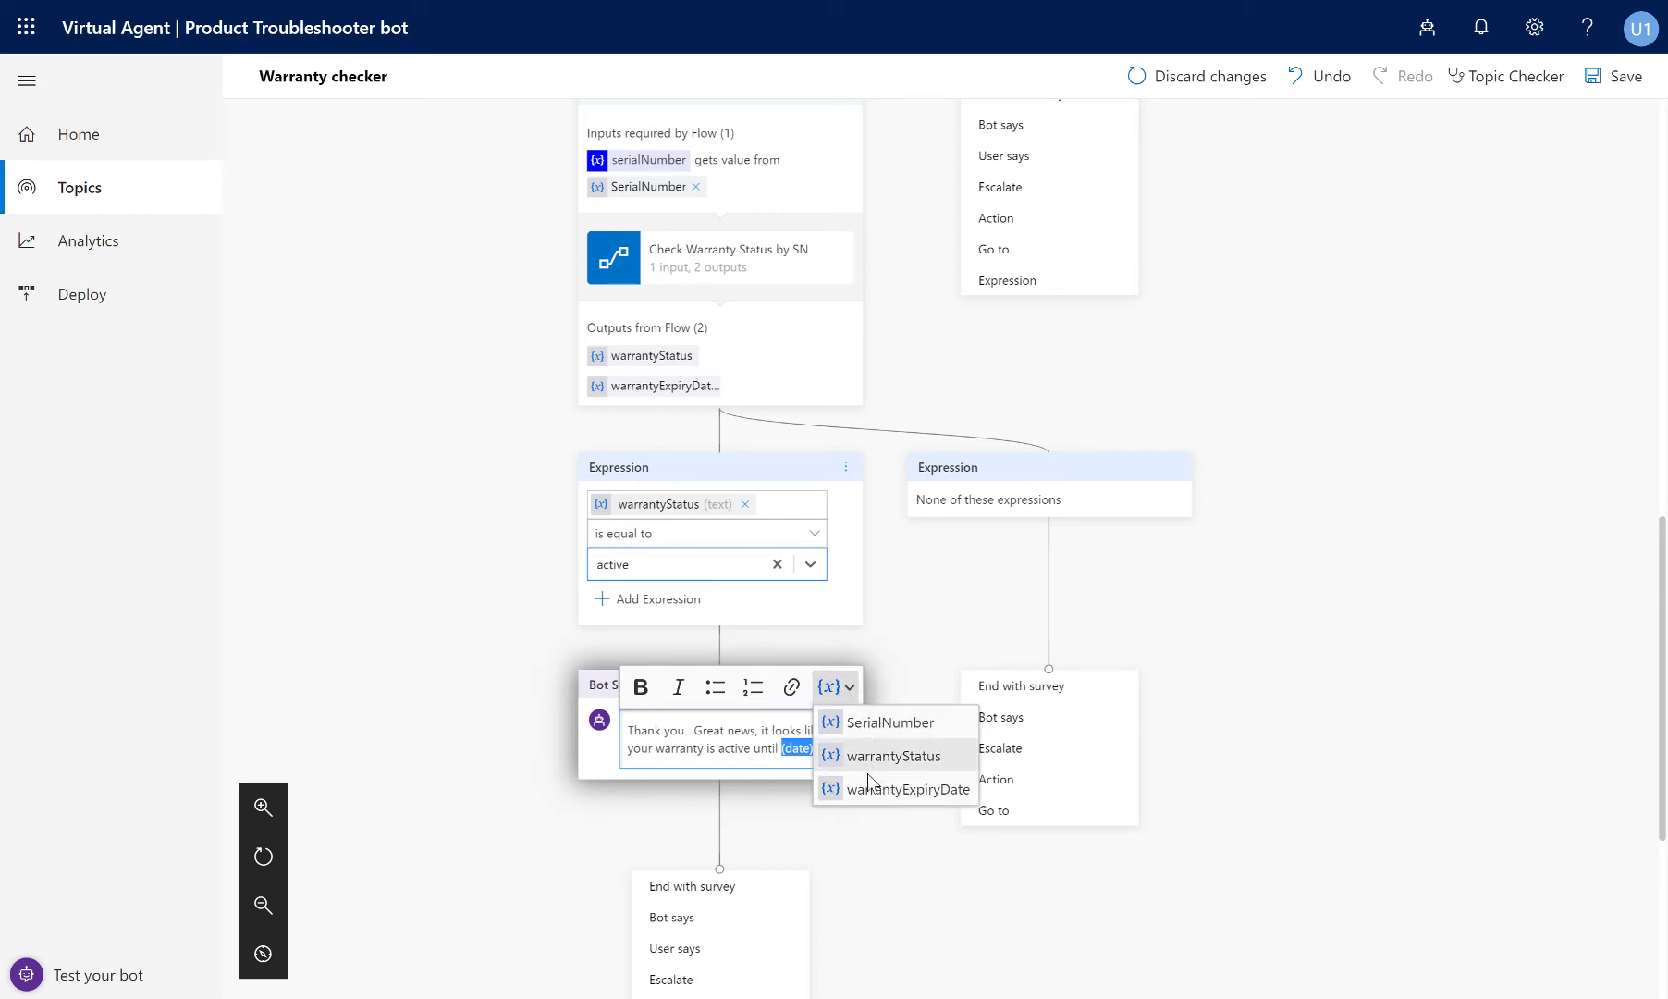
click(911, 790)
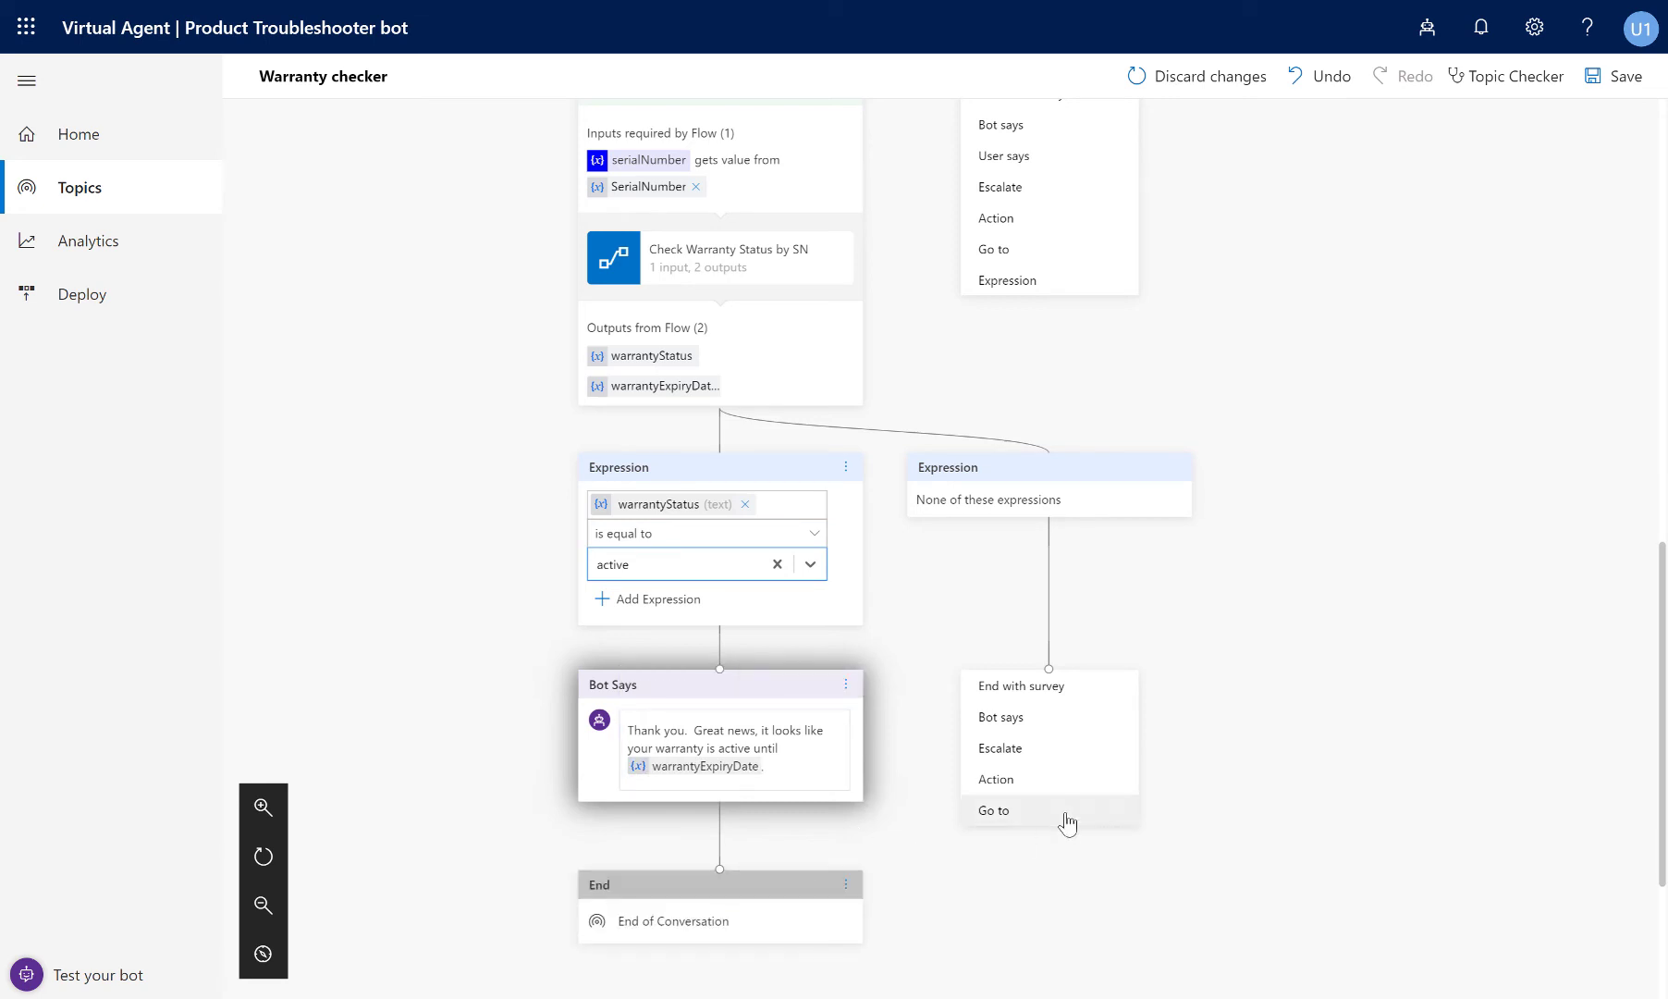
mouse_move(1182, 492)
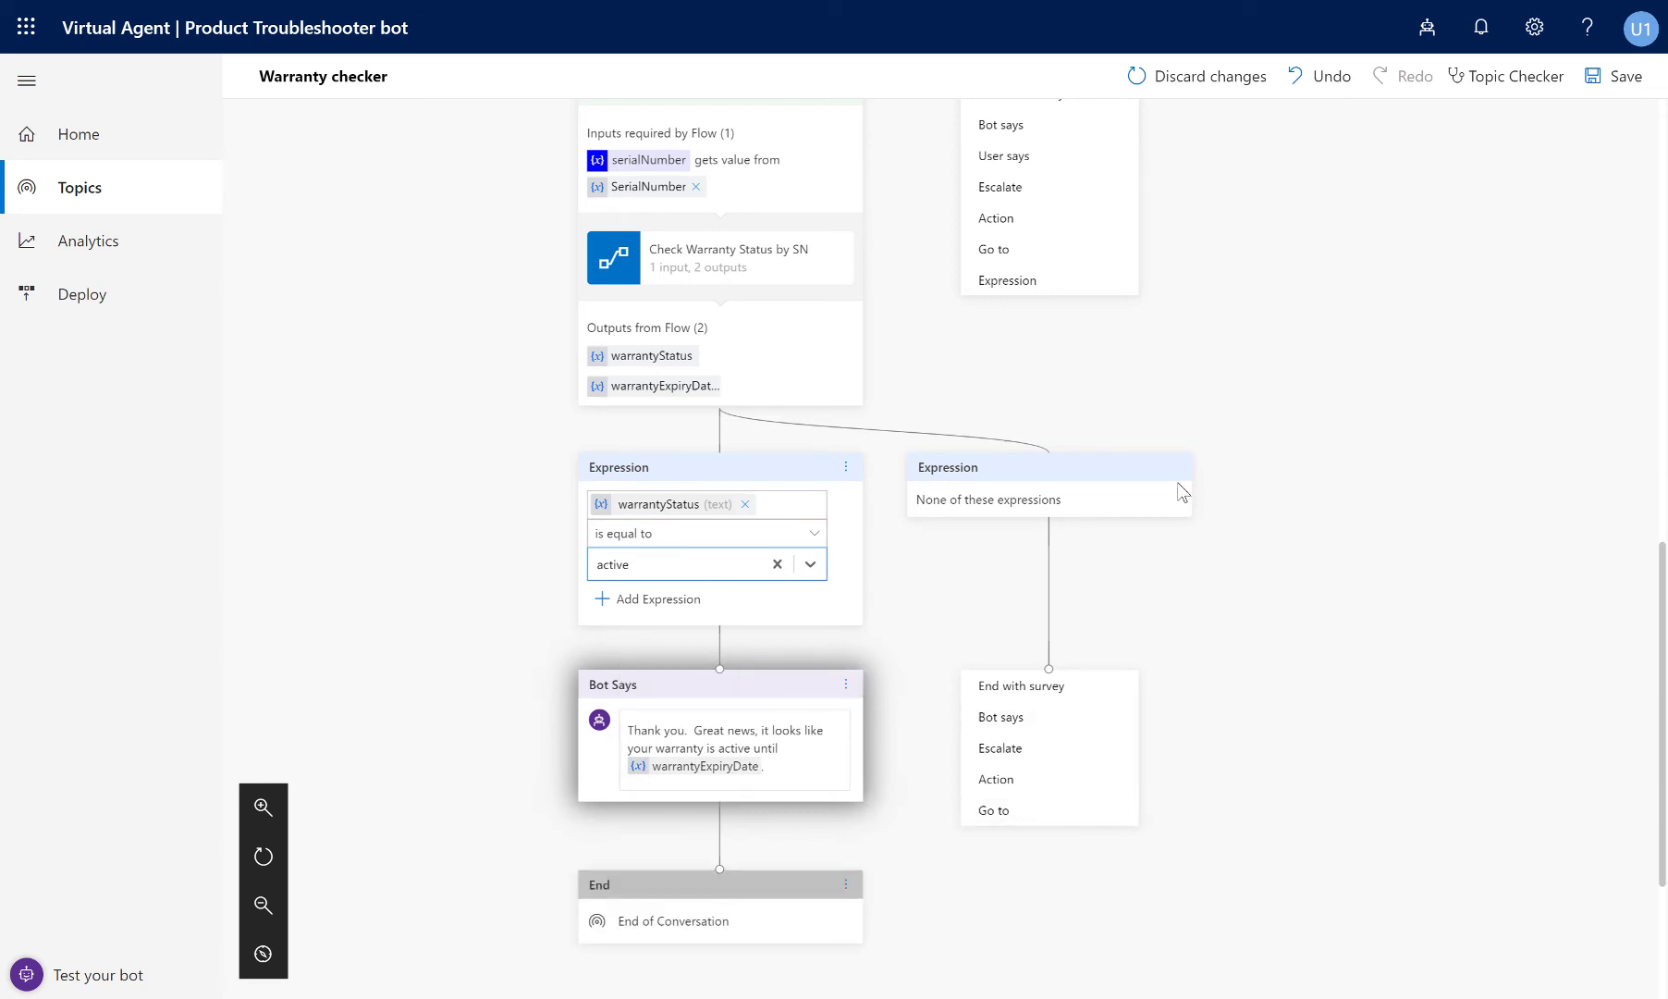
scroll(up, 3)
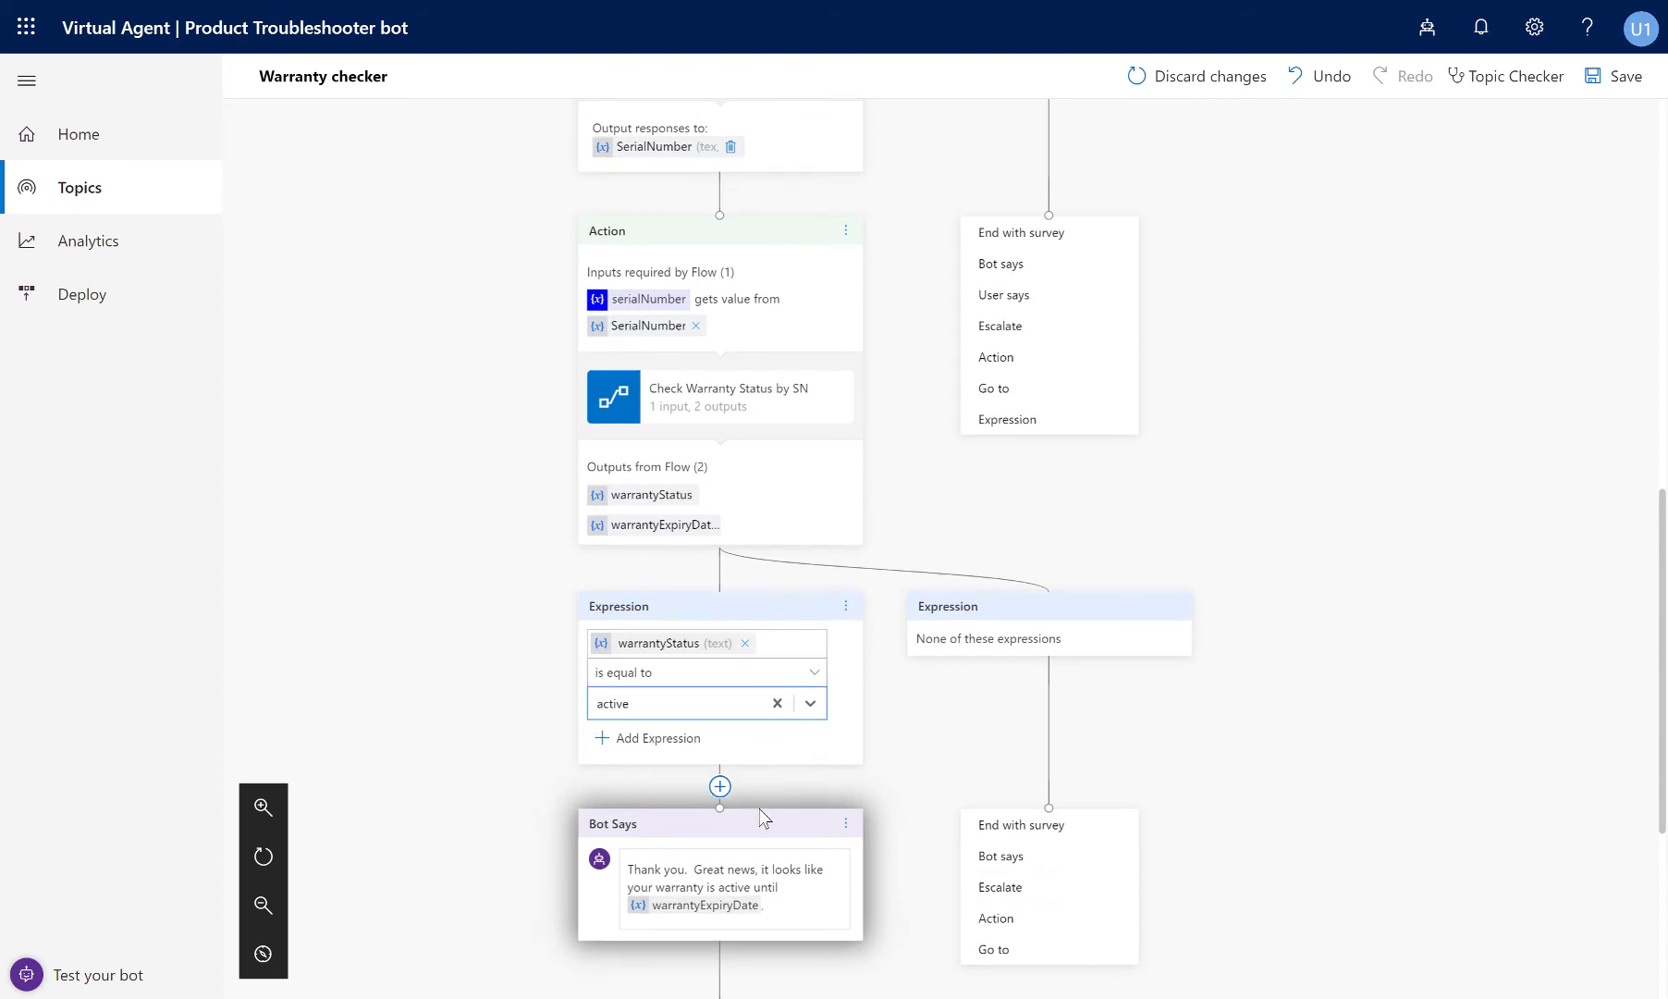
scroll(up, 3)
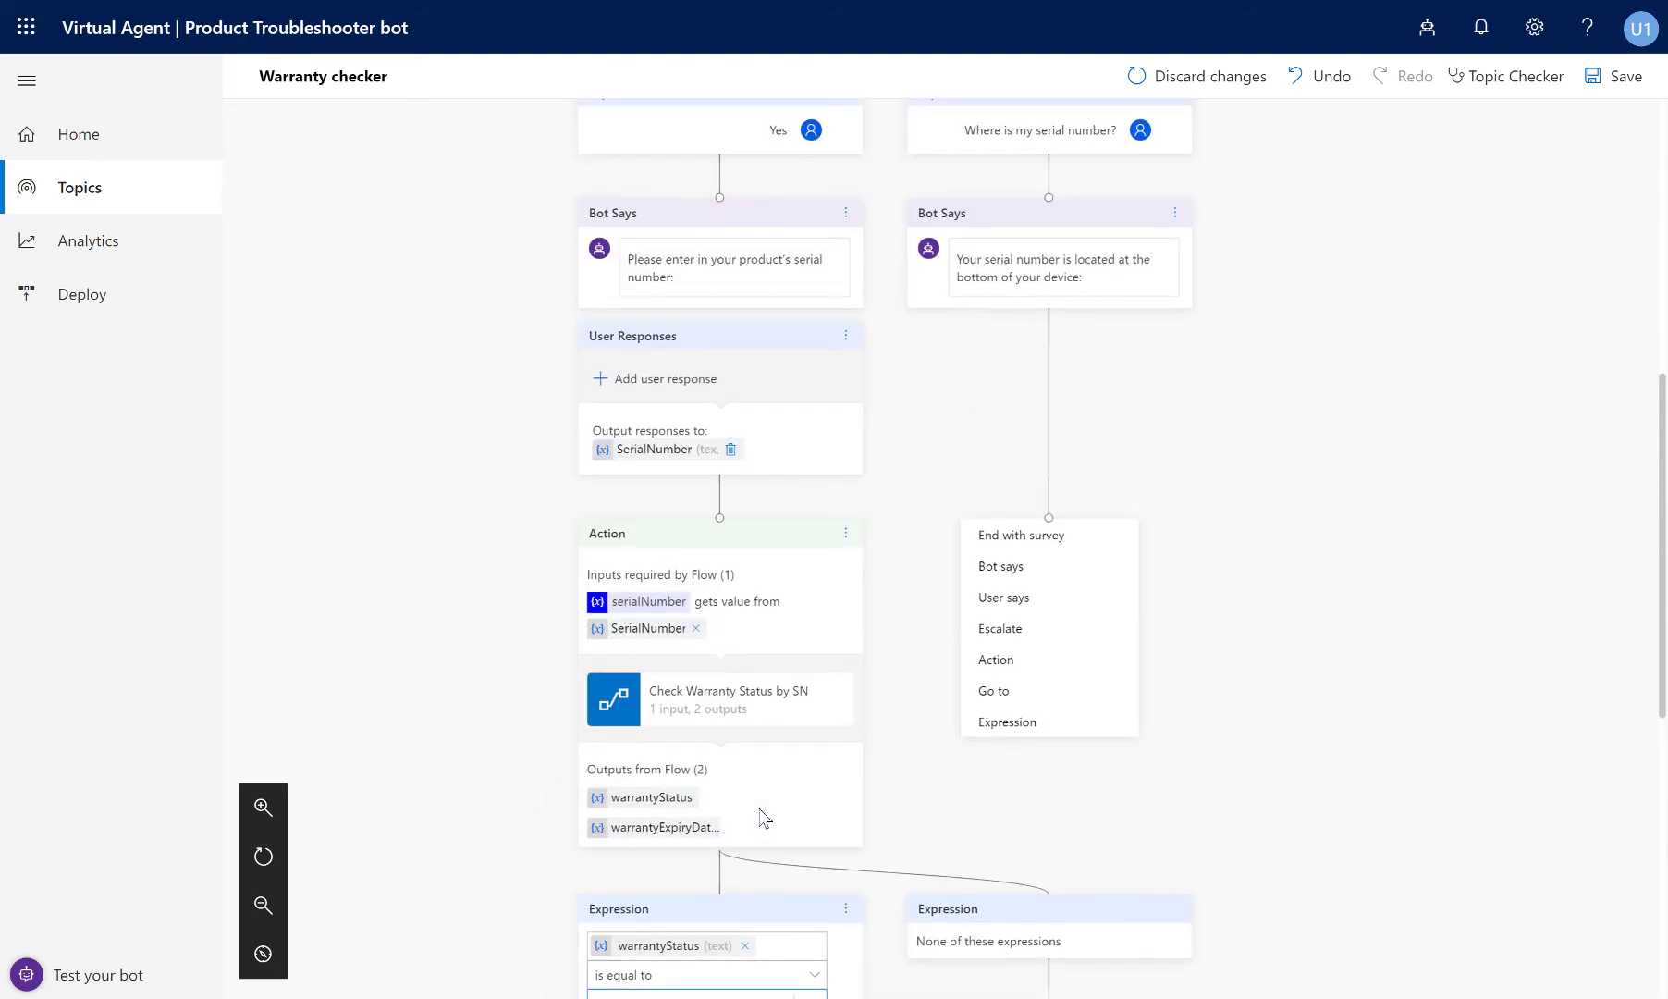
scroll(down, 3)
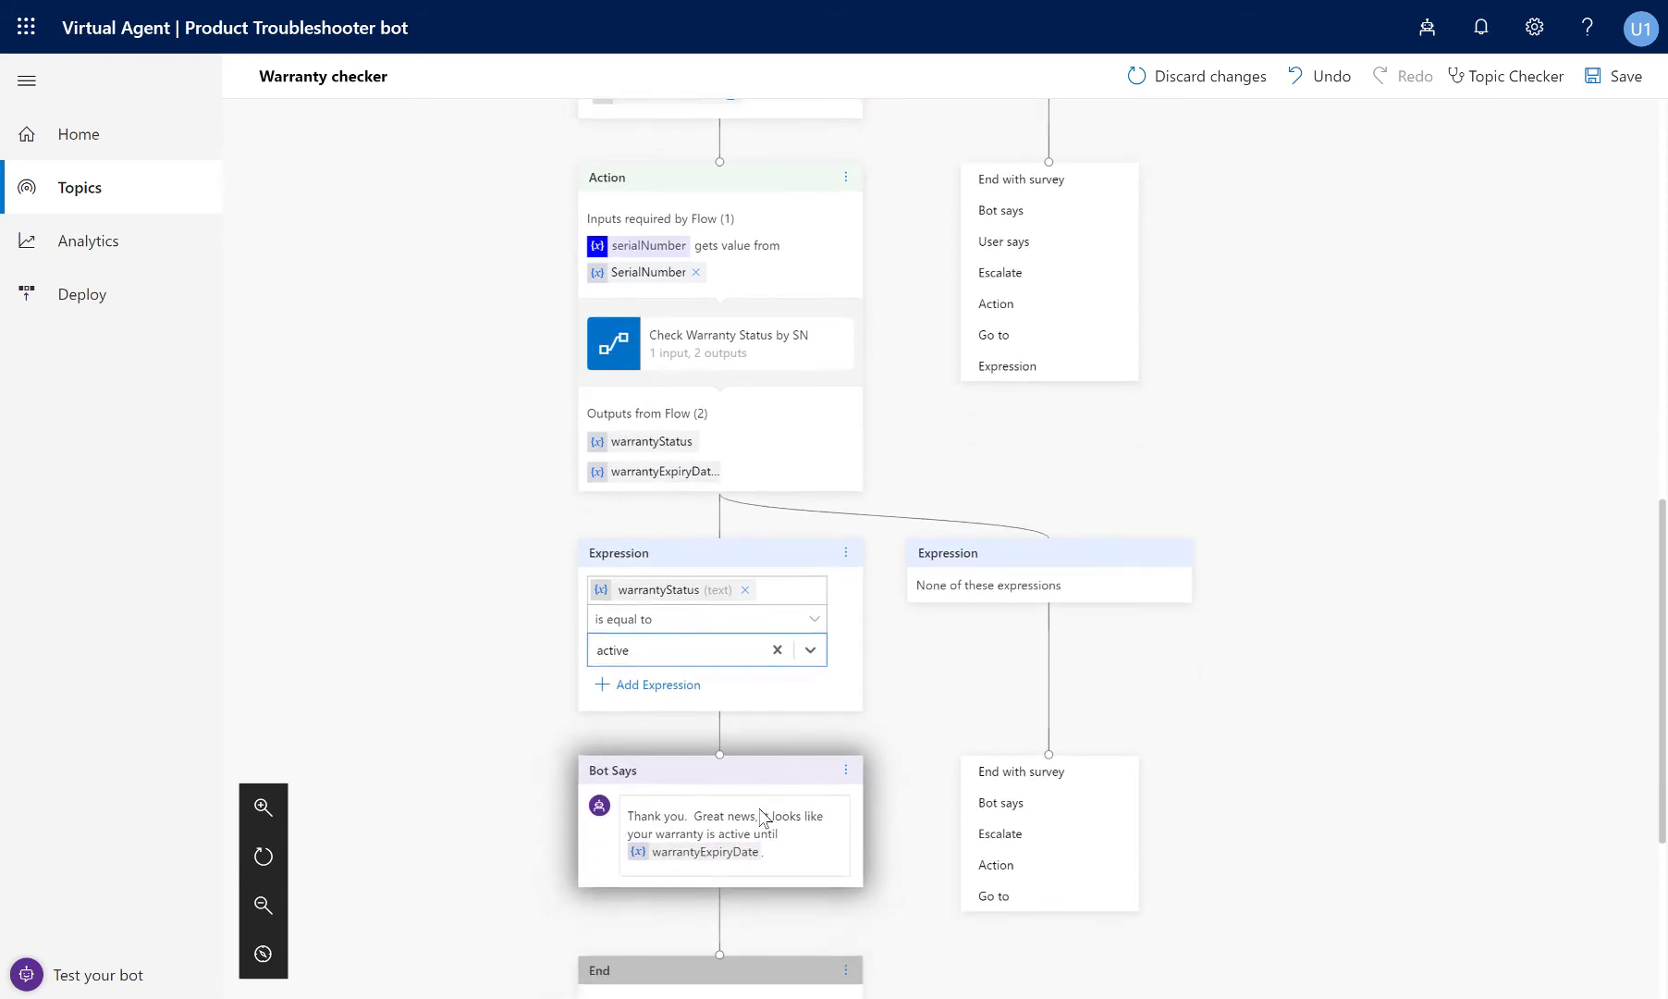
scroll(down, 3)
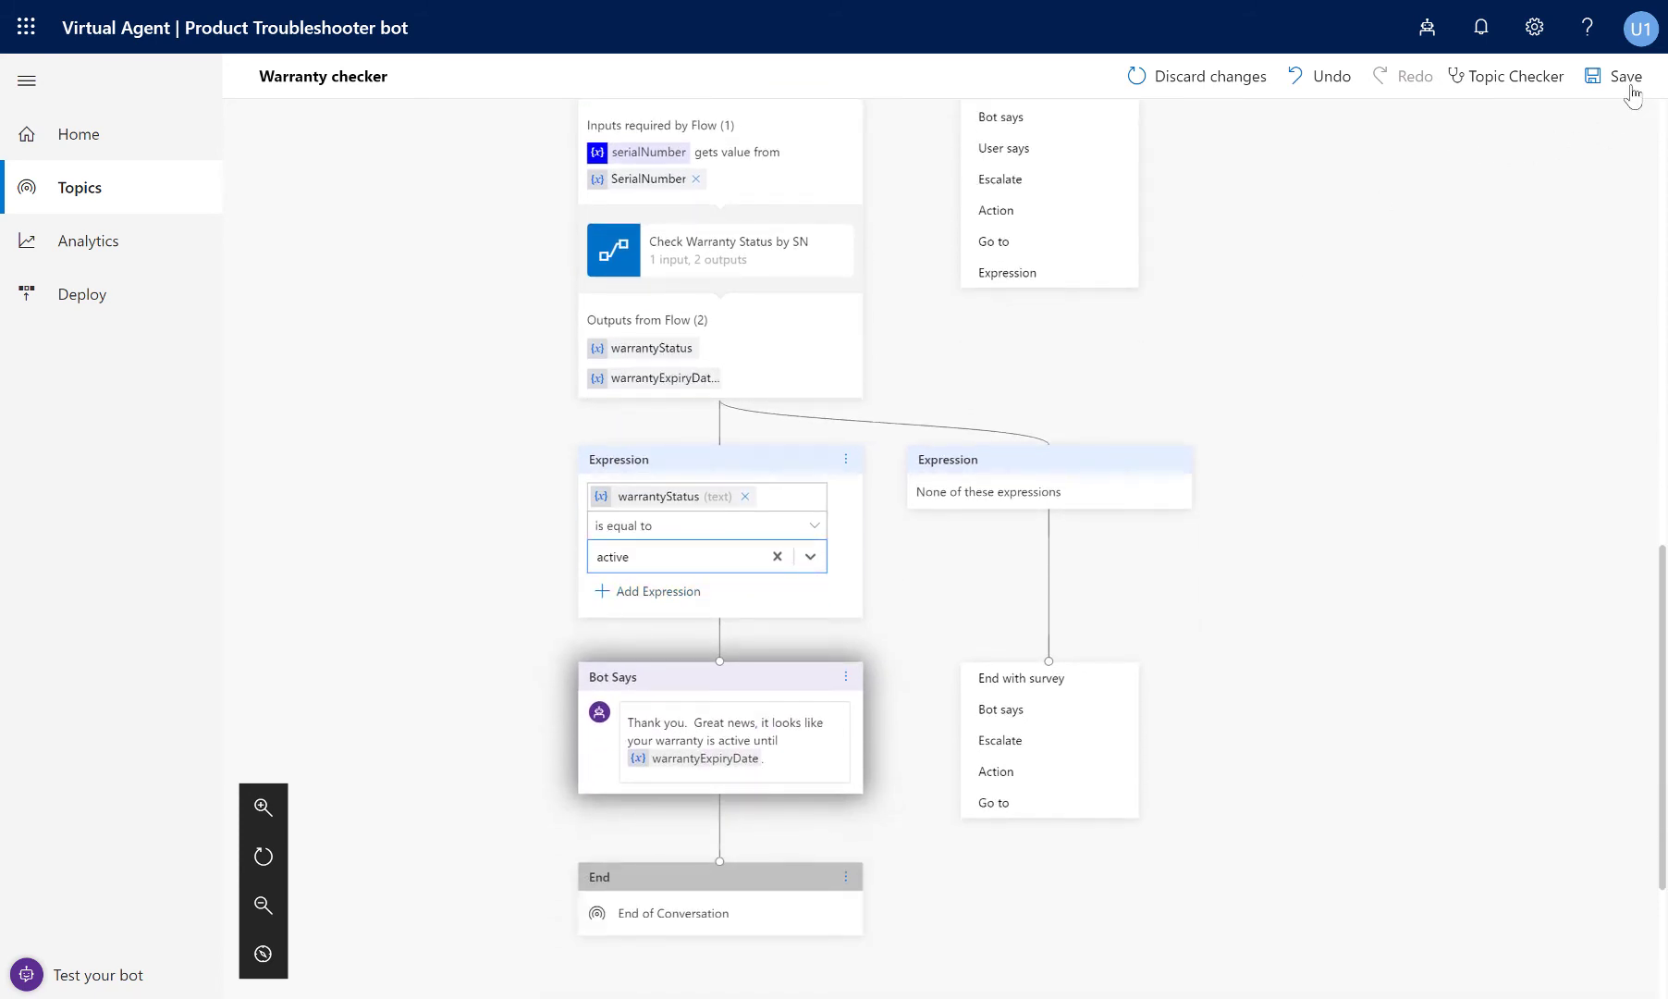
click(1624, 76)
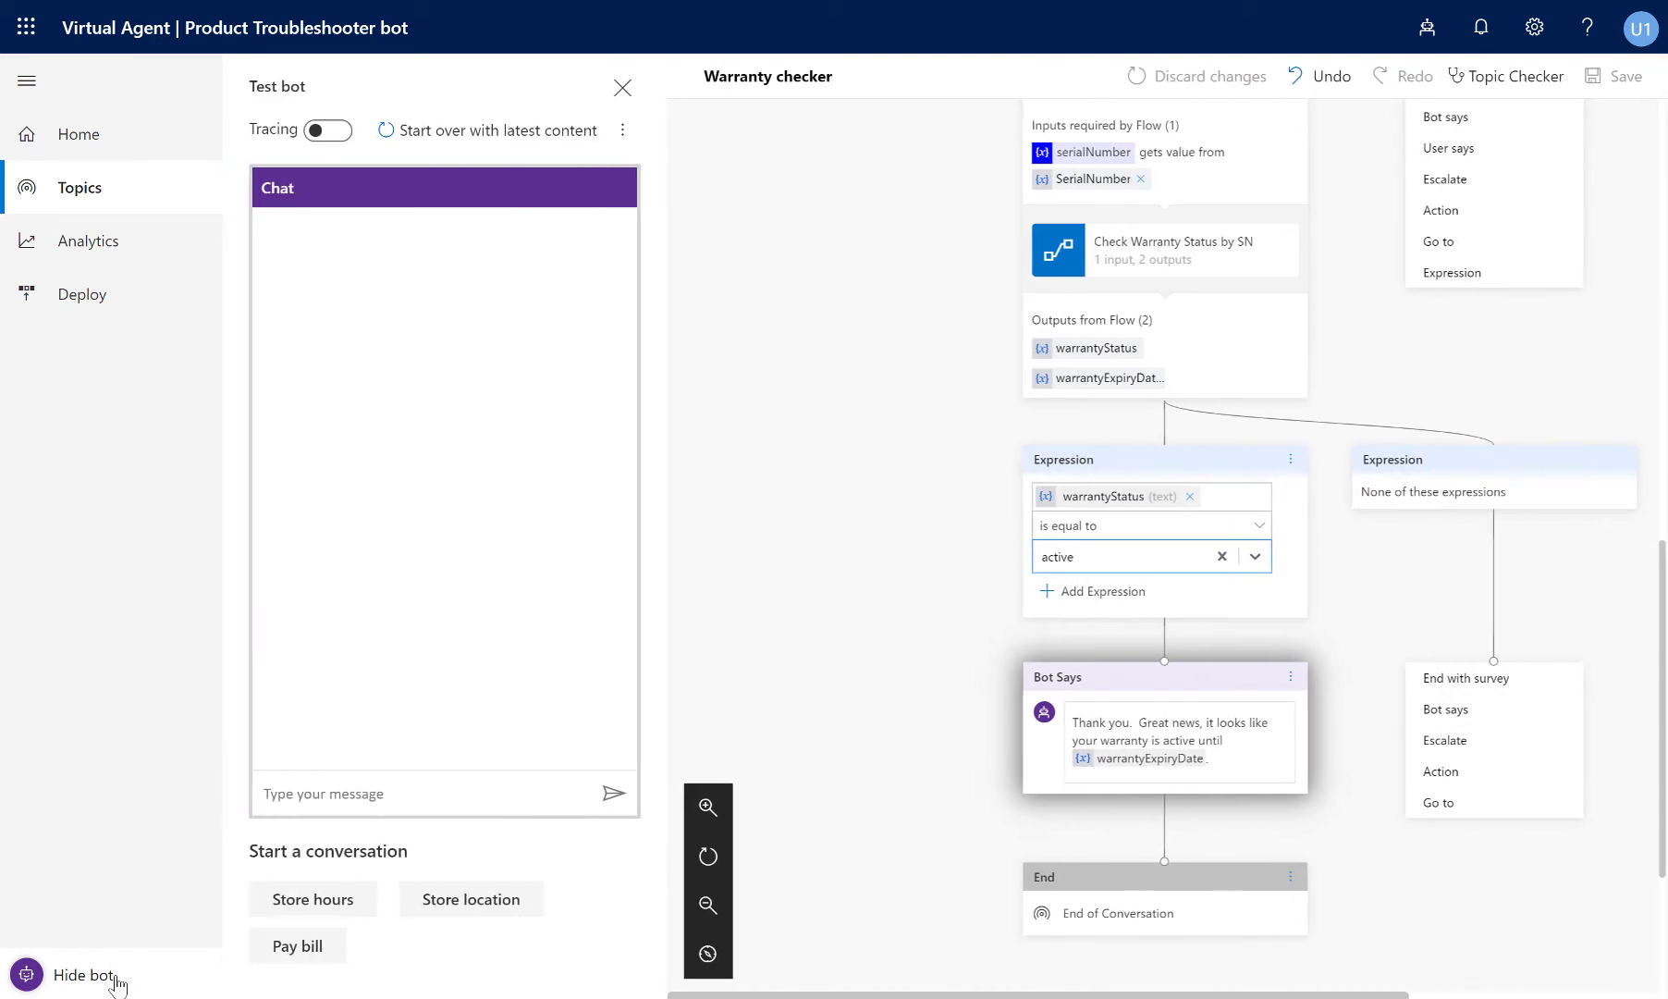
mouse_move(492, 159)
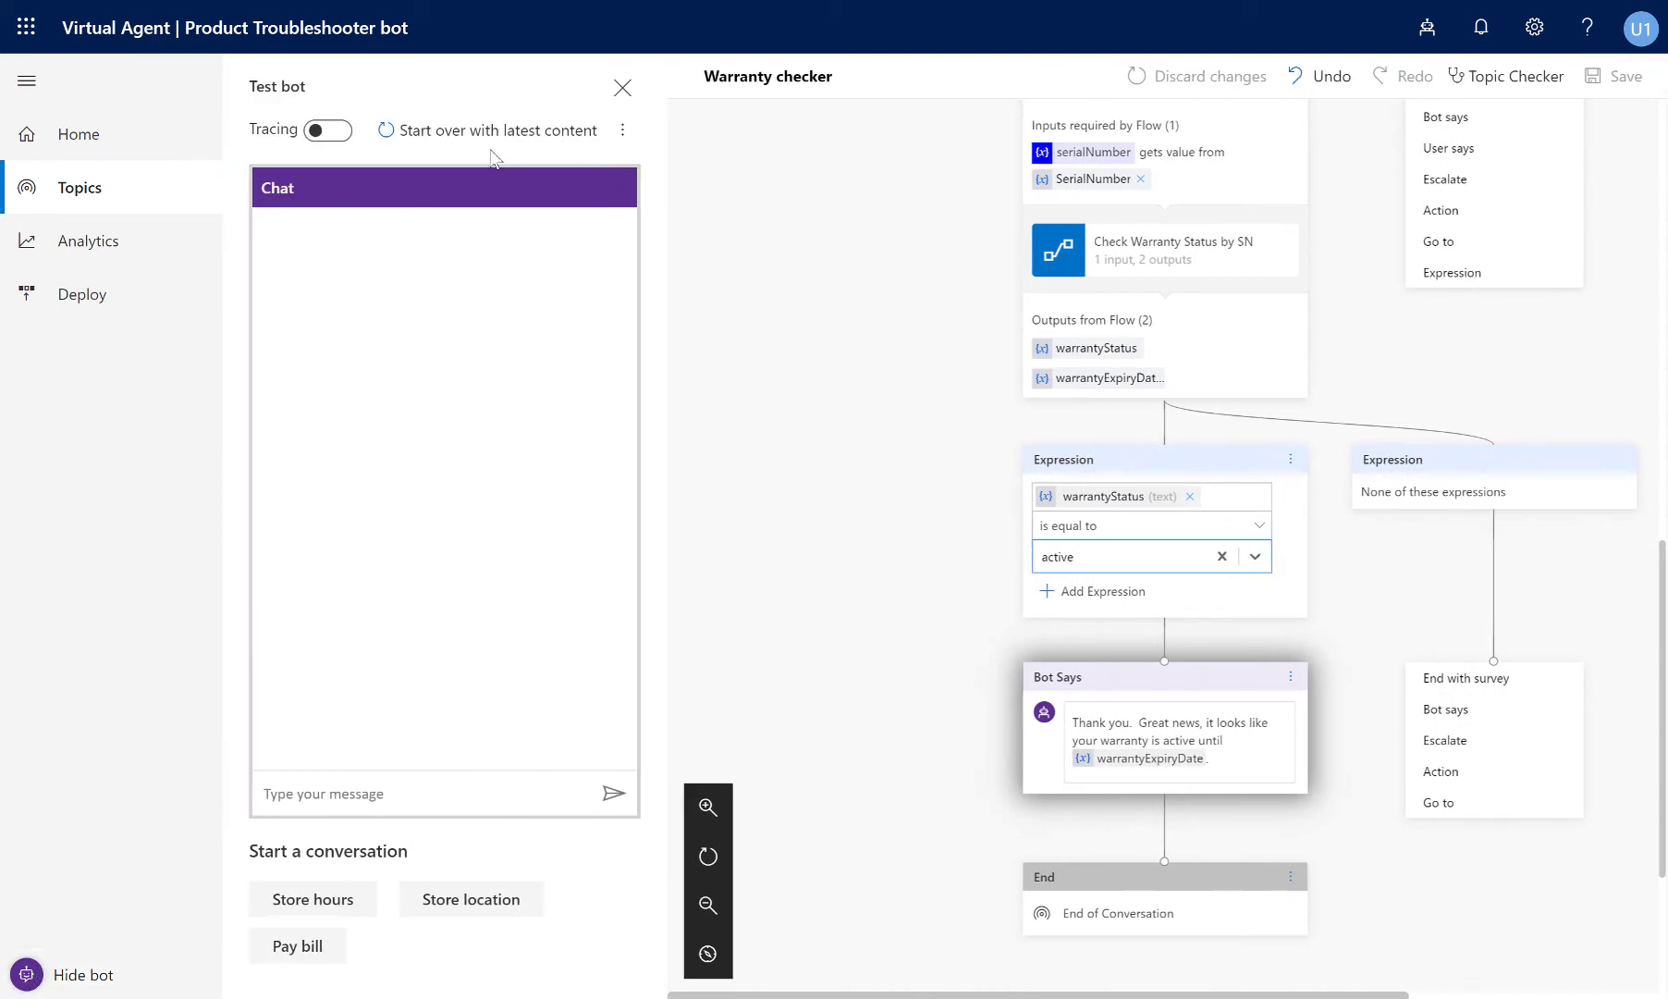
mouse_move(492, 520)
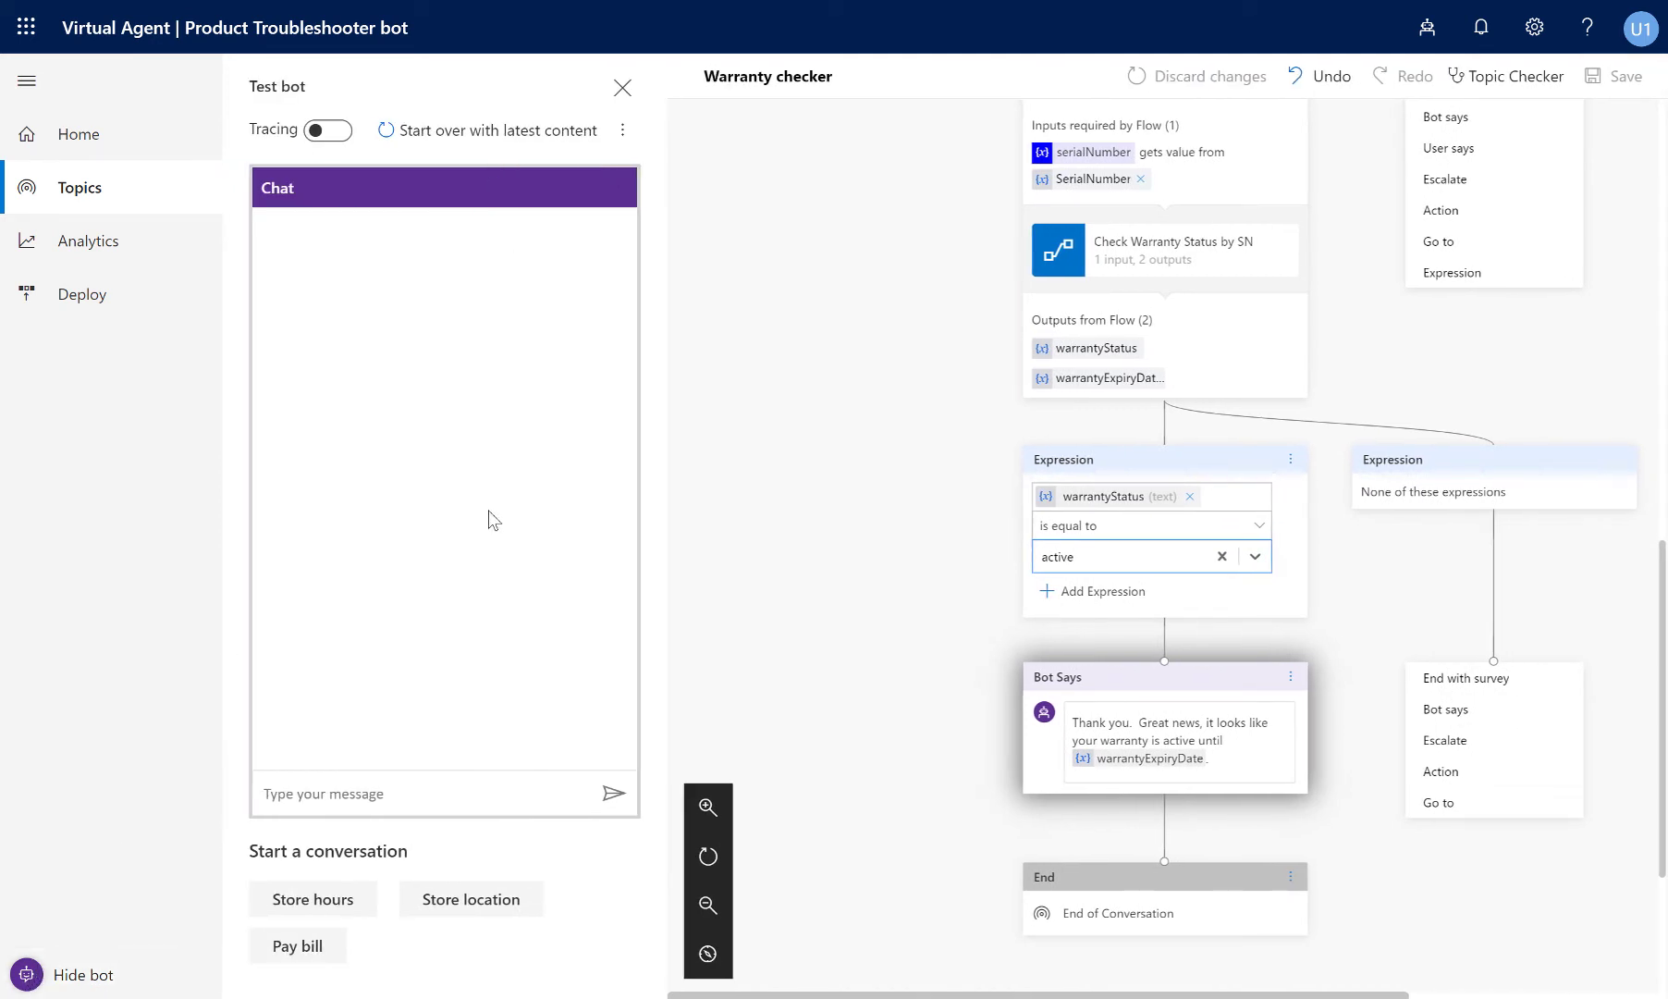
Restart the test chat, send a warranty question, and turn on tracing.
click(485, 130)
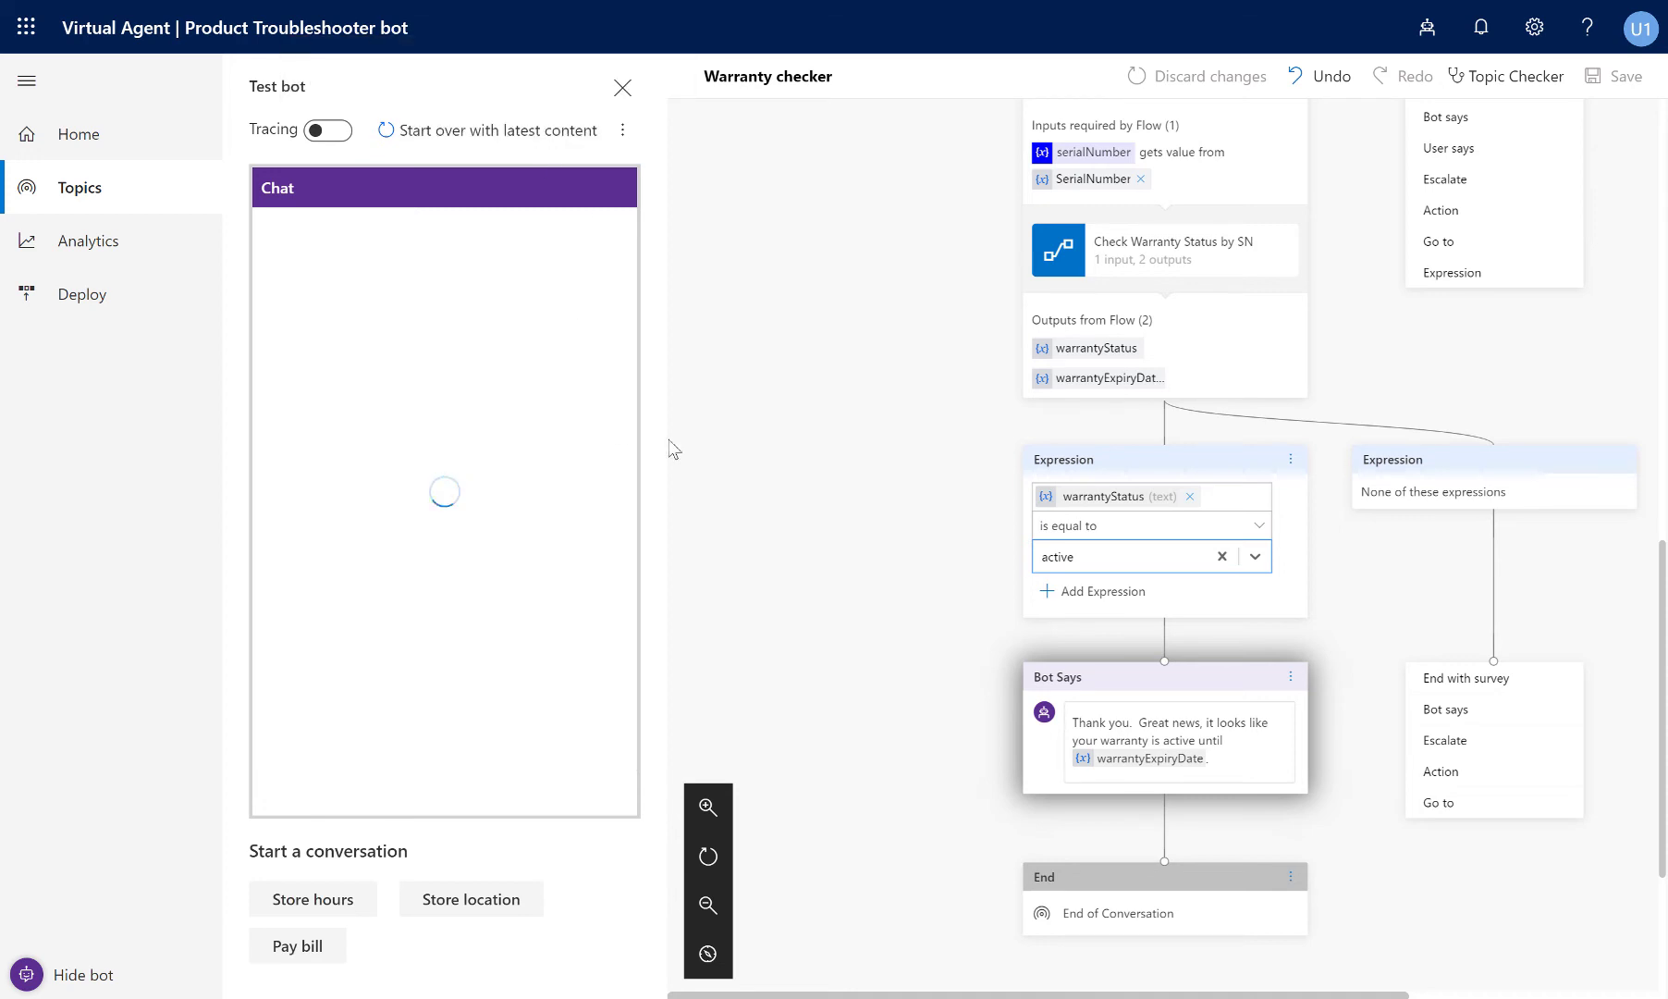
mouse_move(1210, 353)
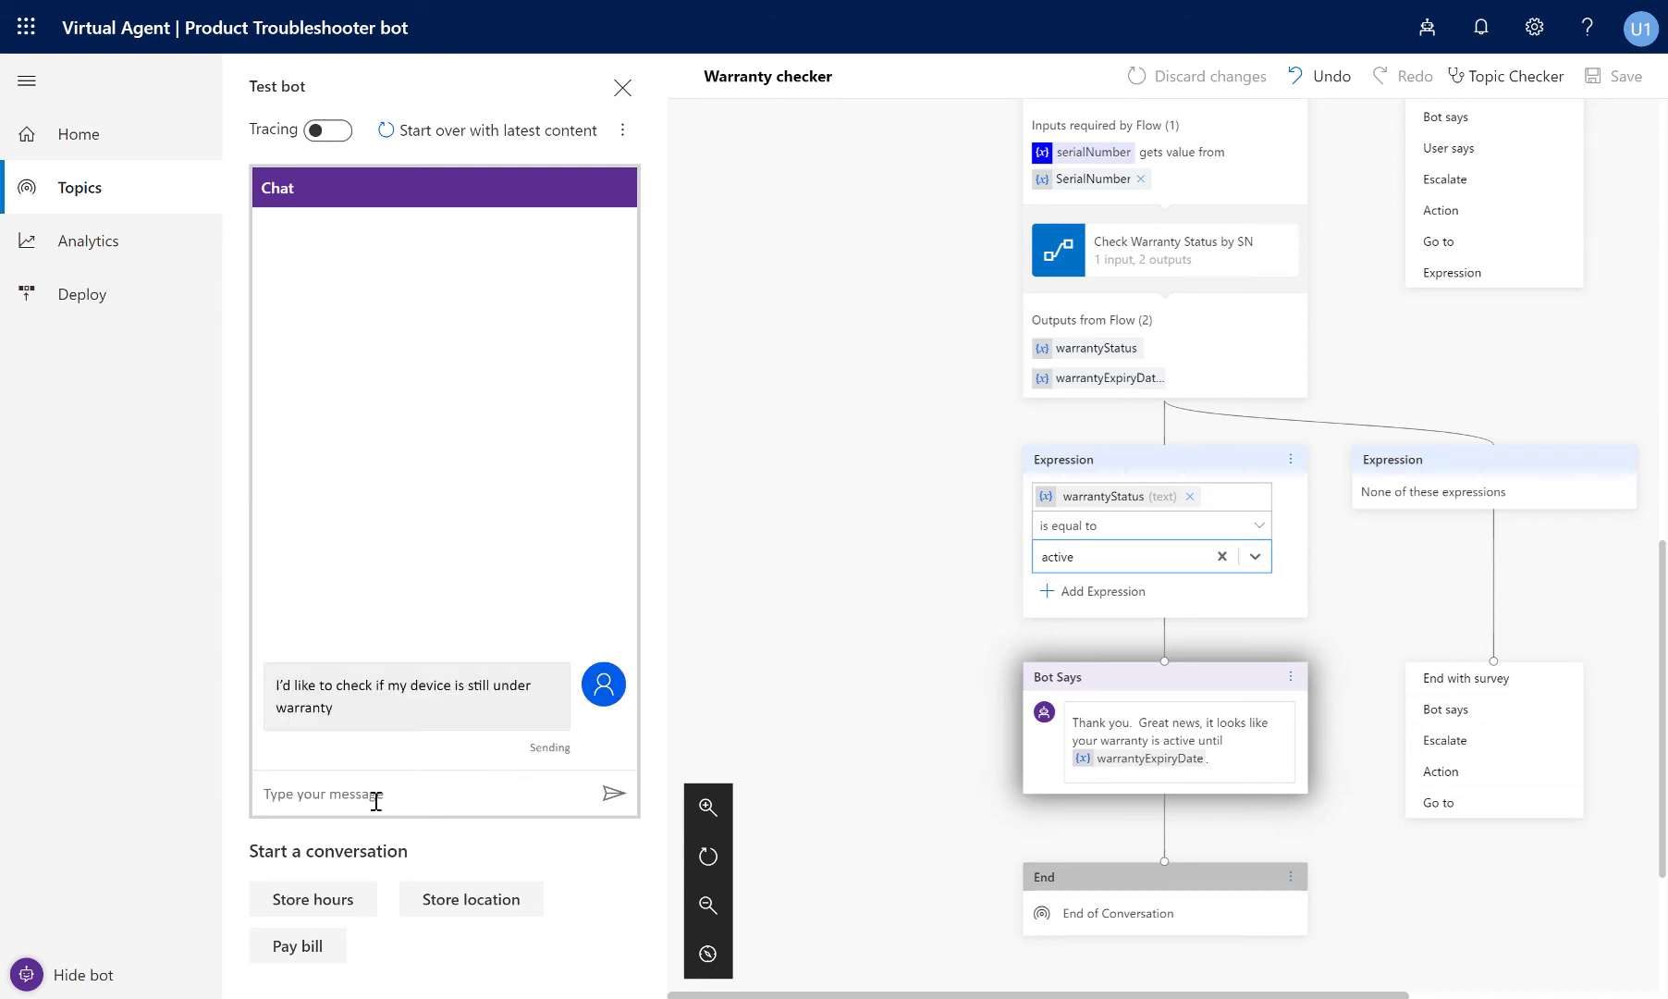
click(614, 792)
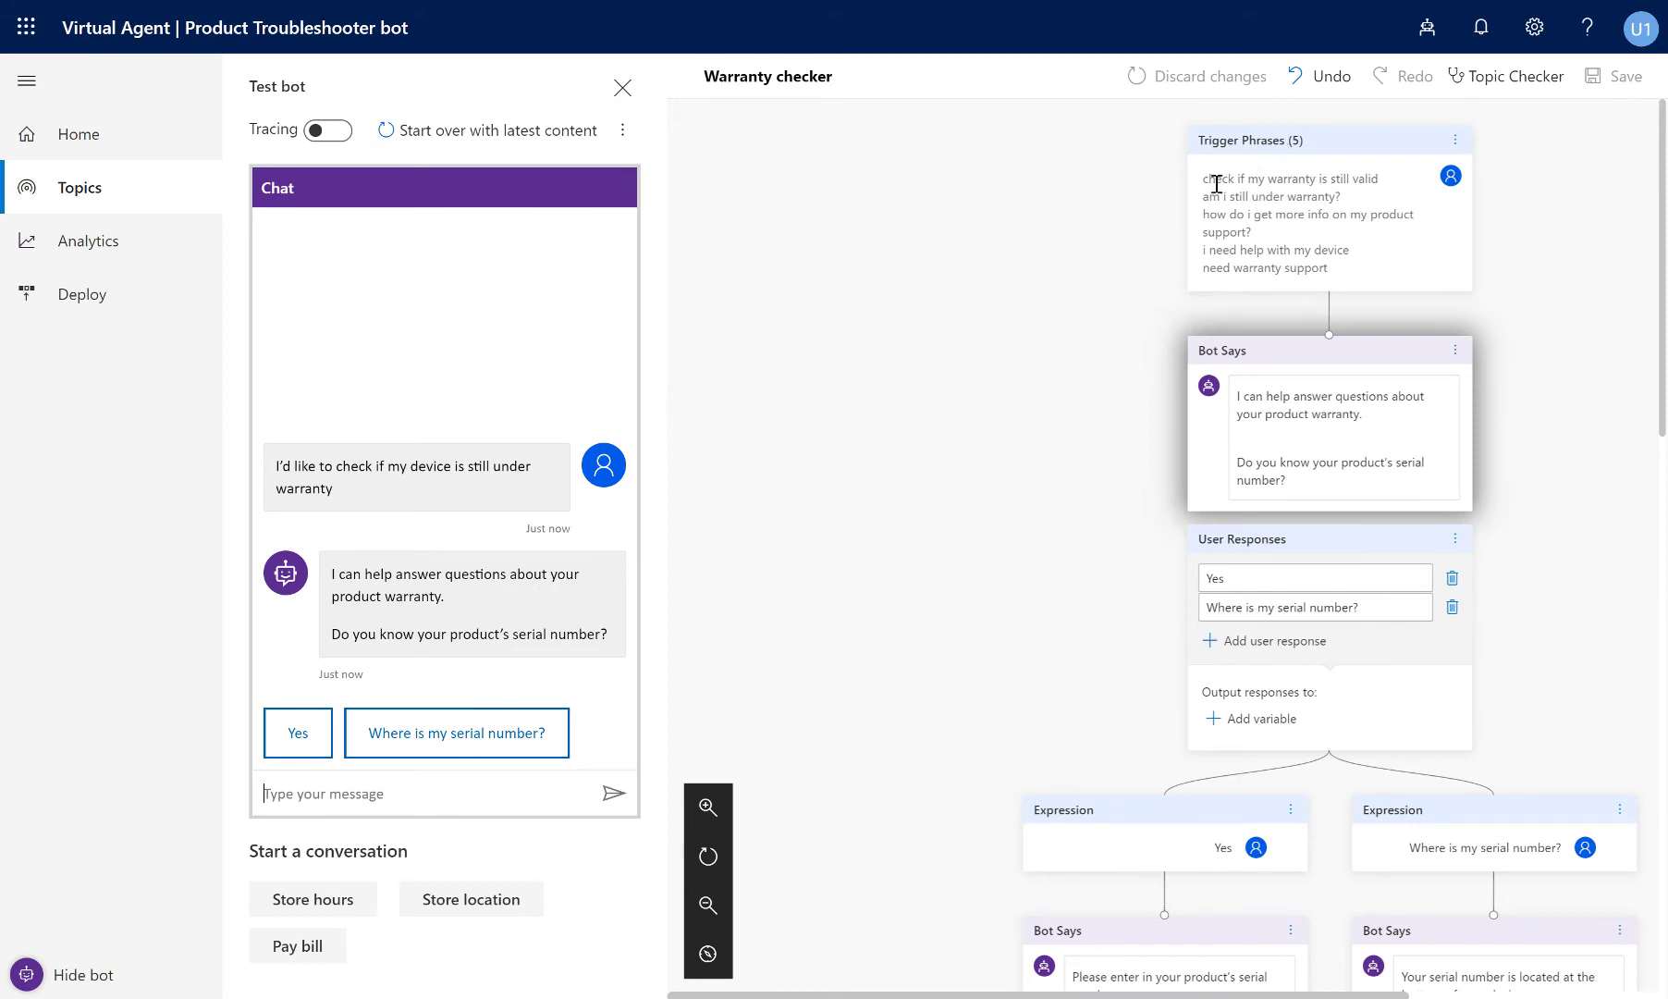
mouse_move(1356, 276)
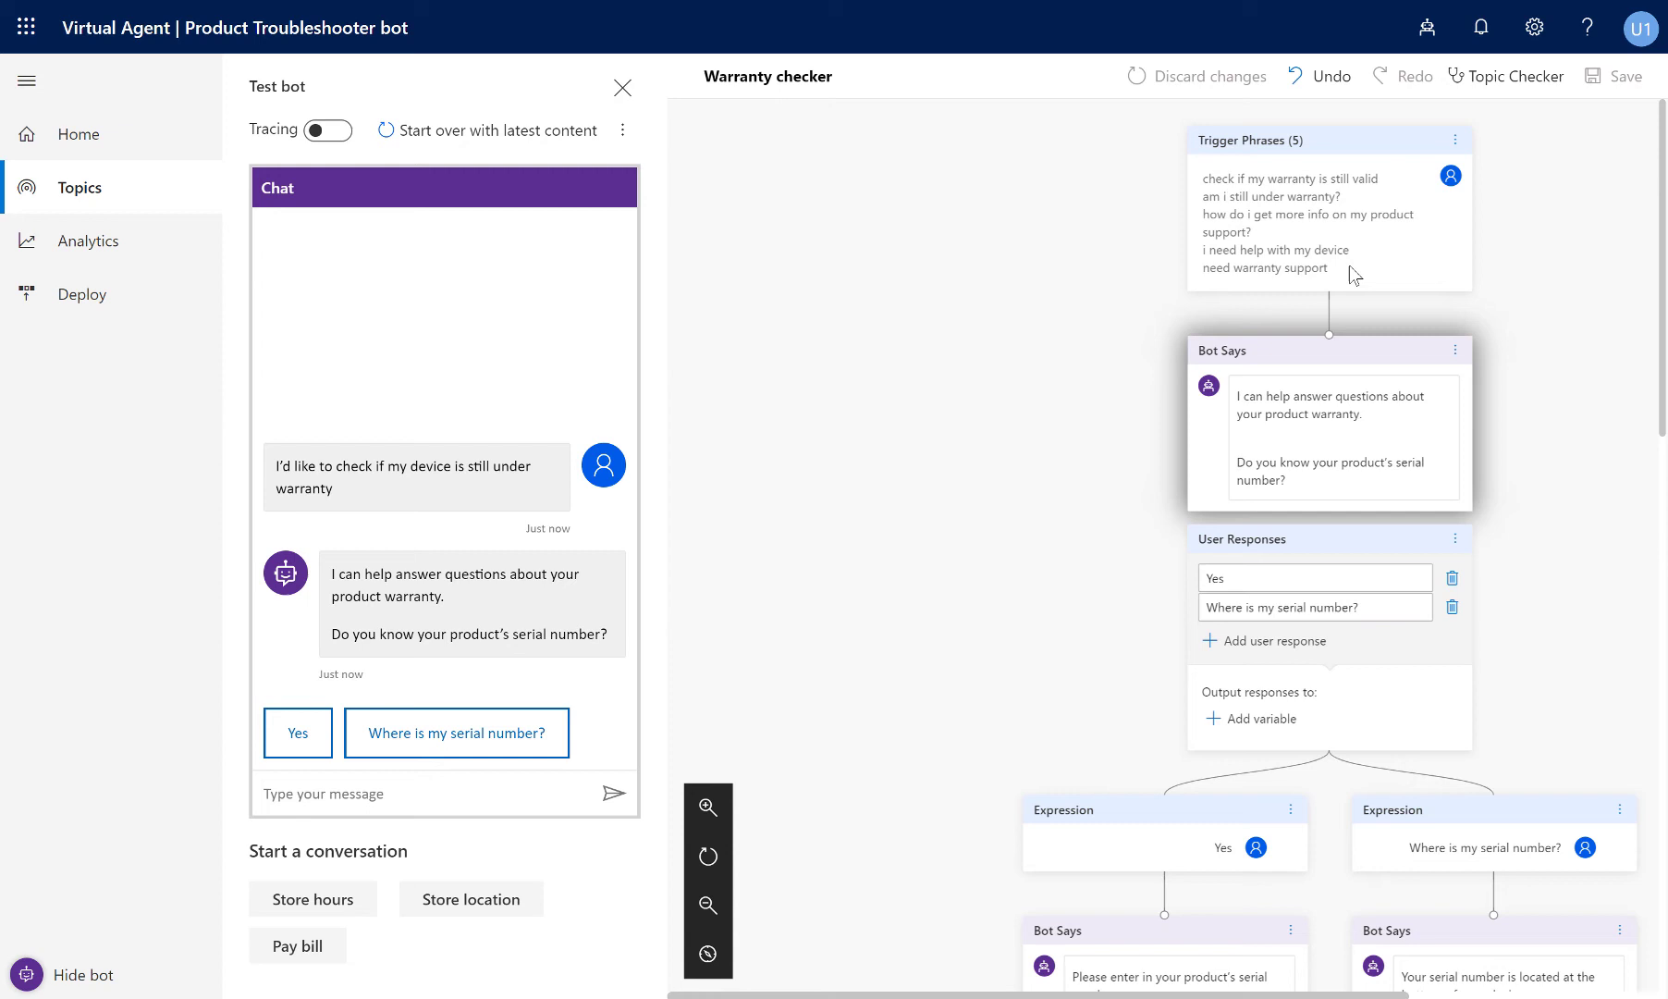
mouse_move(978, 359)
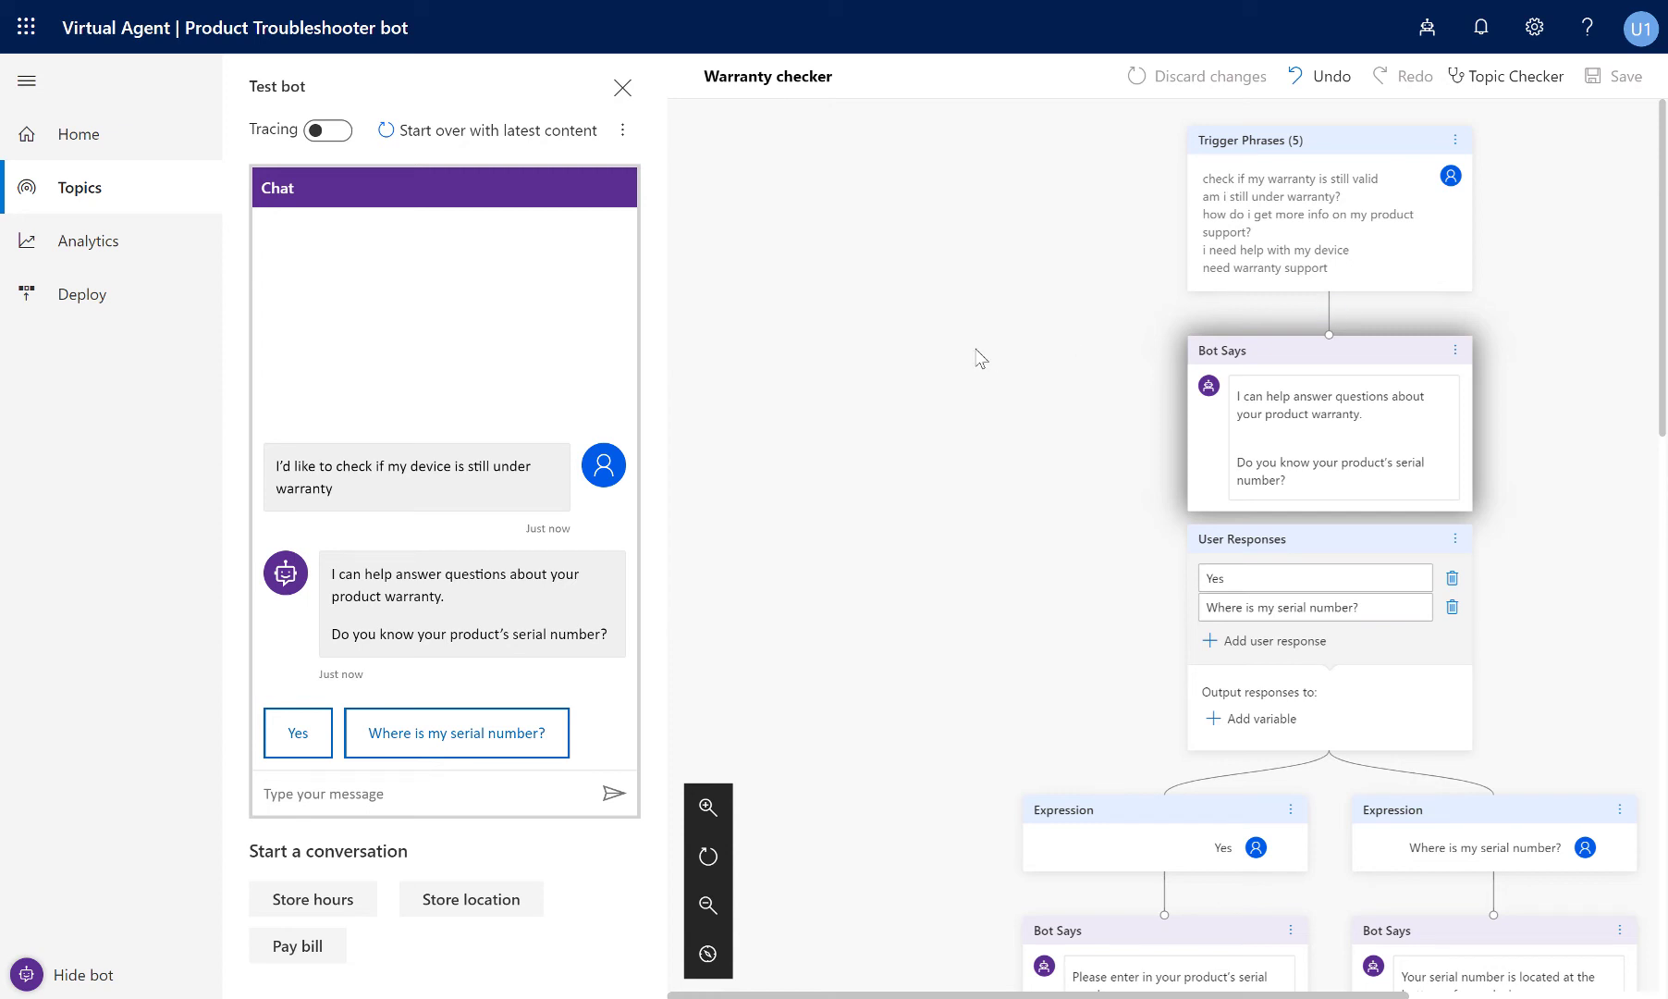
scroll(down, 3)
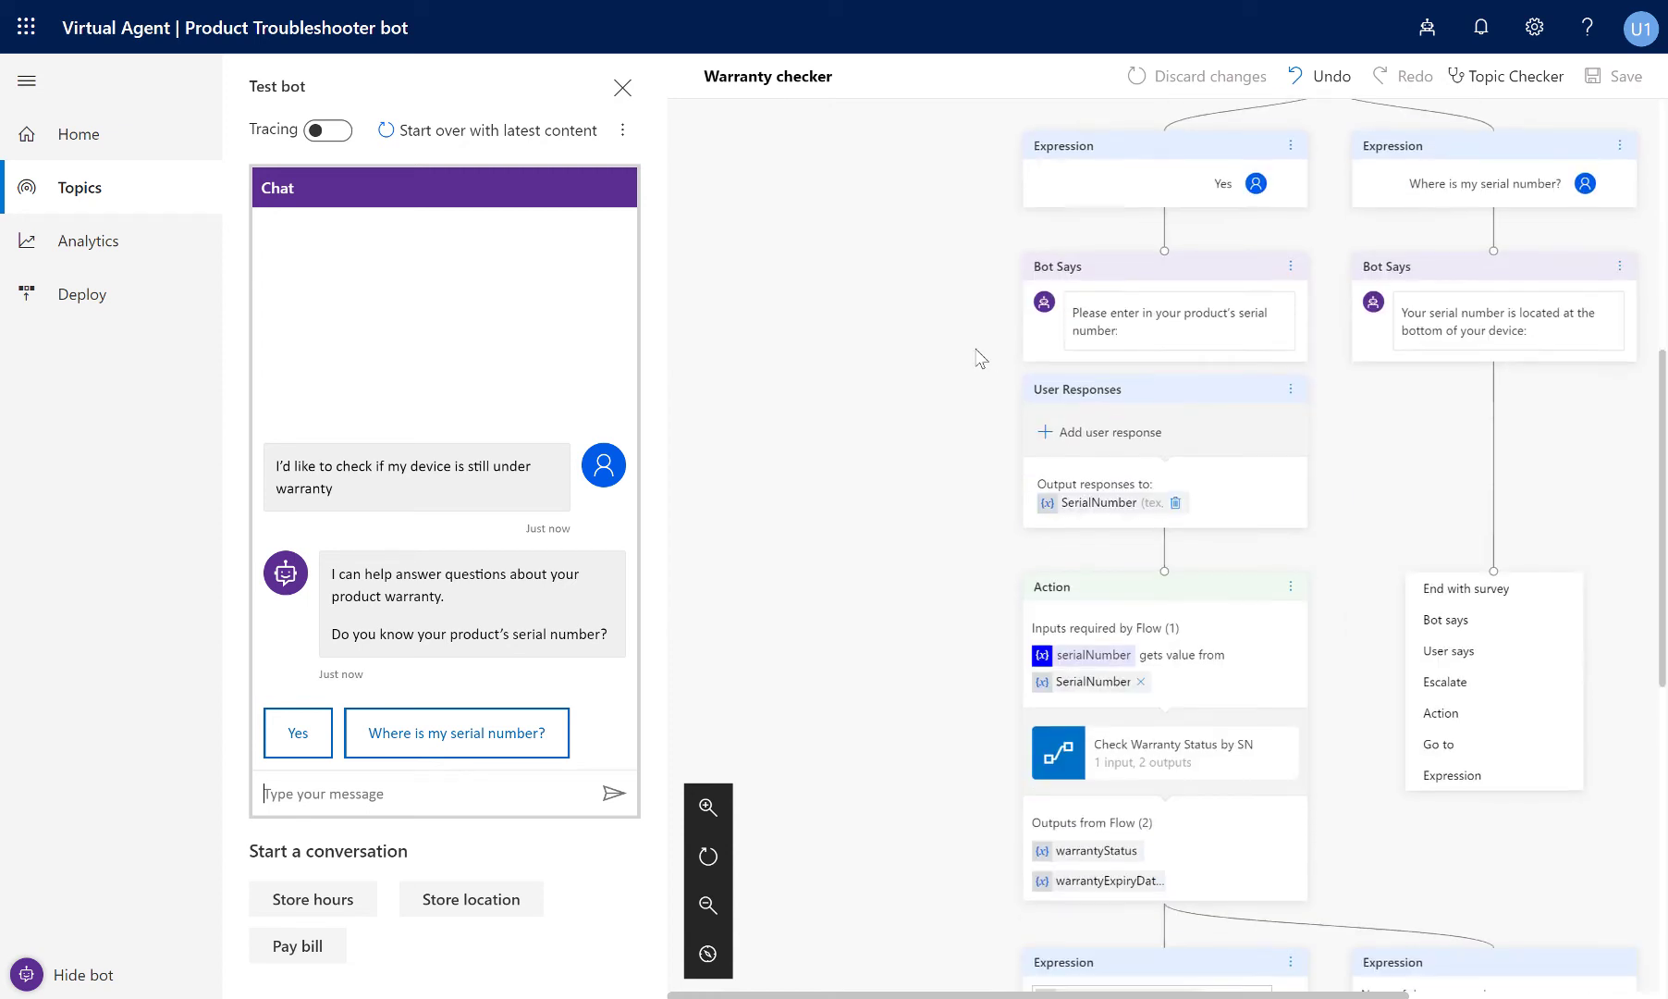
scroll(down, 3)
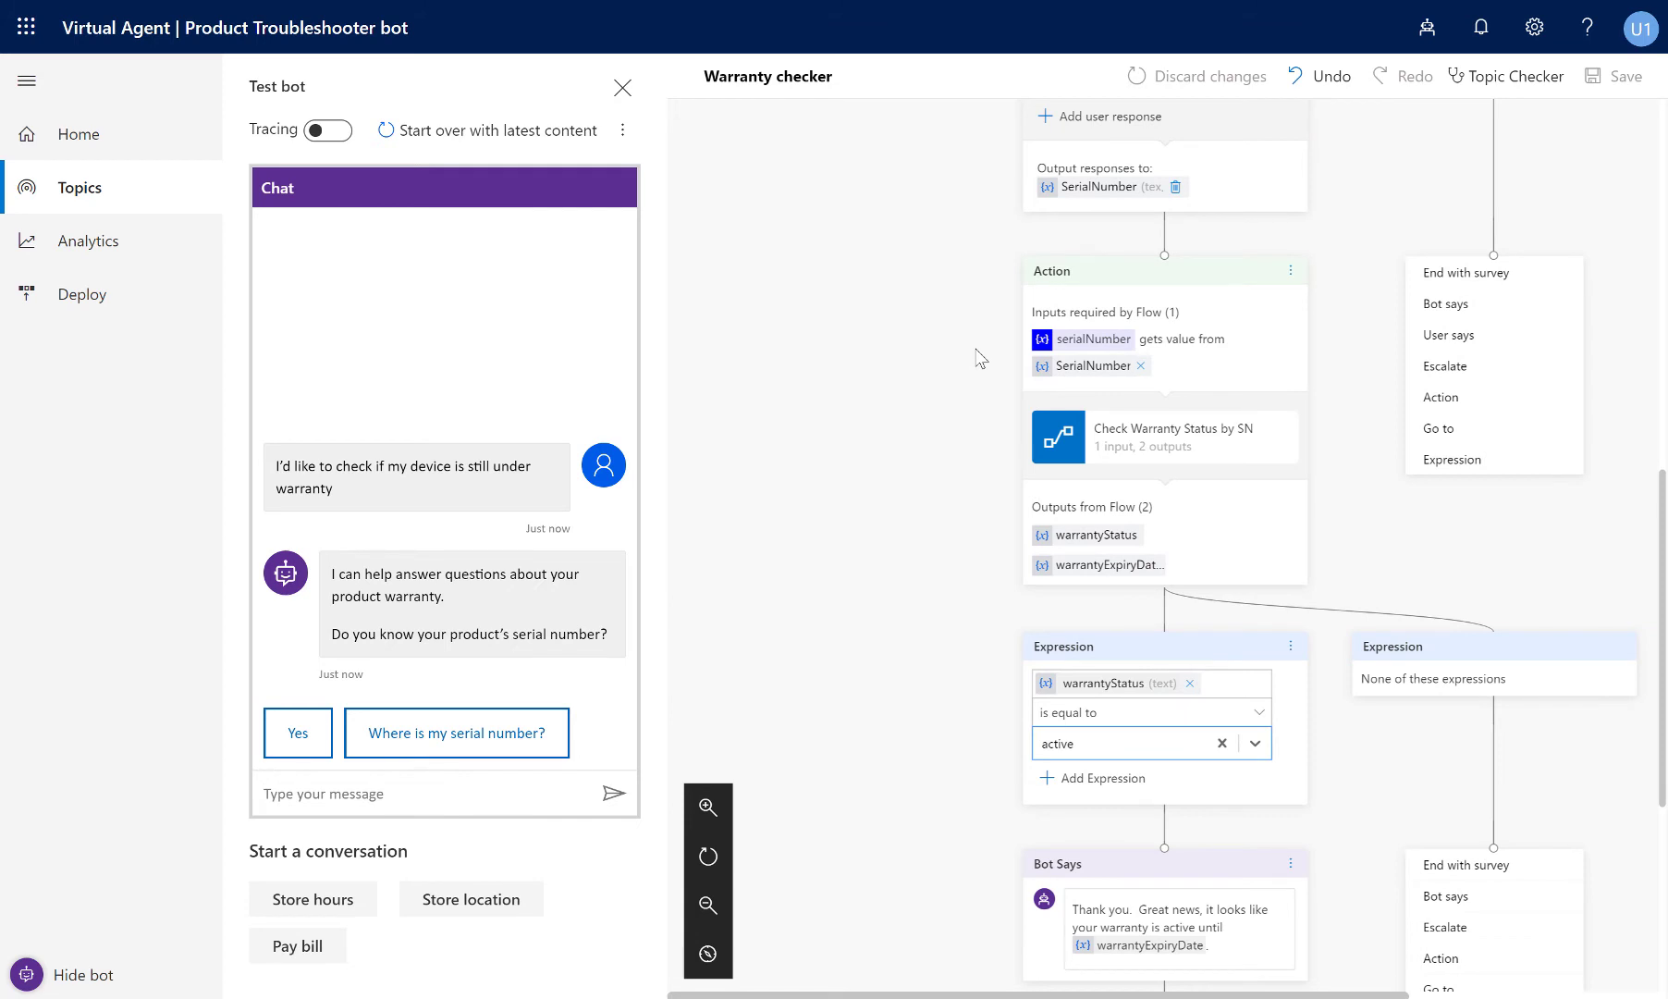
mouse_move(420, 130)
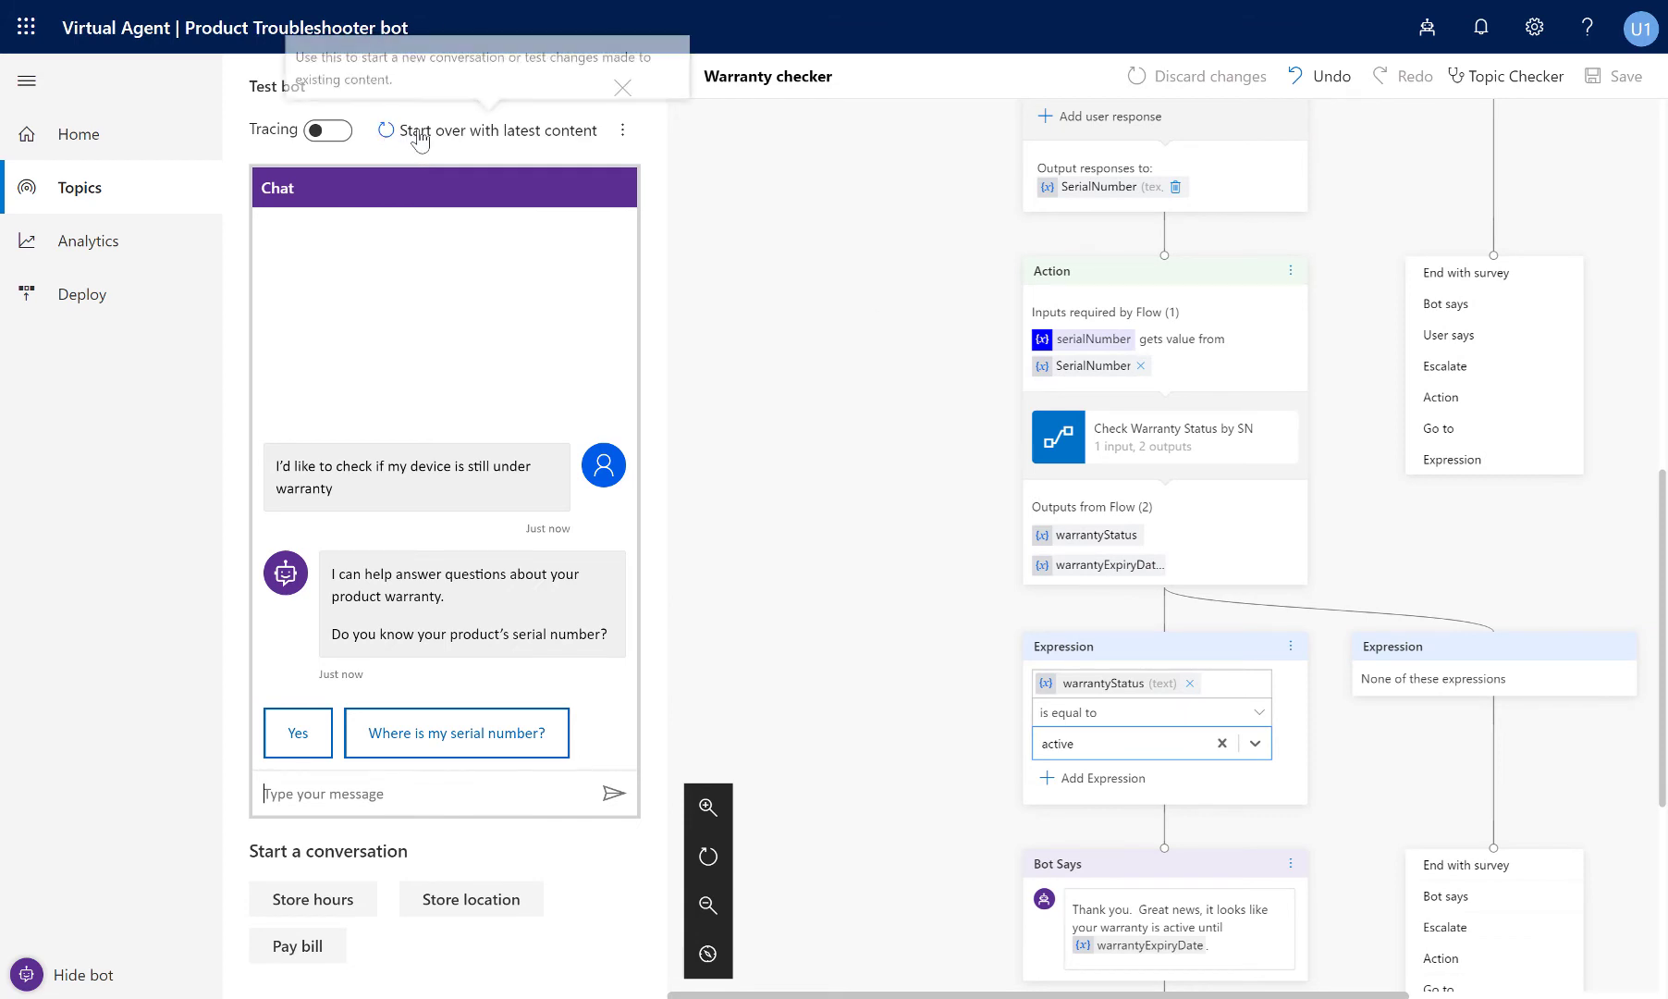
click(327, 129)
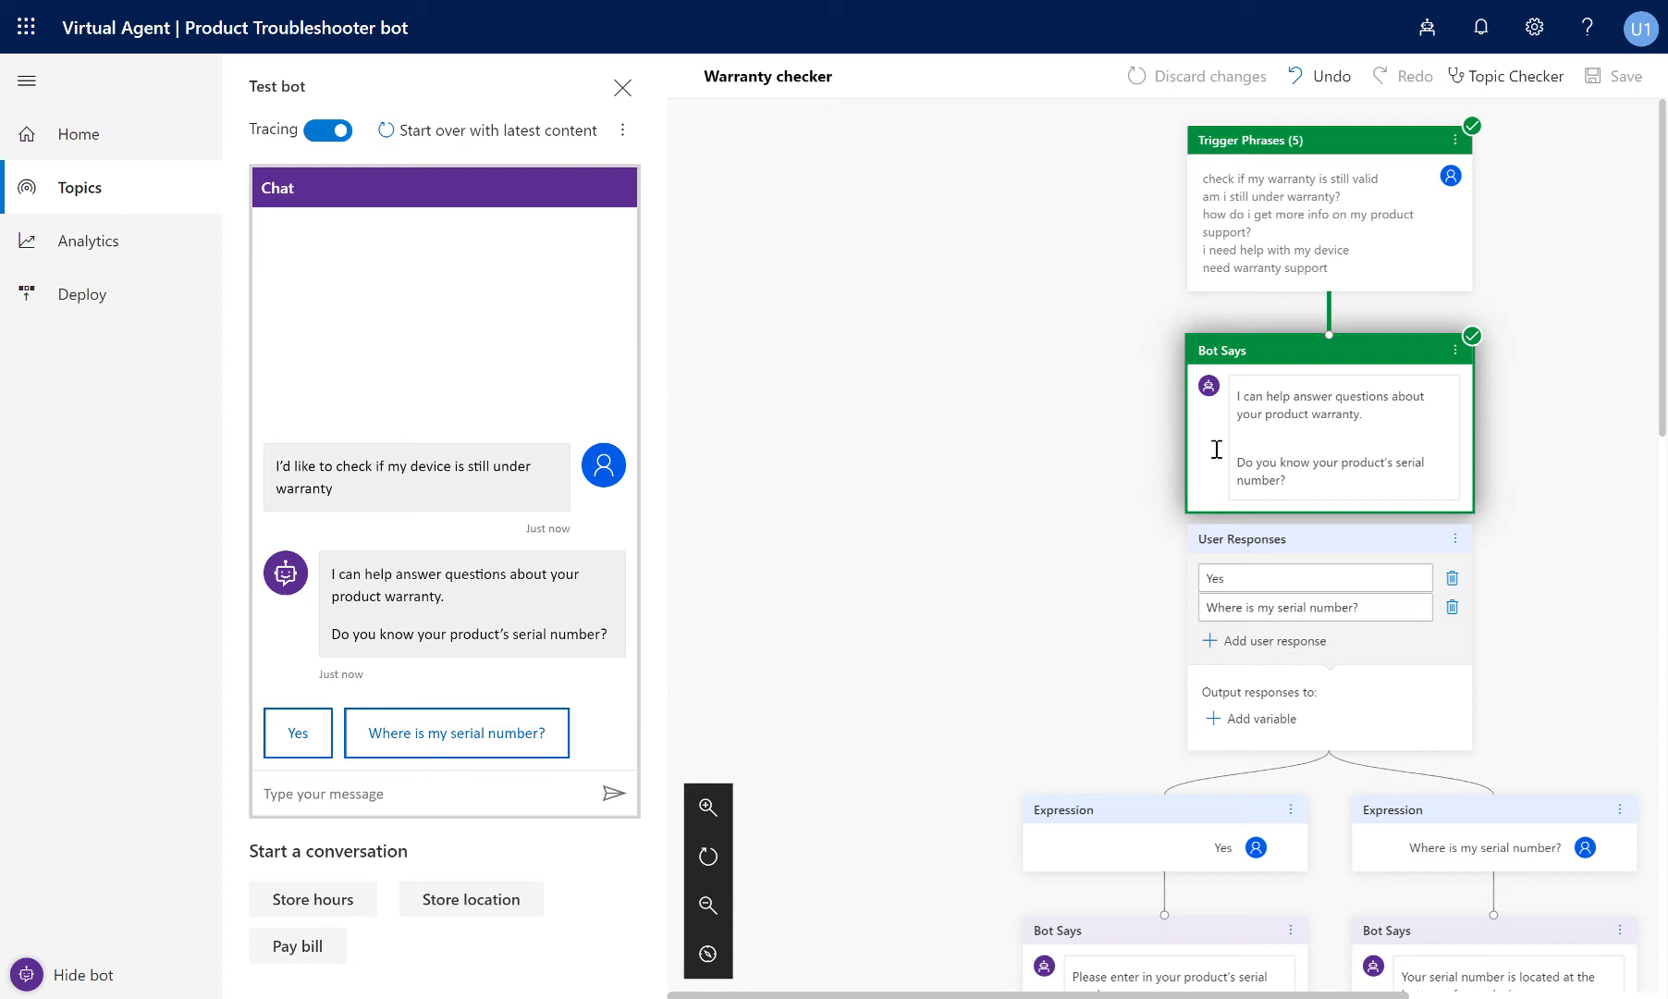
mouse_move(342, 738)
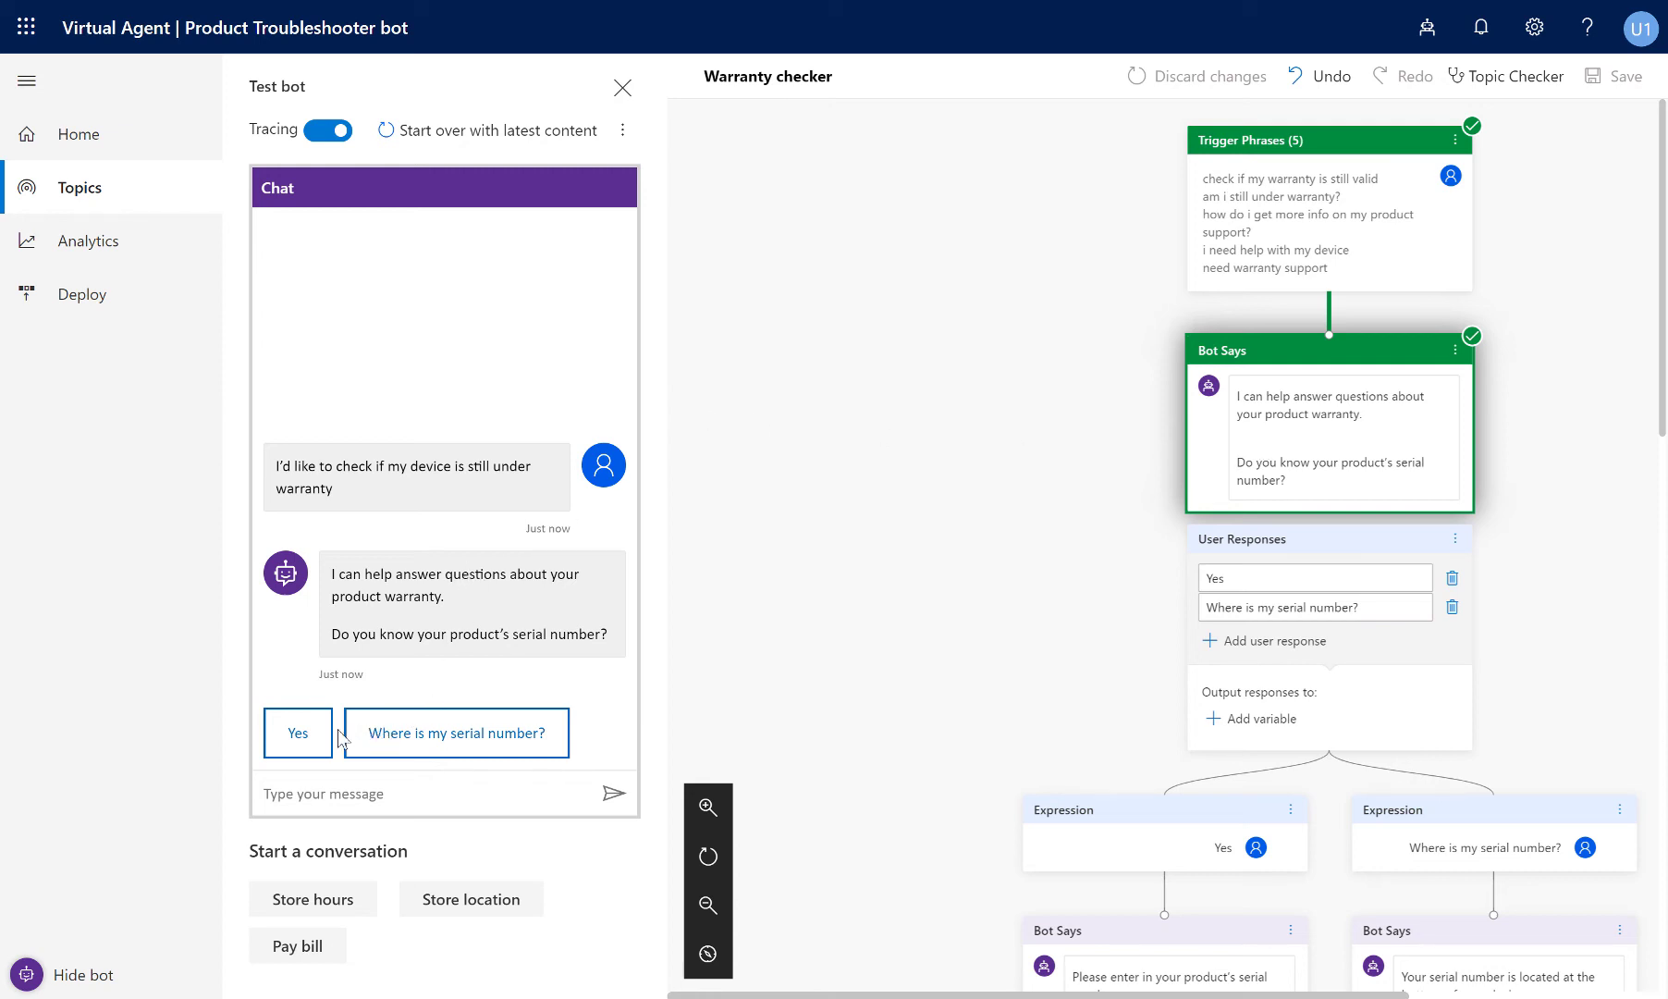
mouse_move(1052, 756)
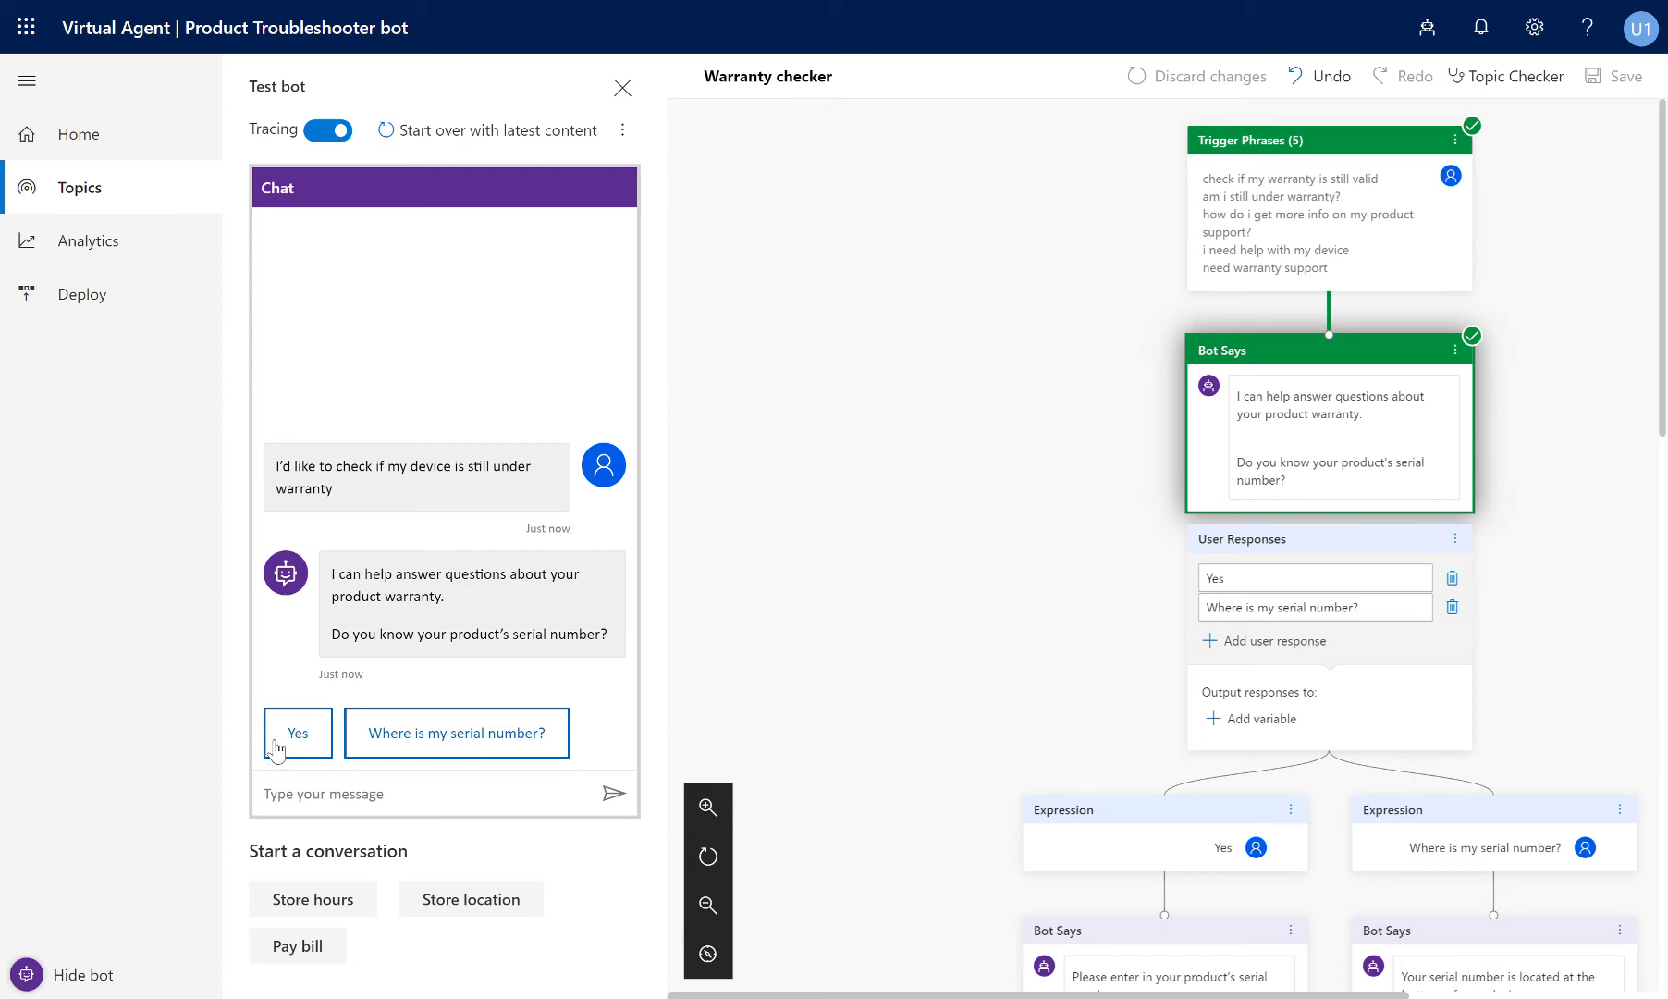
Answer Yes to knowing the serial number in the test chat.
click(296, 733)
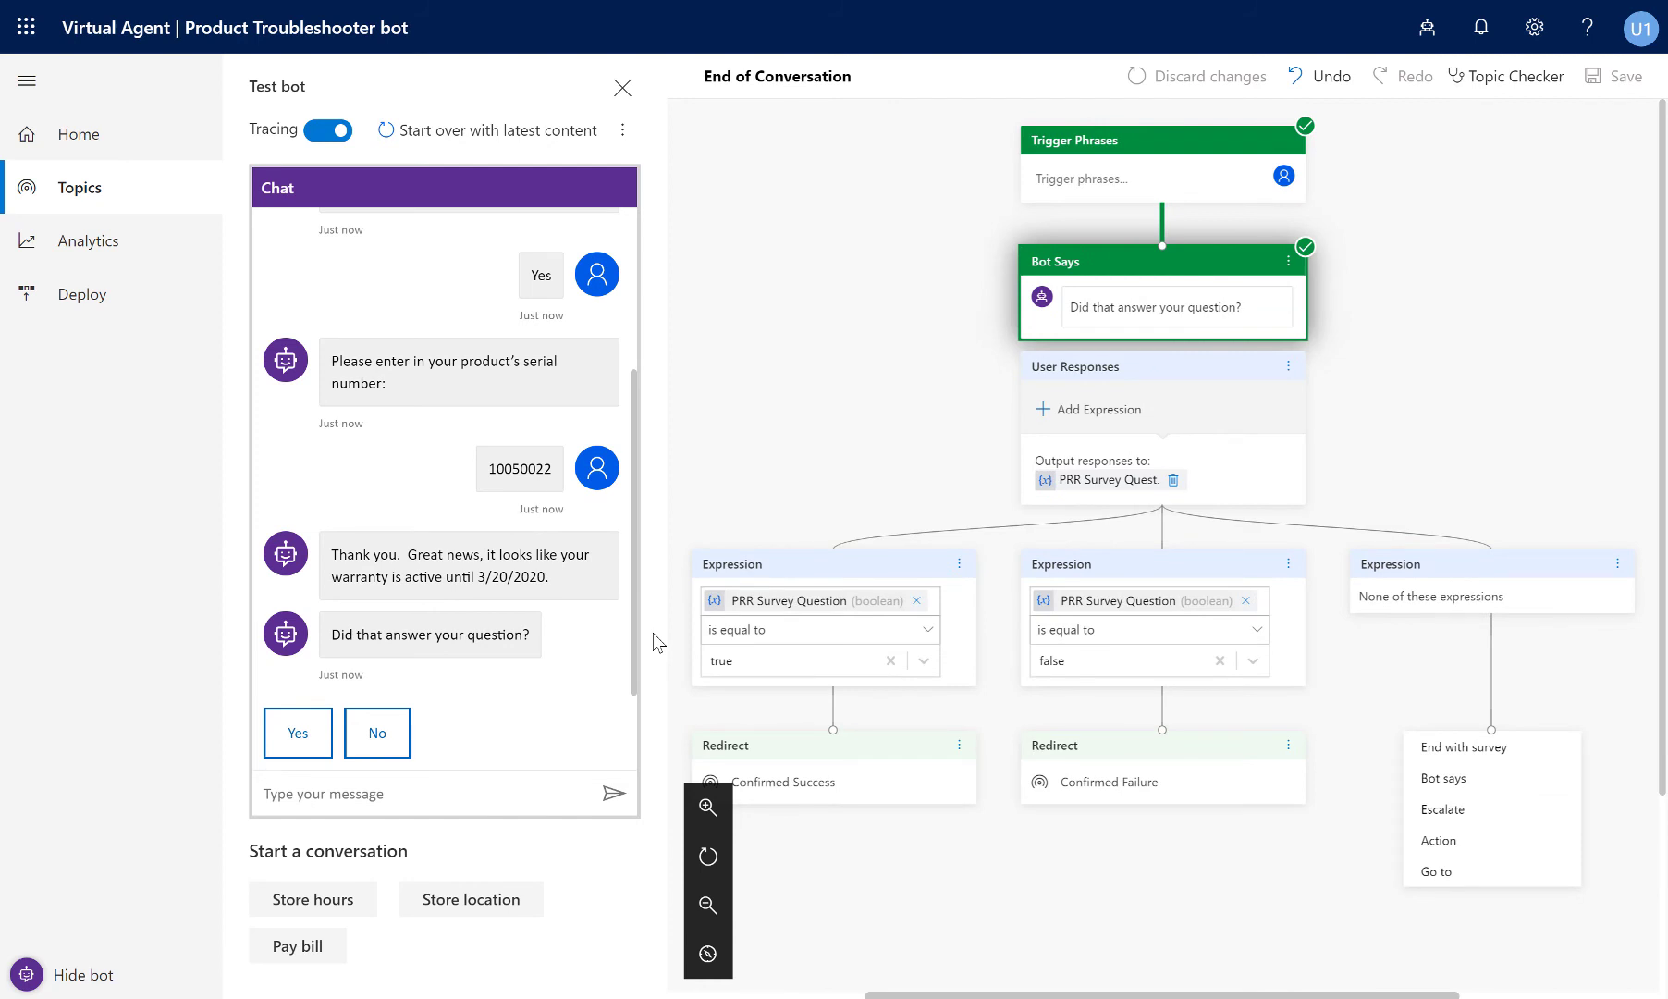
mouse_move(843, 309)
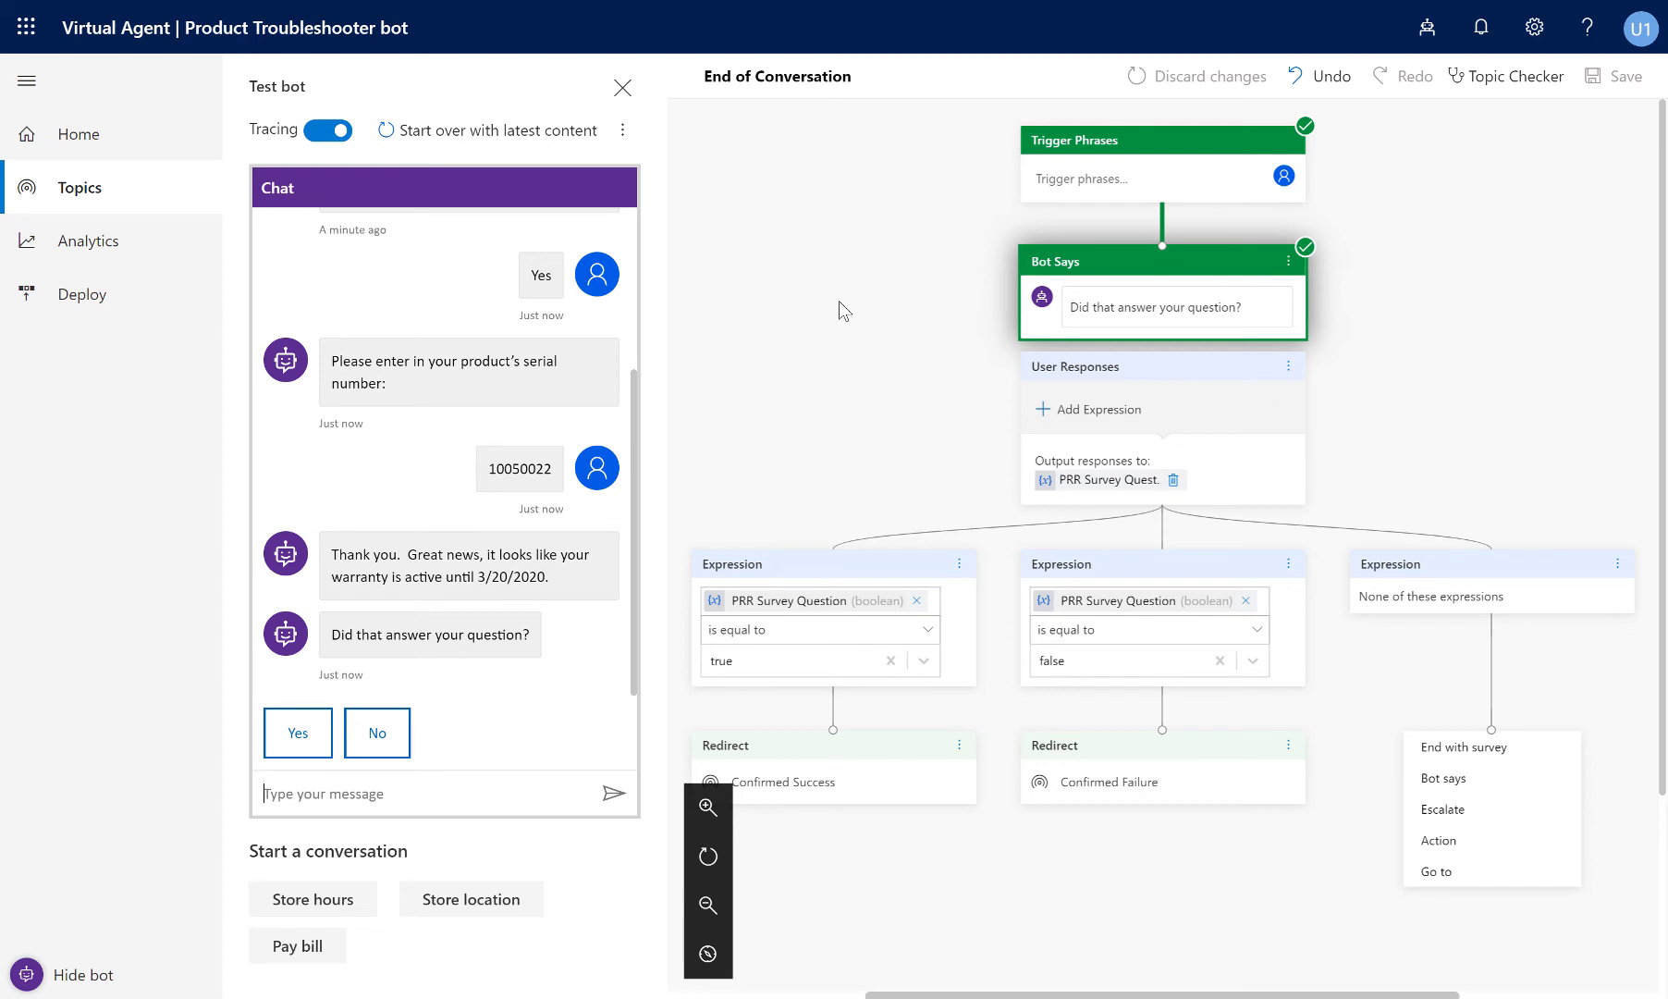
mouse_move(612, 569)
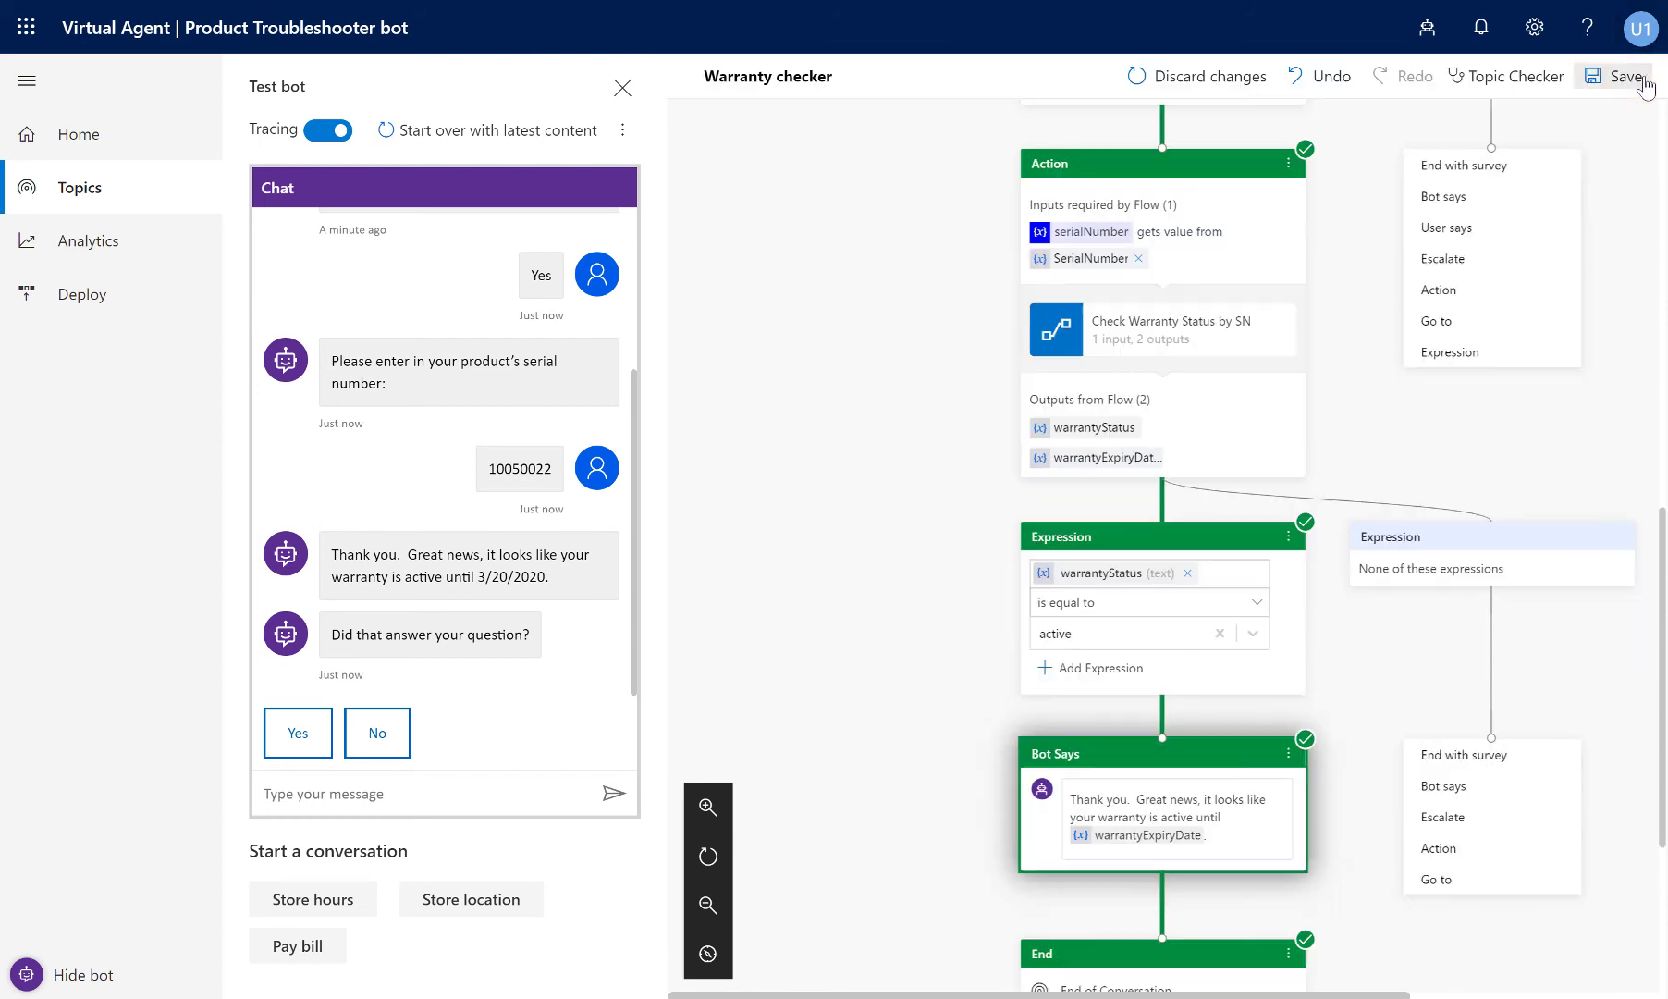
mouse_move(1080, 646)
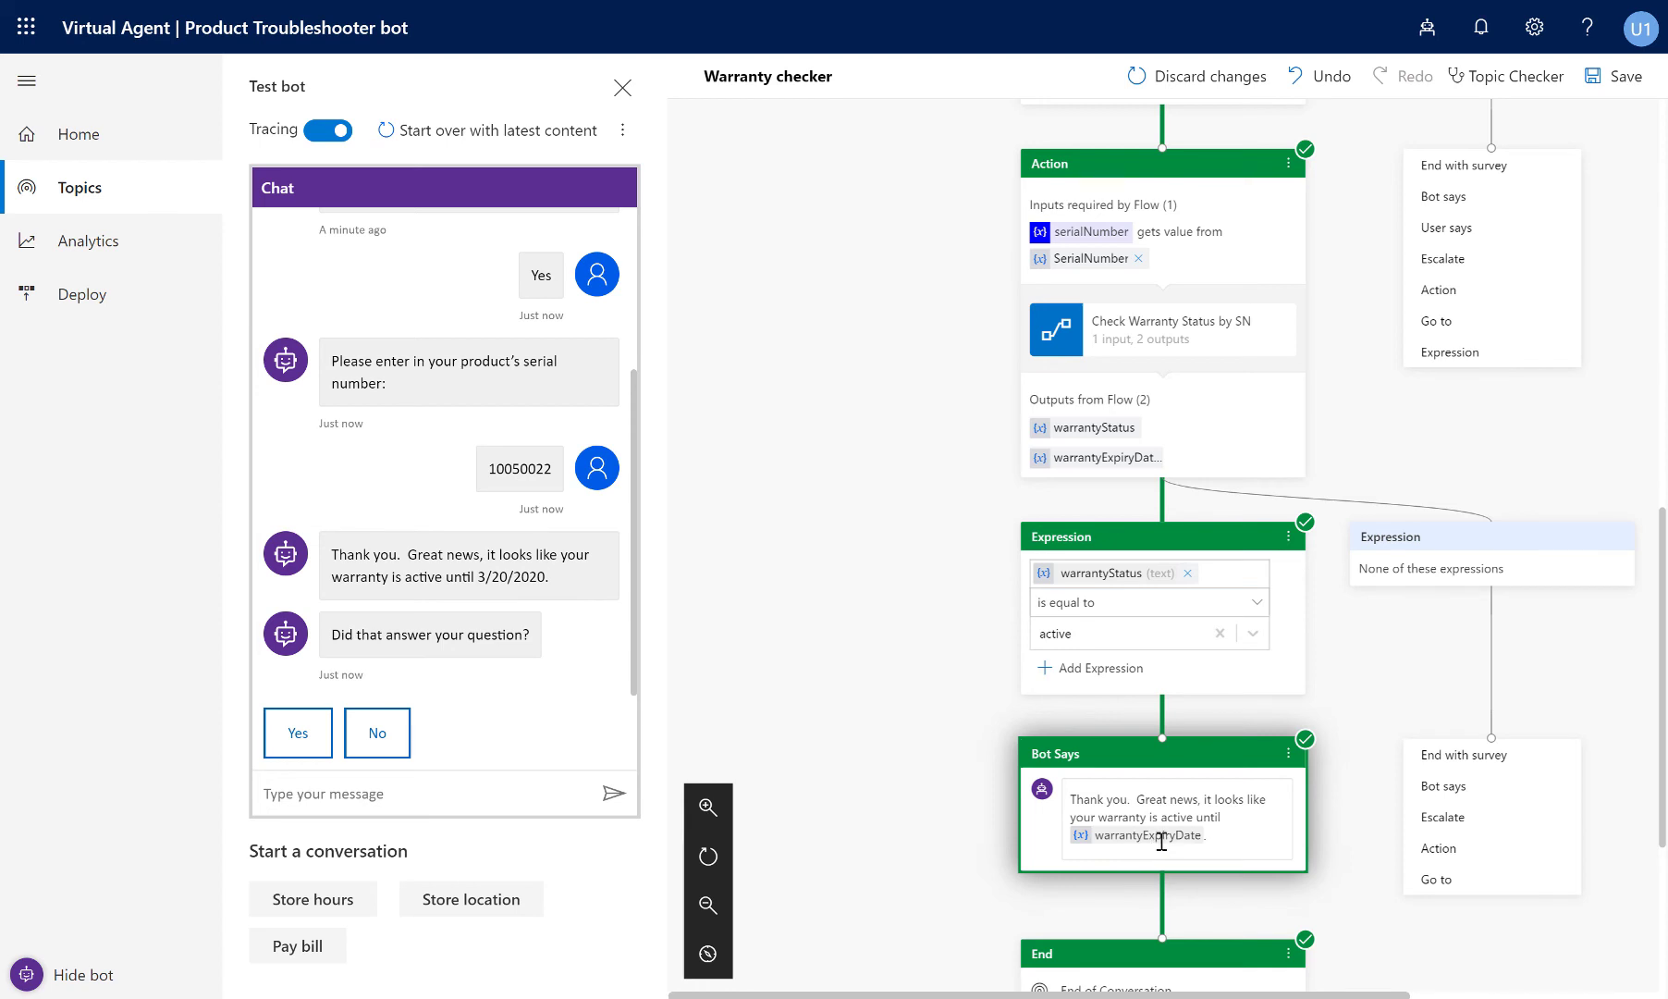
Scroll the canvas to follow the traced path down to End of Conversation.
scroll(down, 3)
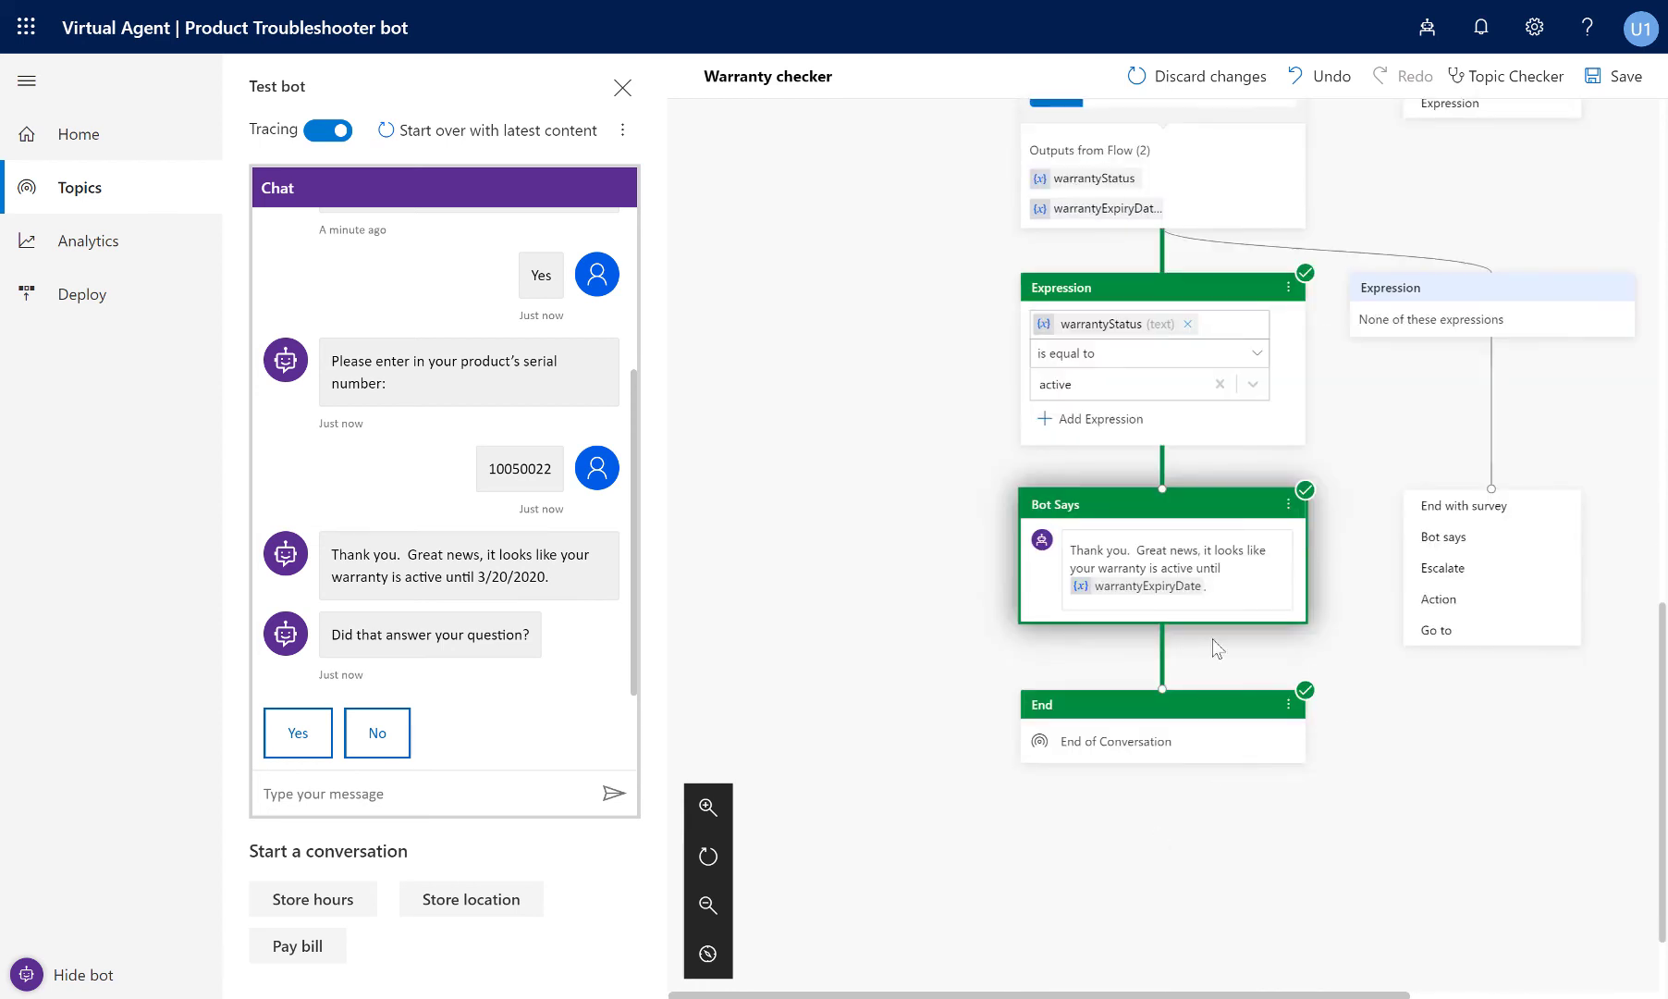
mouse_move(1296, 590)
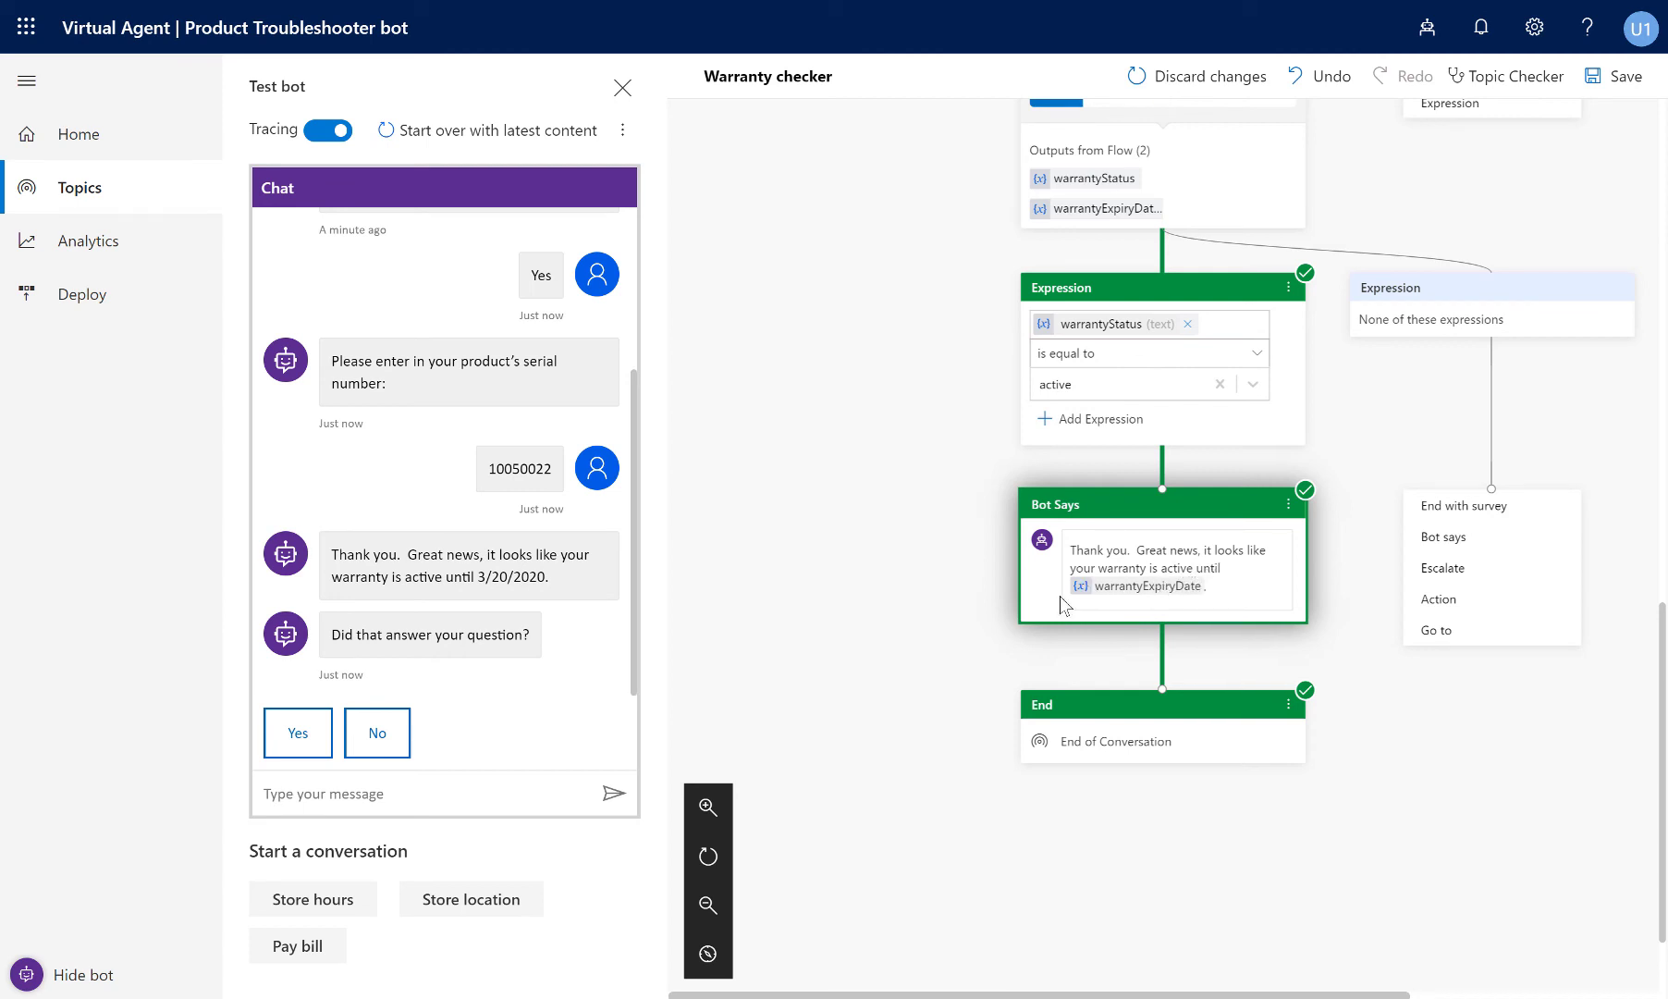
mouse_move(542, 592)
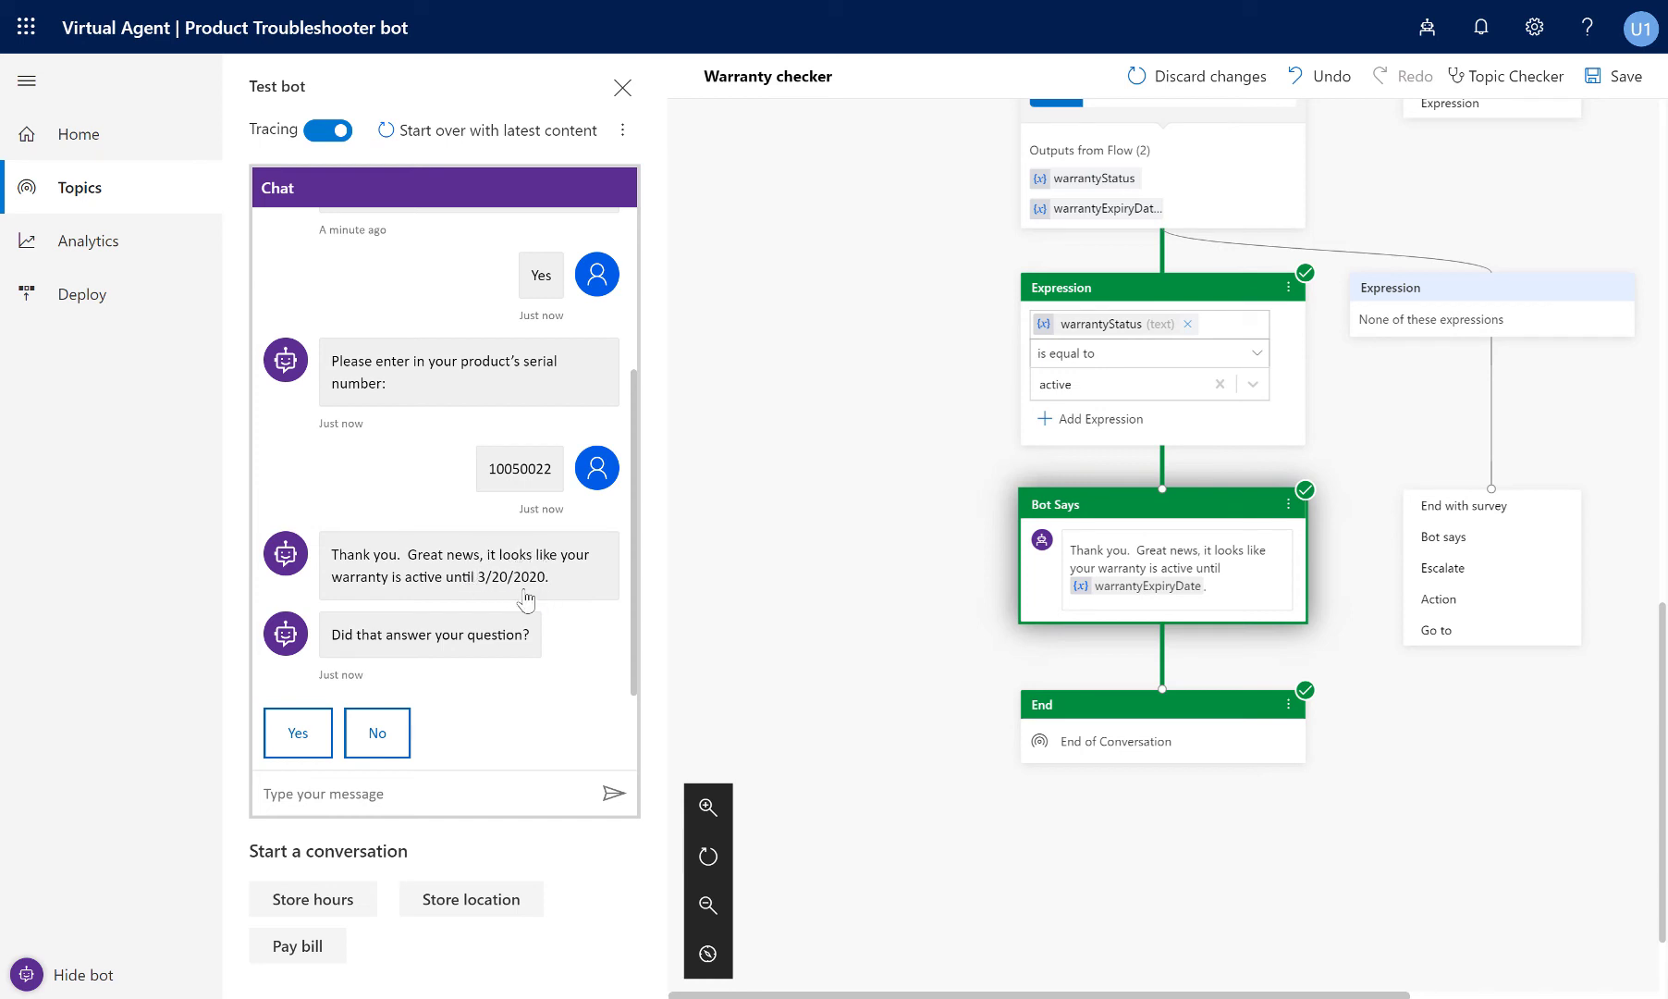
mouse_move(681, 522)
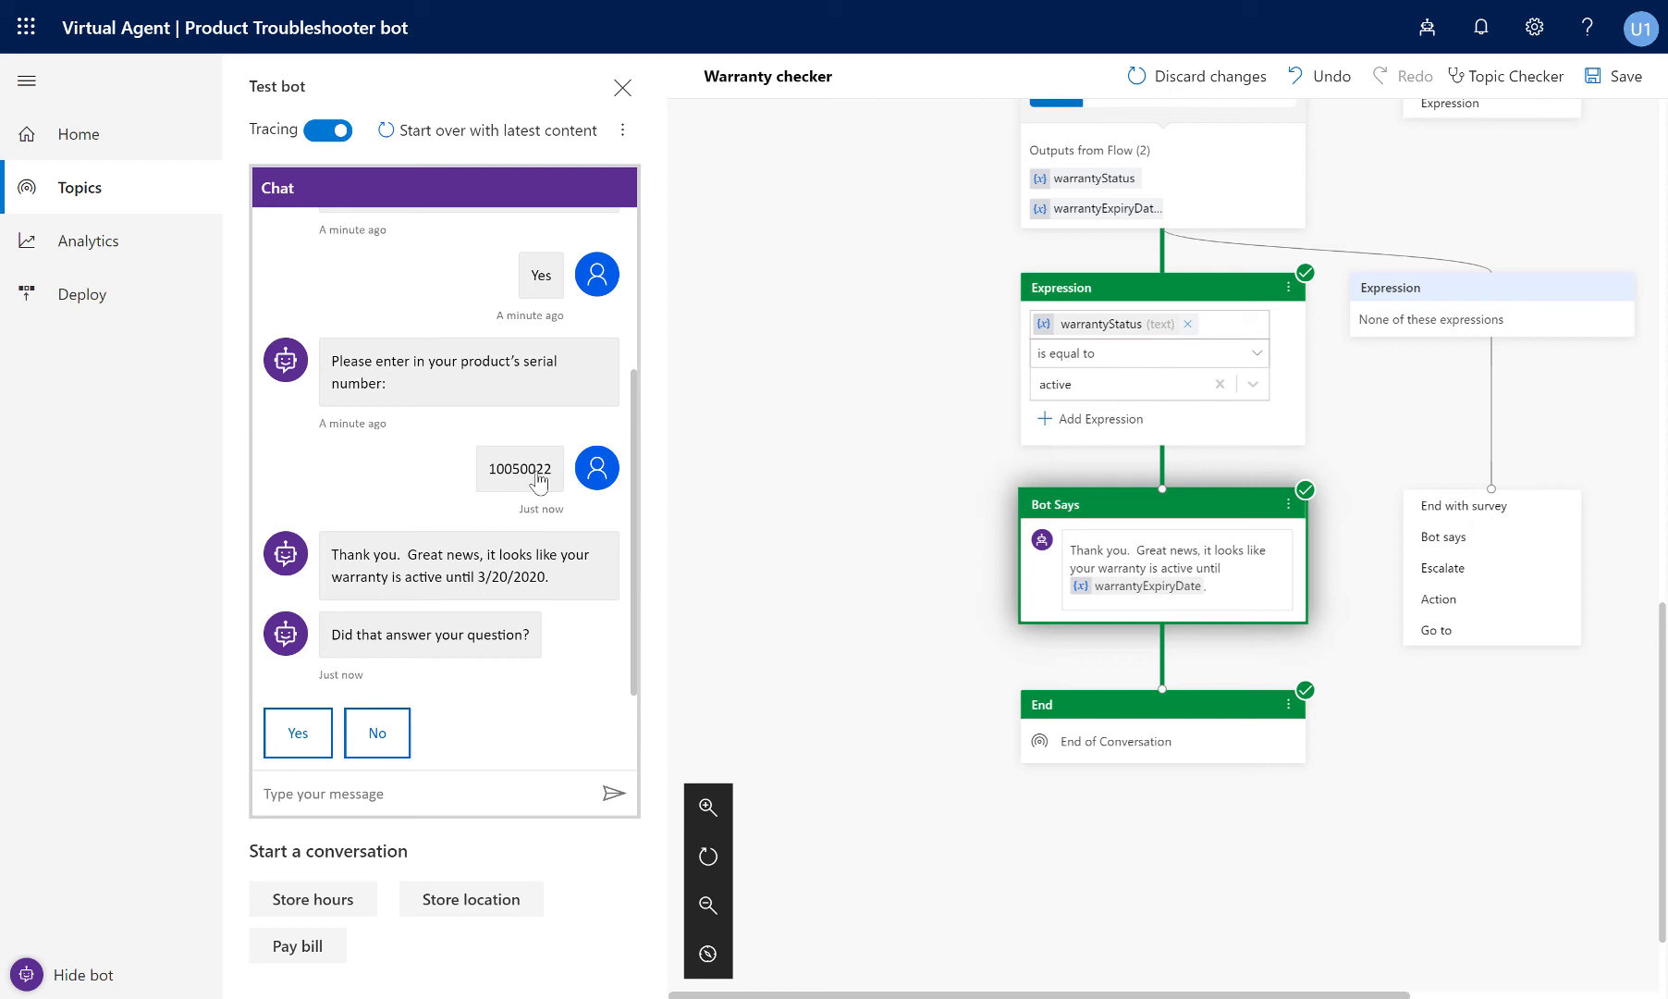
mouse_move(201, 229)
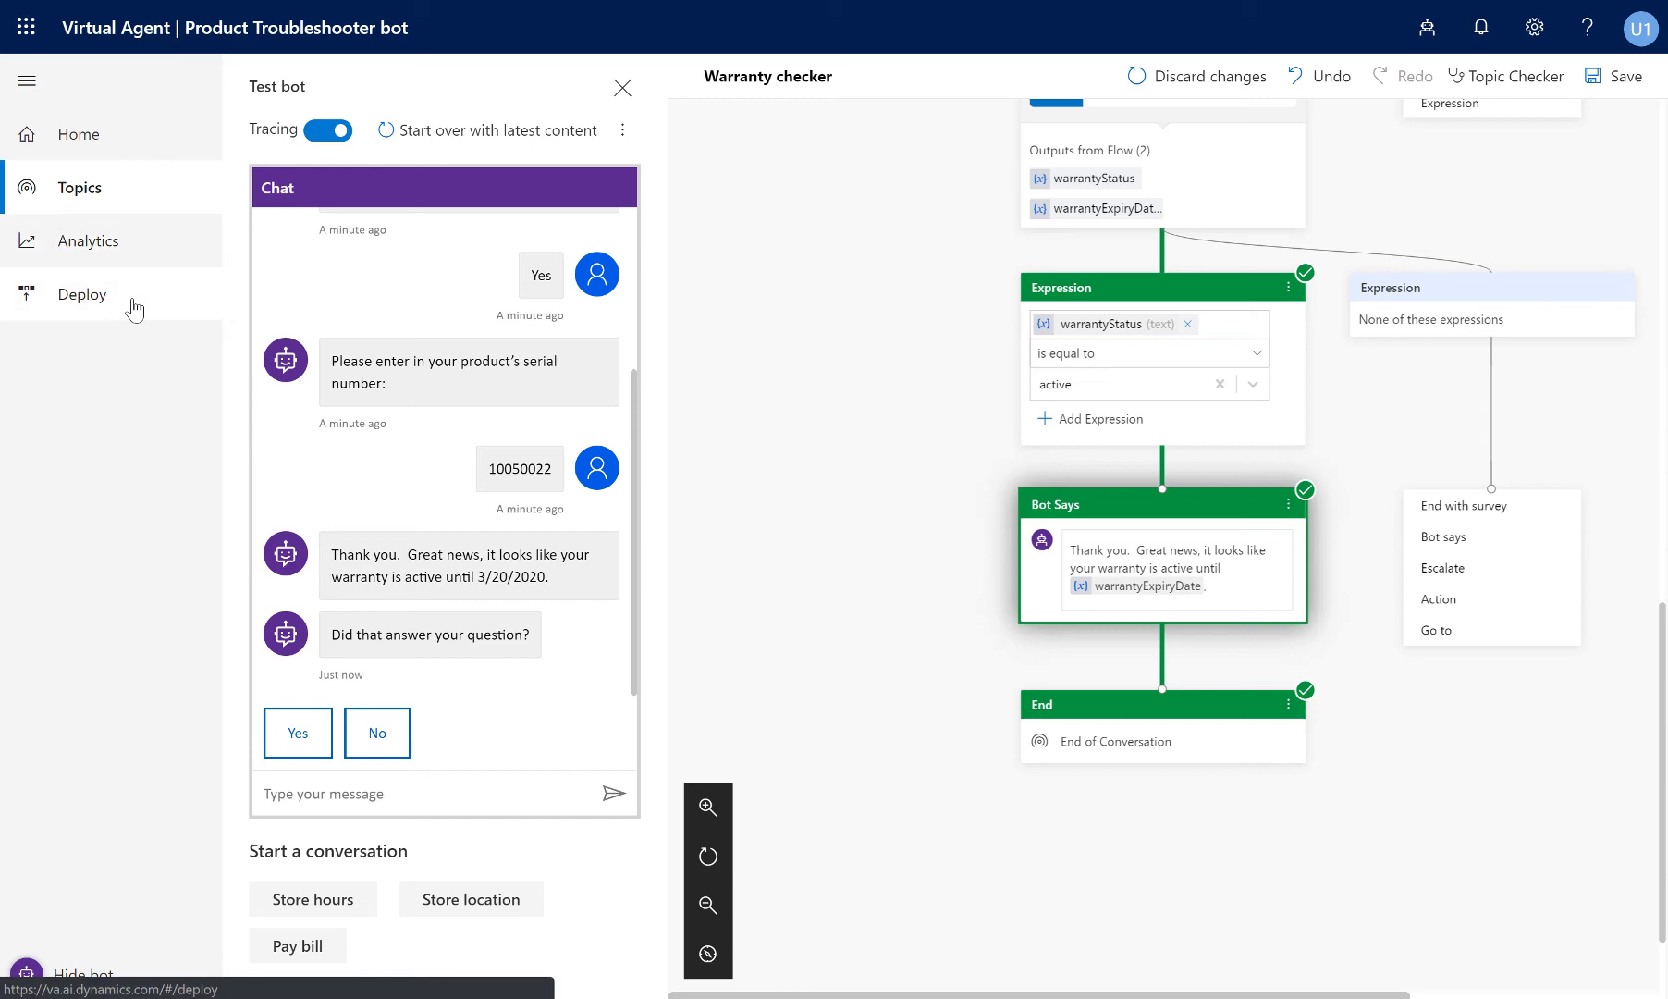
Go to Deploy discarding unsaved changes, view the Custom website setup, then close it.
click(81, 294)
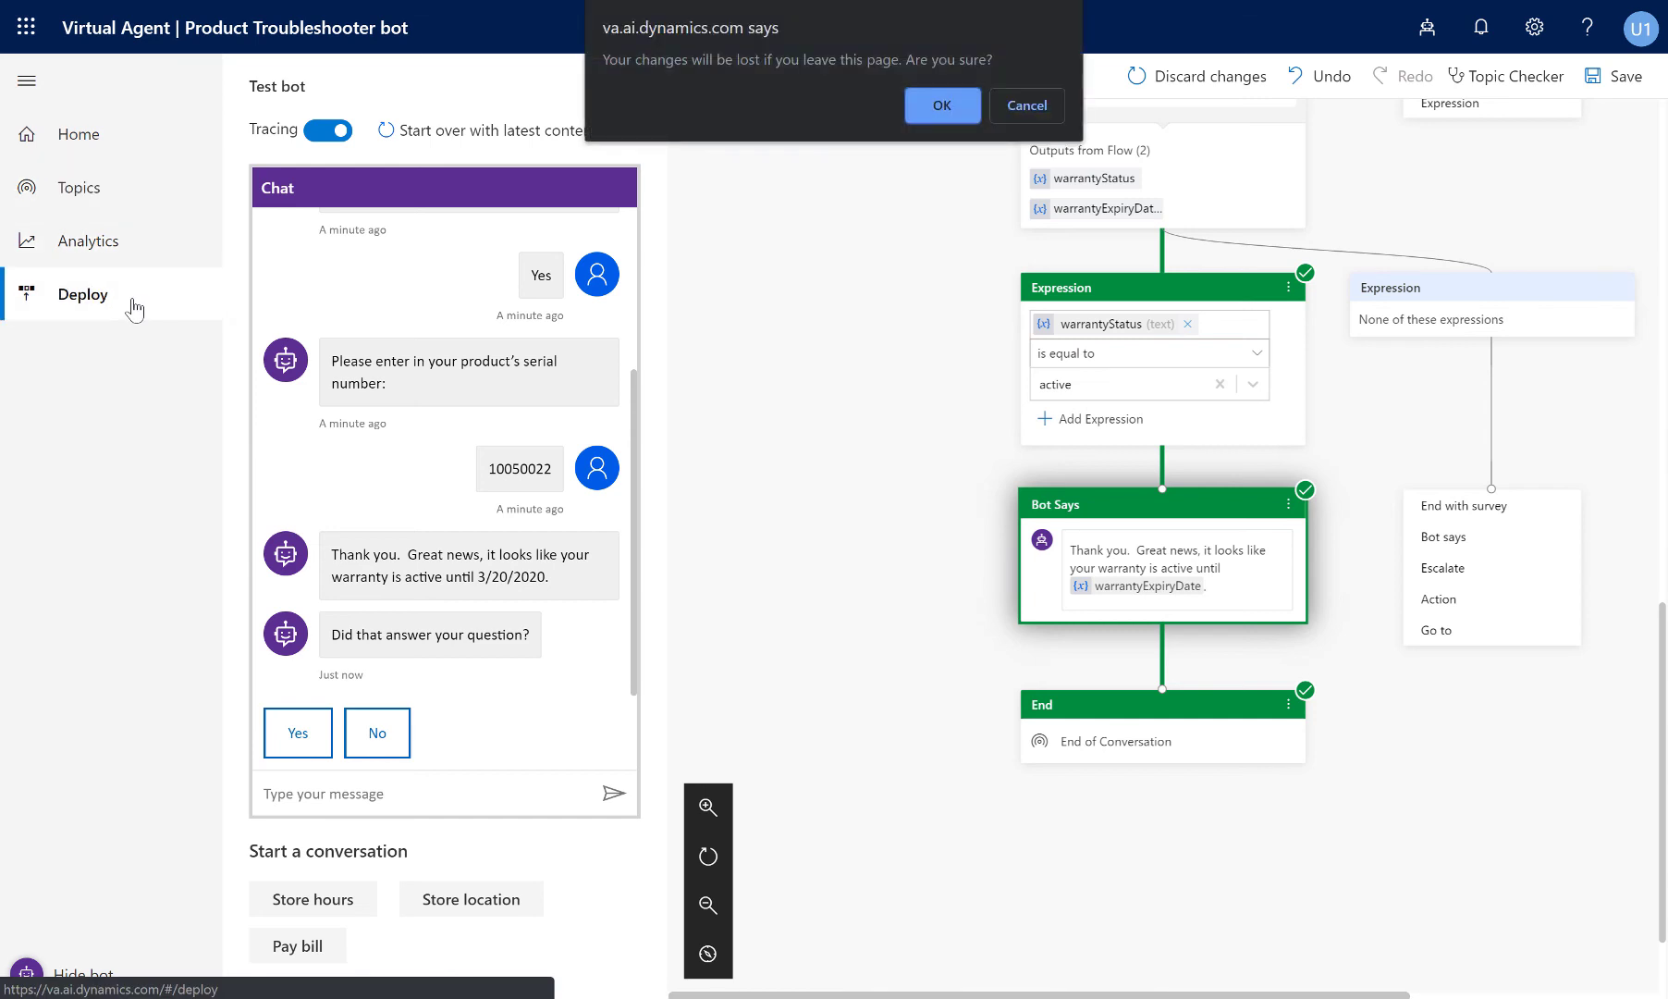
mouse_move(946, 84)
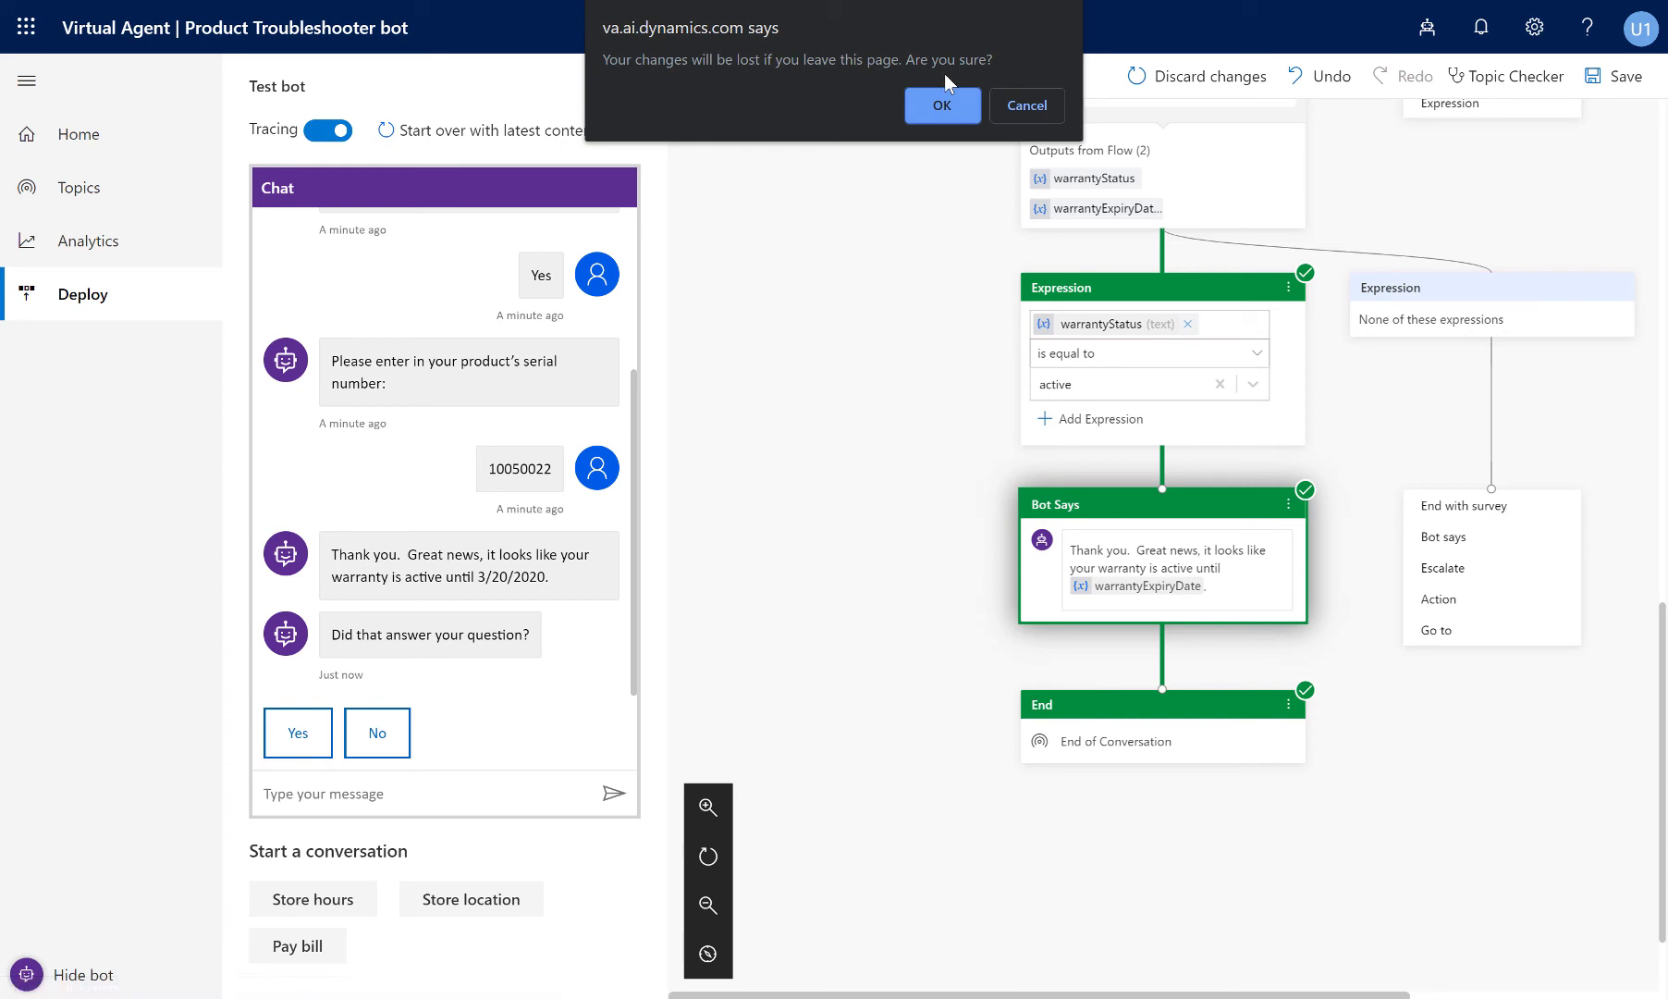
click(942, 106)
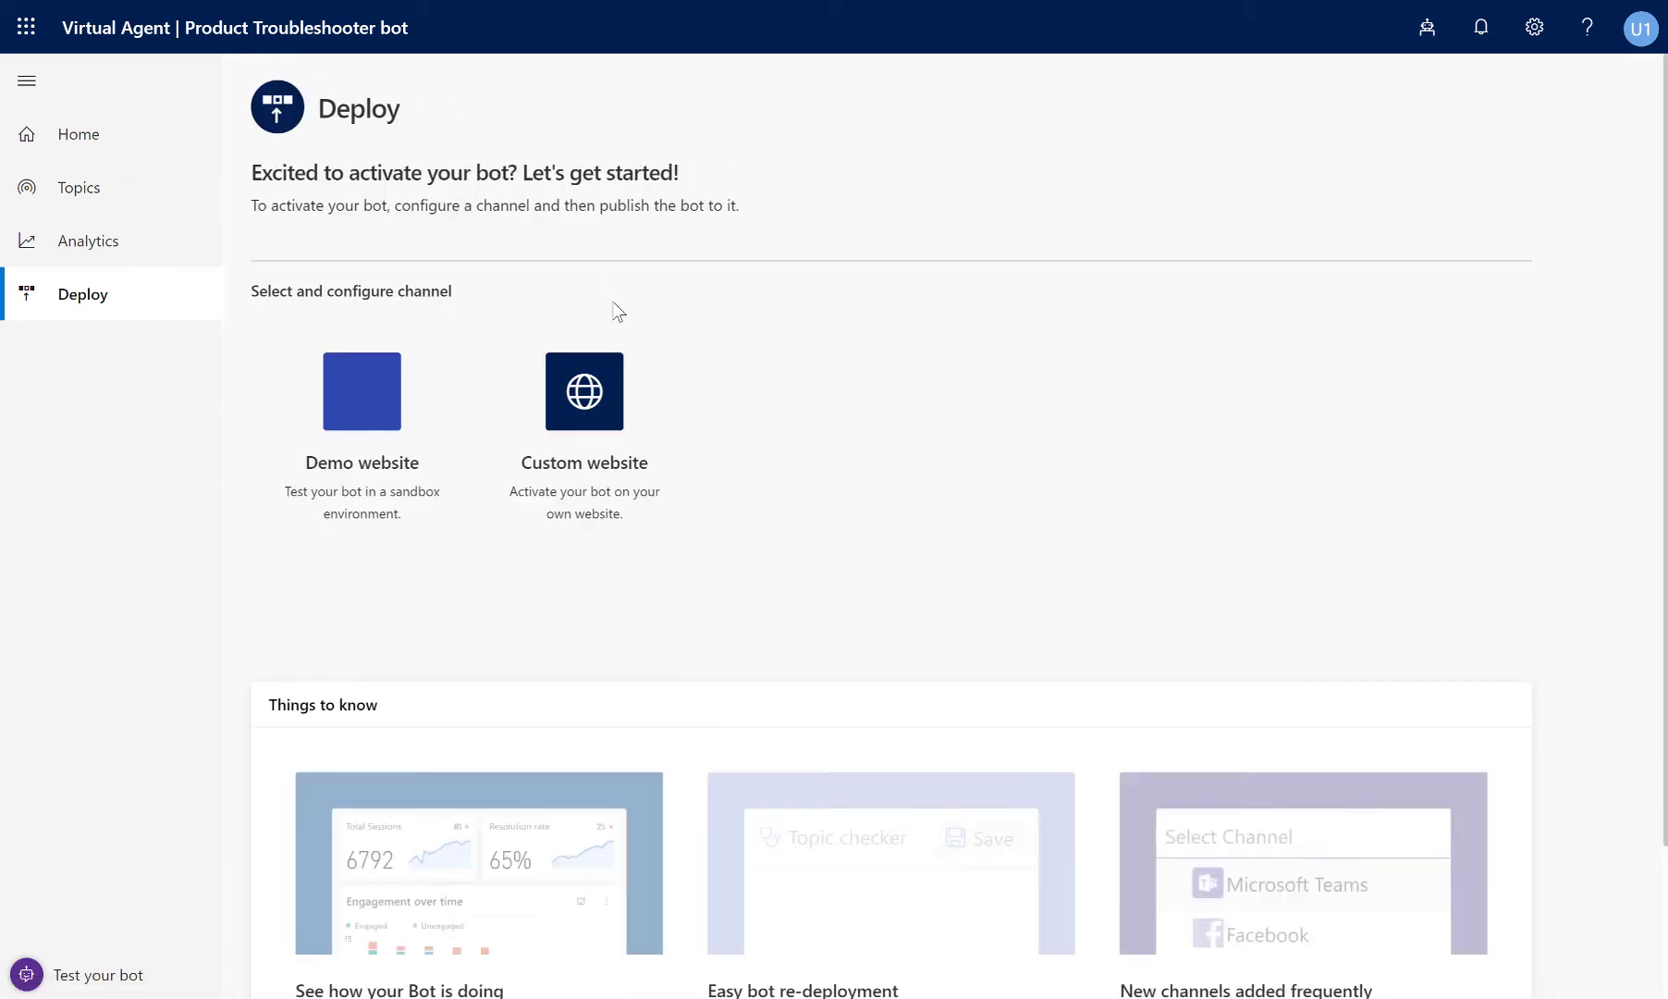
mouse_move(359, 392)
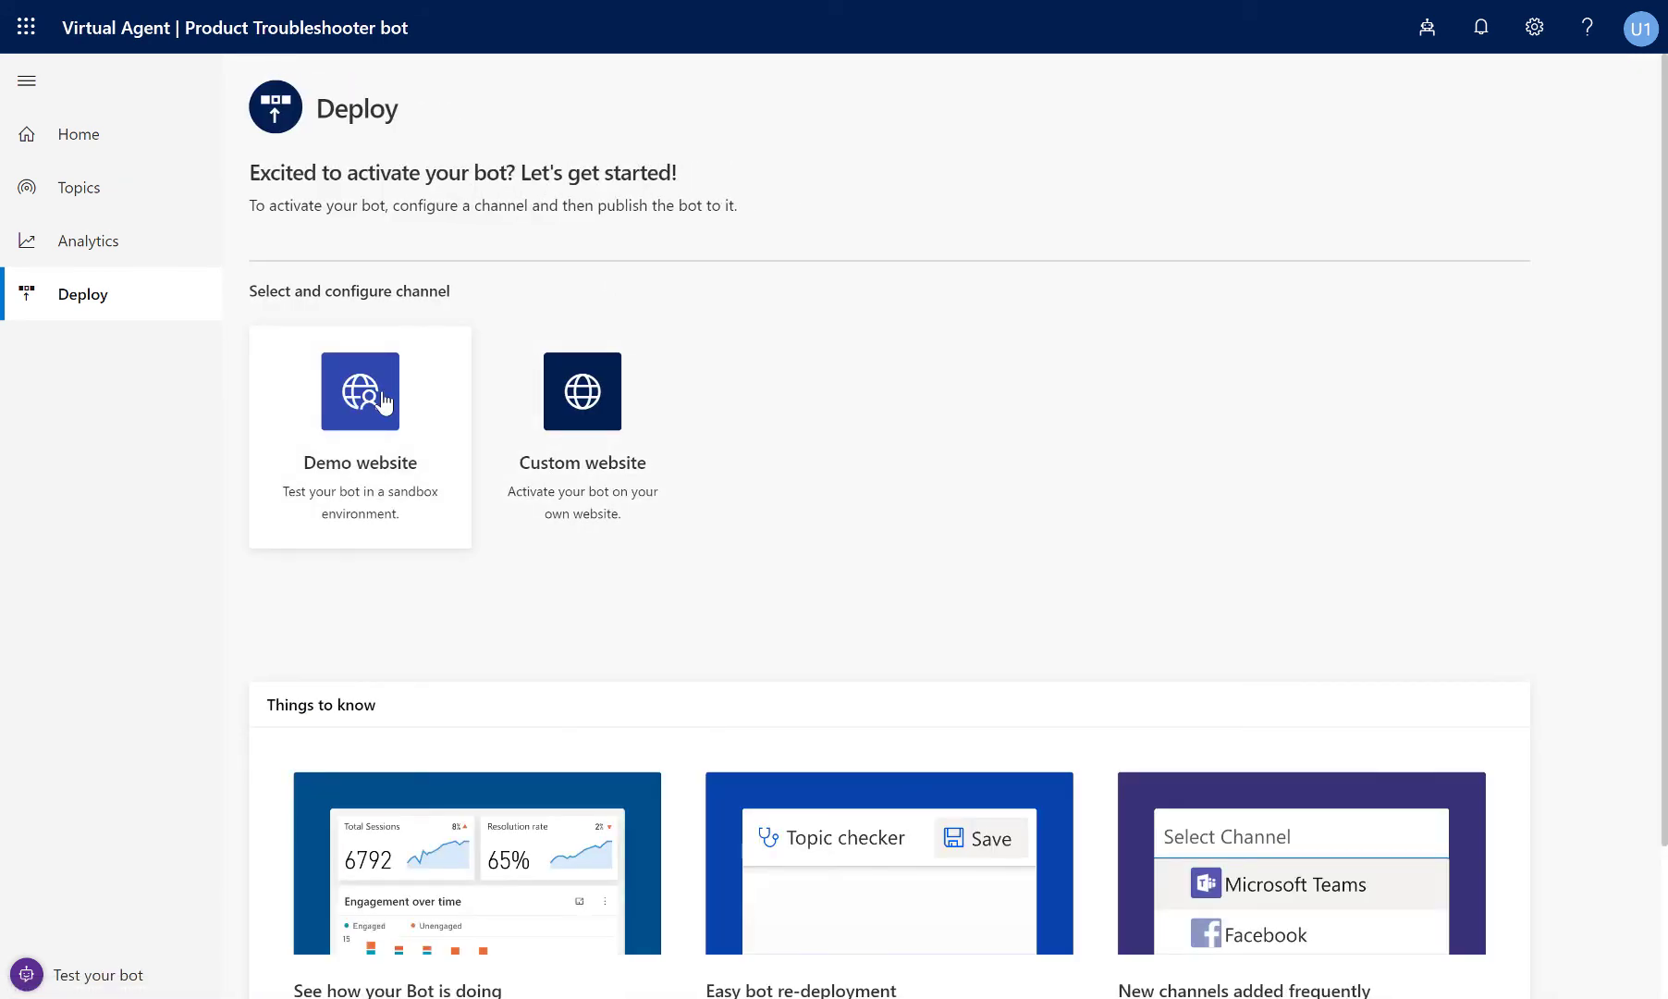
mouse_move(374, 496)
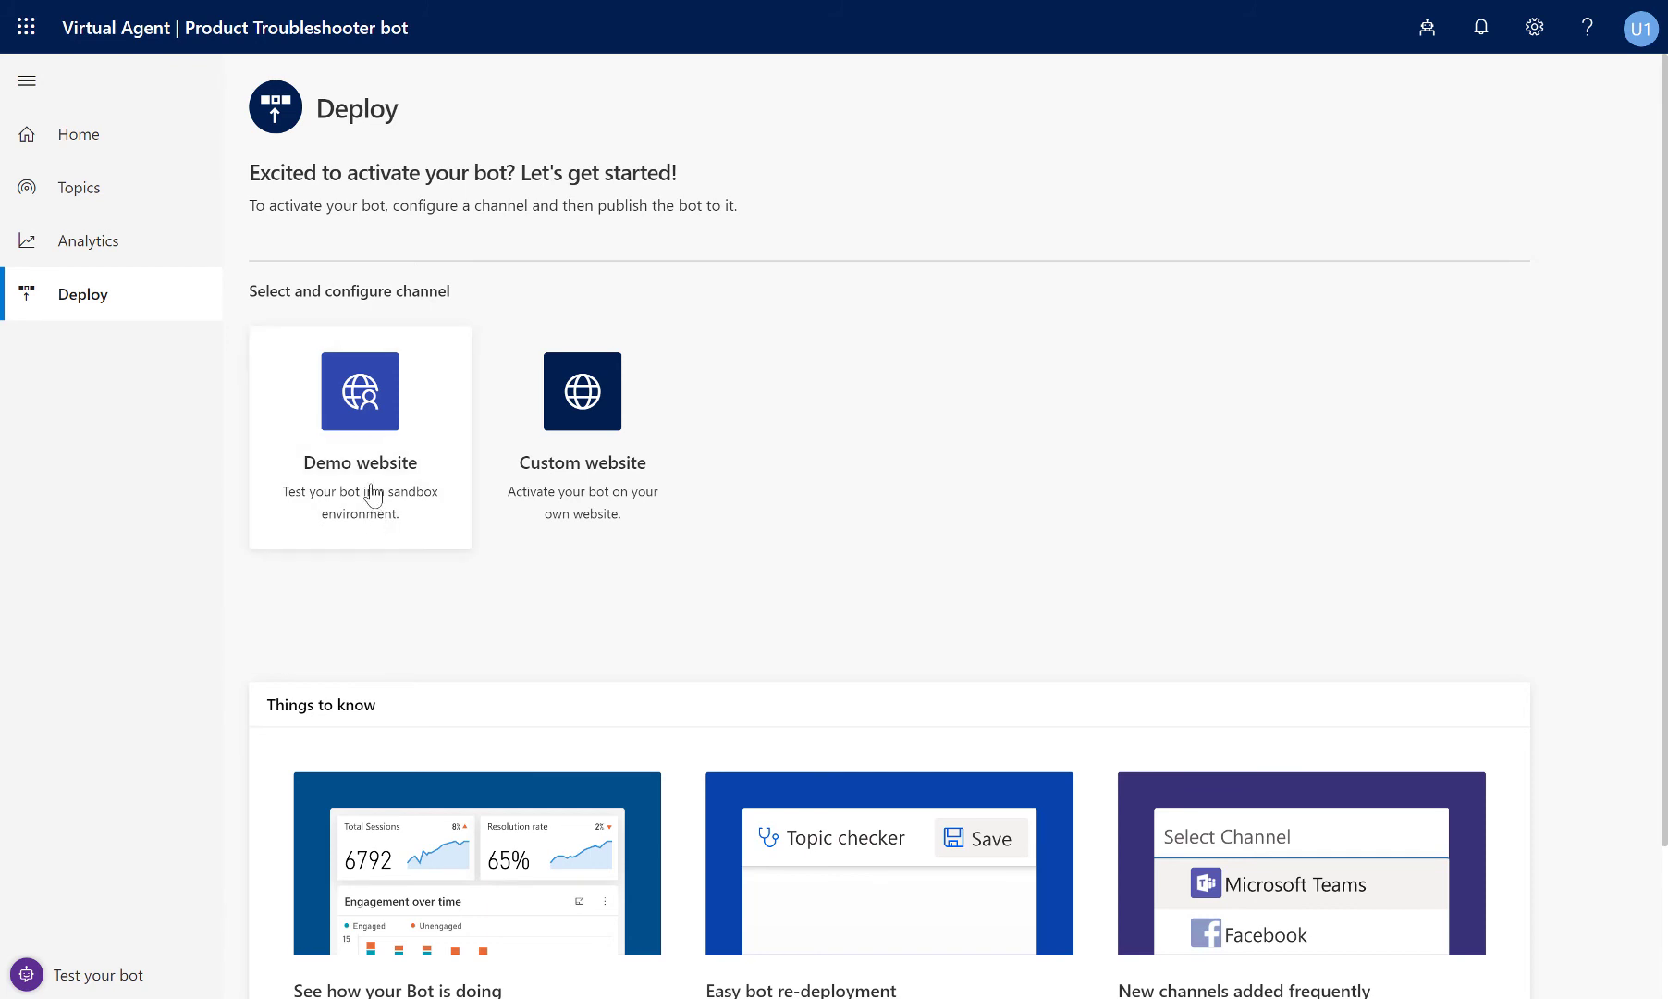
mouse_move(595, 447)
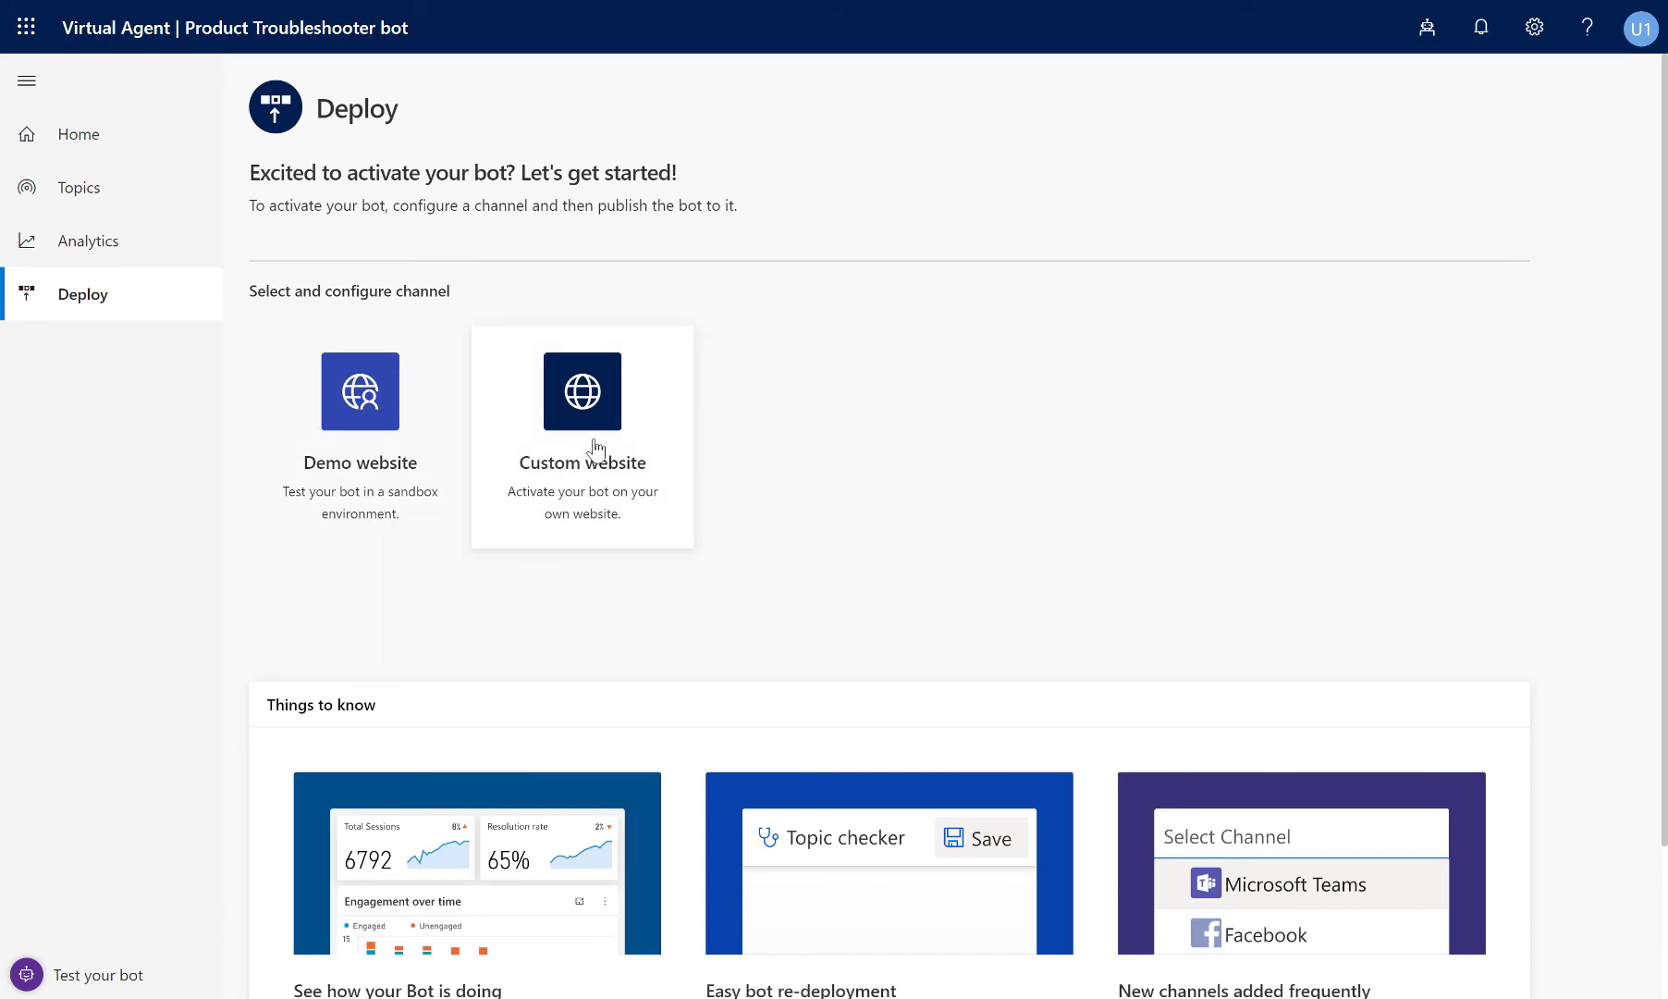
click(583, 437)
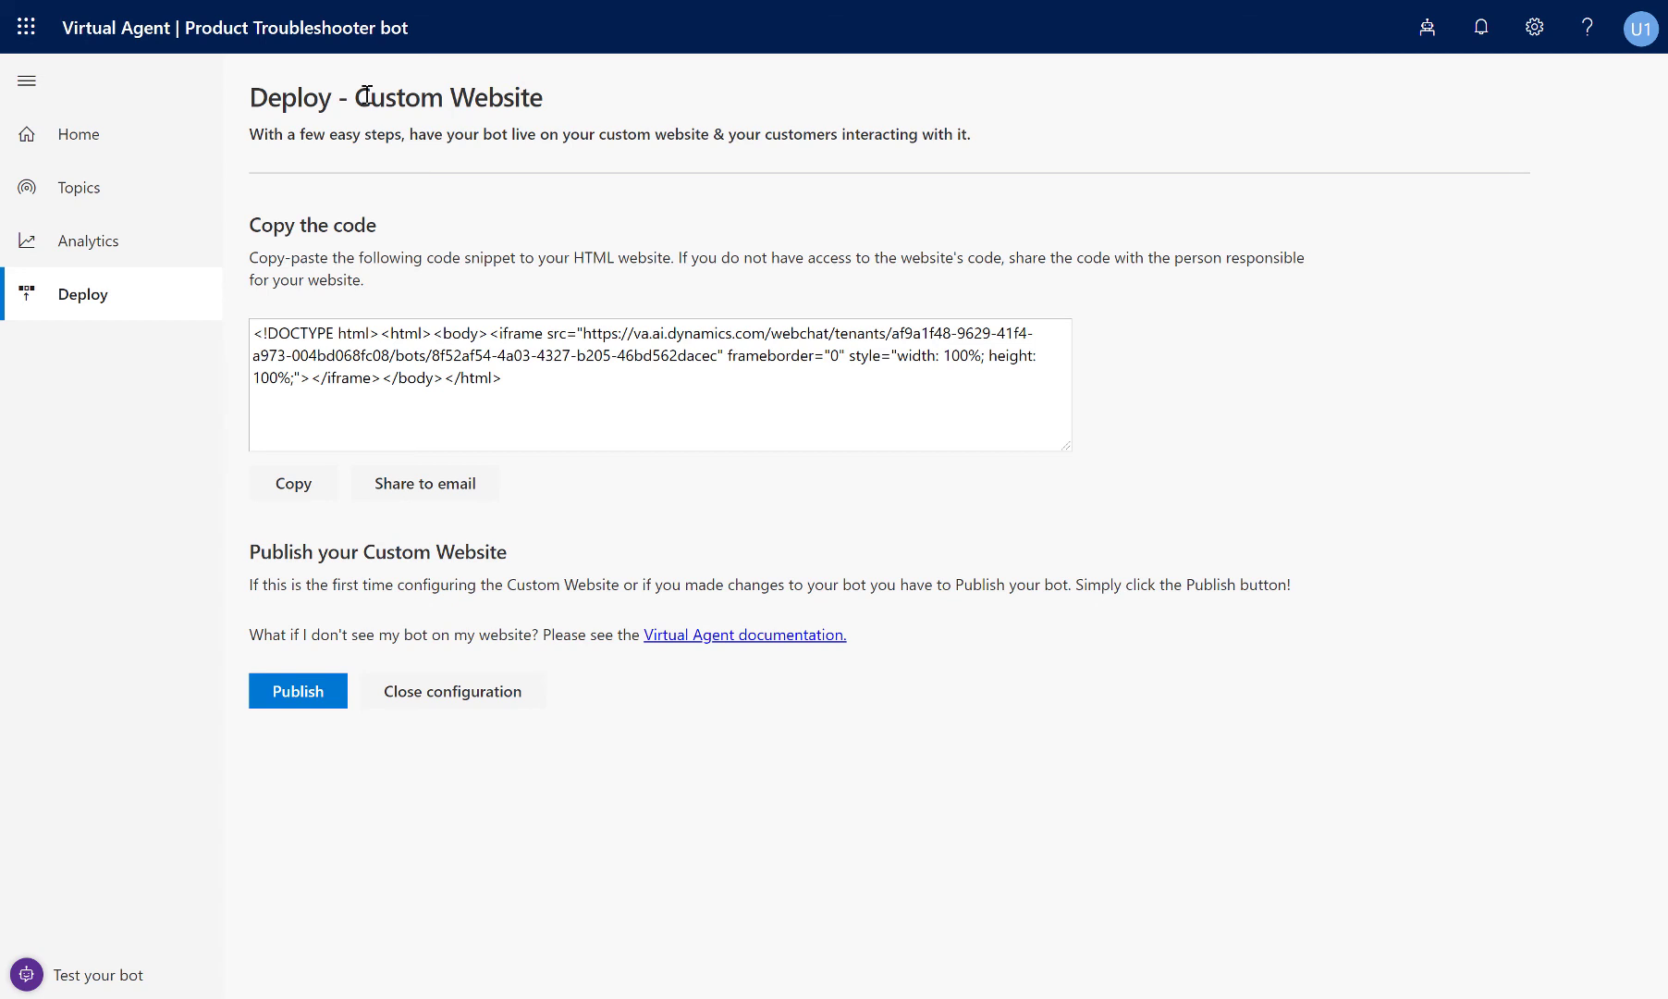
click(81, 294)
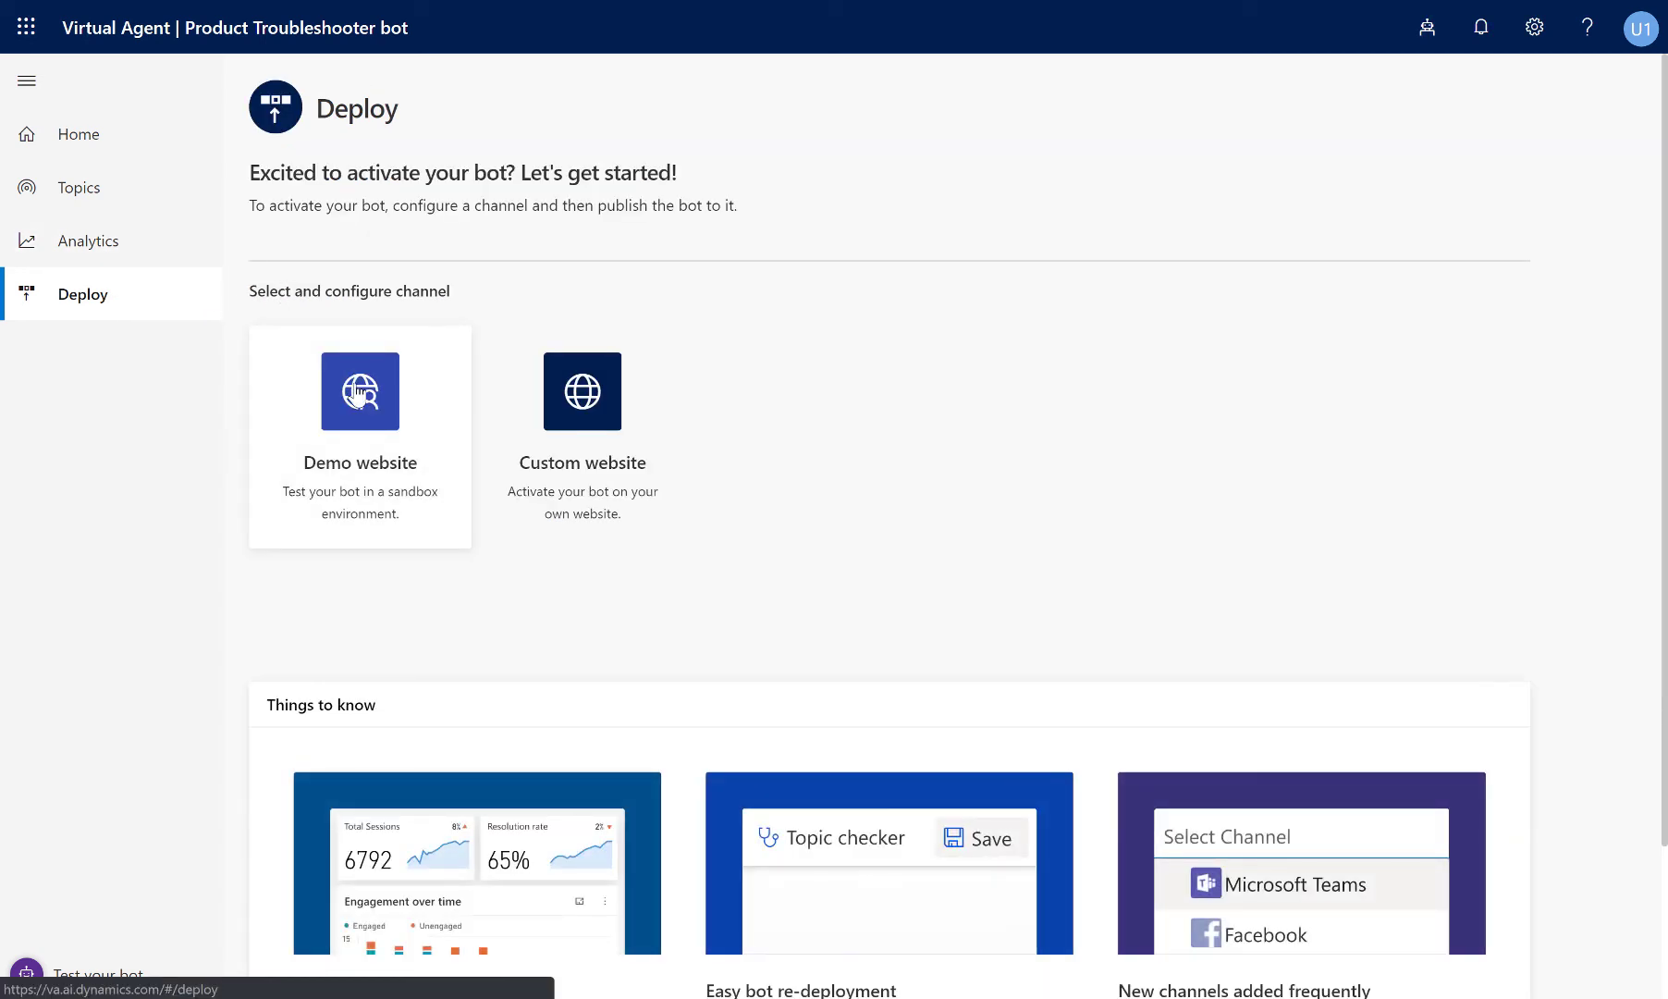
Publish to the Demo website with the 'This is a demonstration of a virtual agent…' welcome message.
click(358, 436)
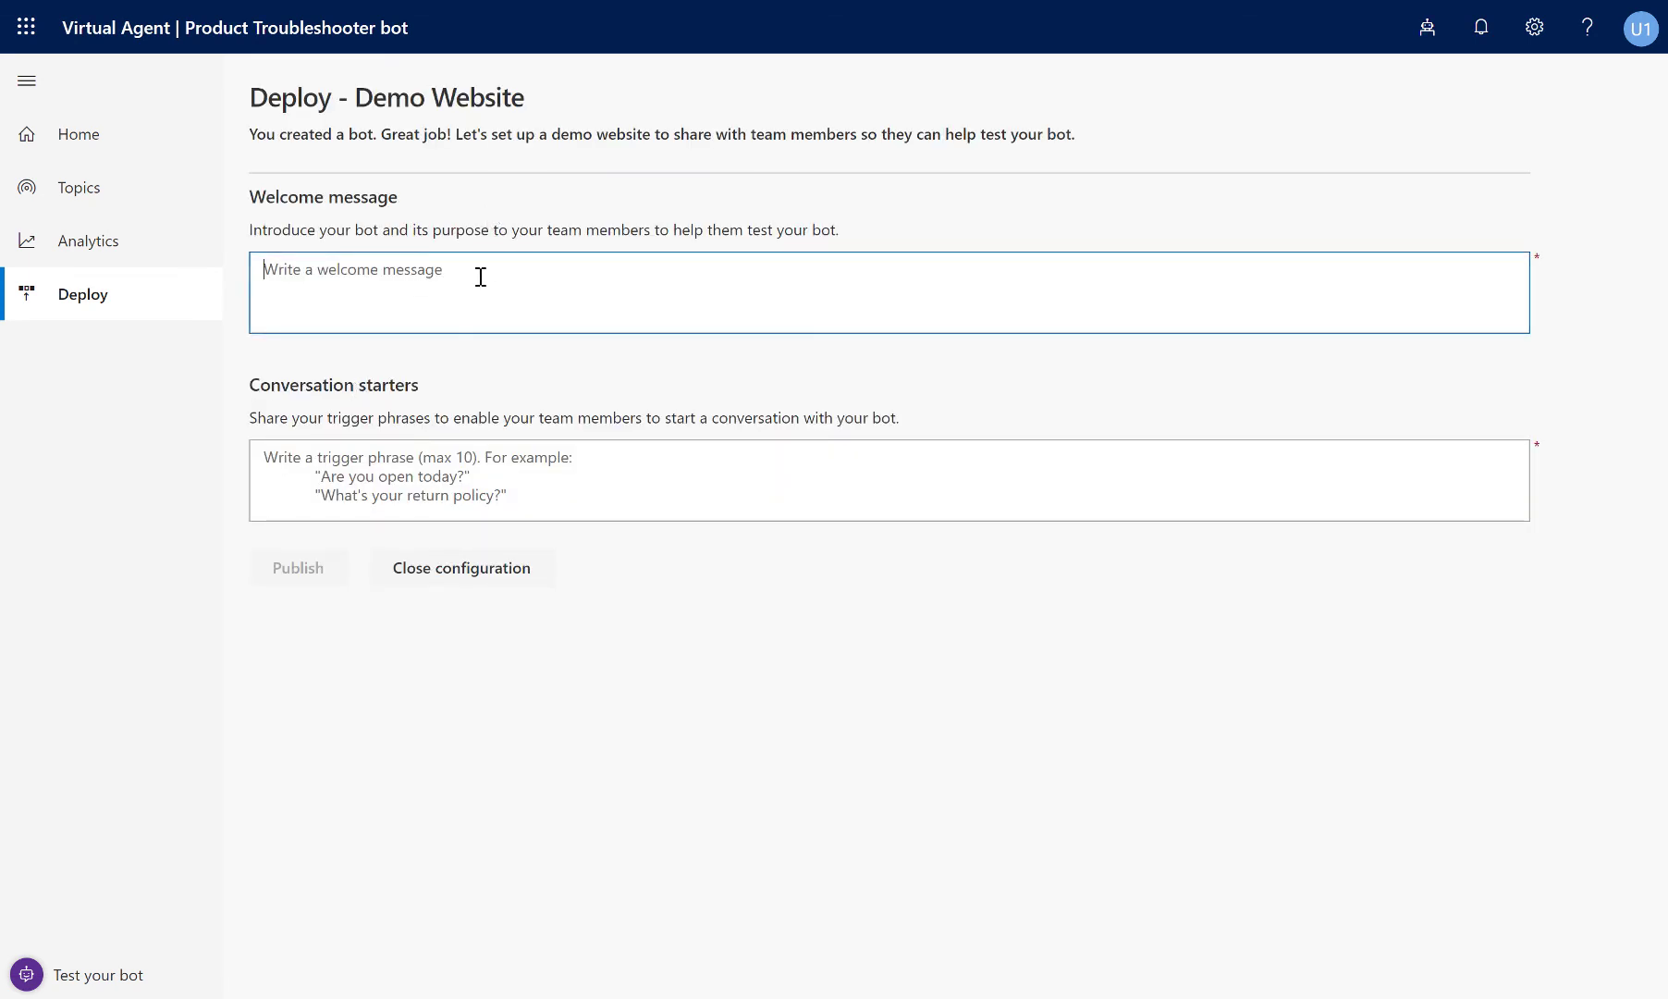
text(This is a demonstration of a virtual agent that I can easily create by myself, without writing a line of code)
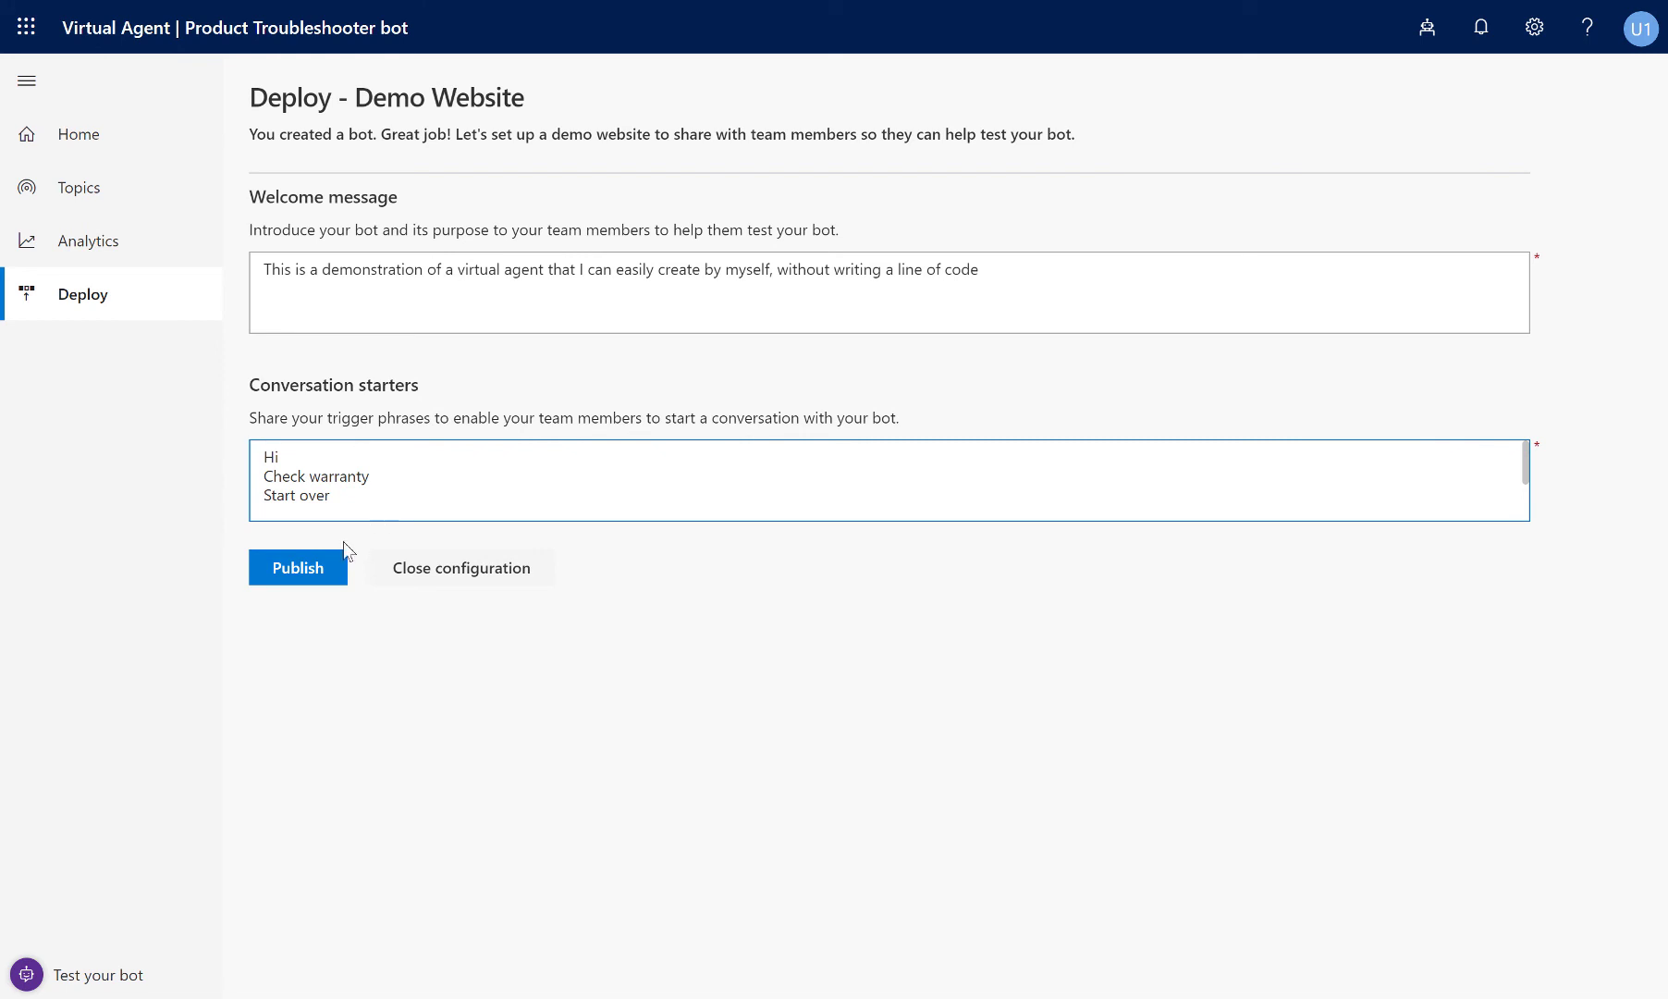
click(296, 568)
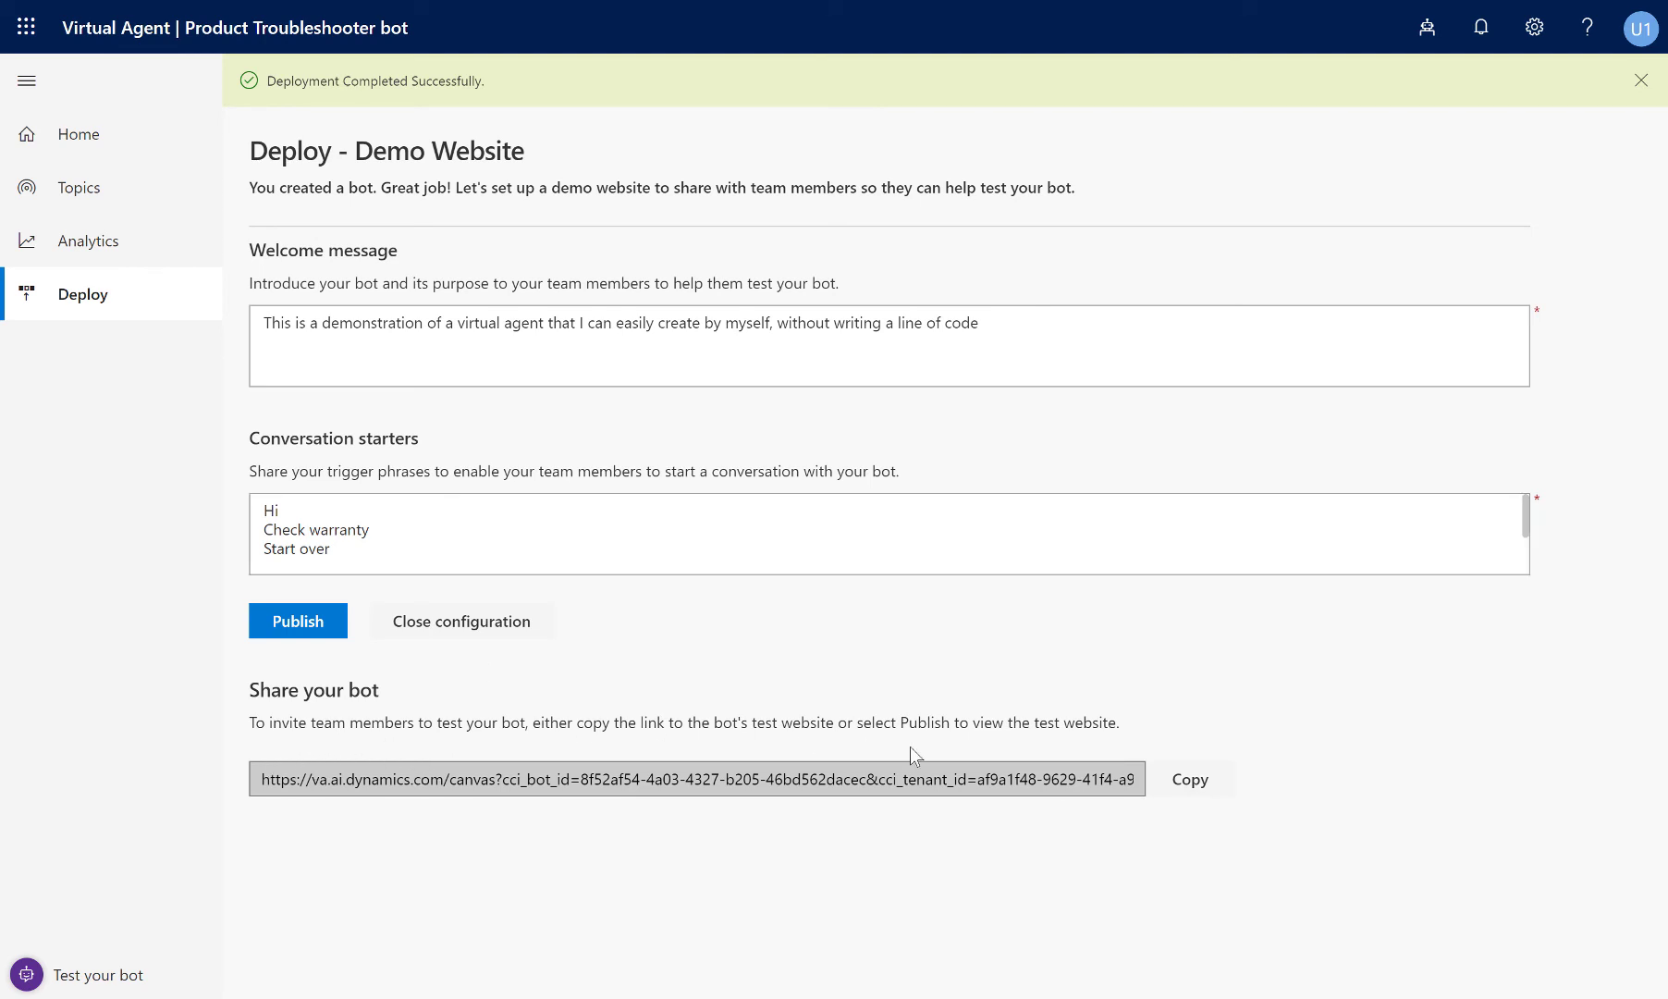
mouse_move(1126, 807)
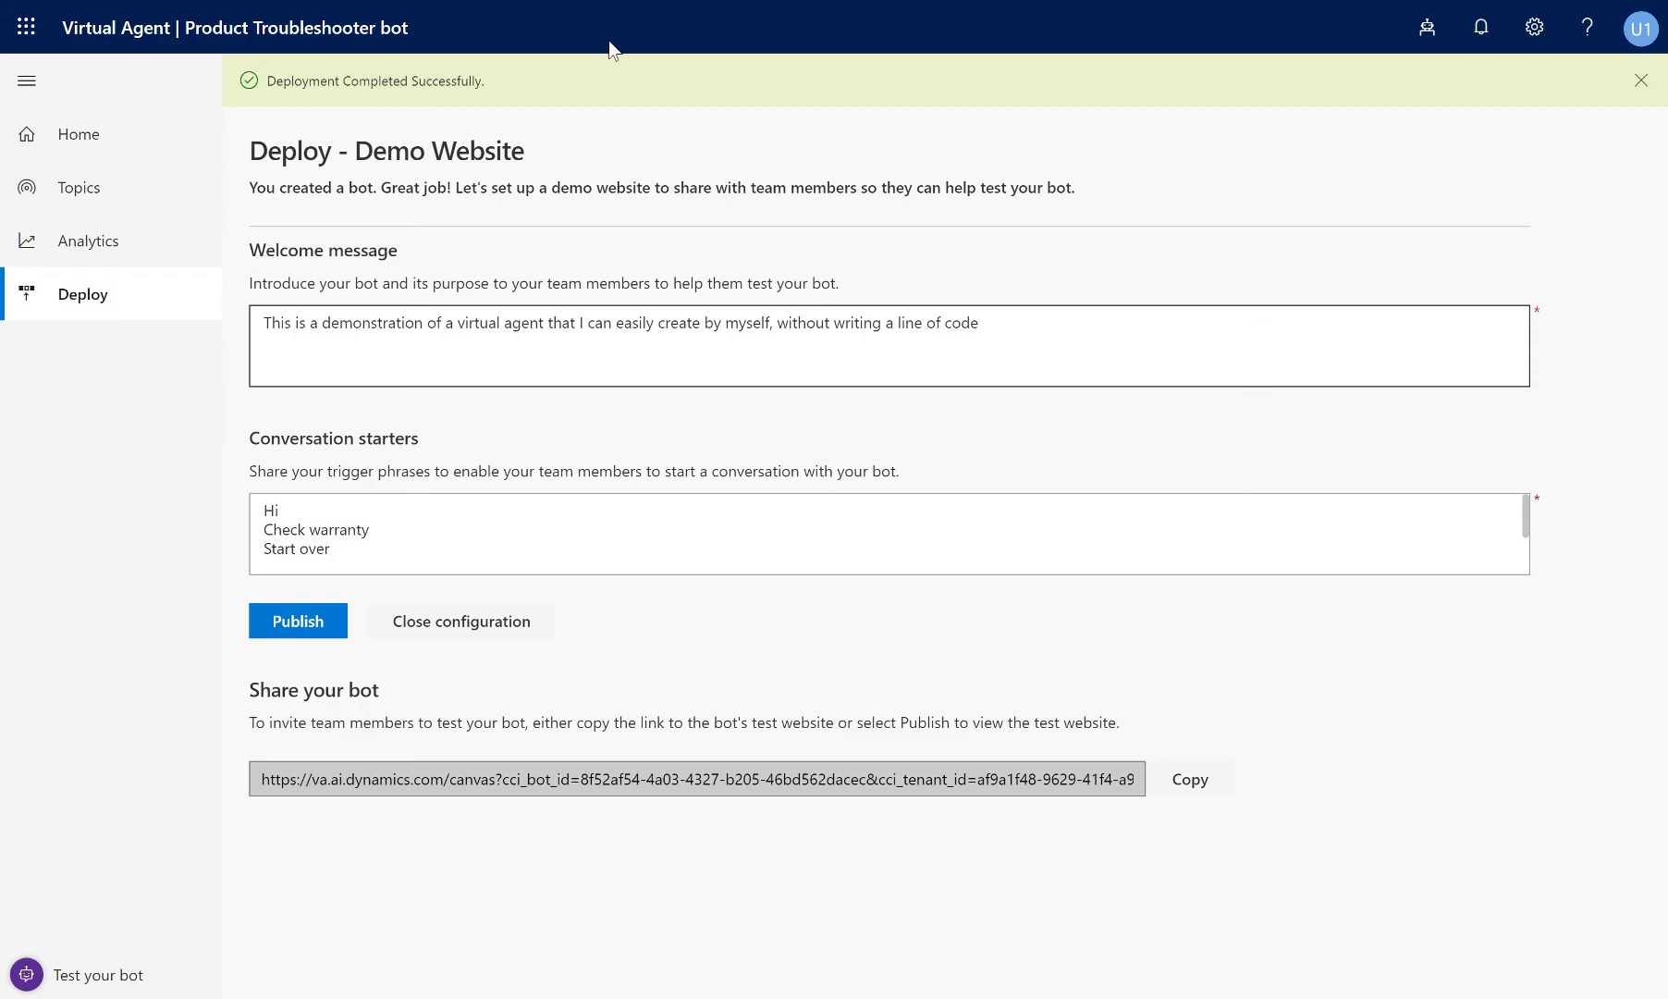
On the demo website chat, ask to check a warranty and send serial number 10050022.
click(298, 620)
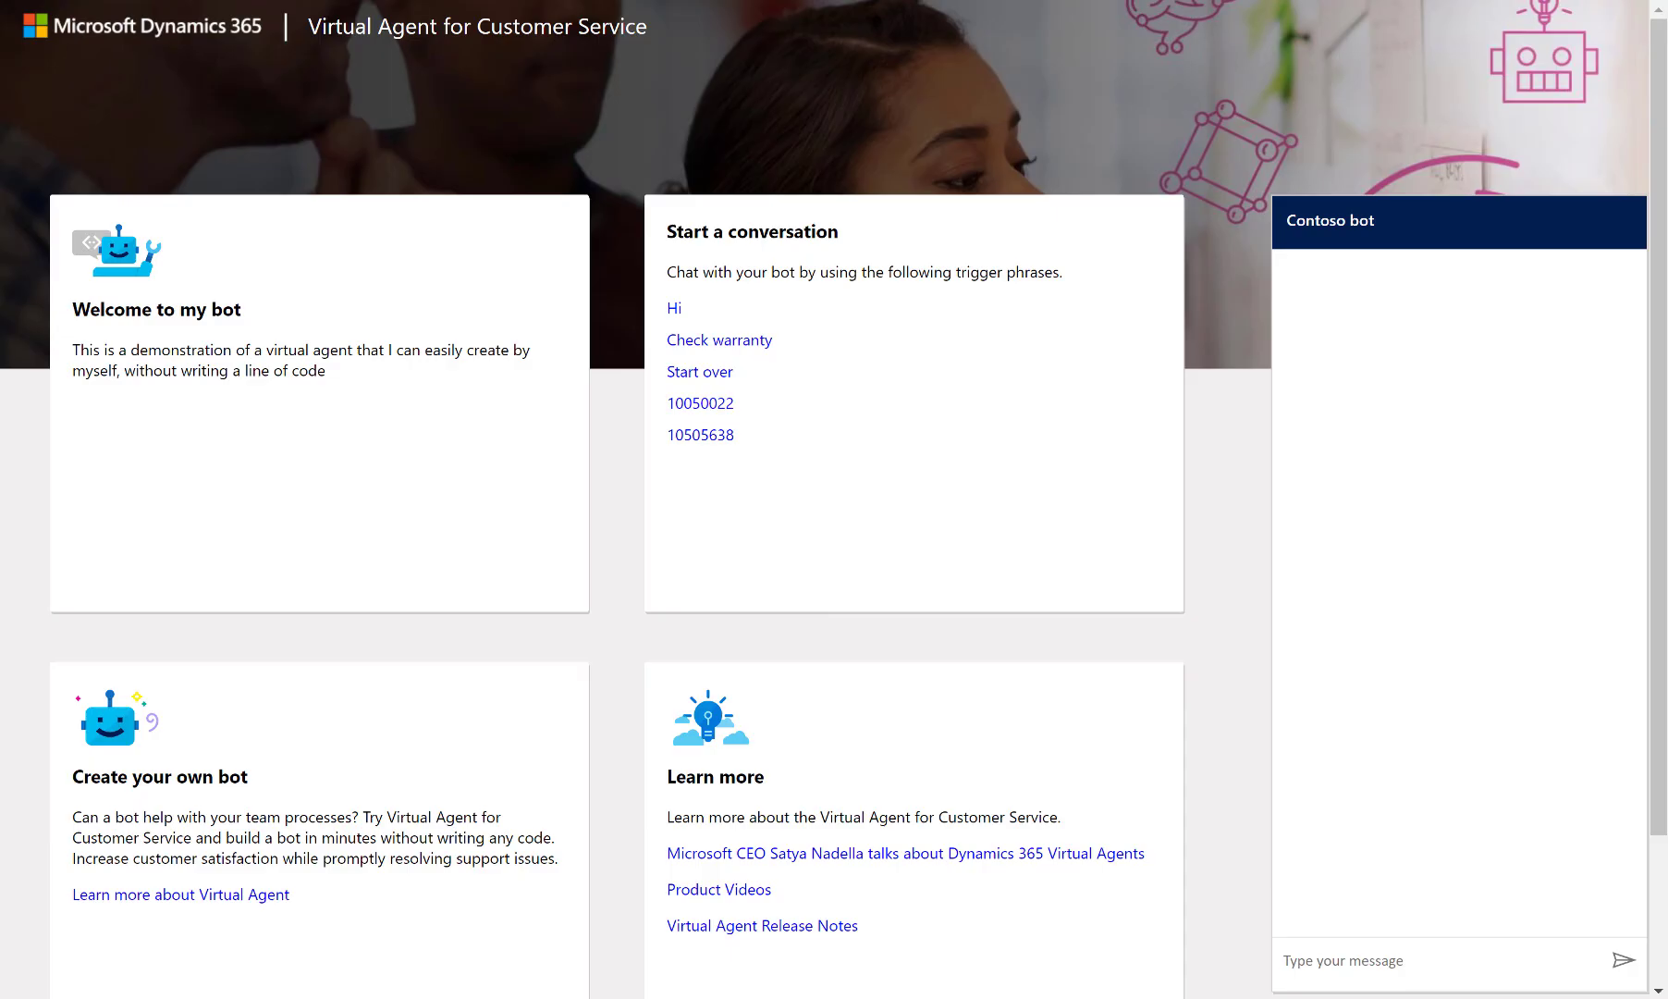
mouse_move(1088, 146)
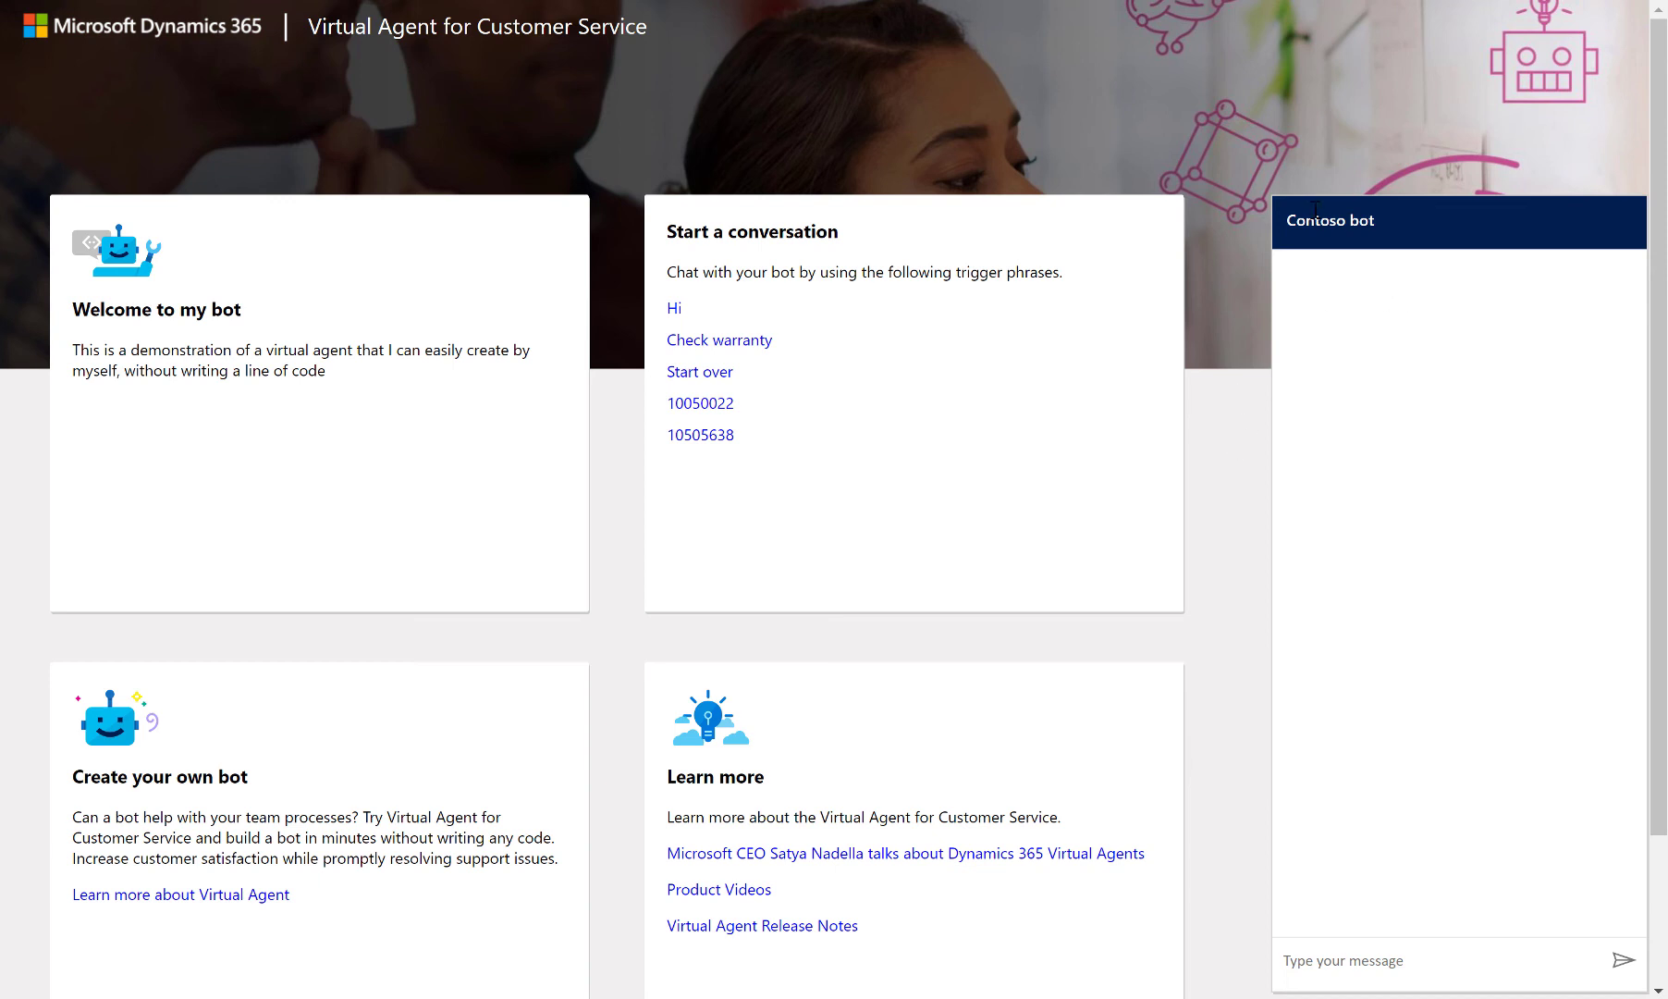
mouse_move(1372, 980)
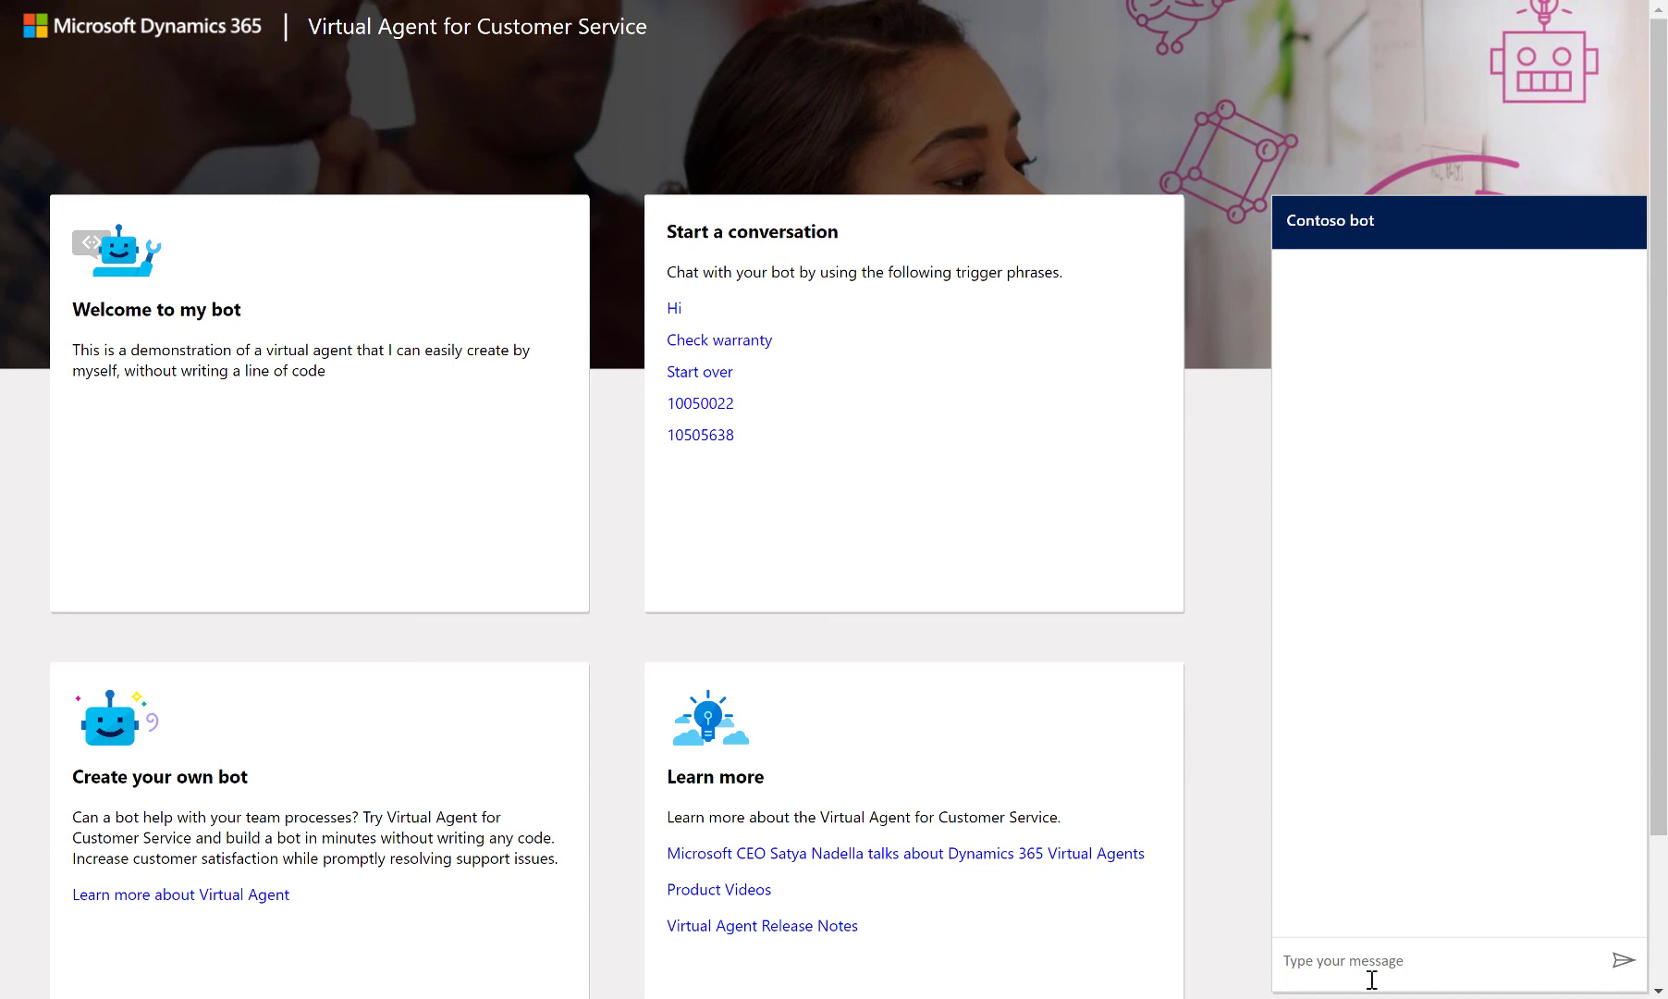
mouse_move(1197, 369)
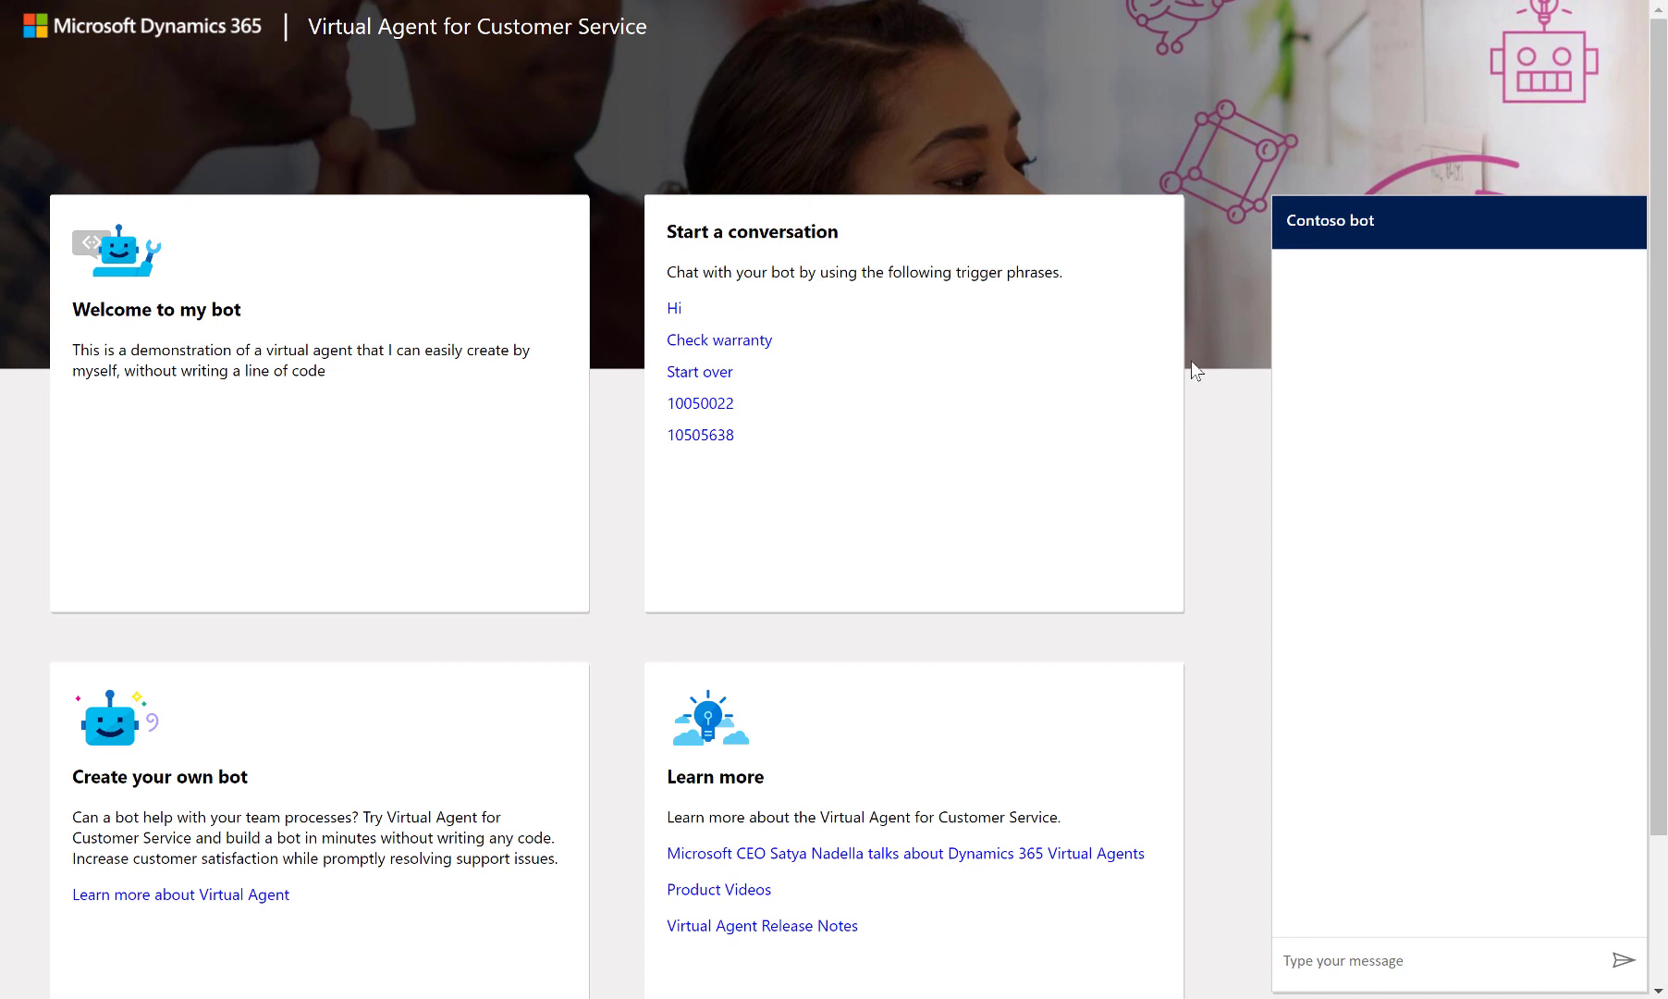
mouse_move(736, 333)
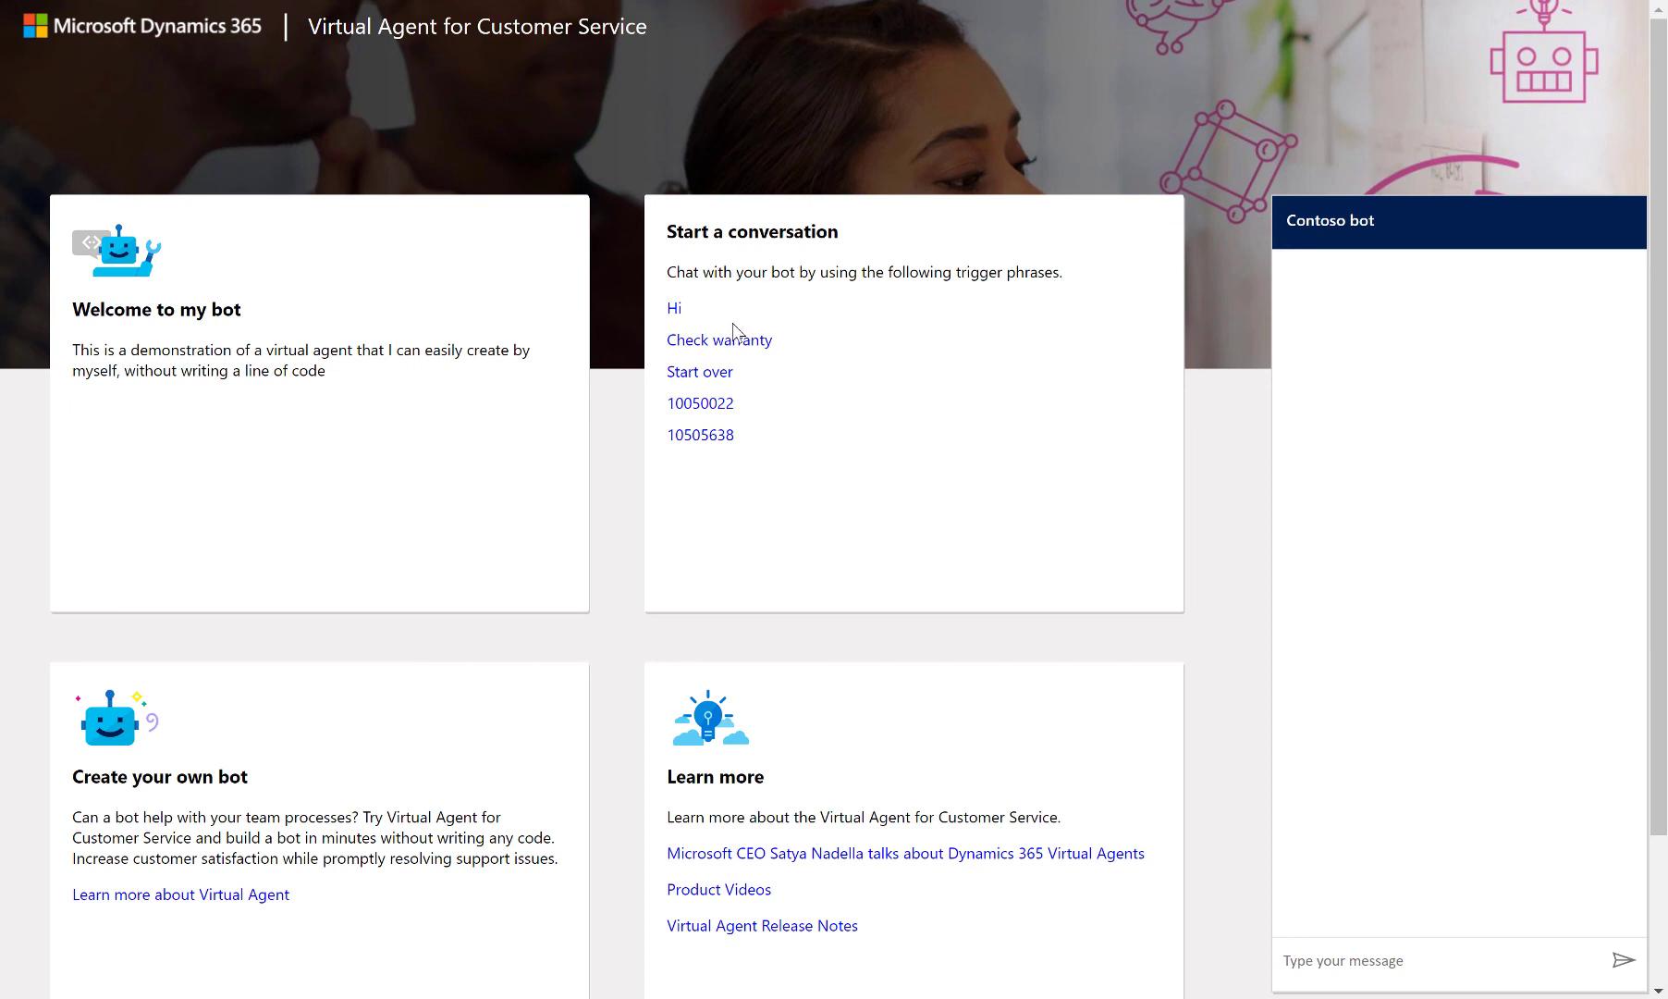
click(673, 307)
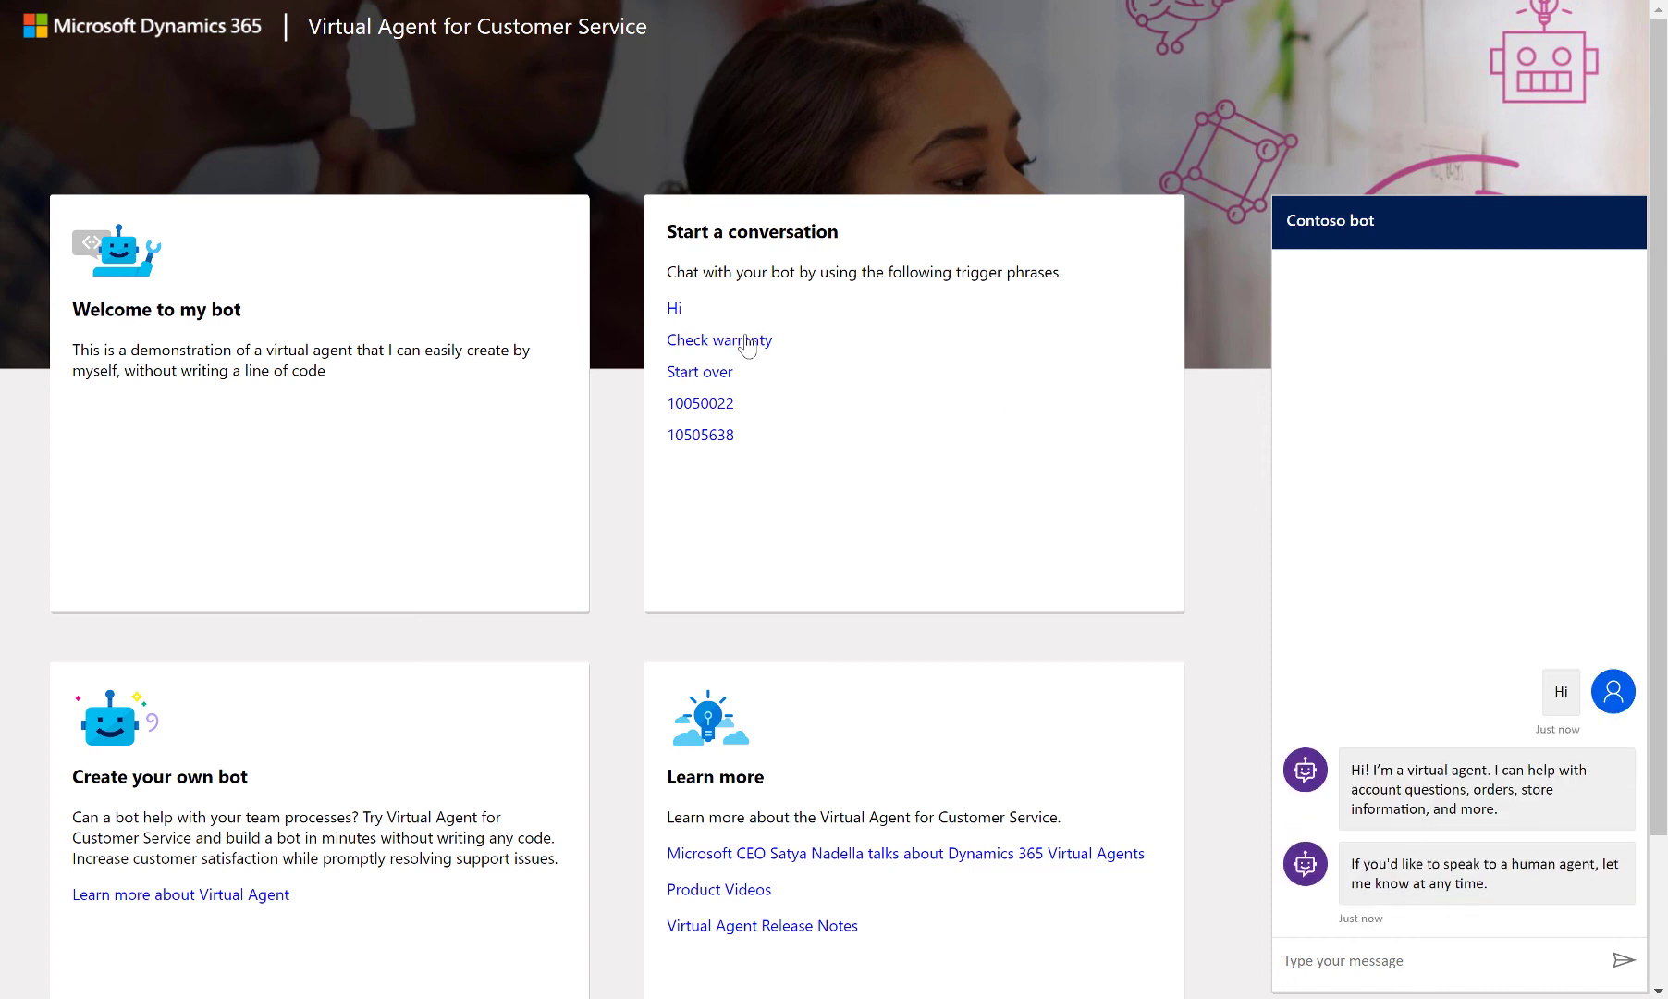
click(719, 338)
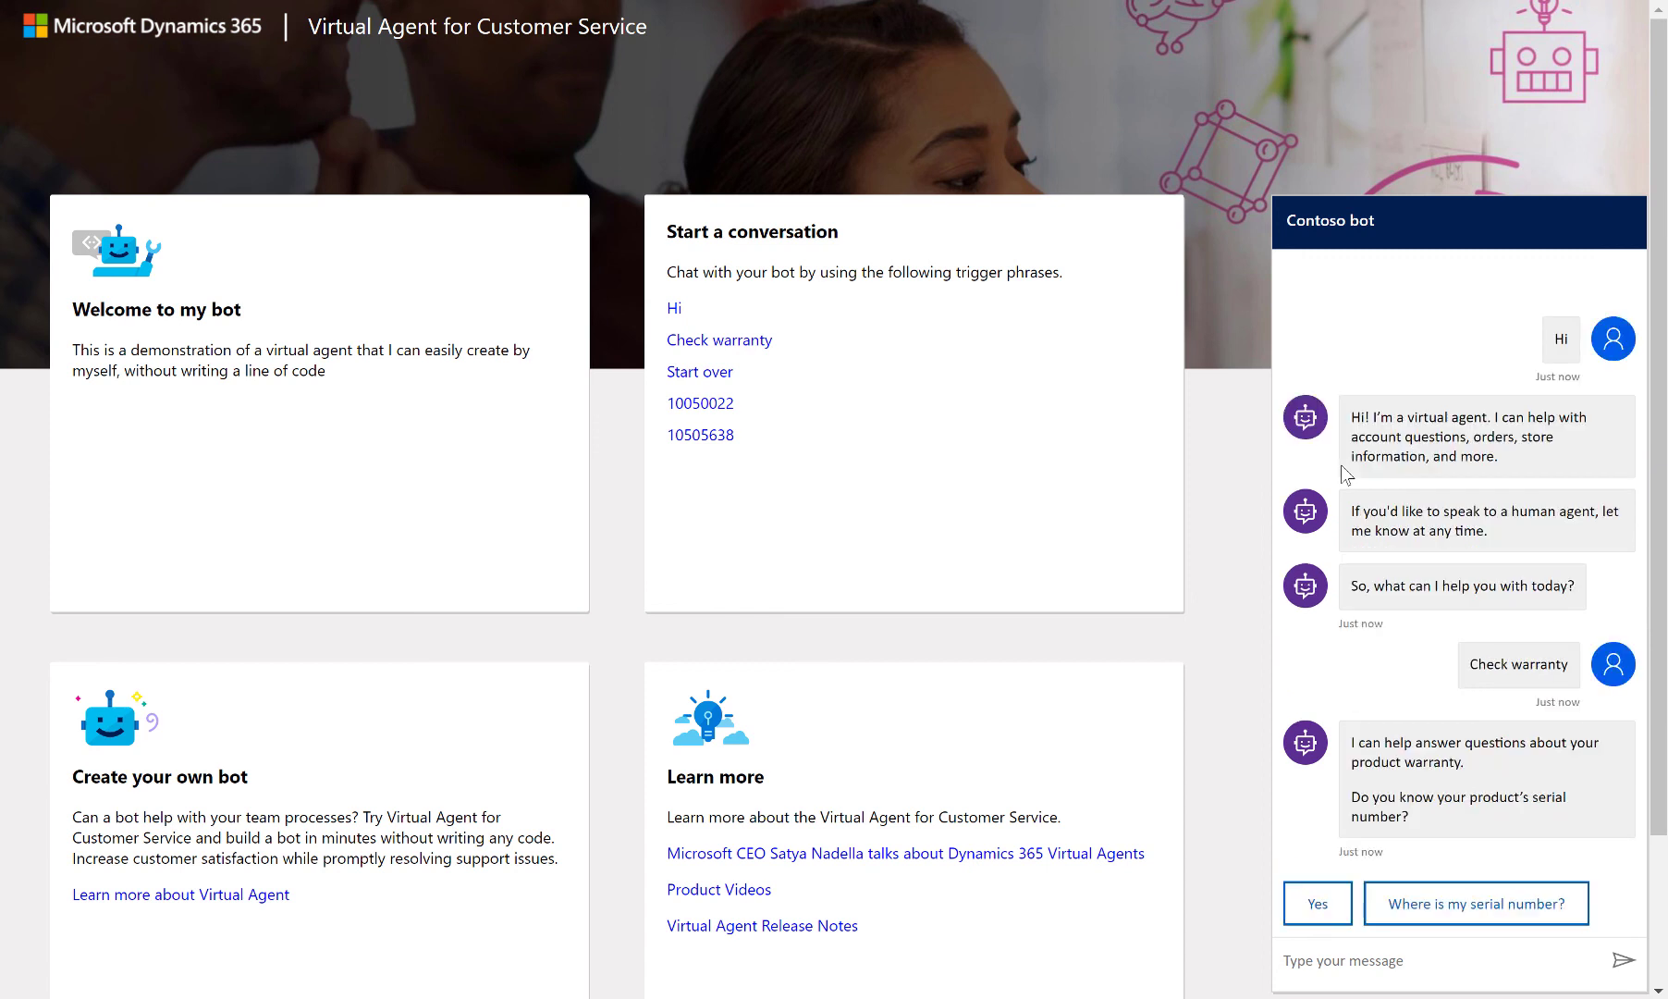
click(1318, 903)
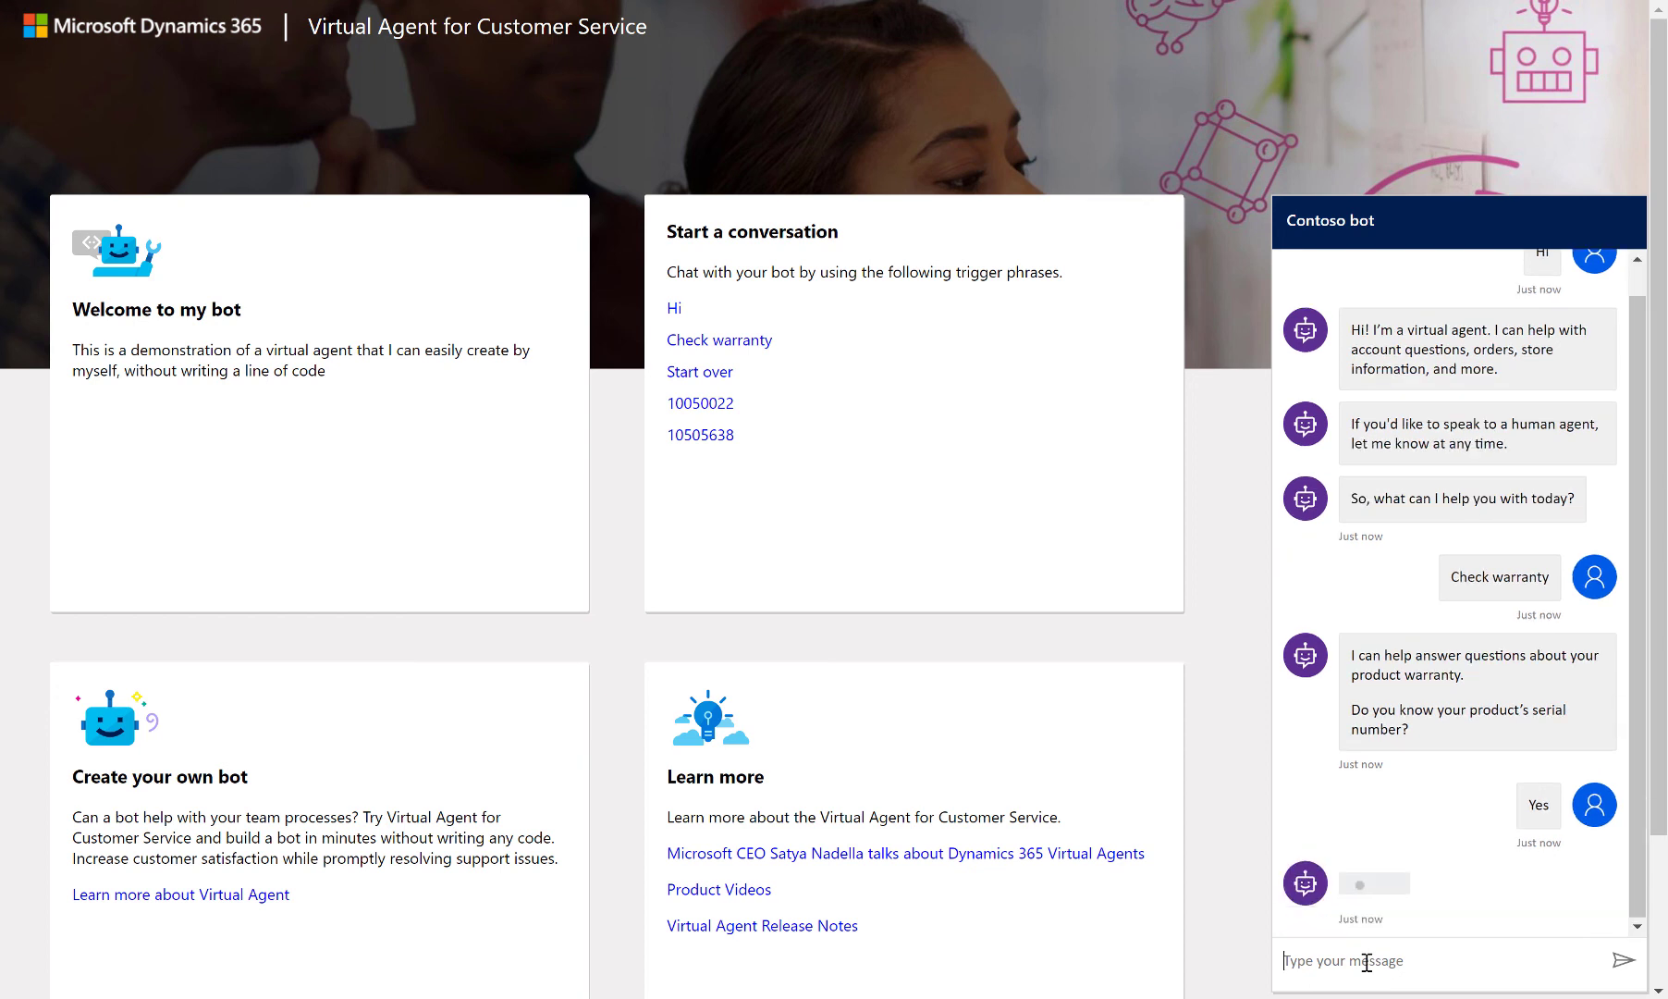
text(10050022)
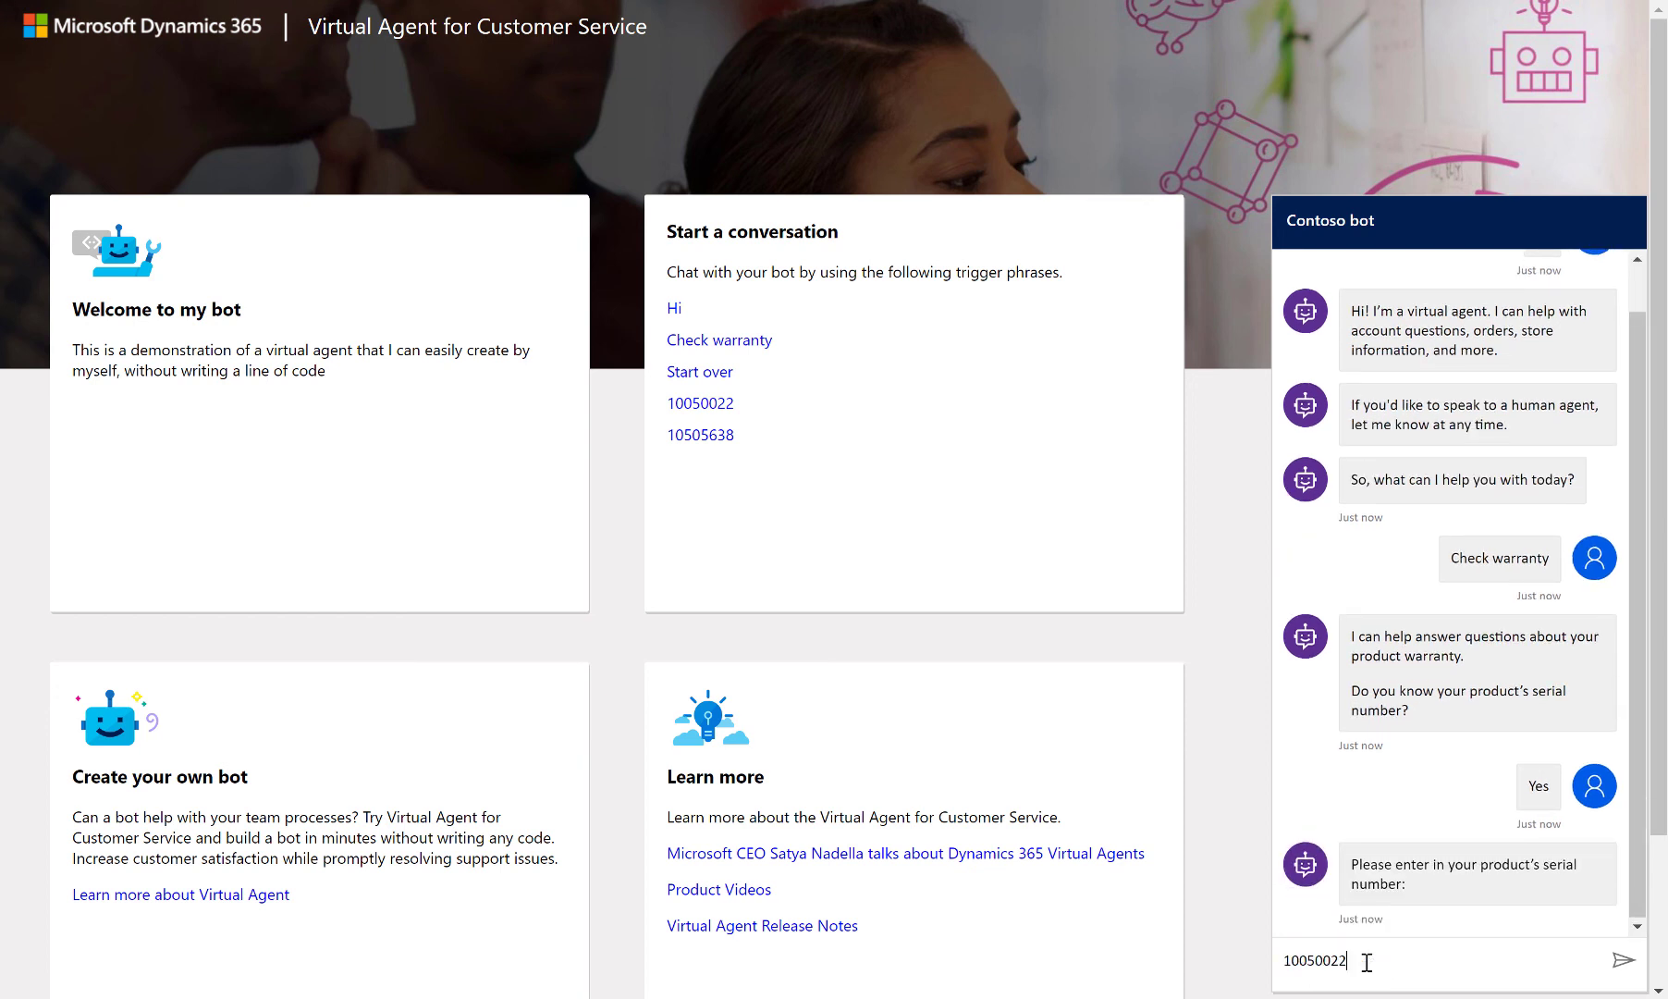
click(1639, 960)
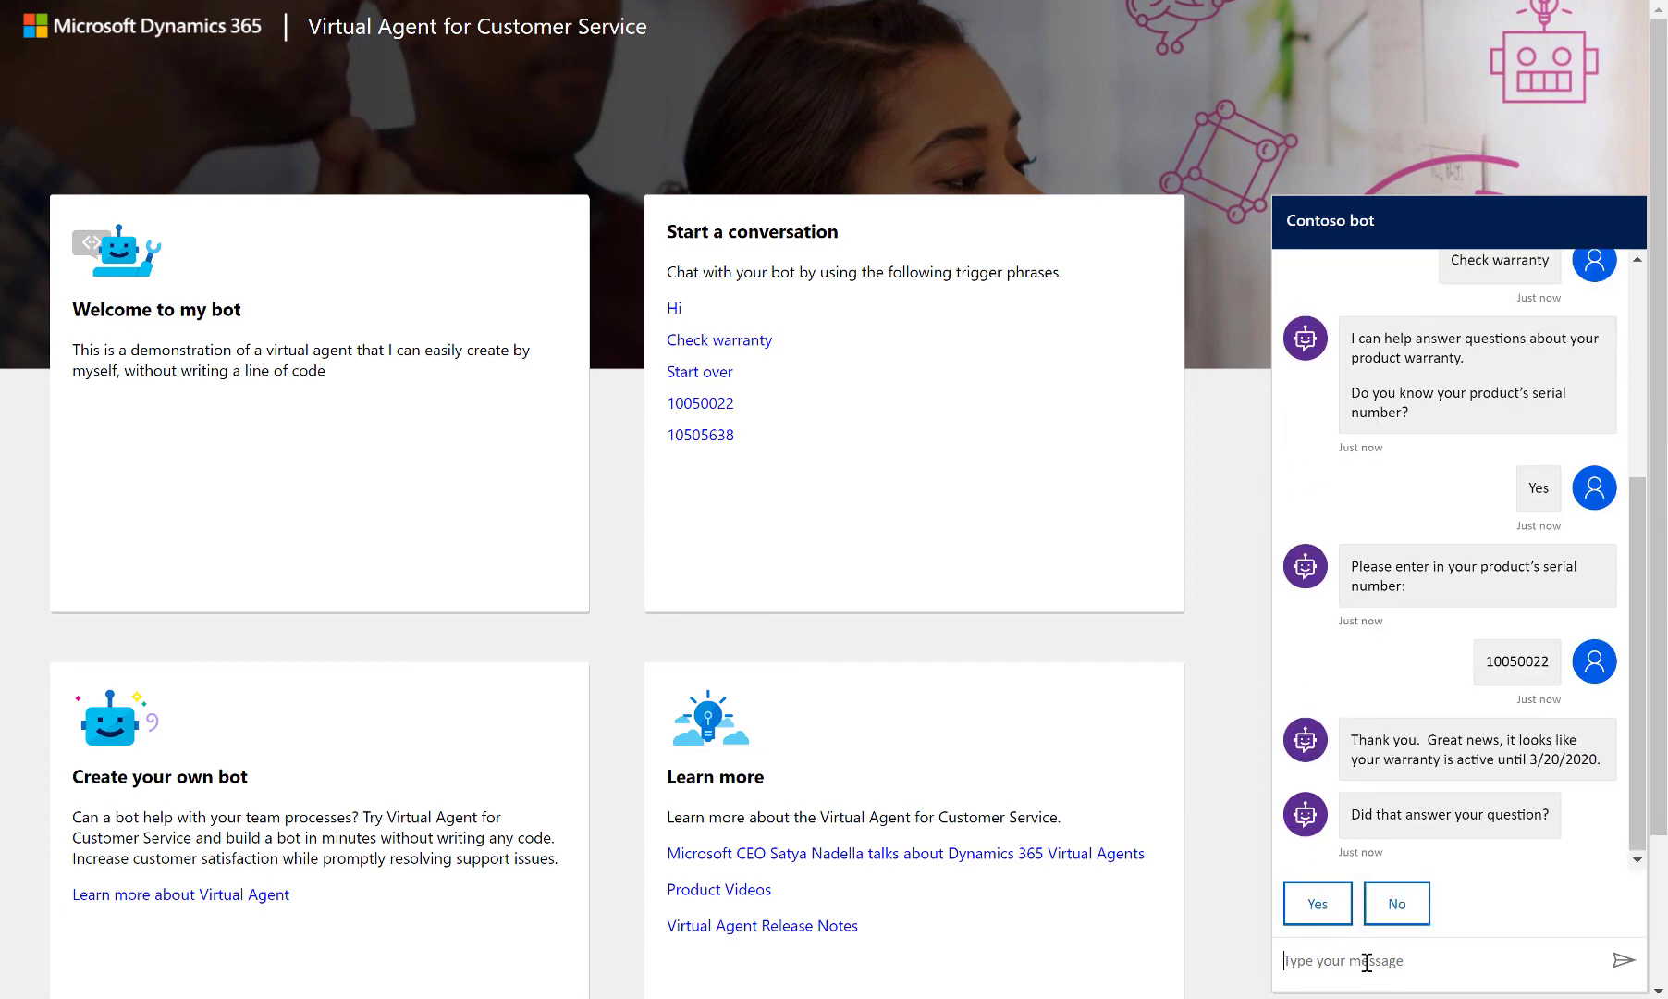
Read the warranty-active reply and rate the experience as Excellent.
scroll(down, 3)
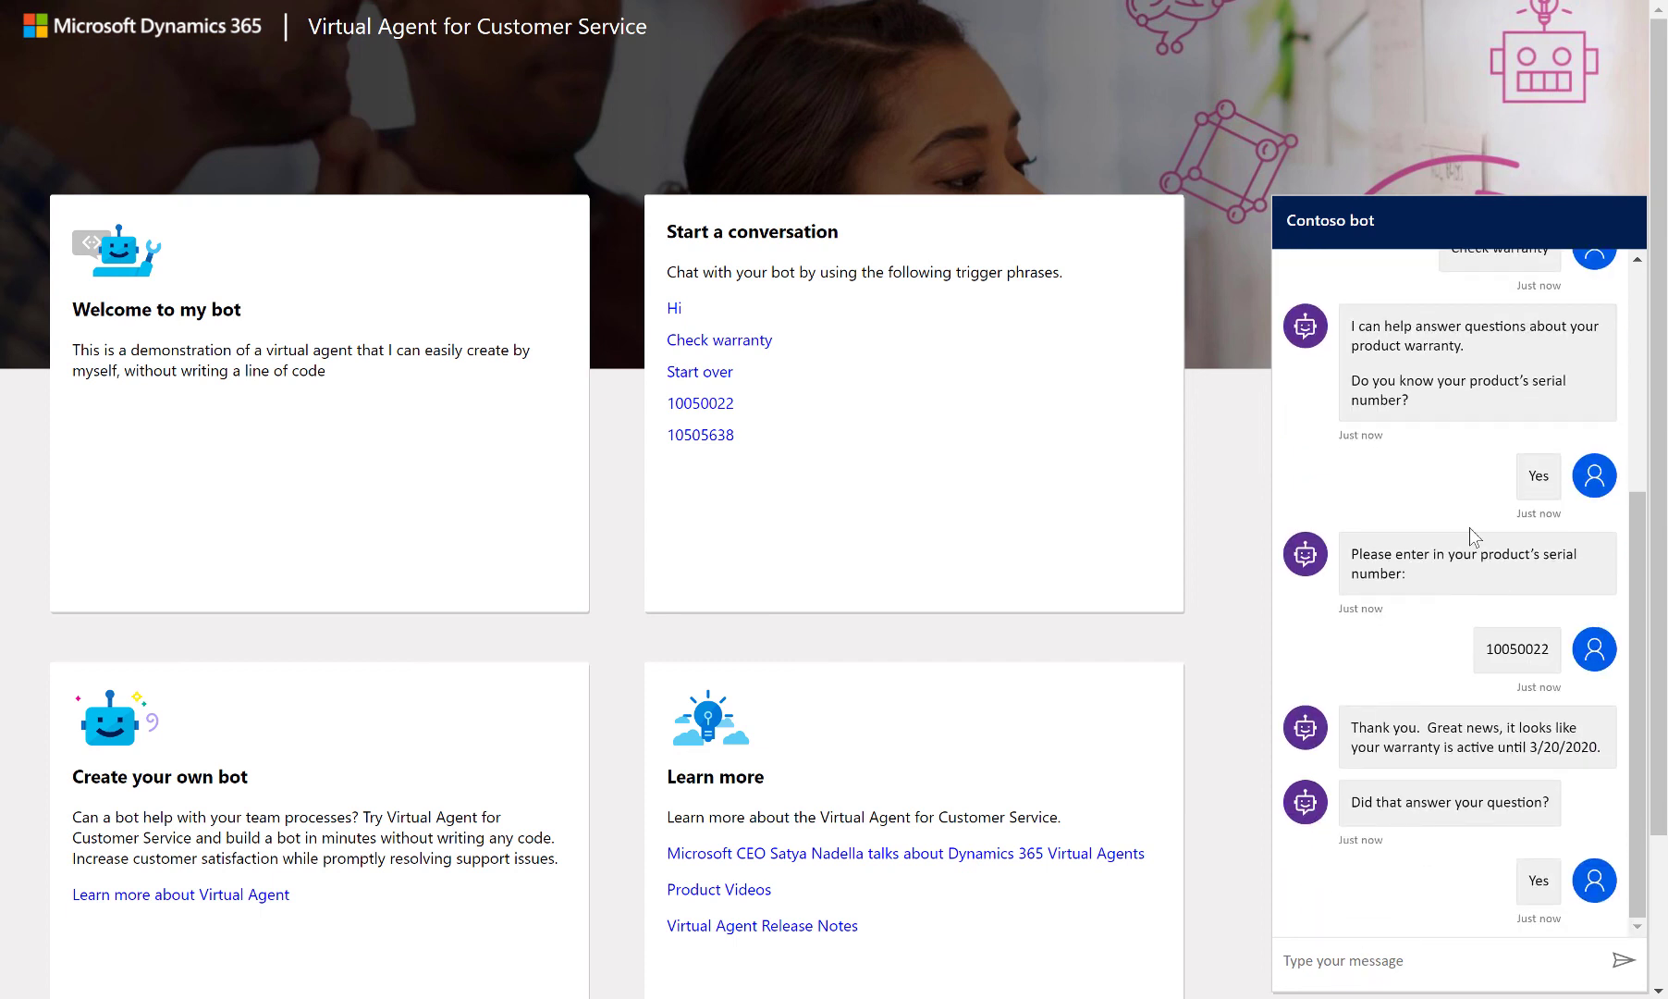
scroll(down, 3)
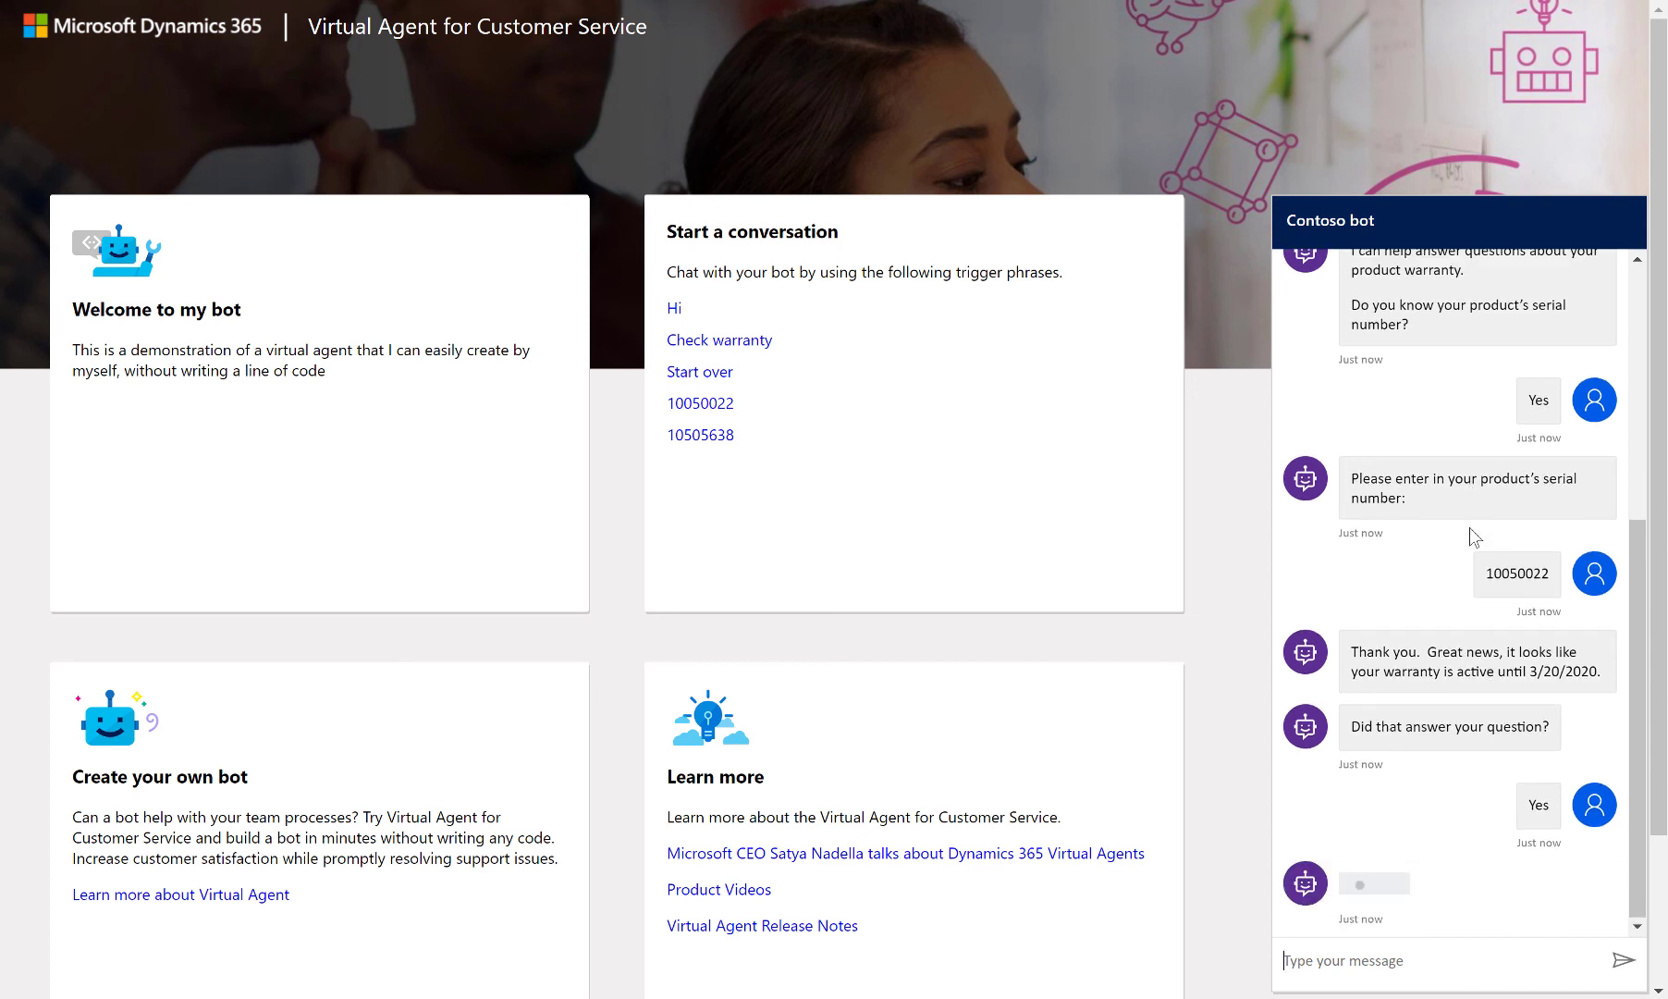
scroll(down, 3)
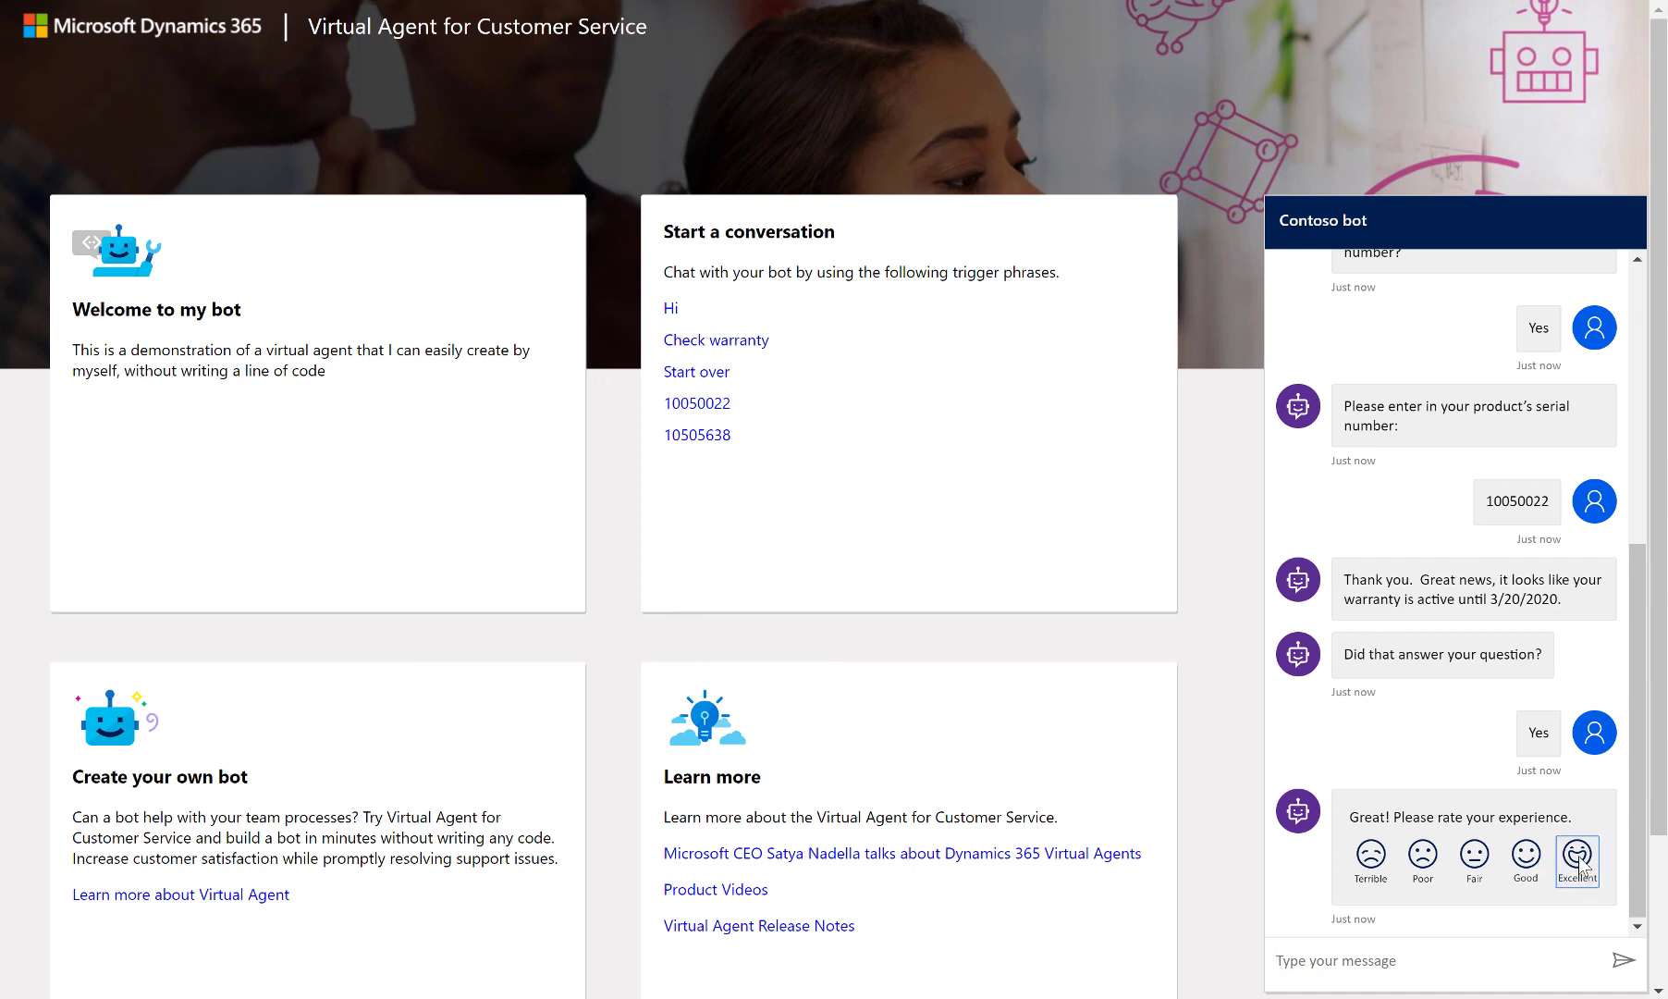
click(1577, 857)
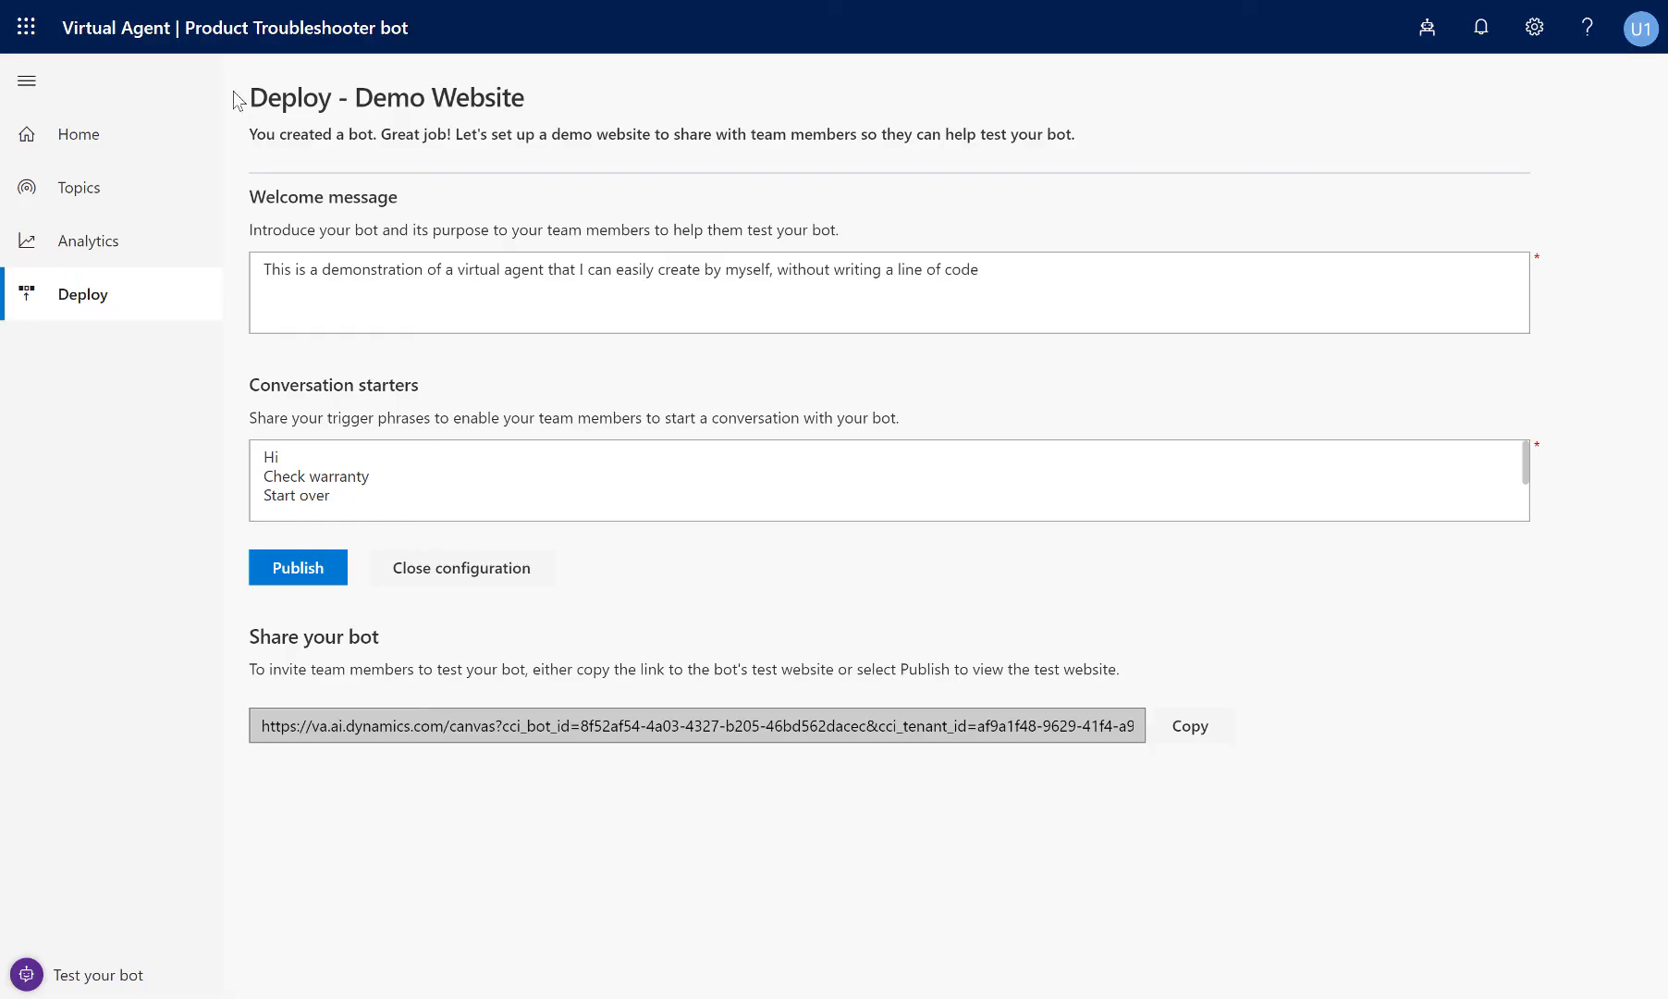
mouse_move(87, 241)
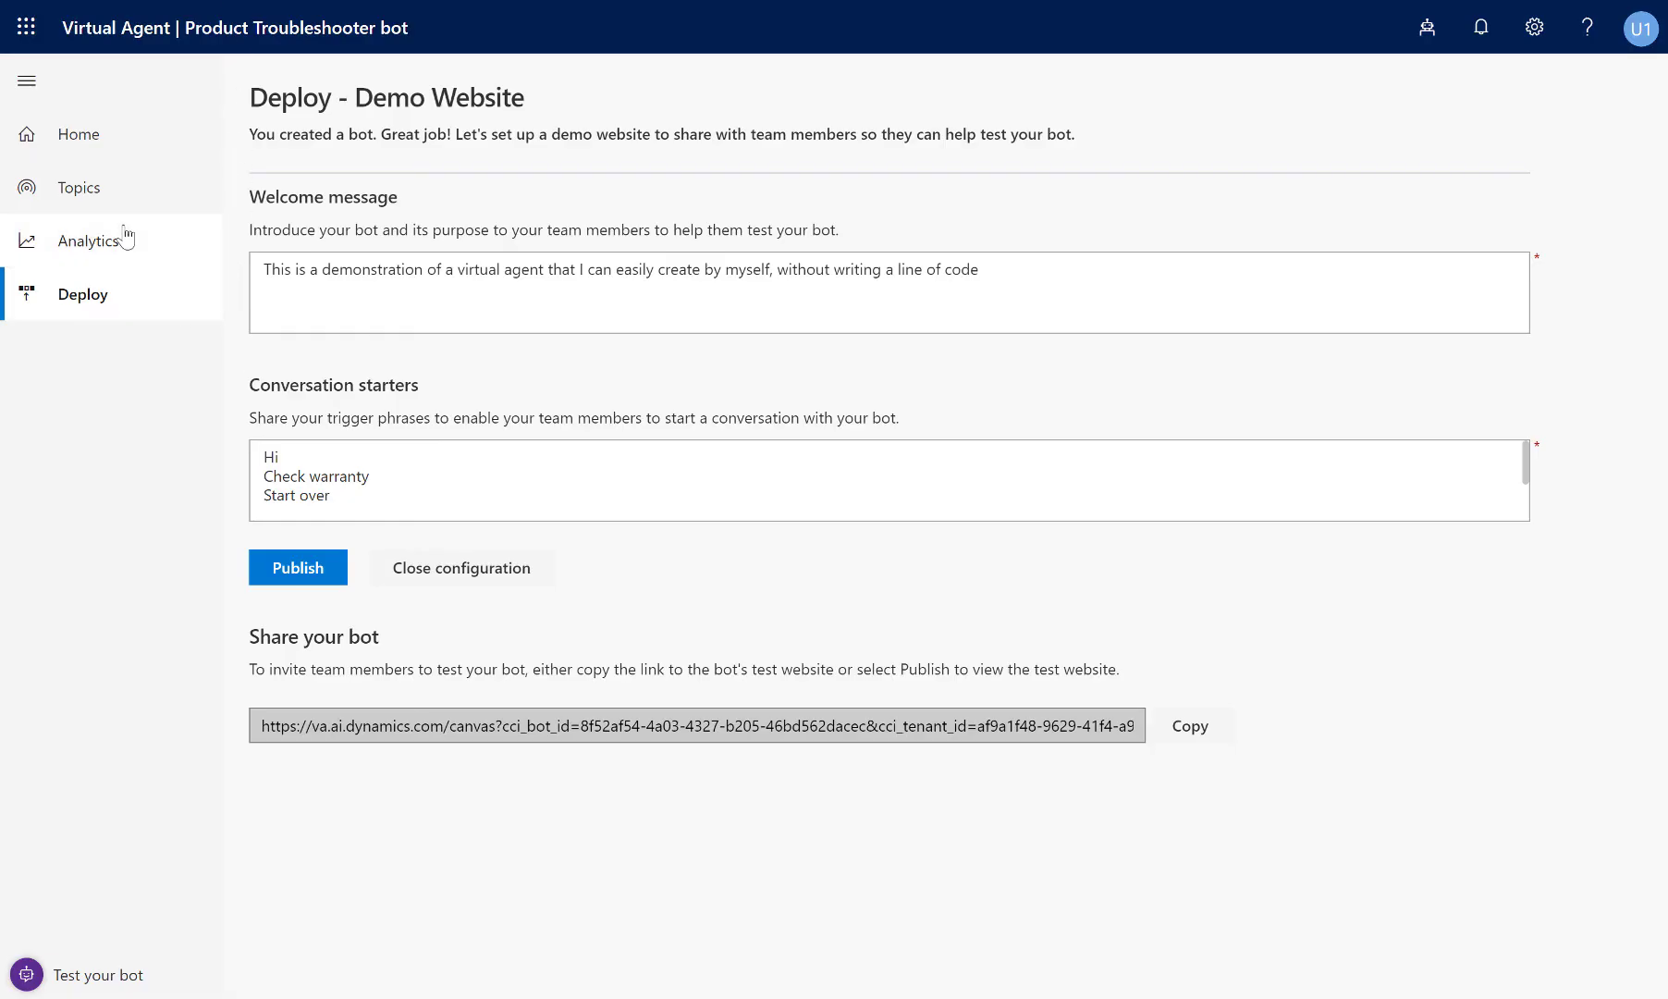
Show the bot's Analytics summary from the left navigation.
click(89, 239)
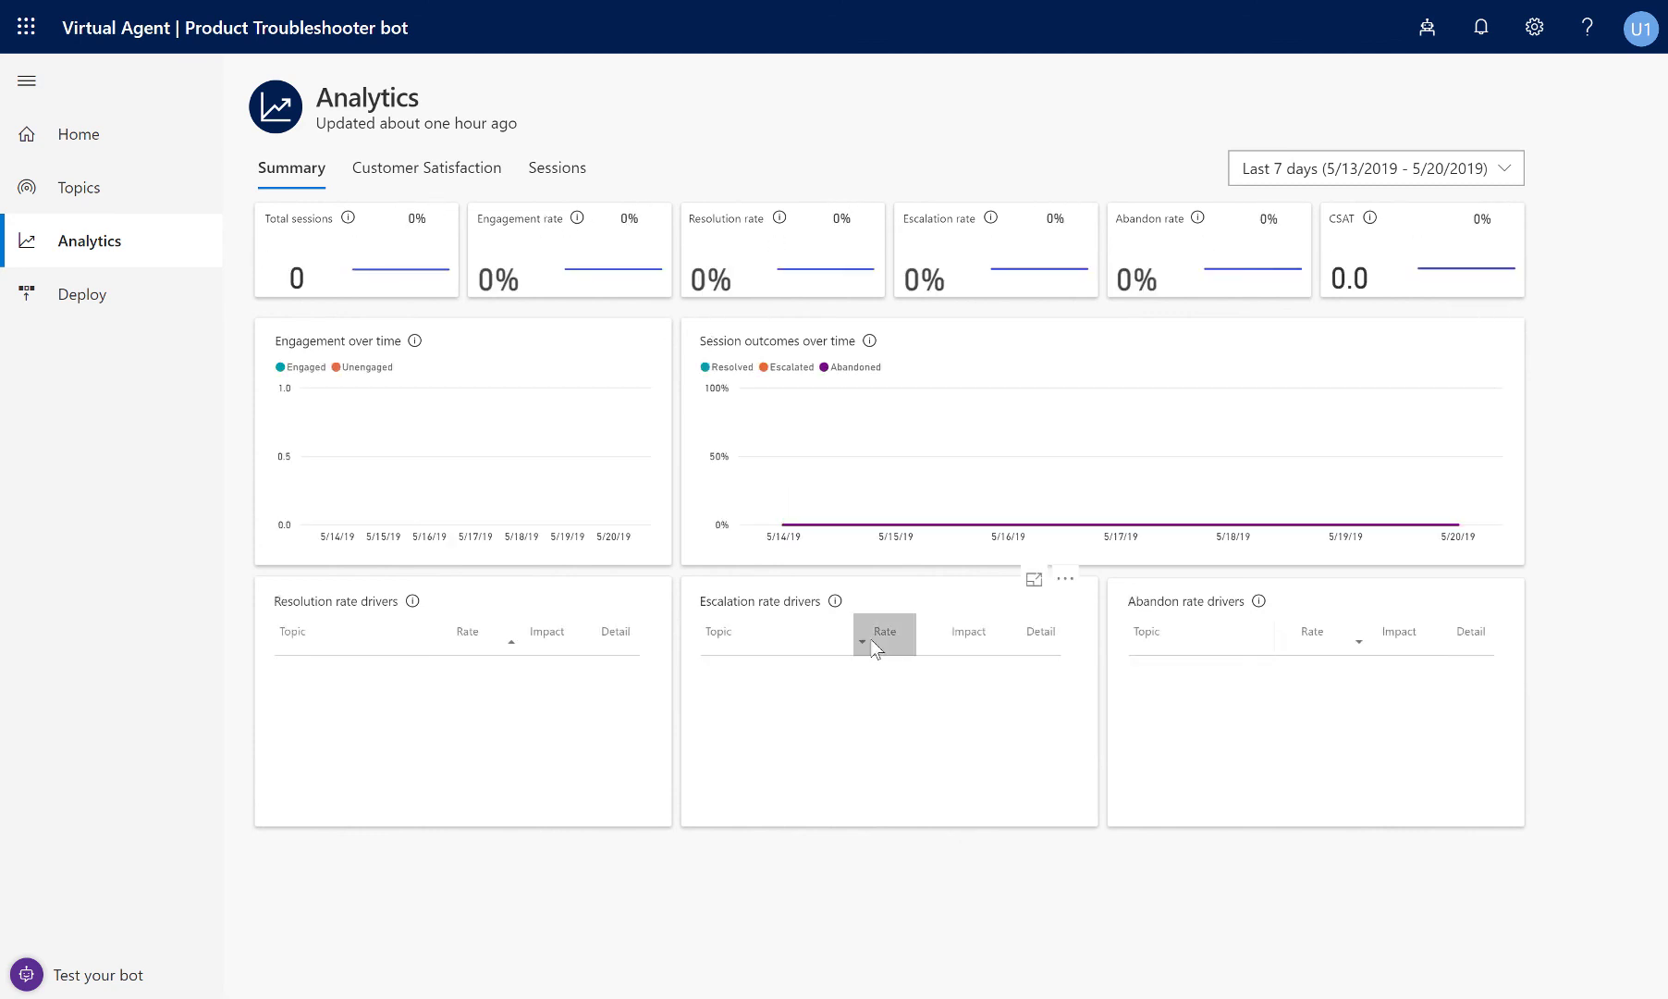
mouse_move(906, 670)
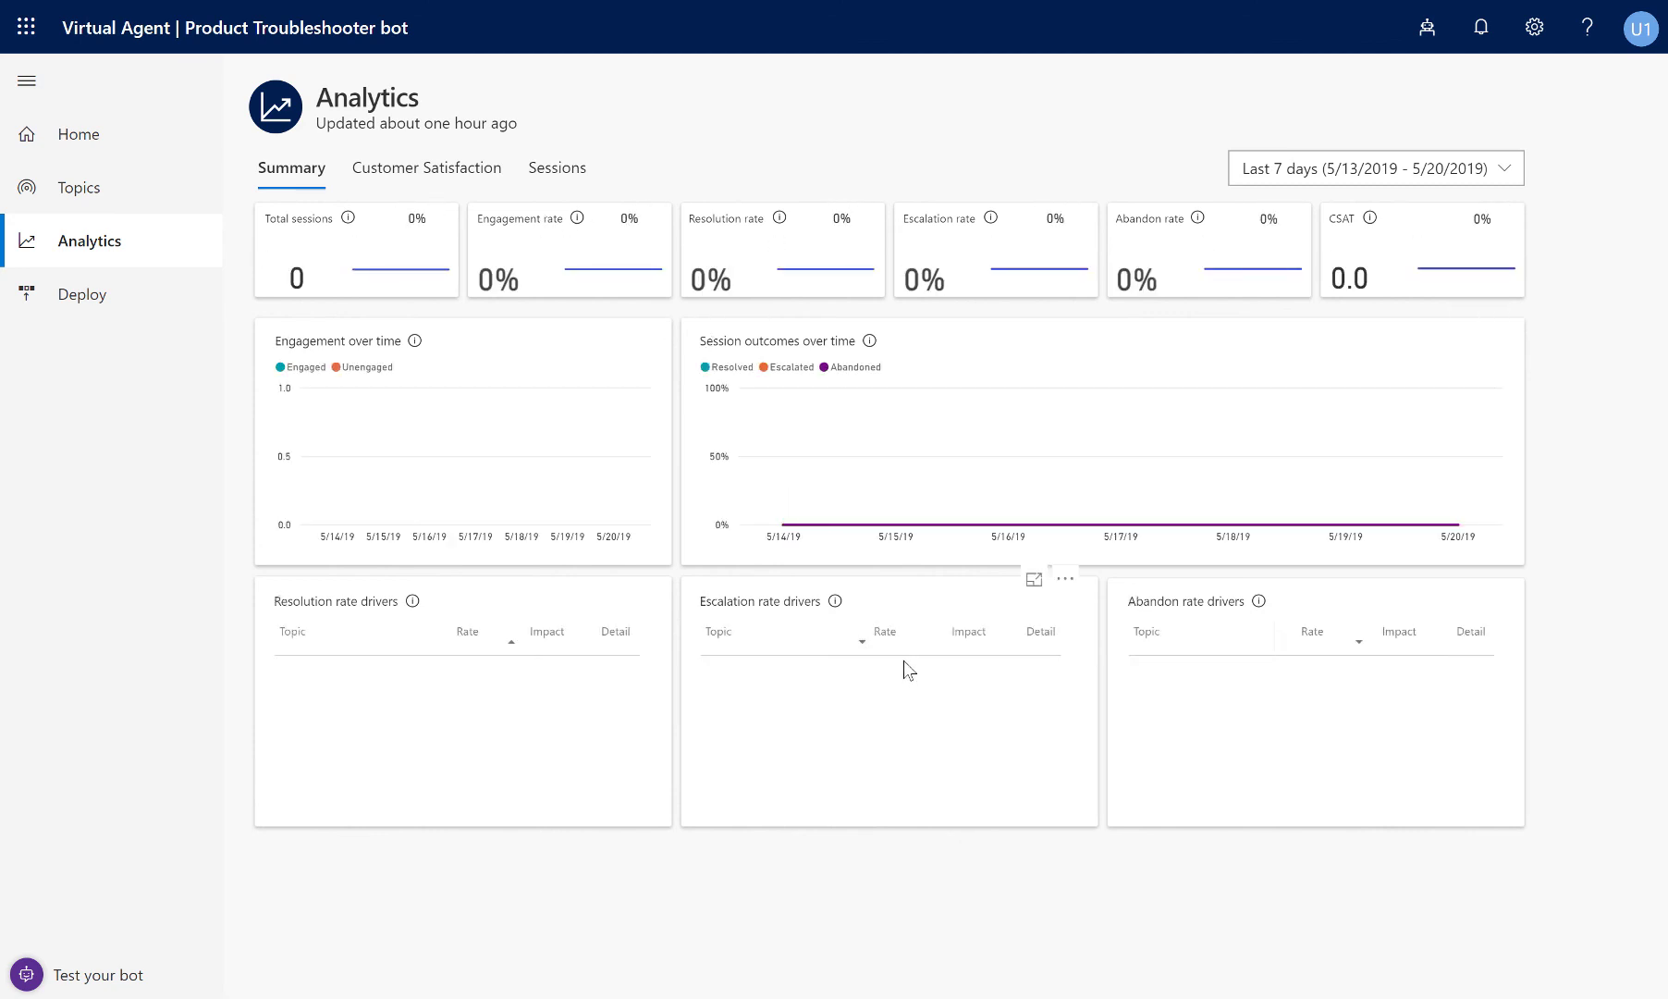
mouse_move(760, 699)
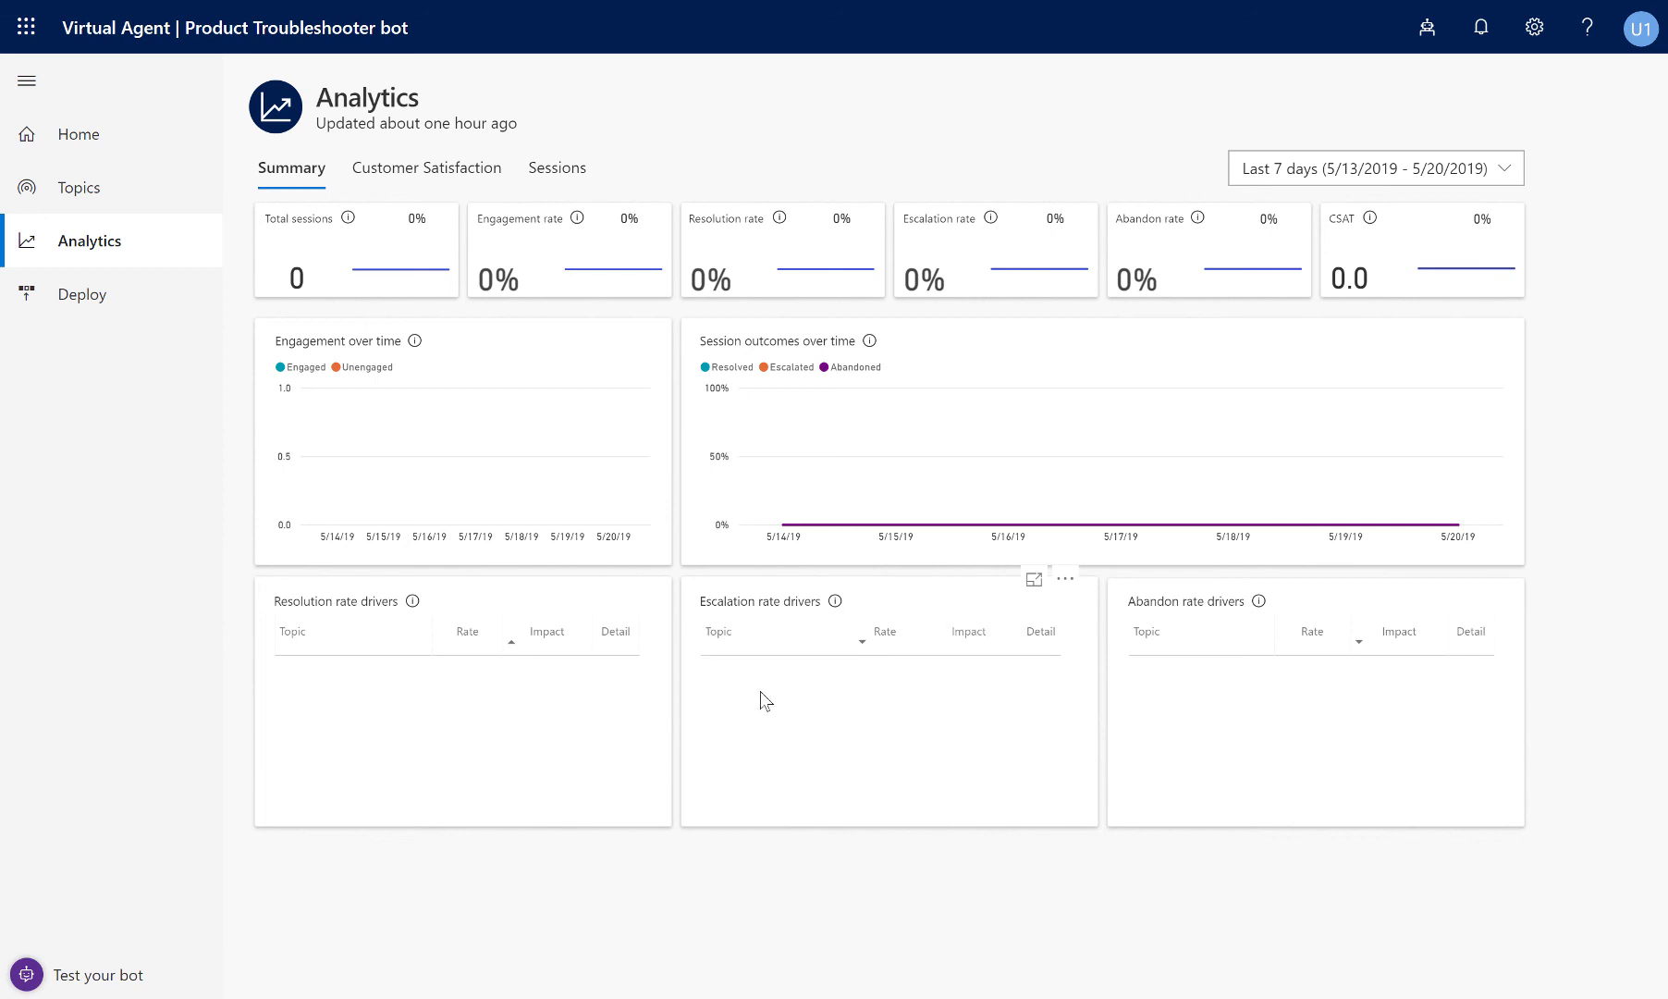
mouse_move(557, 167)
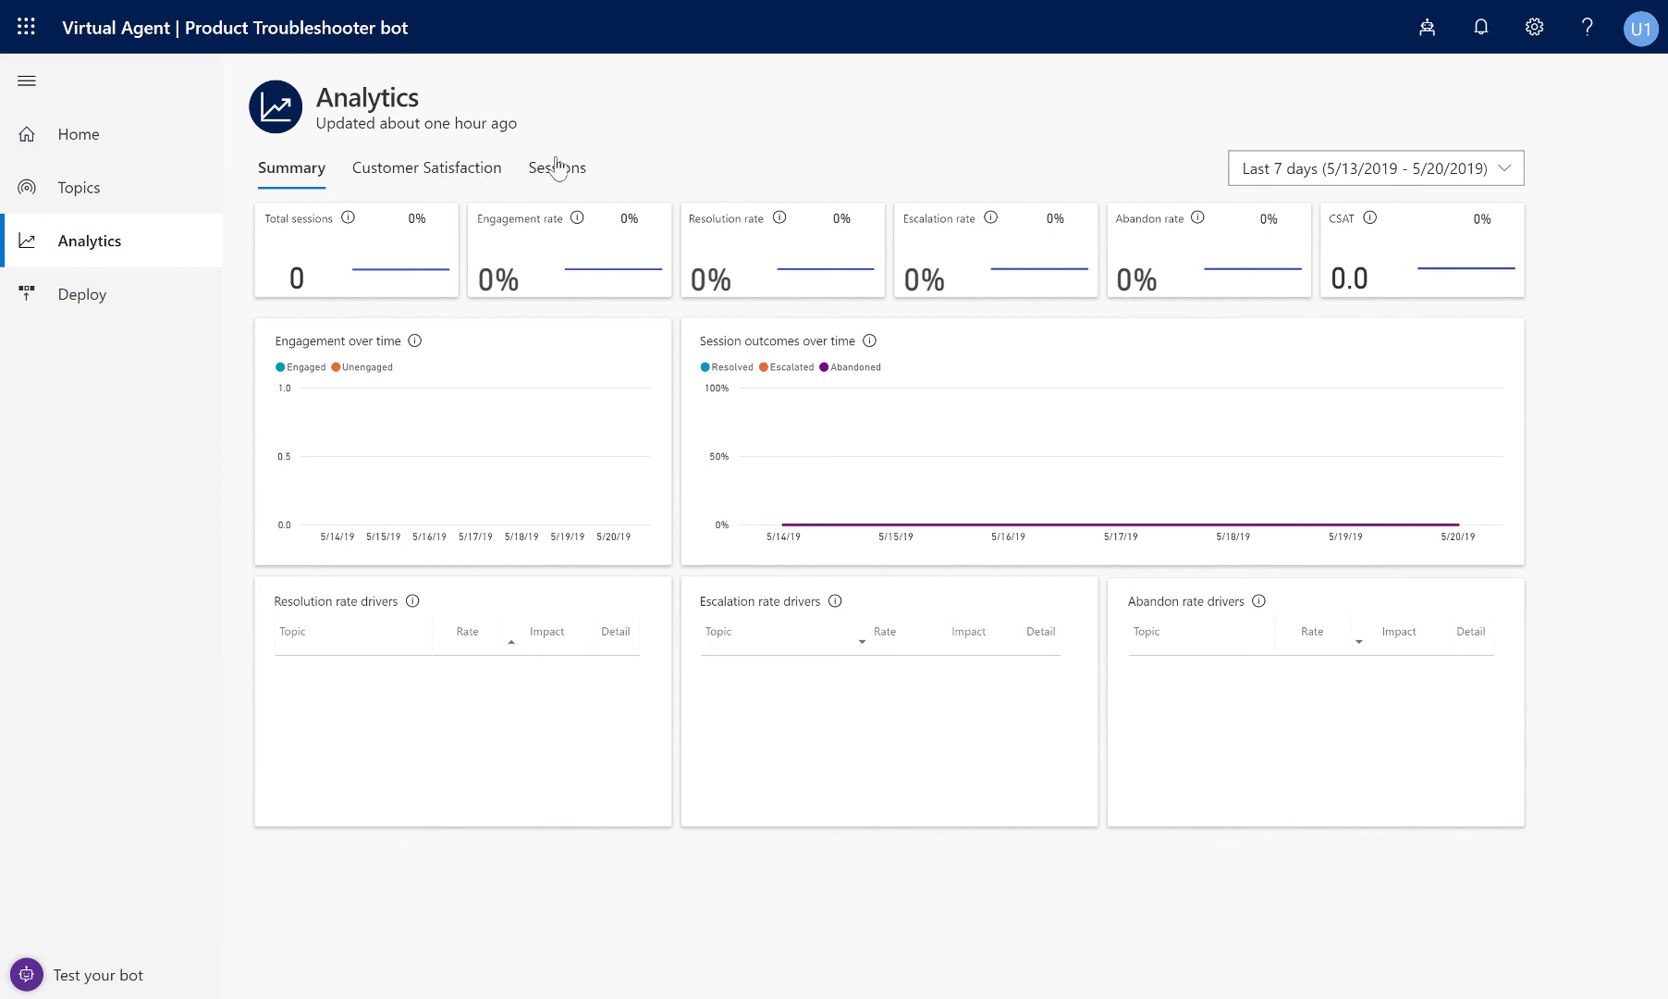
From the Sessions tab, download the last 30 days' sessions and open sessions (3).csv.
click(555, 166)
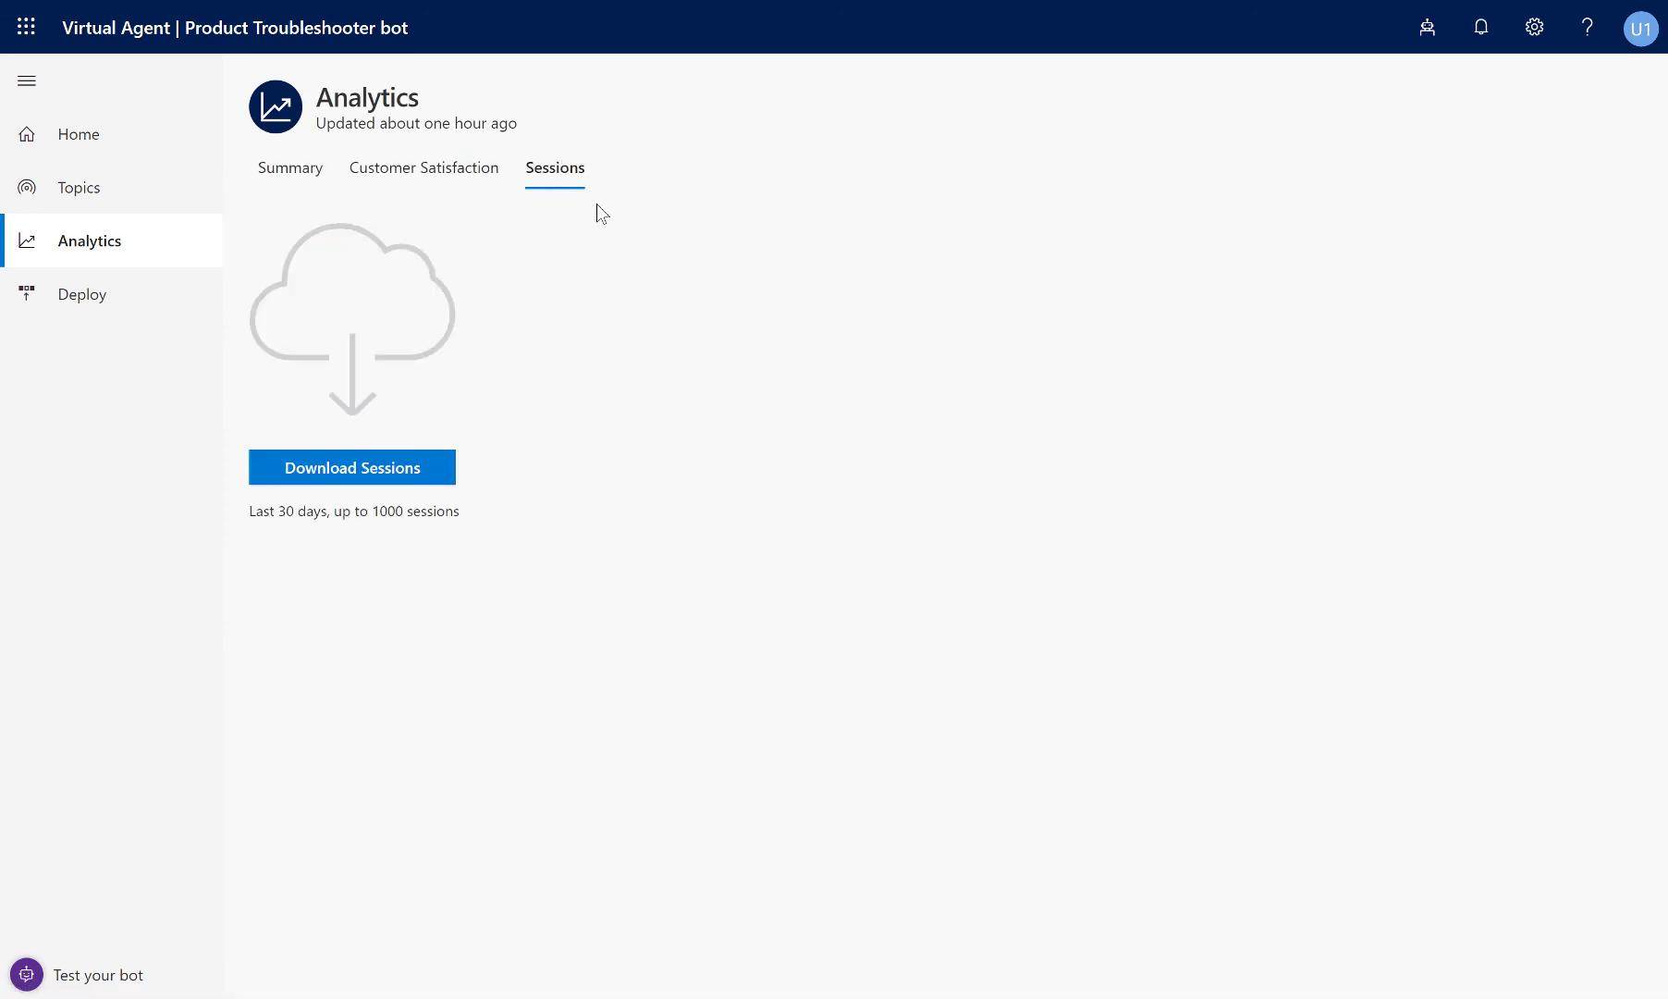
mouse_move(710, 211)
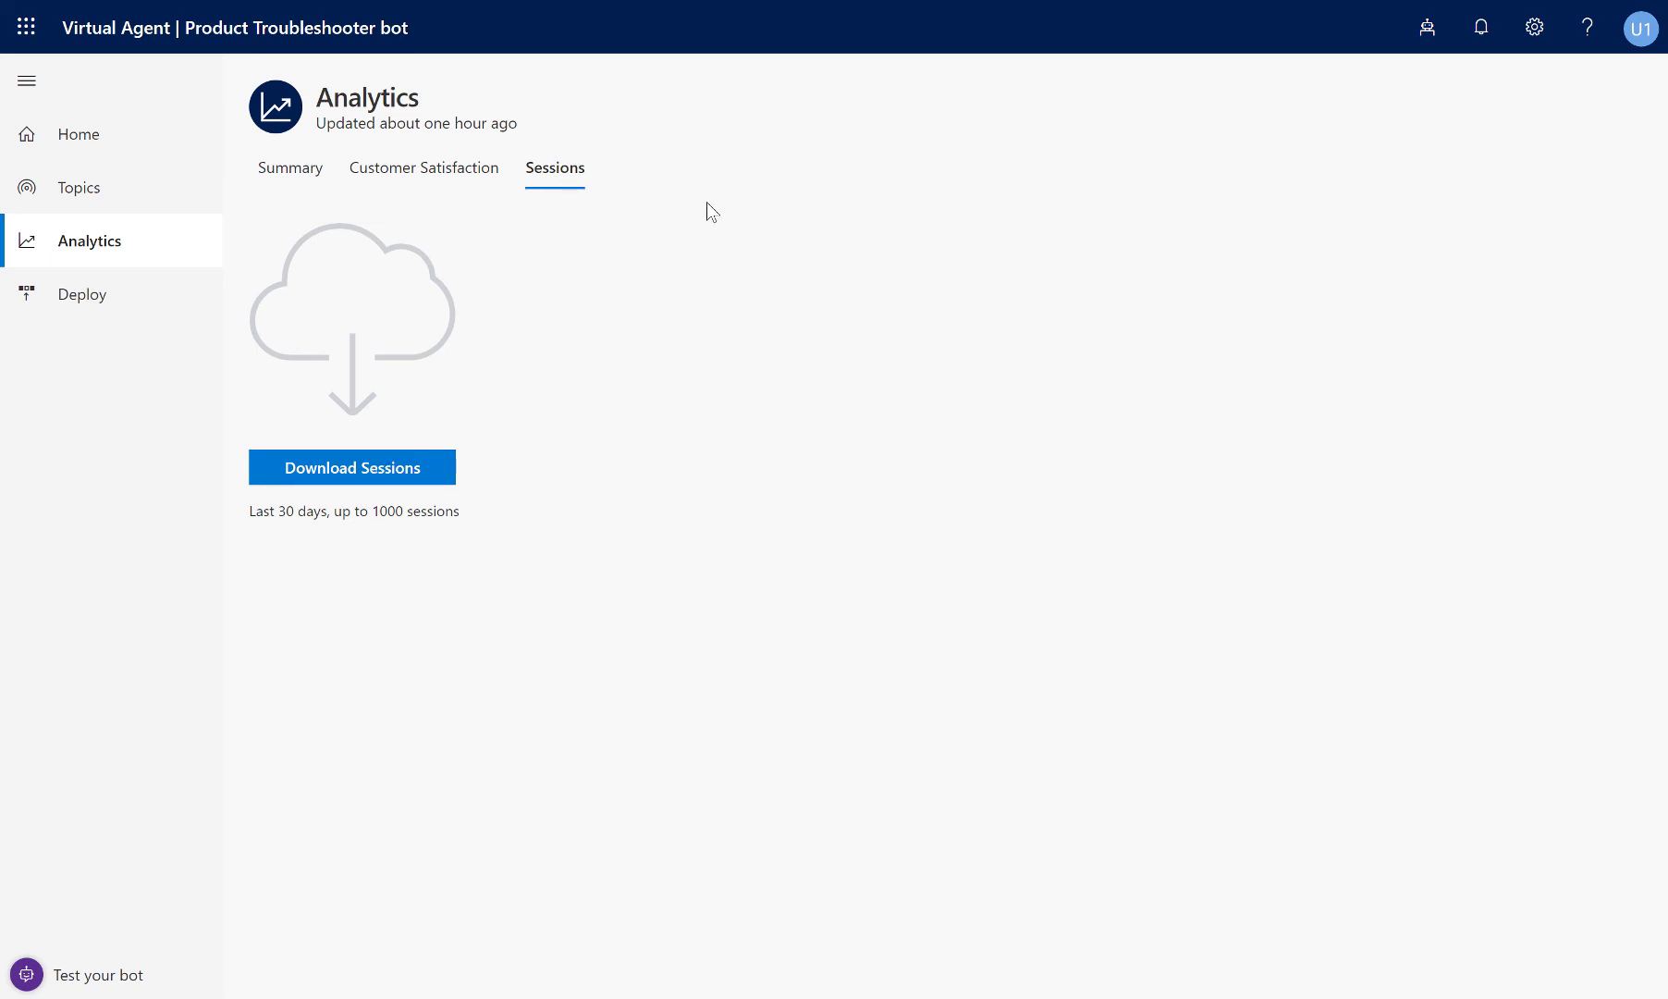
click(351, 466)
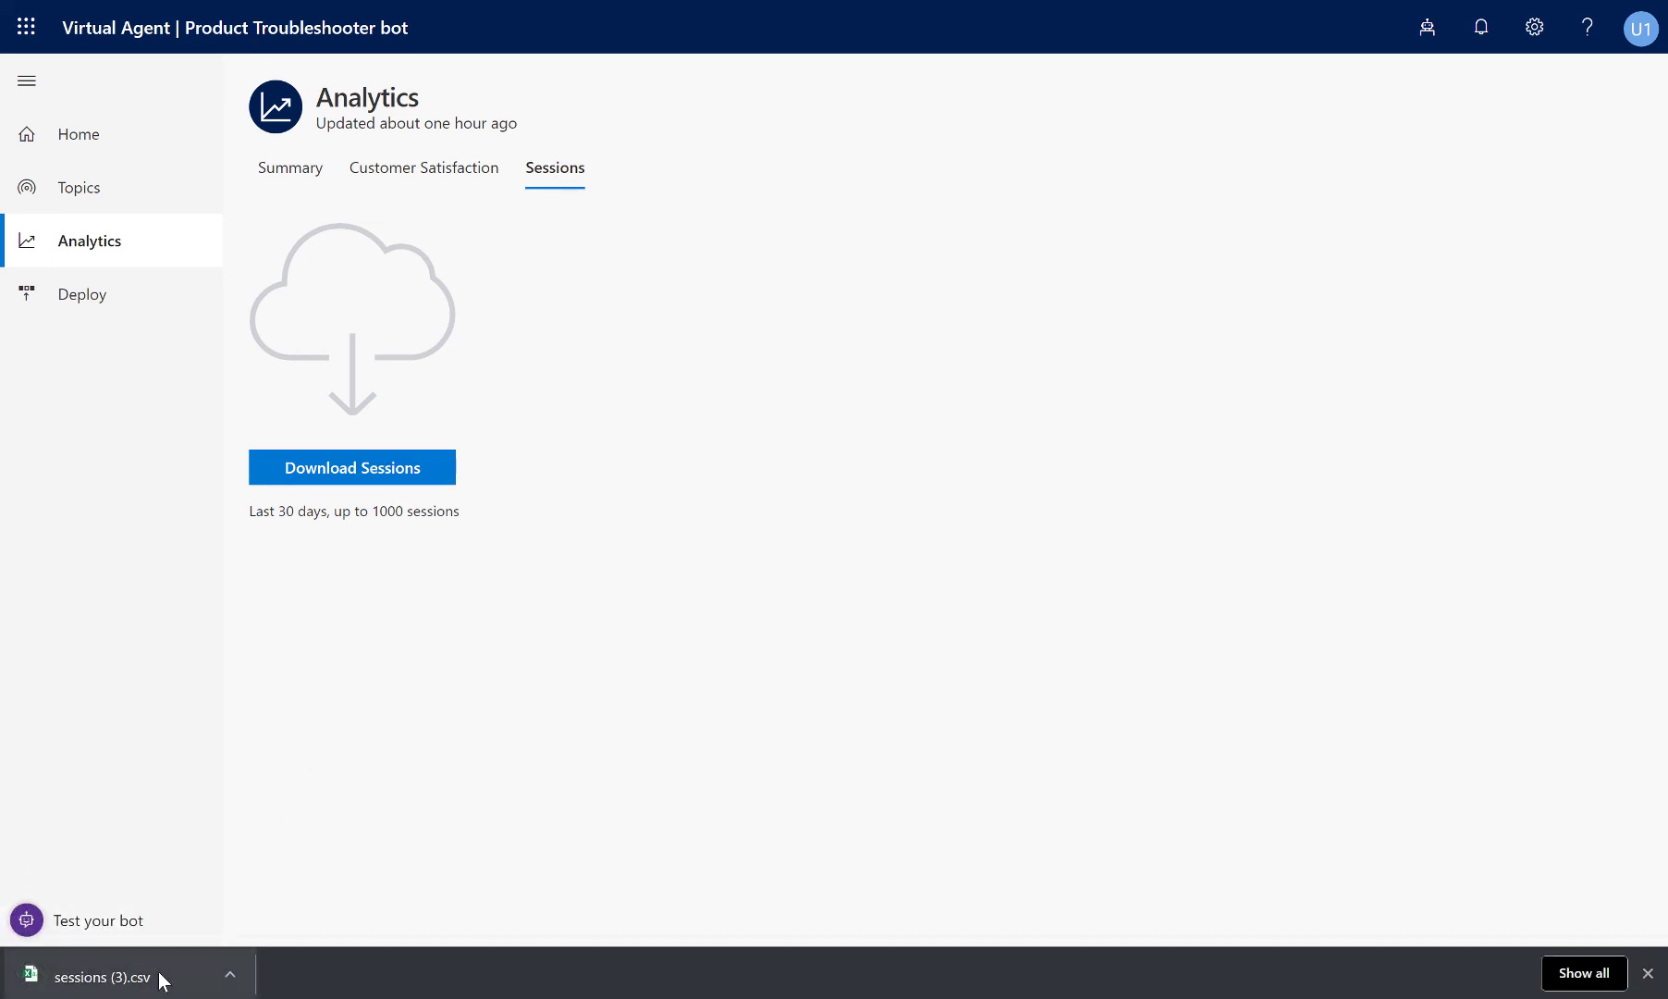
click(102, 976)
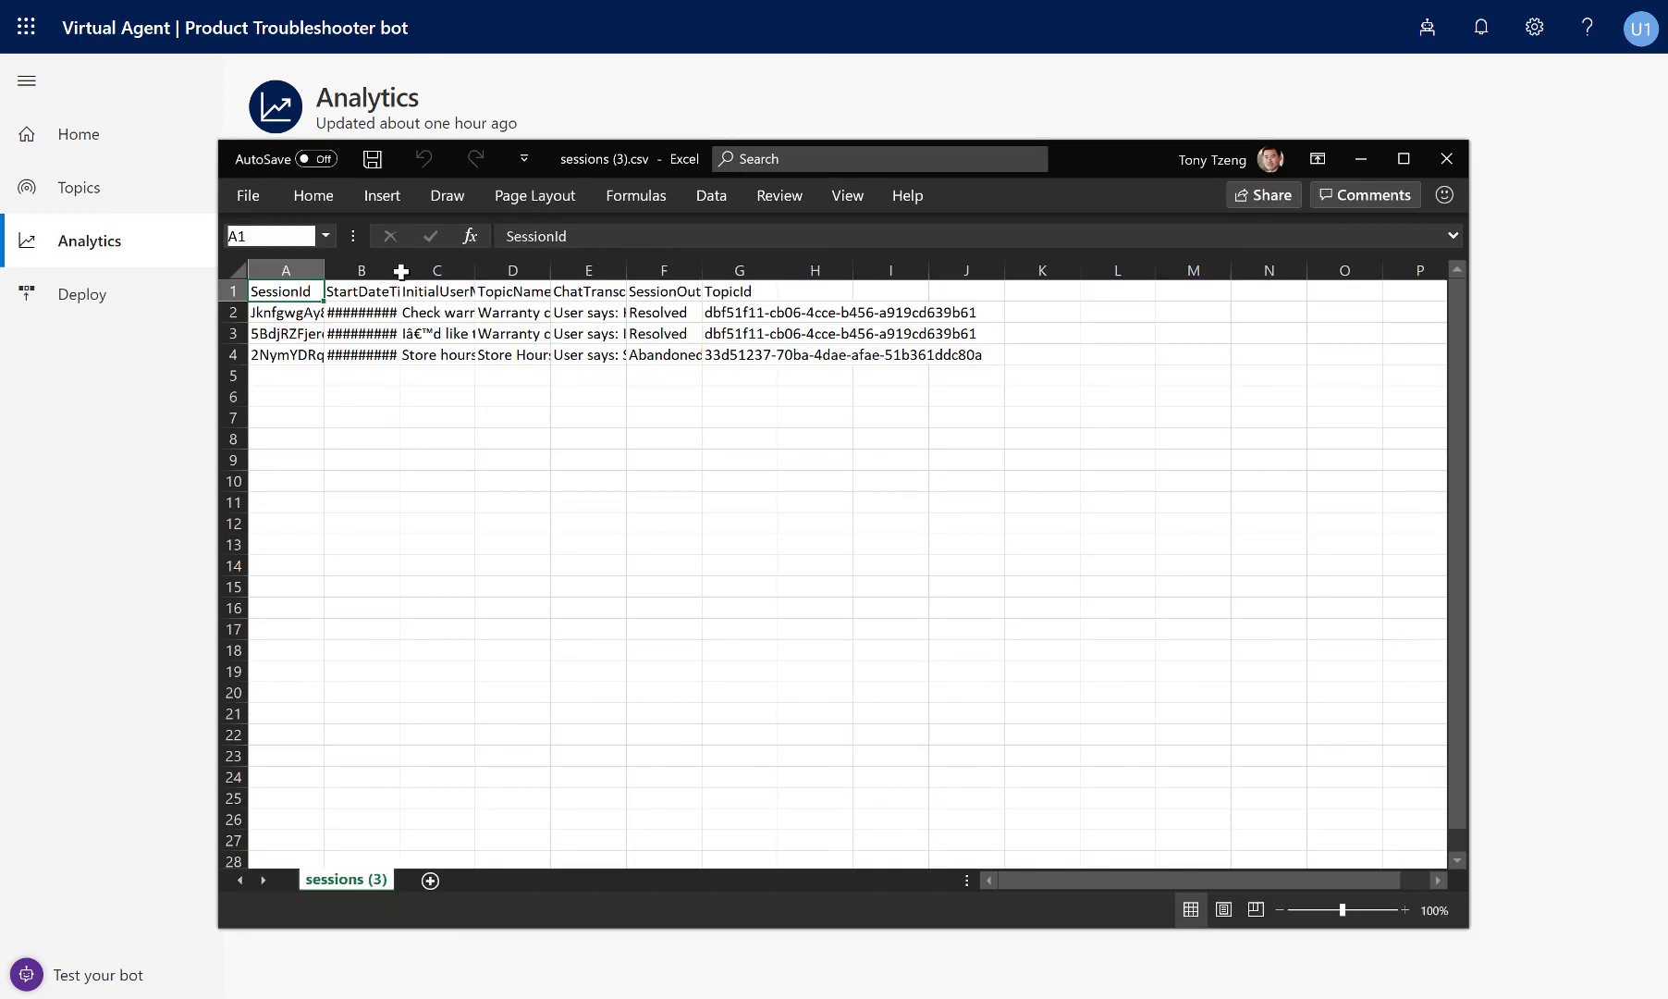
Widen the start-time column, read the first session's full chat transcript via B2/E2, then close the workbook.
click(372, 160)
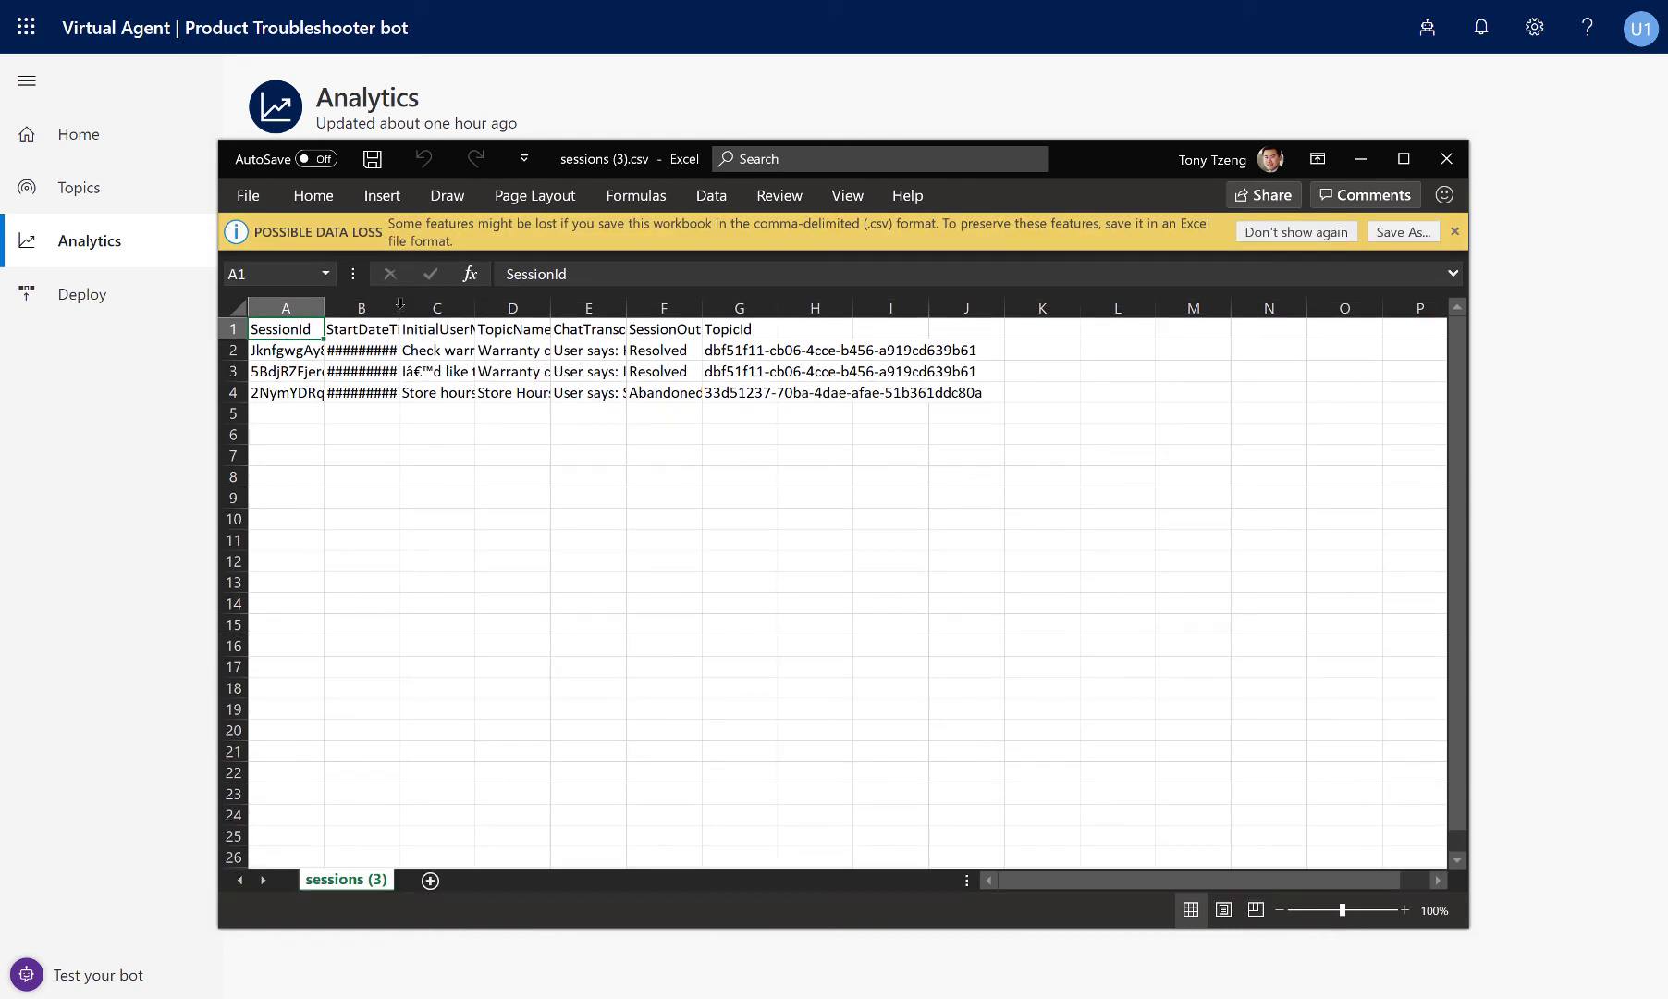
click(393, 350)
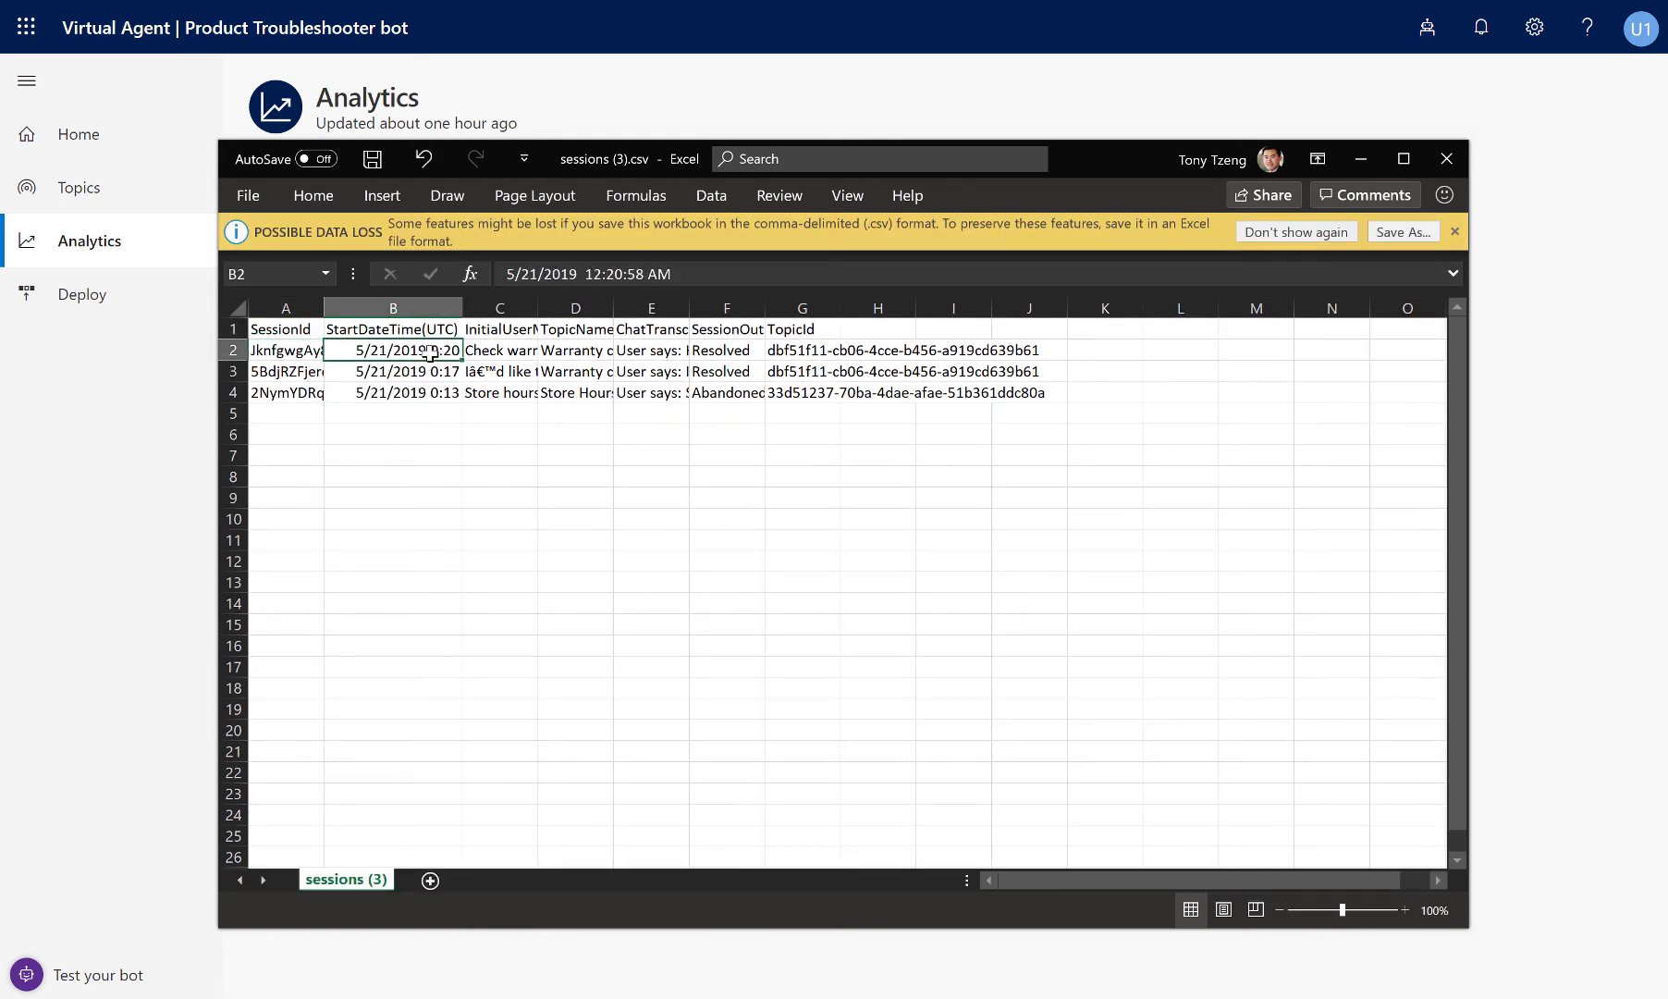
click(649, 350)
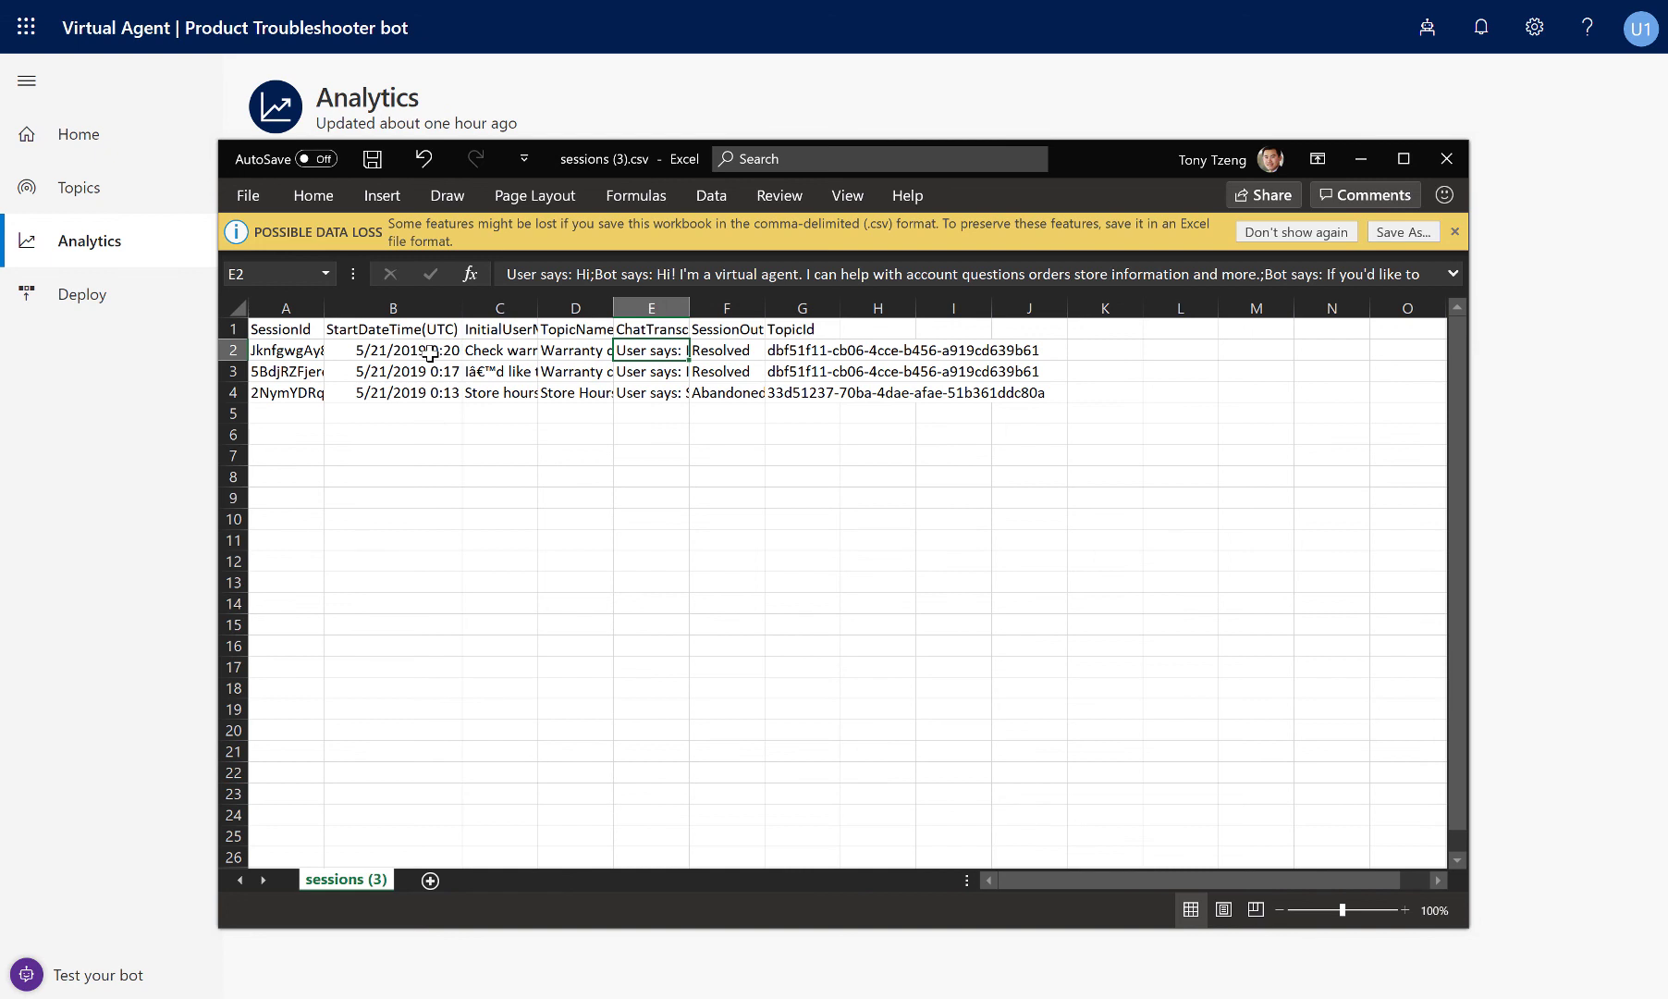
click(1449, 274)
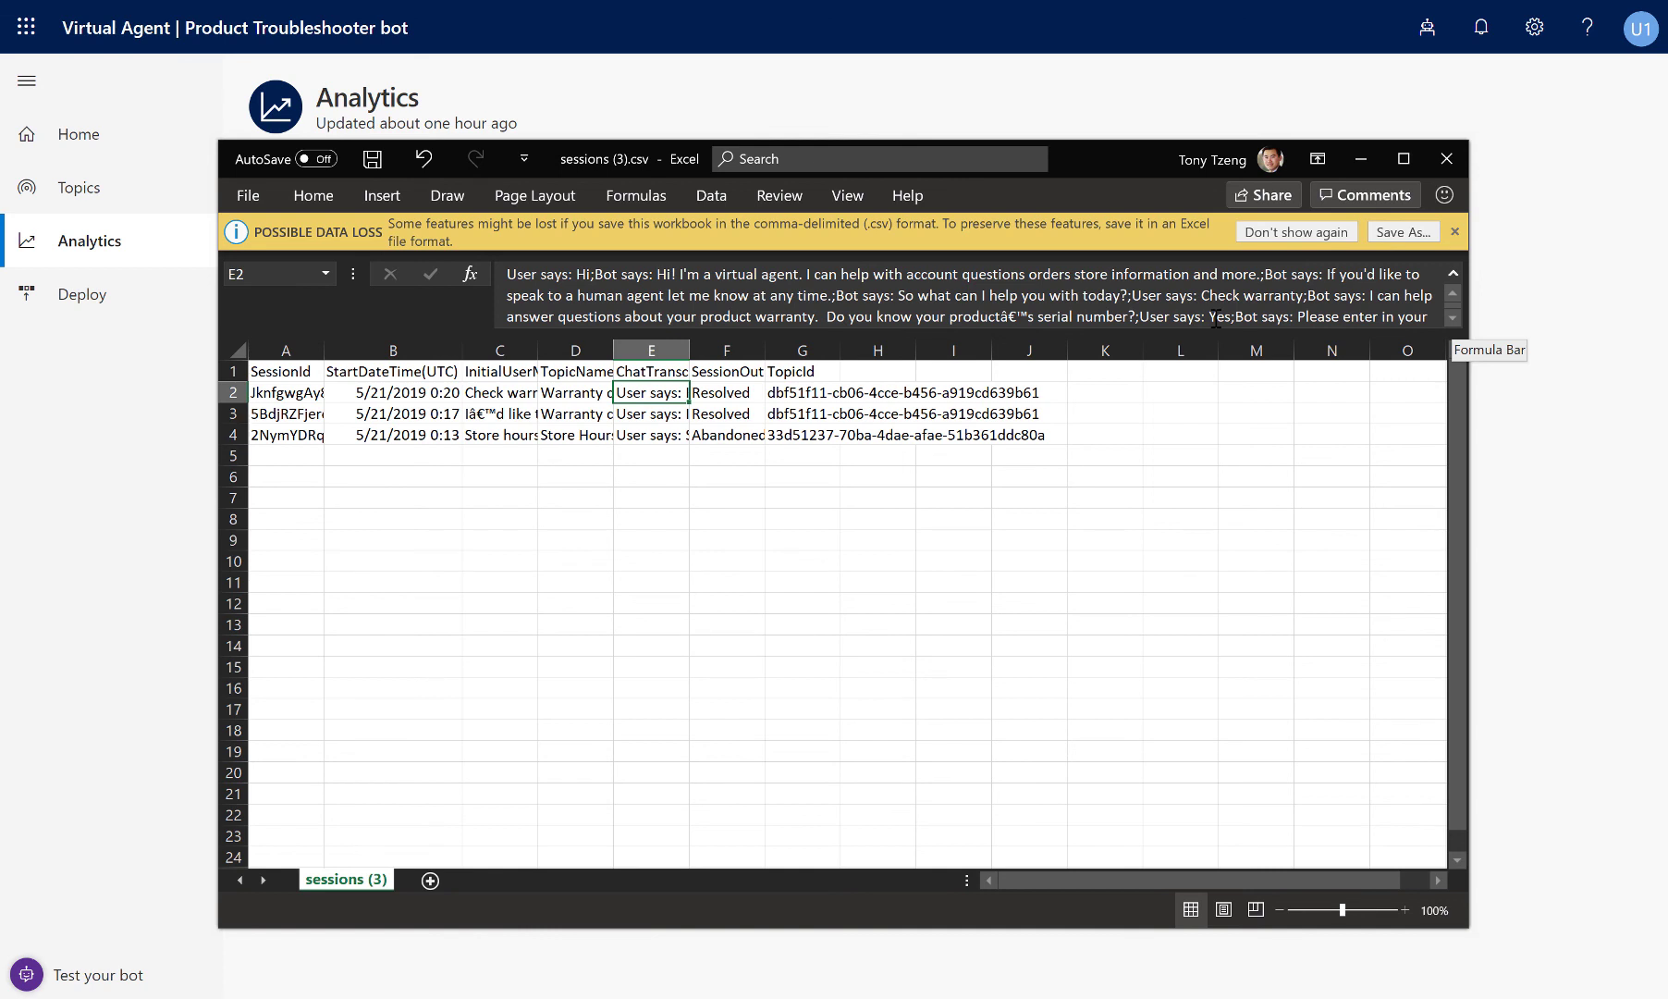
mouse_move(1578, 178)
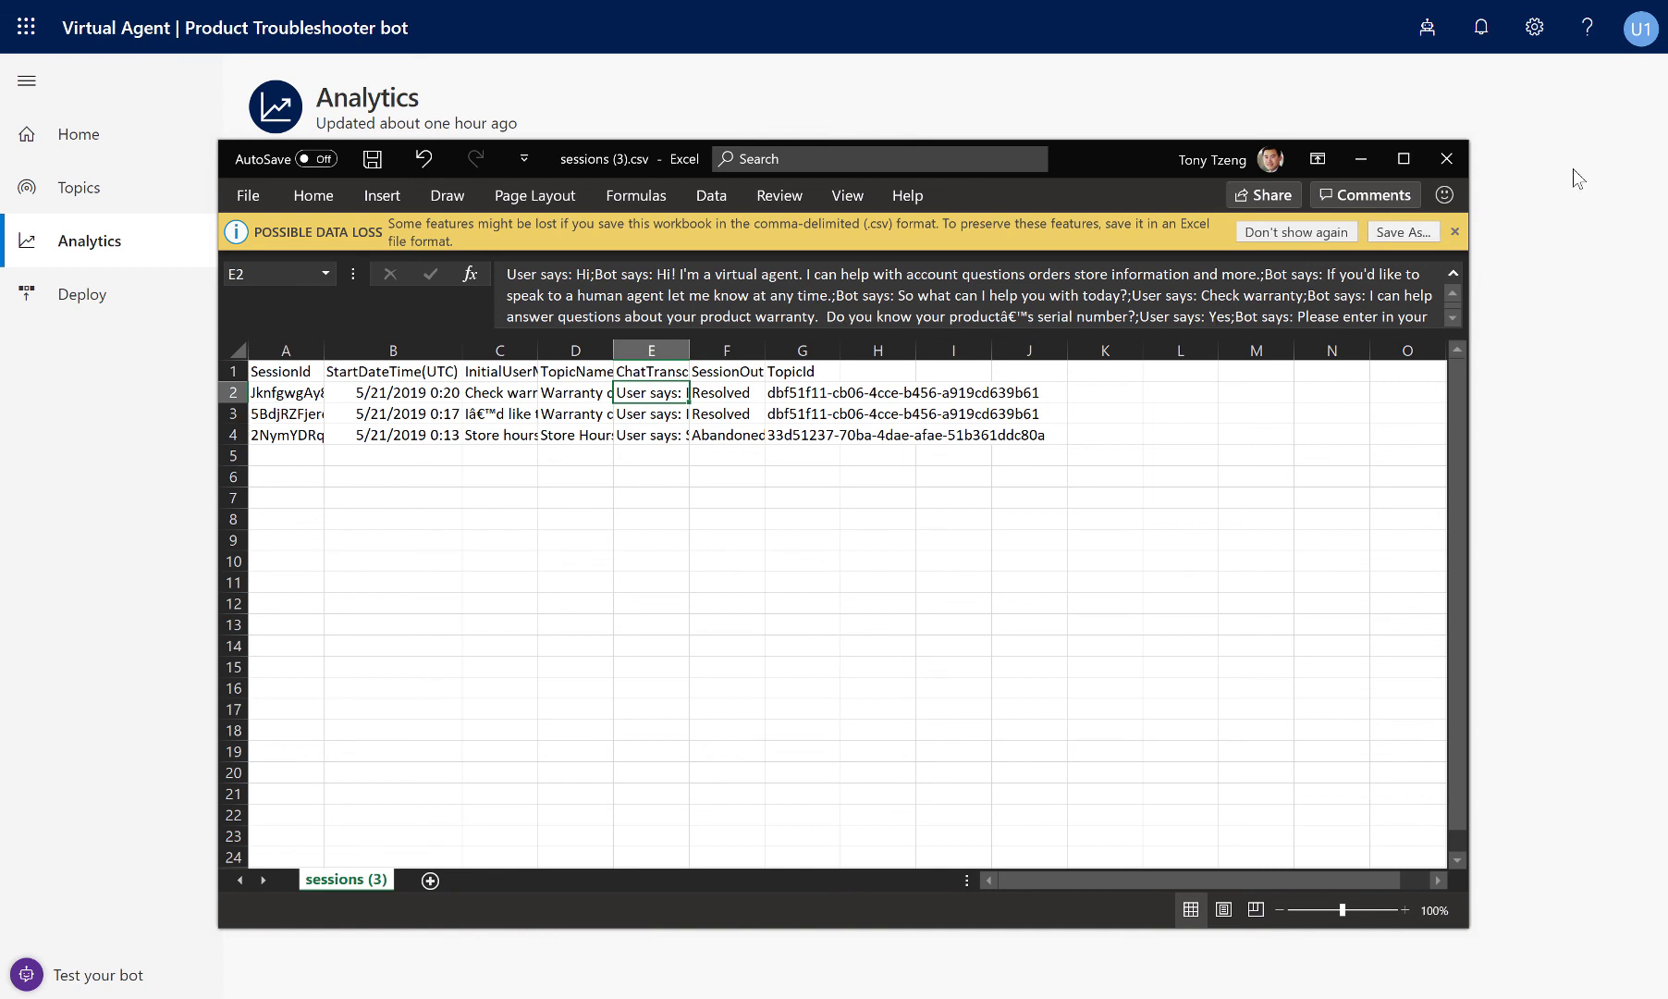
click(1447, 159)
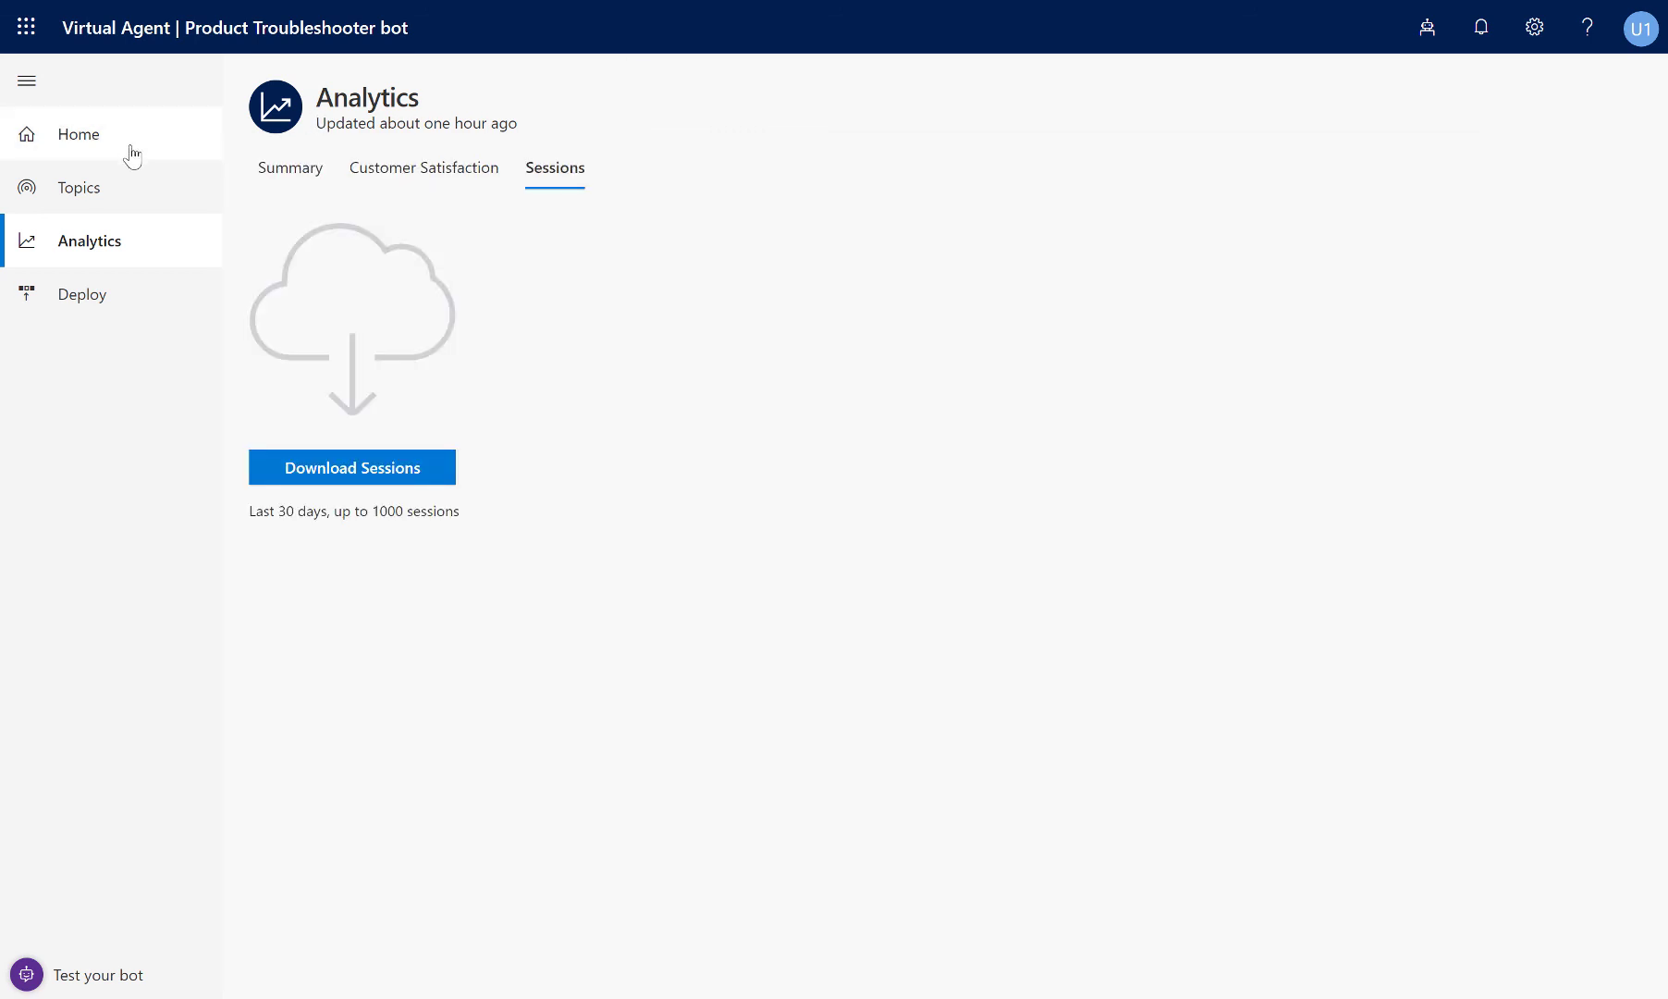
Navigate Home to the Product Troubleshooter bot's start page.
click(77, 133)
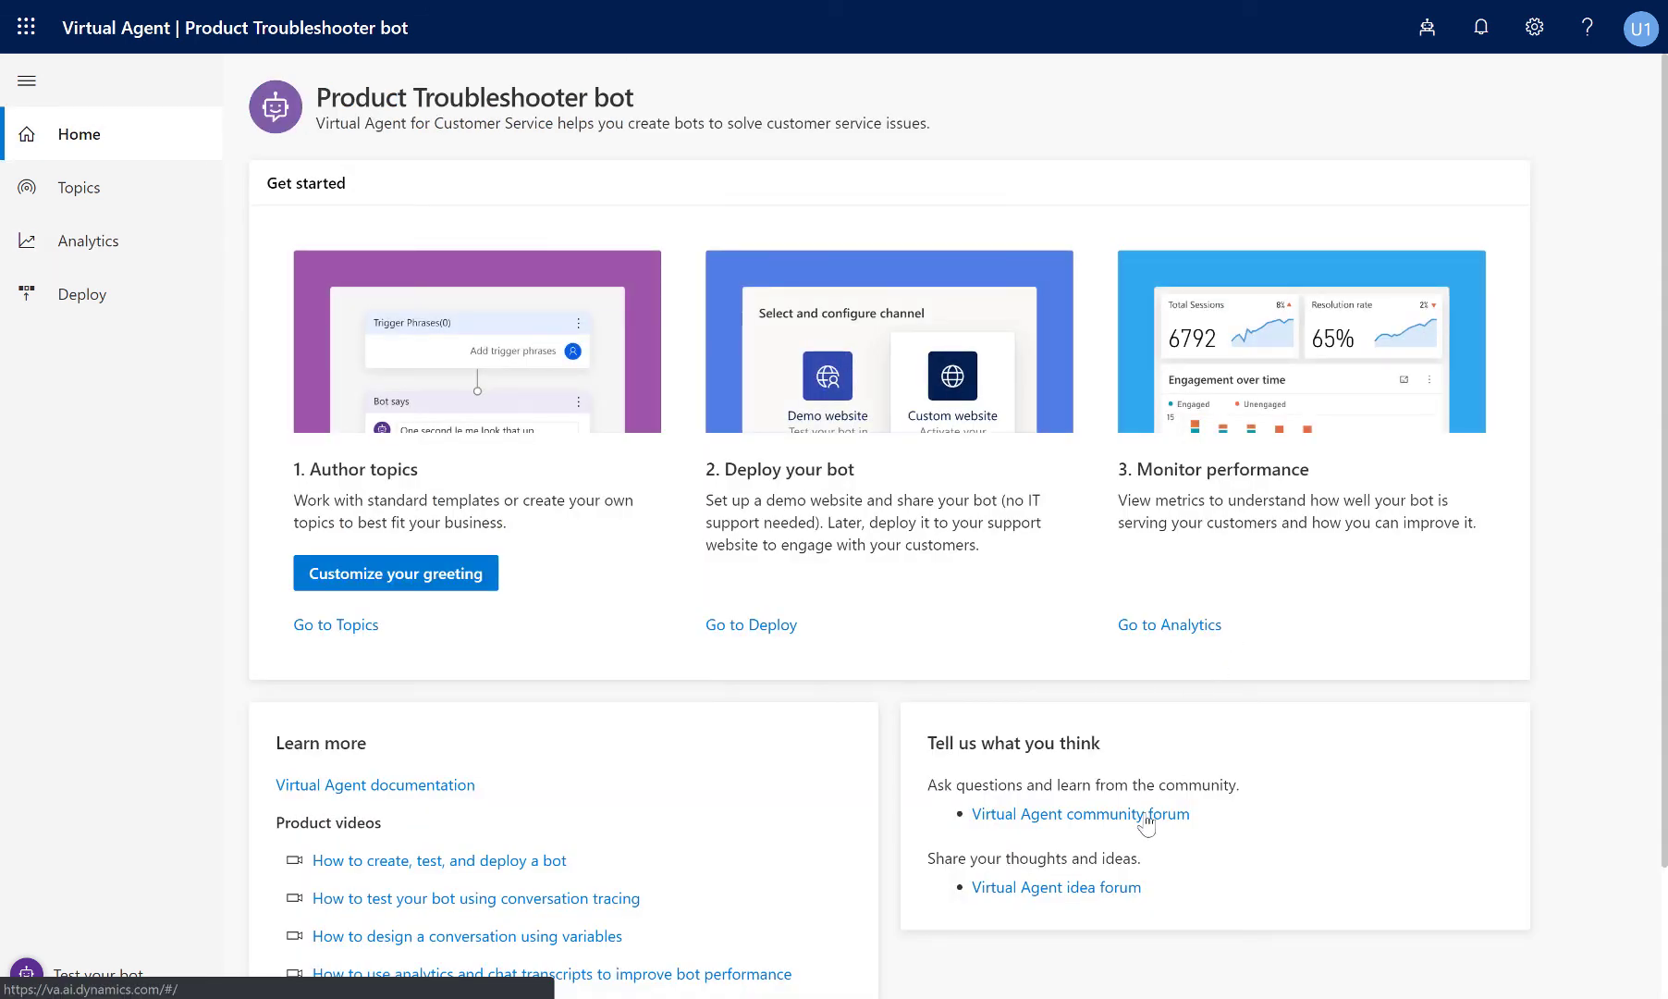
mouse_move(1424, 694)
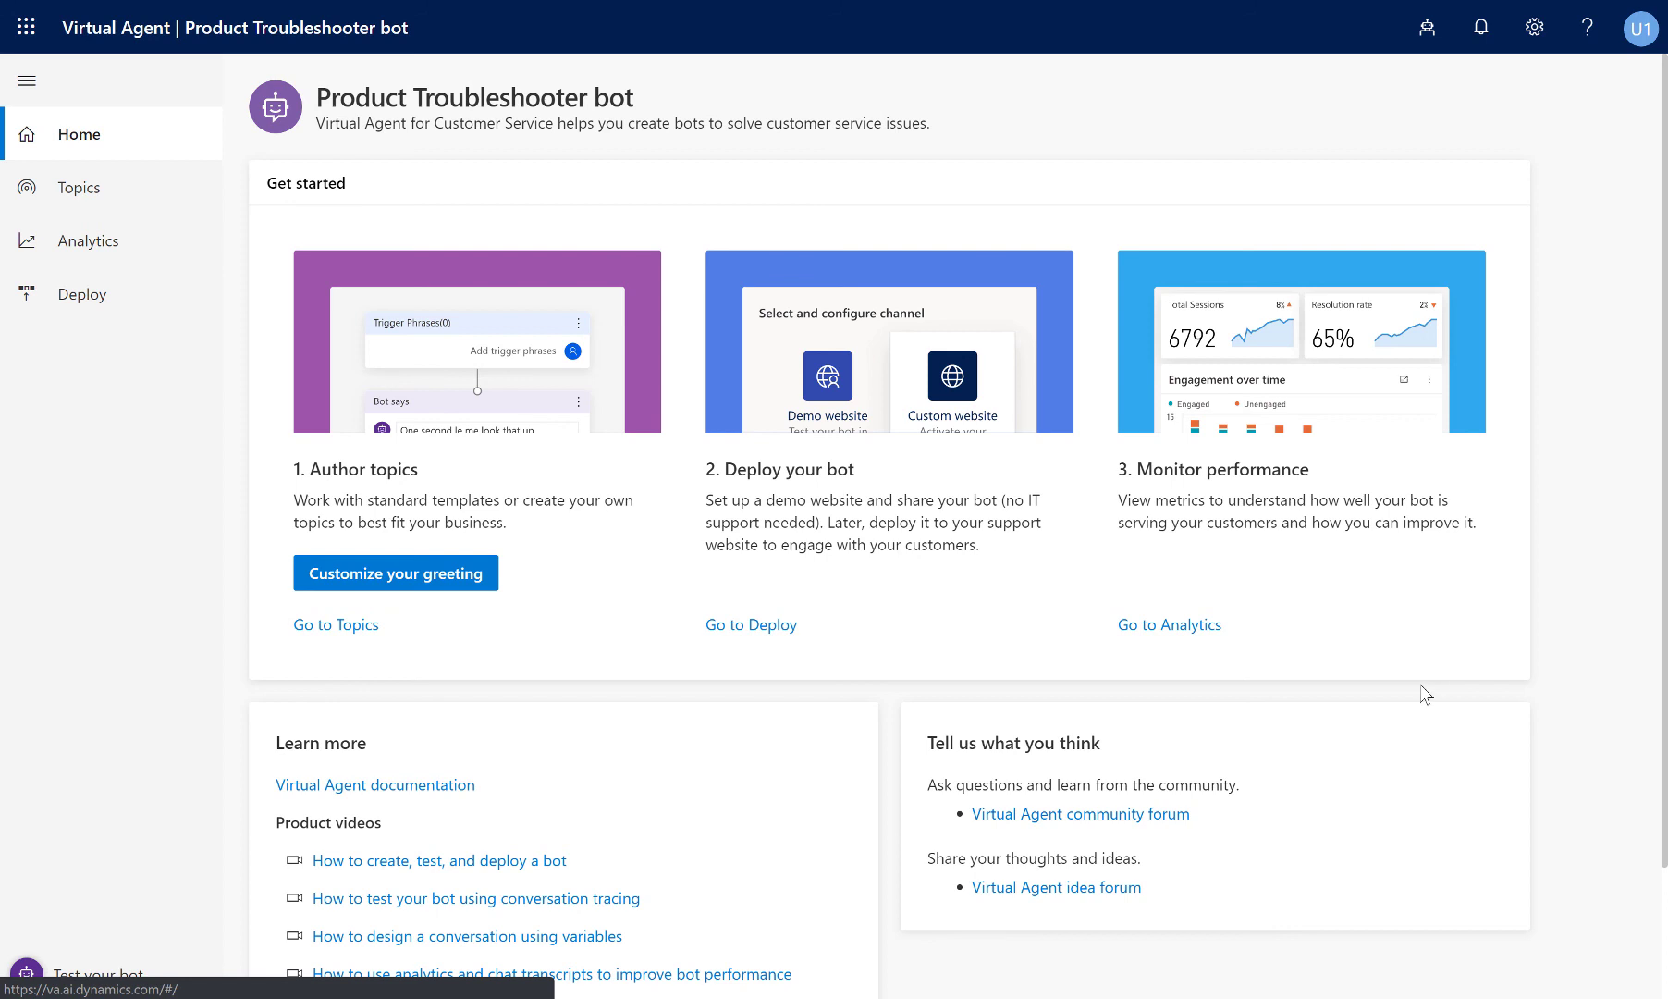